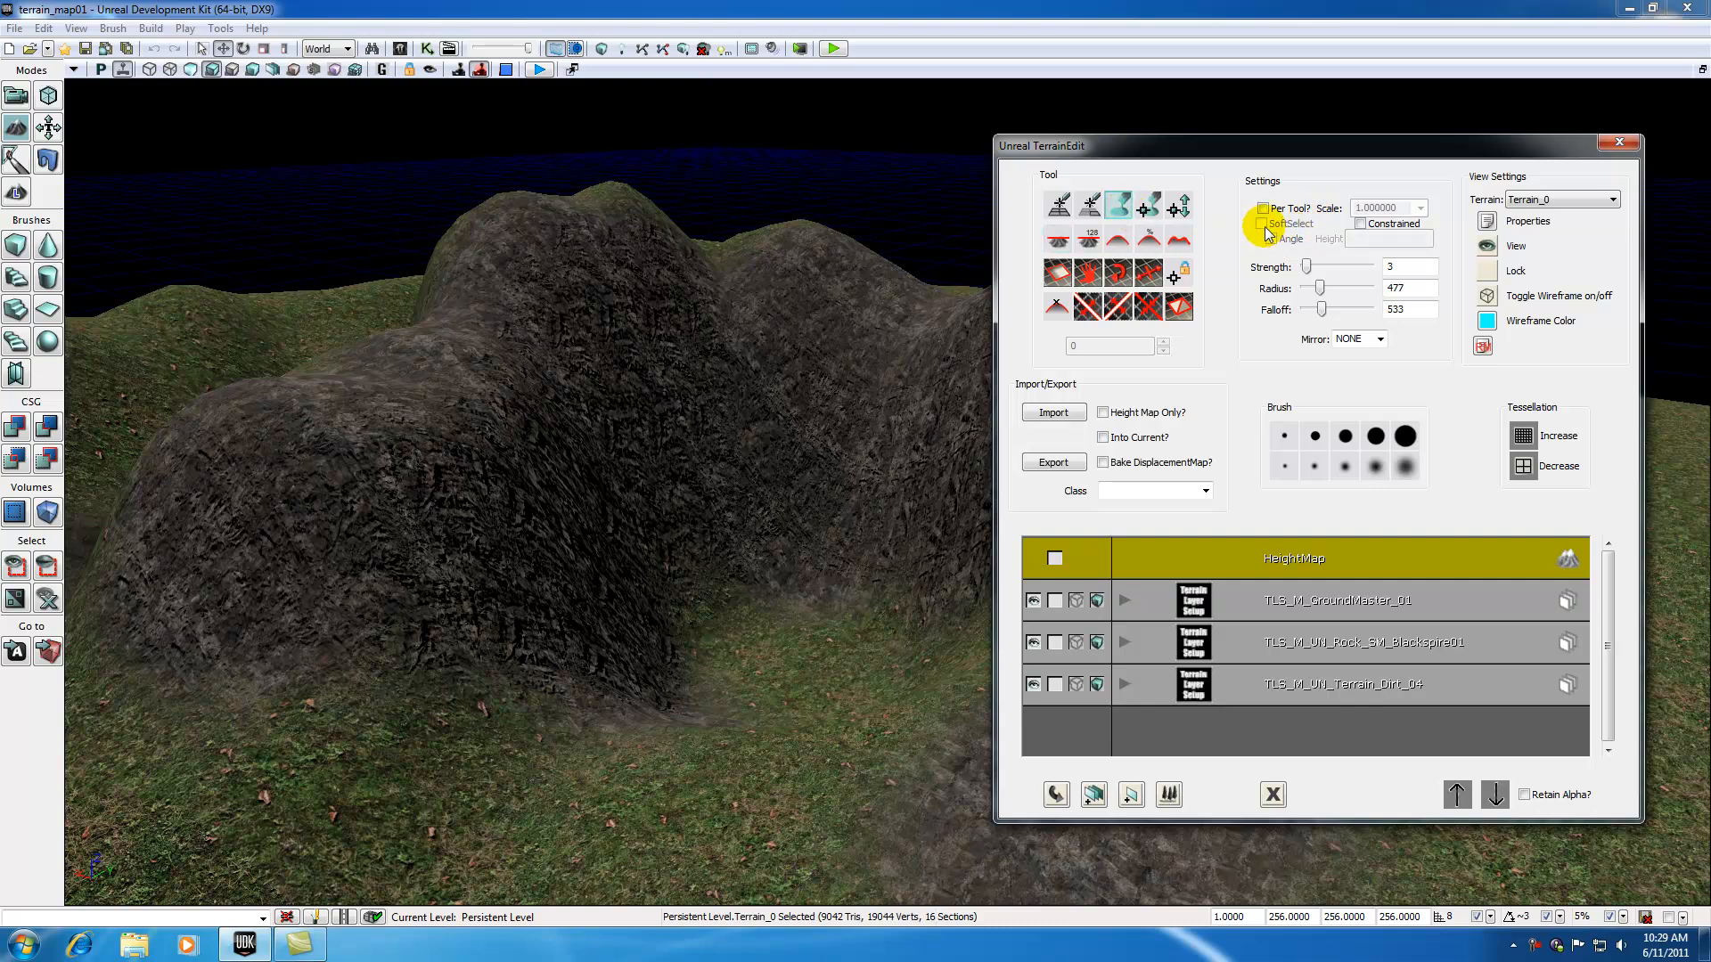
mouse_move(1484, 366)
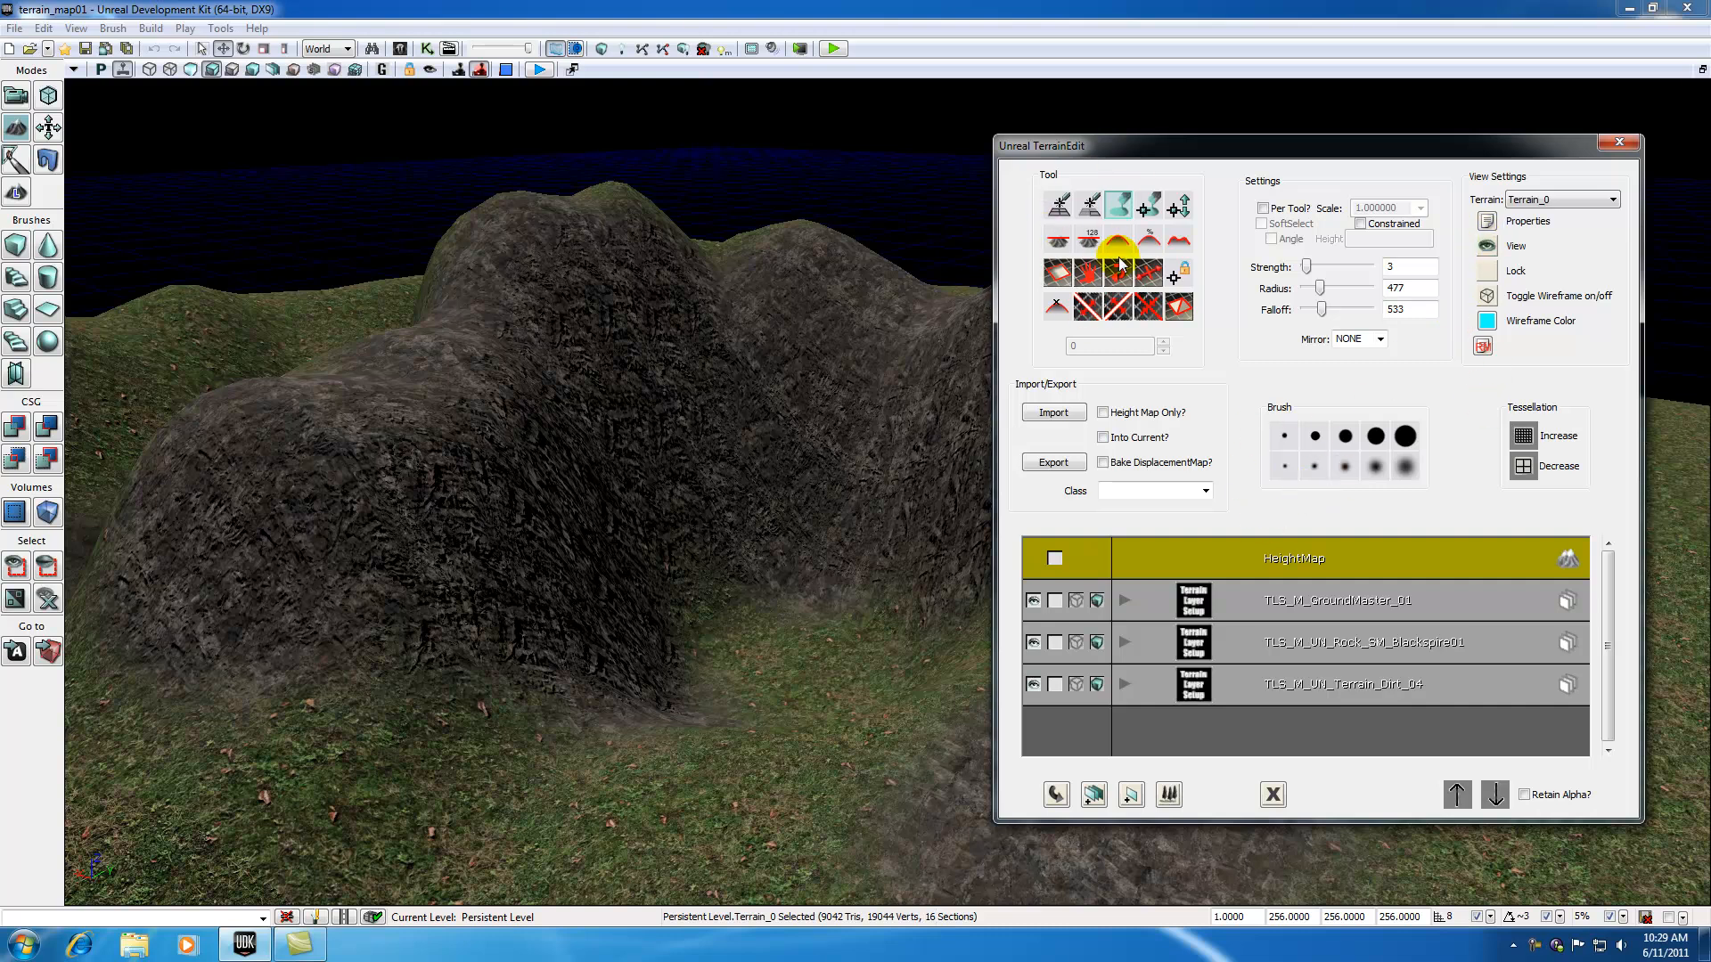
mouse_move(1226, 283)
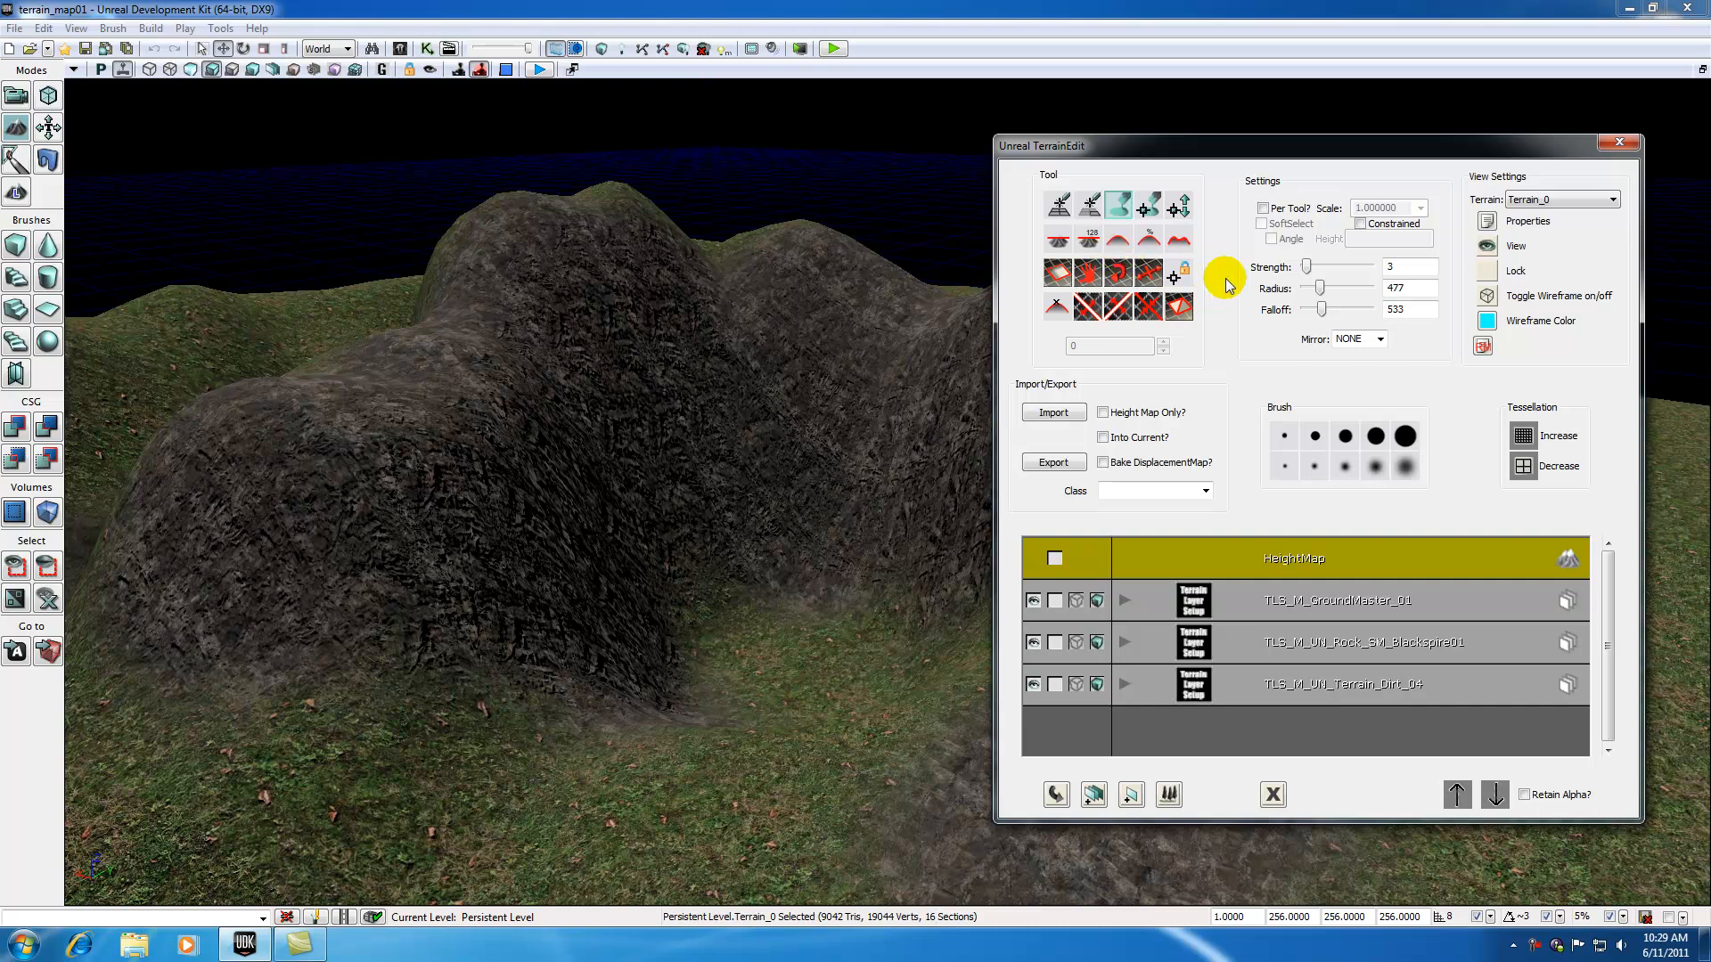
mouse_move(1224, 272)
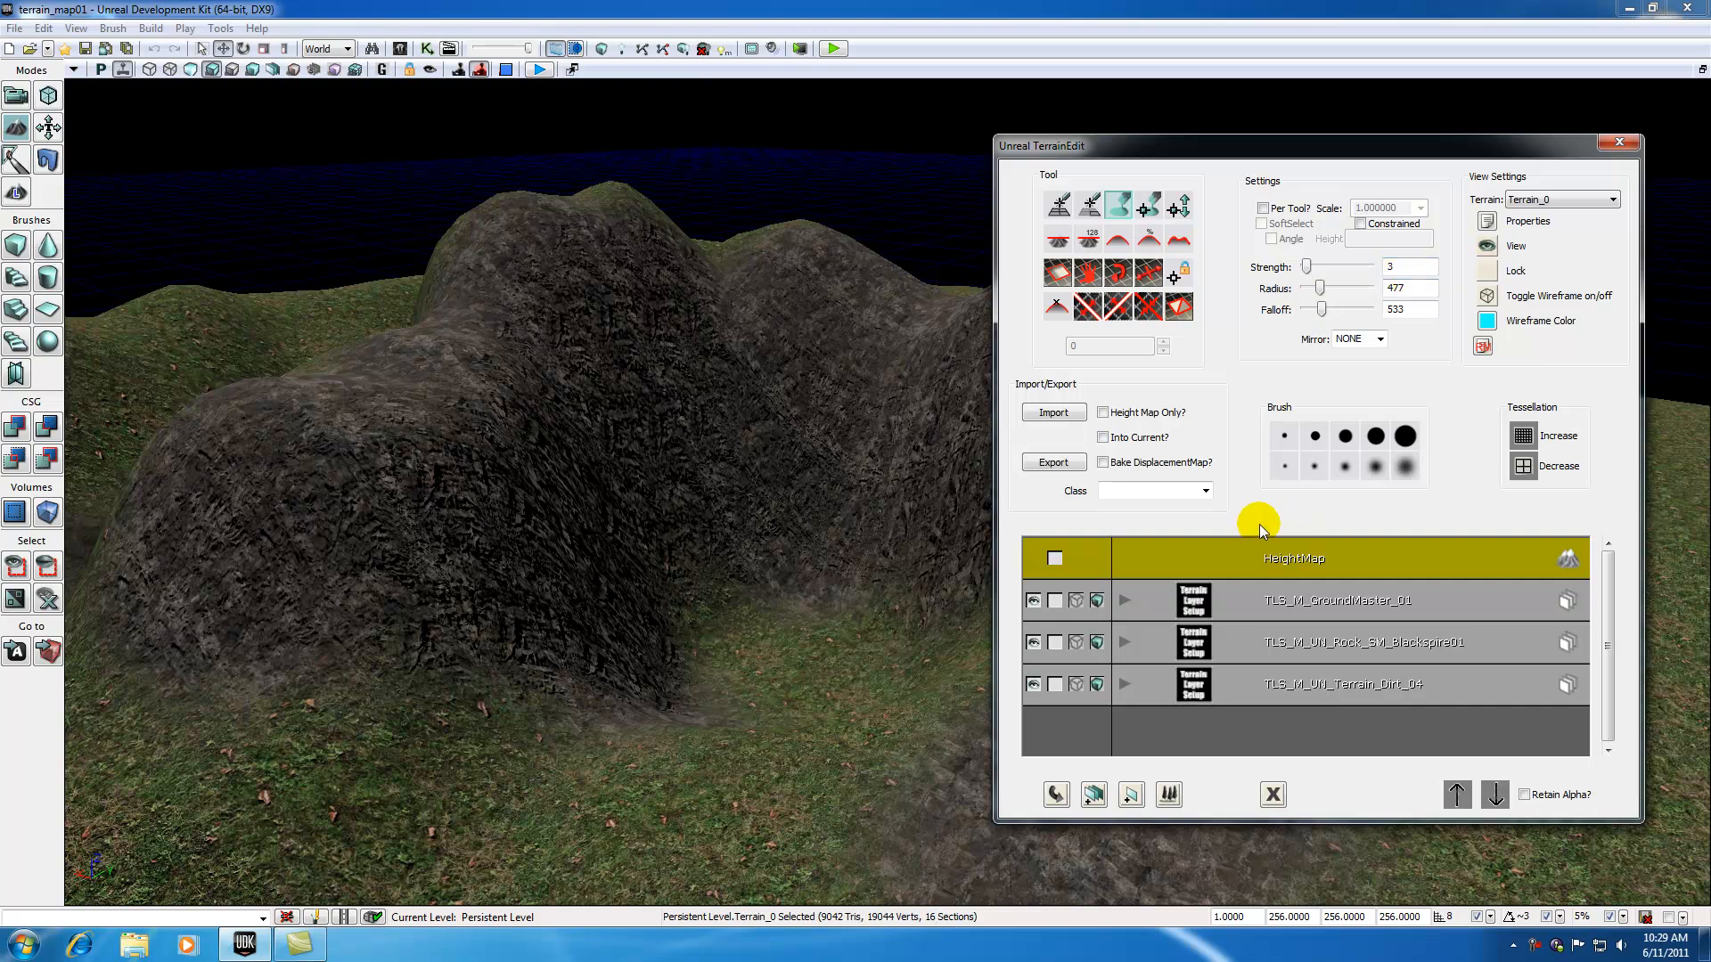
mouse_move(1059, 153)
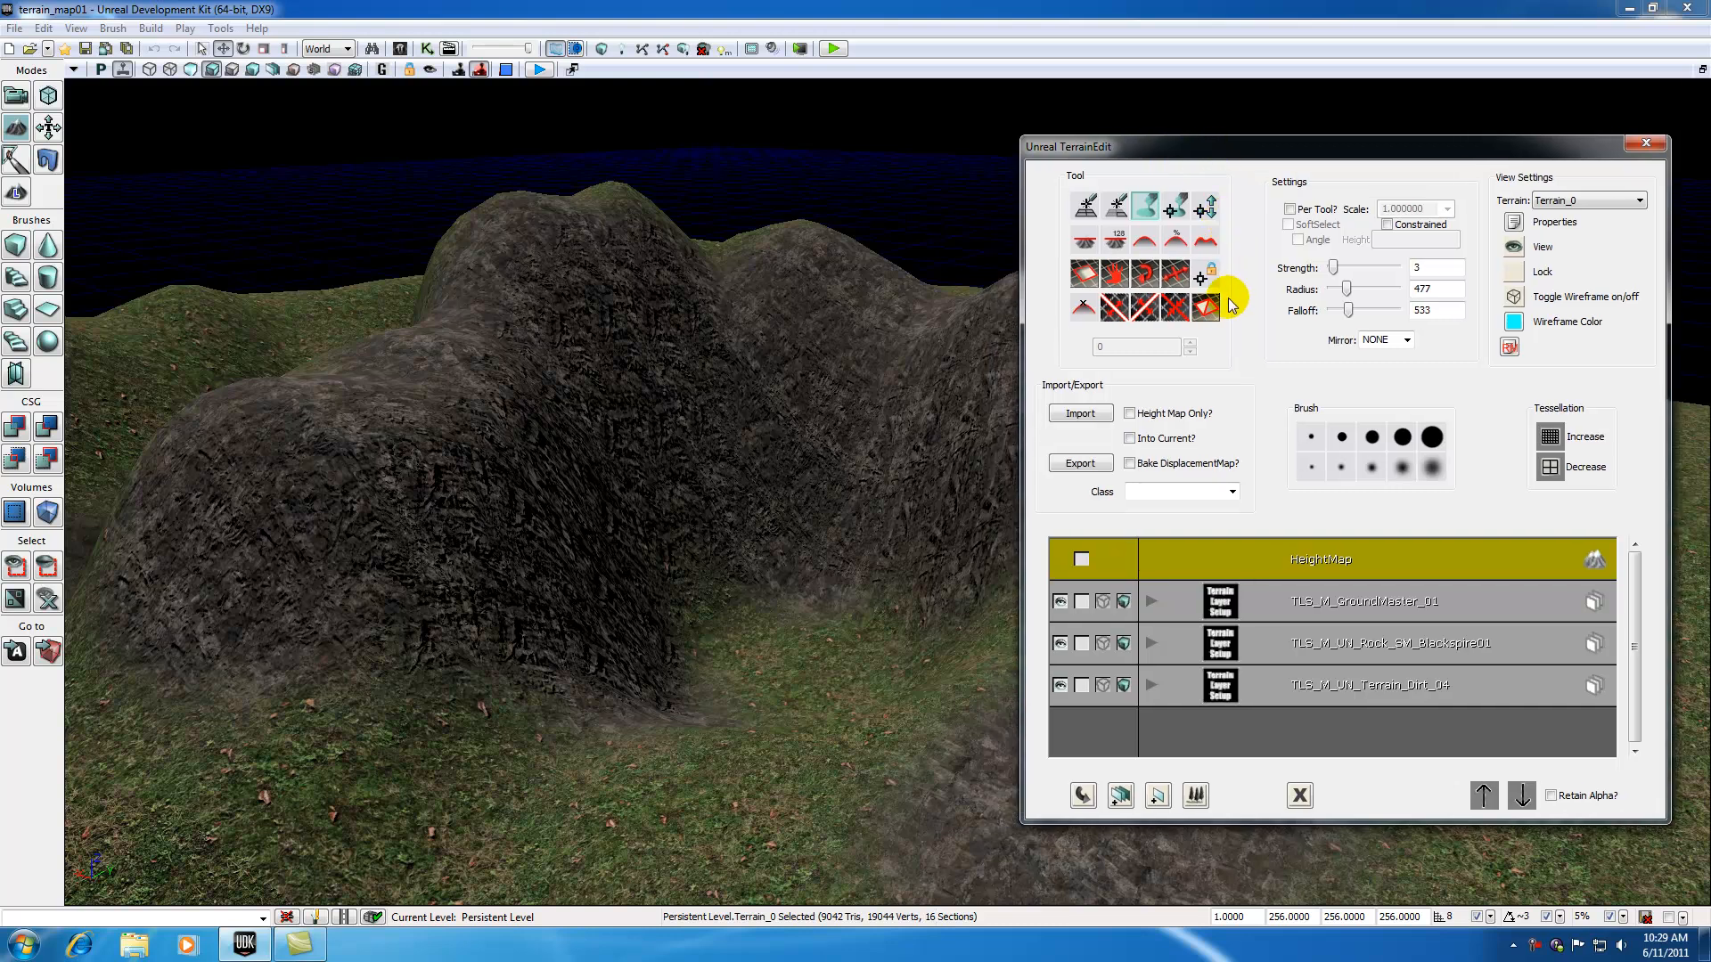
mouse_move(1259, 369)
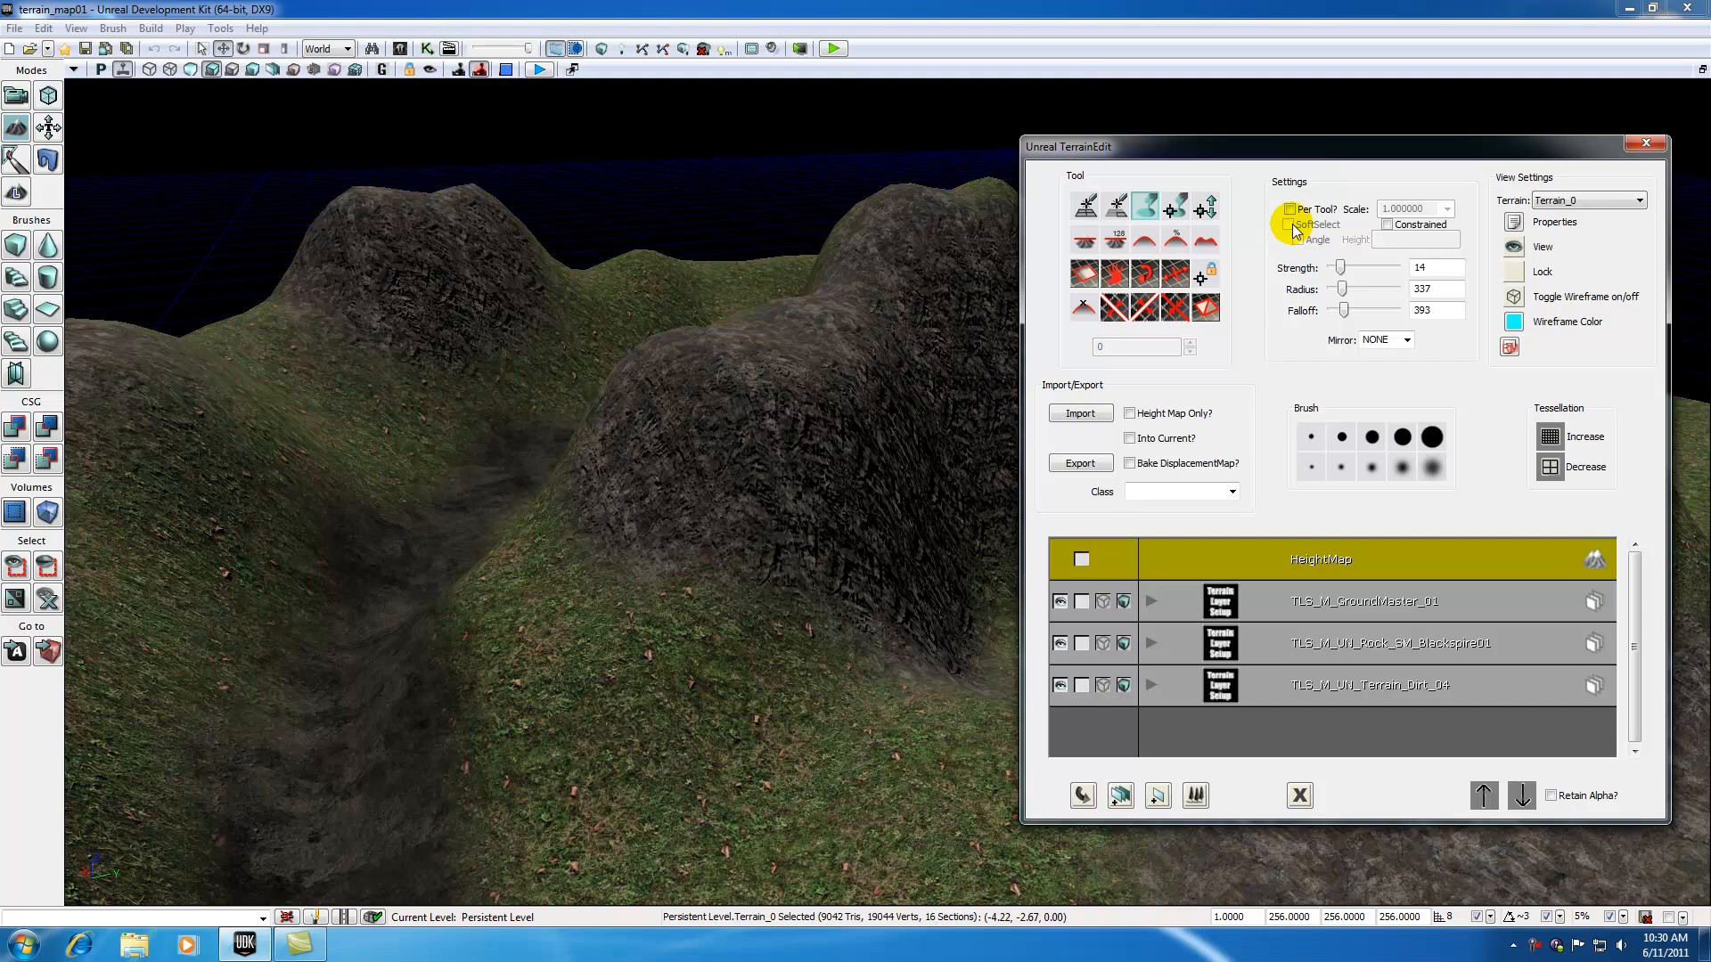
mouse_move(1174, 211)
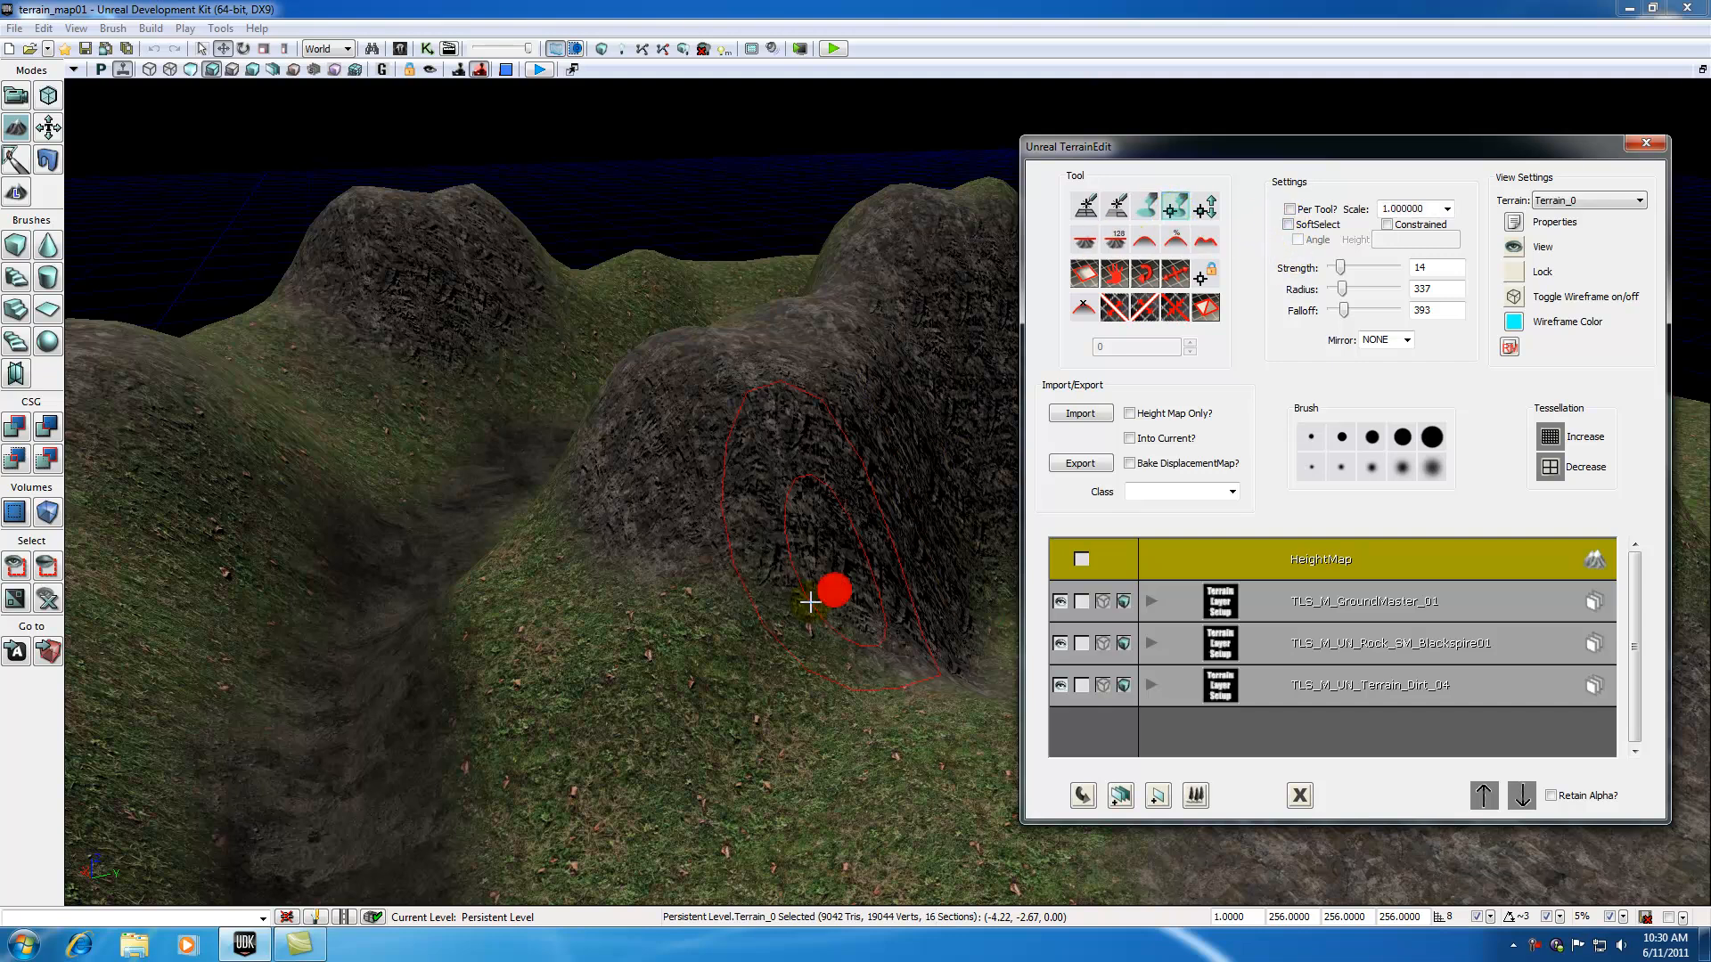
mouse_move(672, 660)
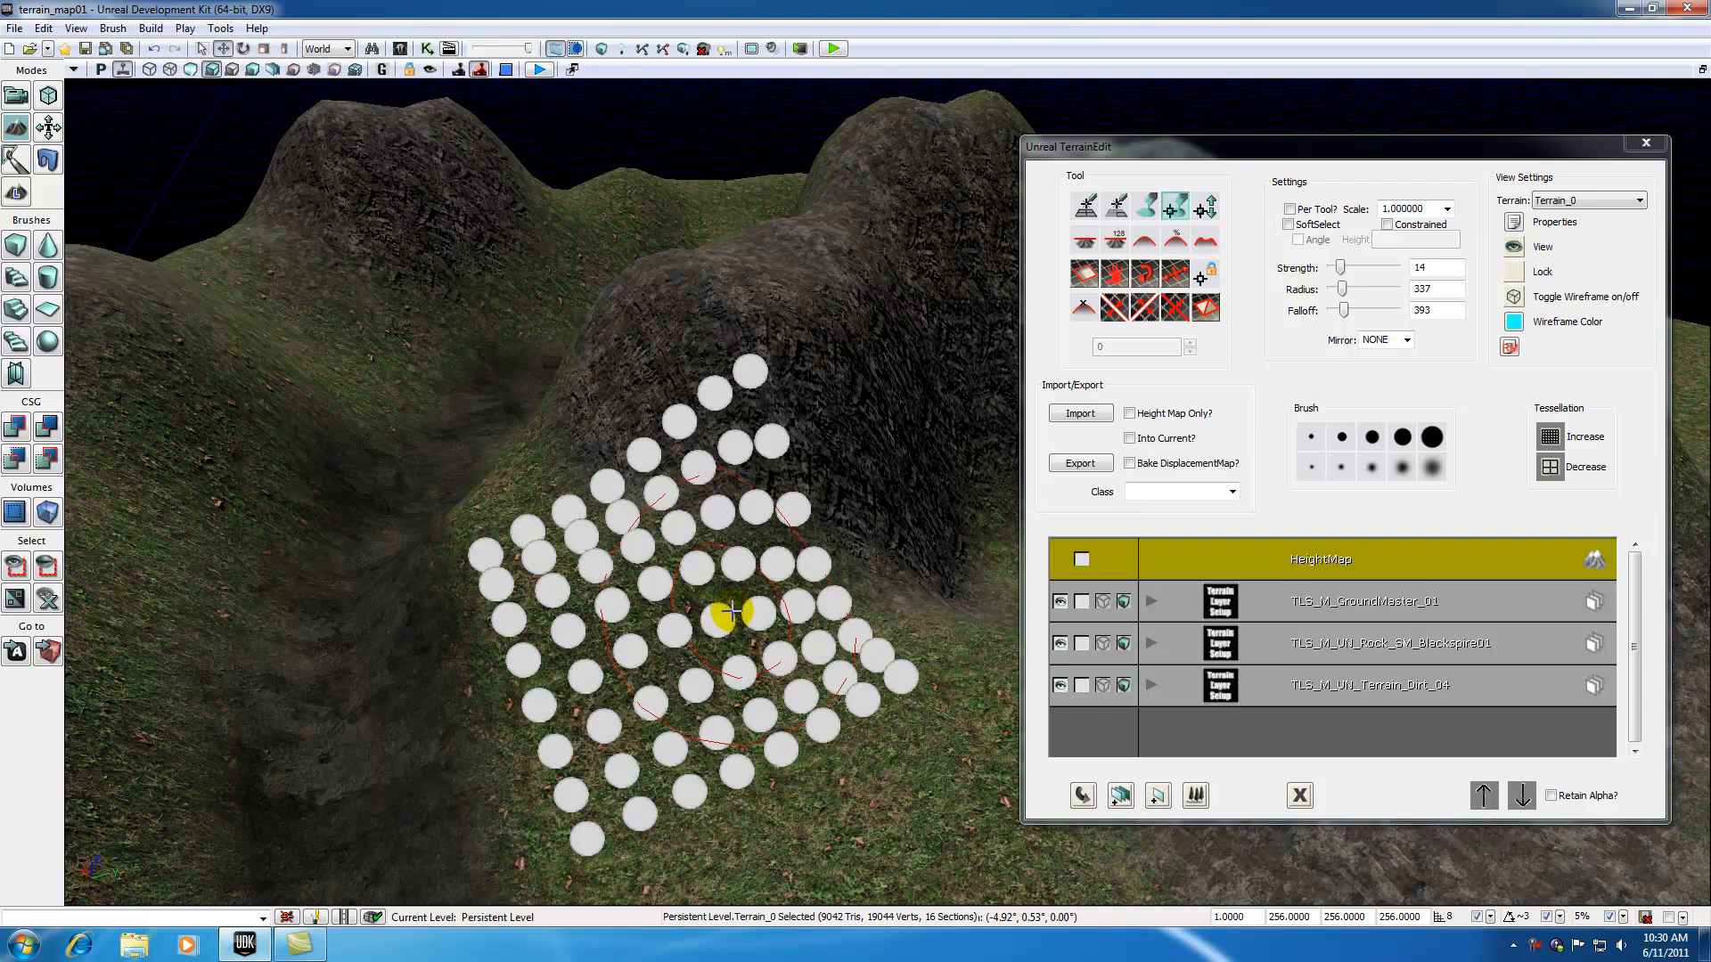
mouse_move(683, 660)
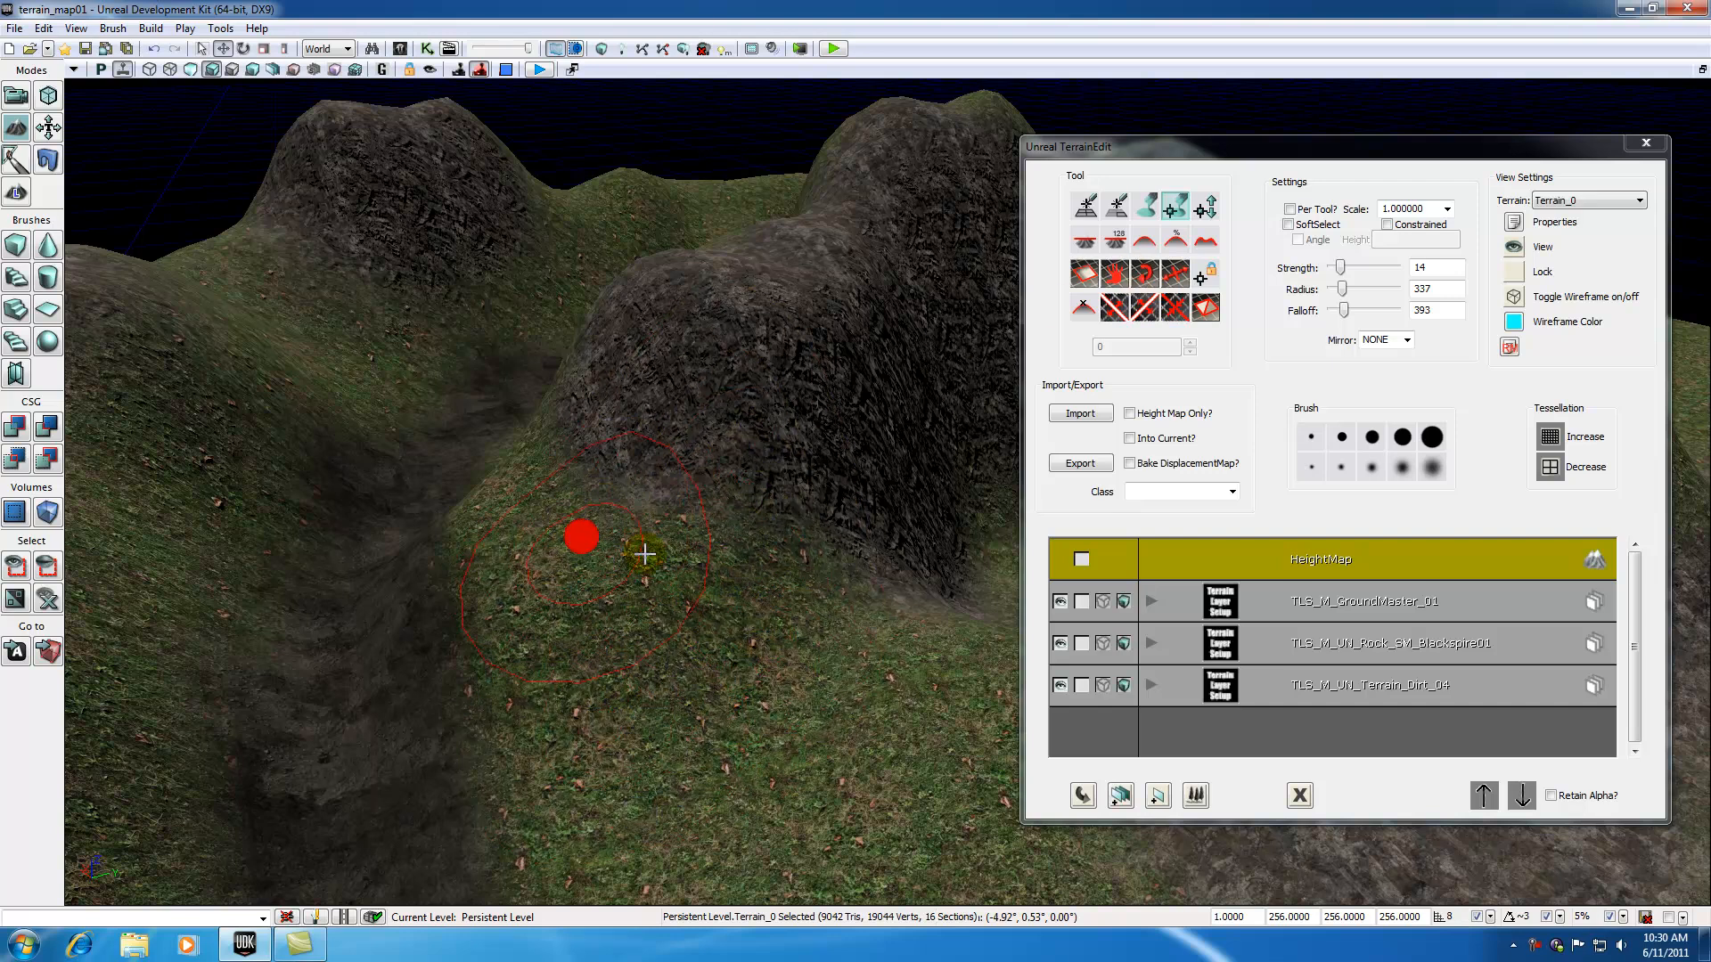
- Enable SoftSelect falloff for the terrain vertex selection tool
click(1291, 225)
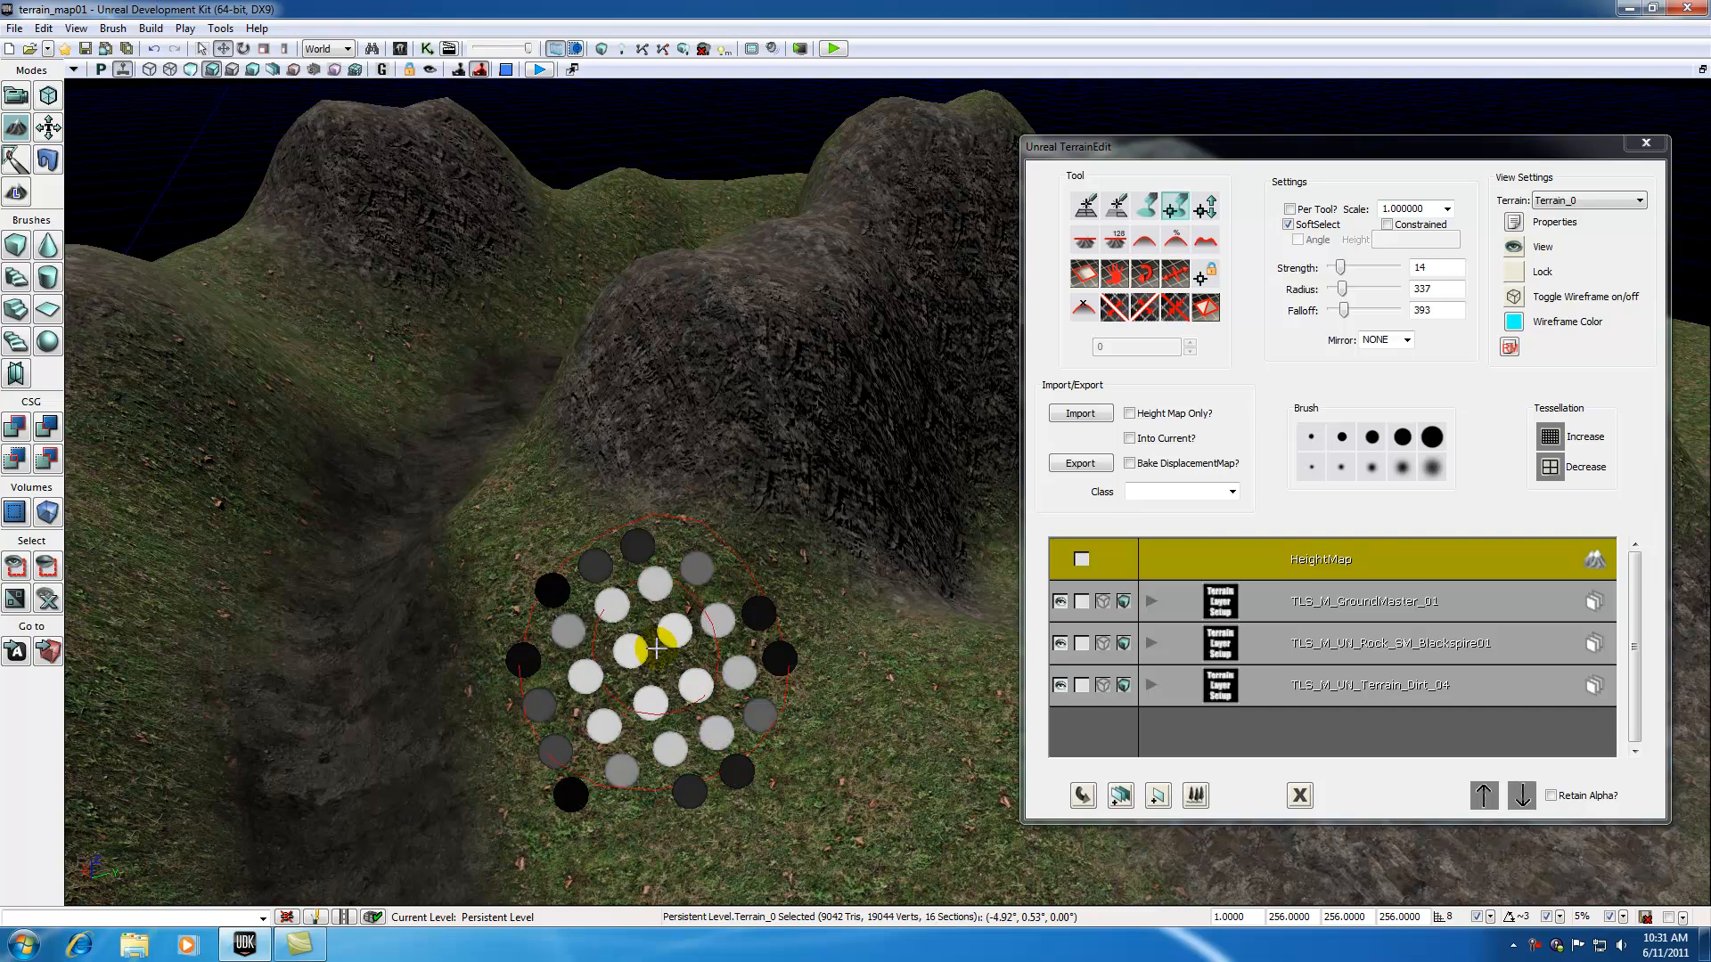
mouse_move(736, 699)
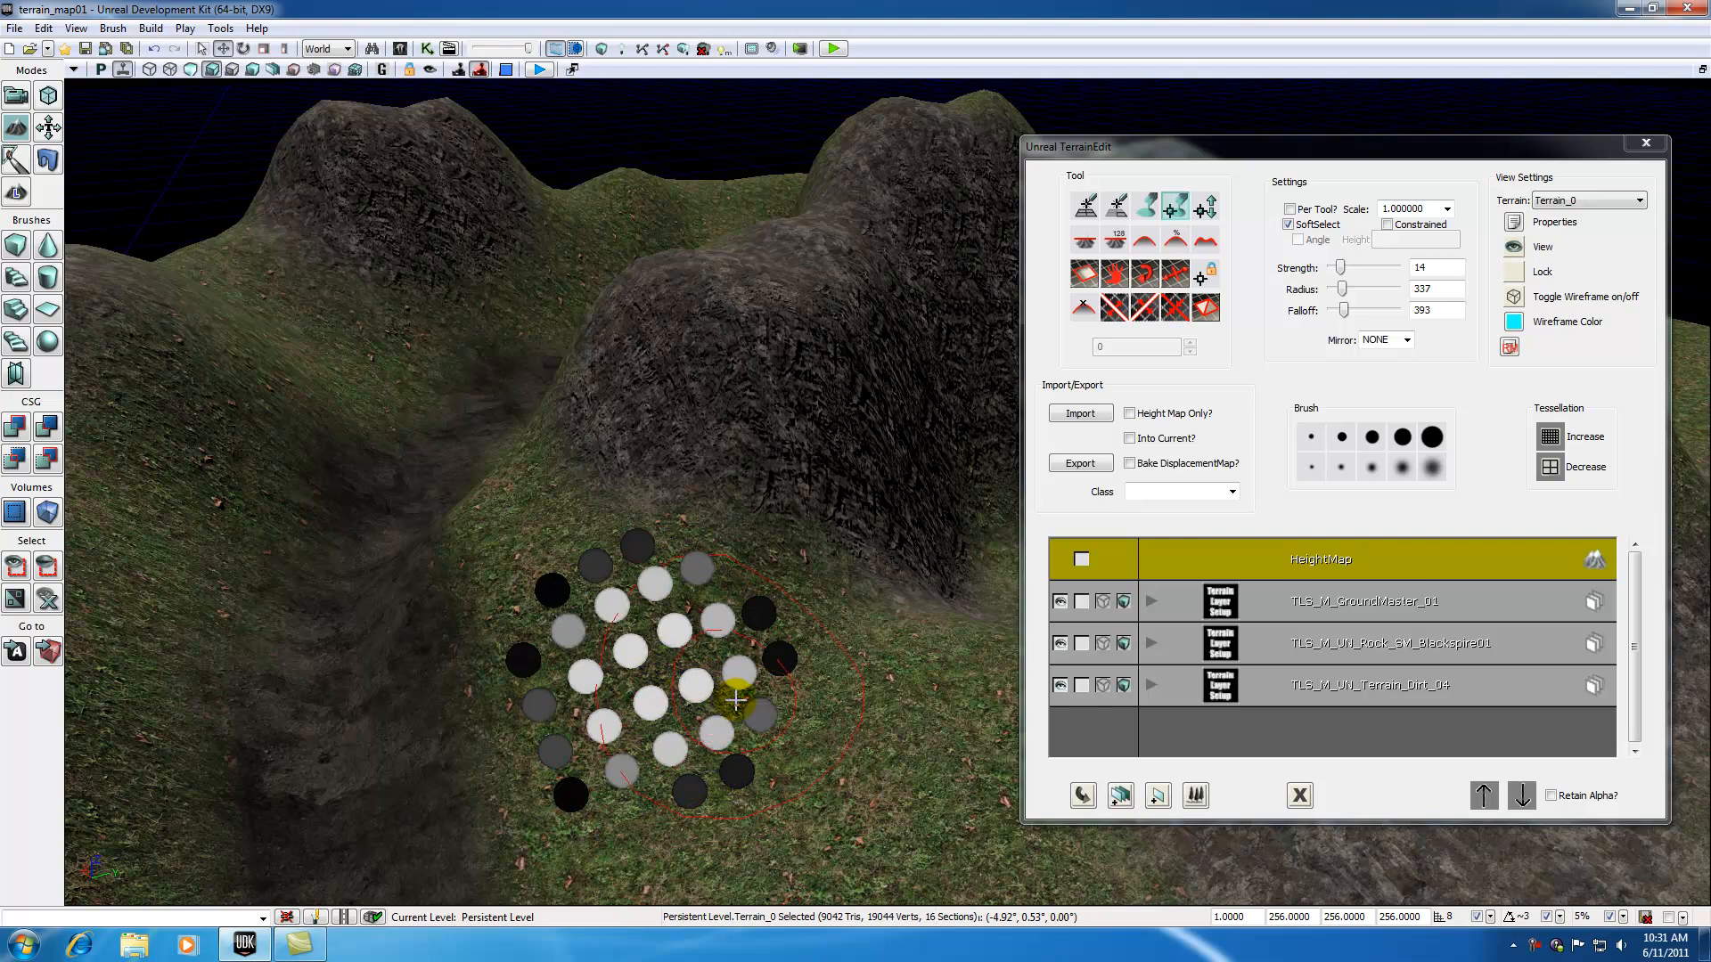
mouse_move(659, 725)
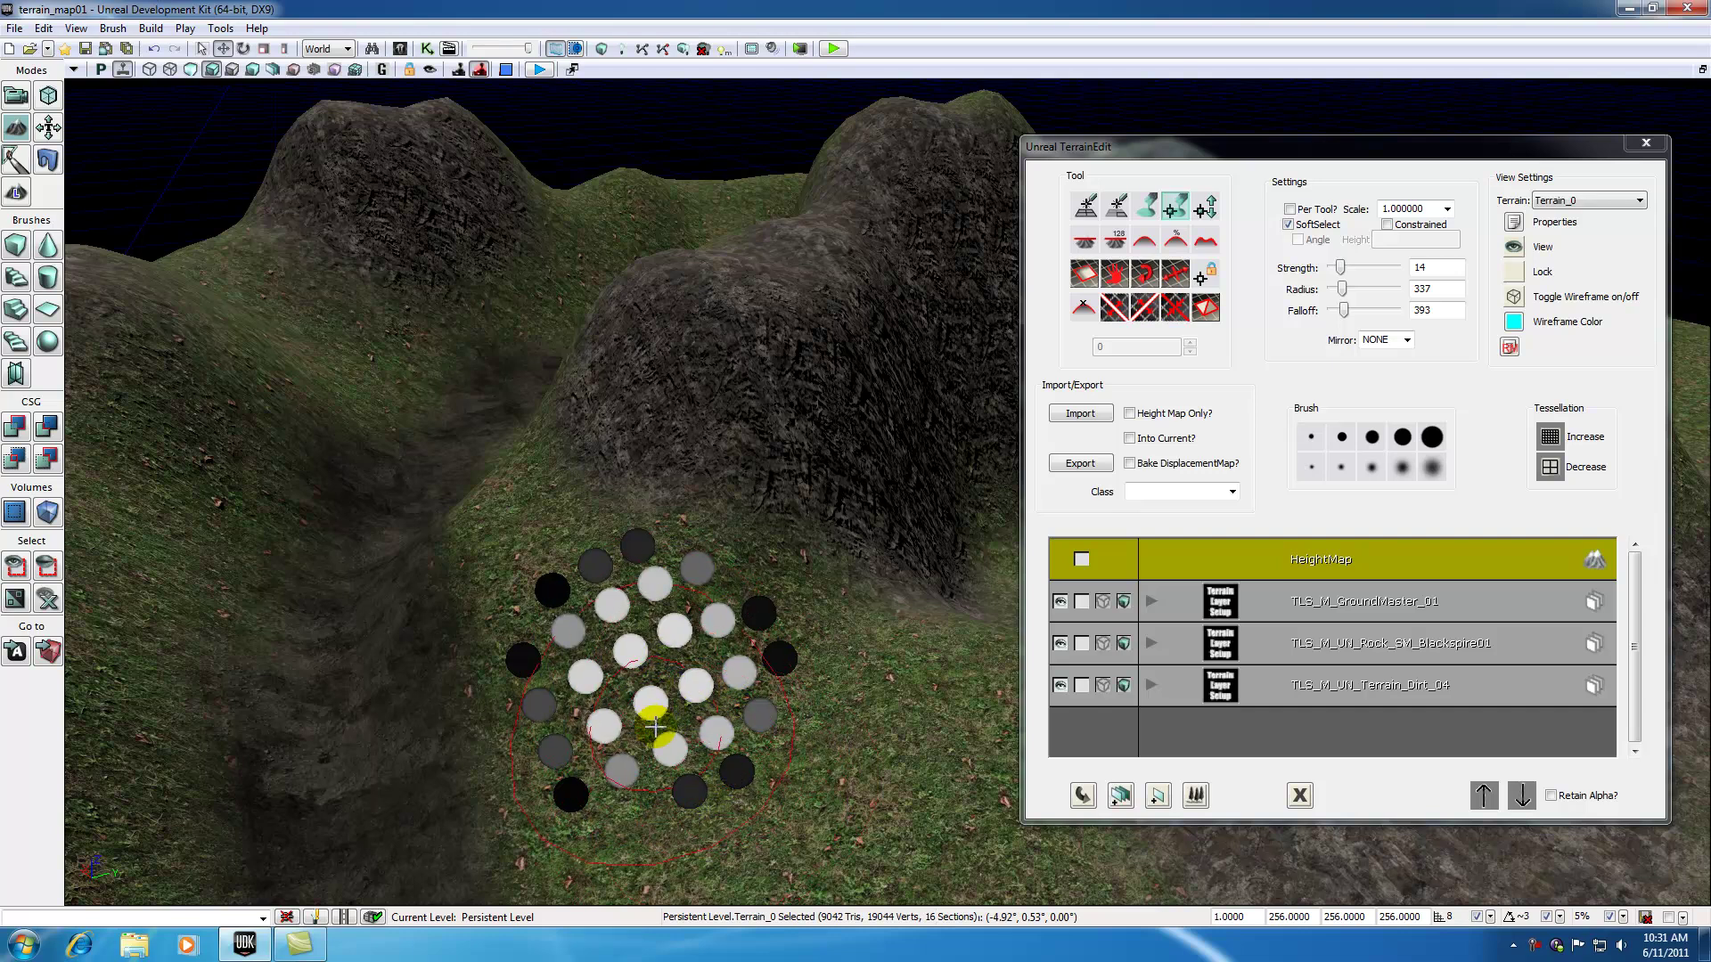
mouse_move(672, 663)
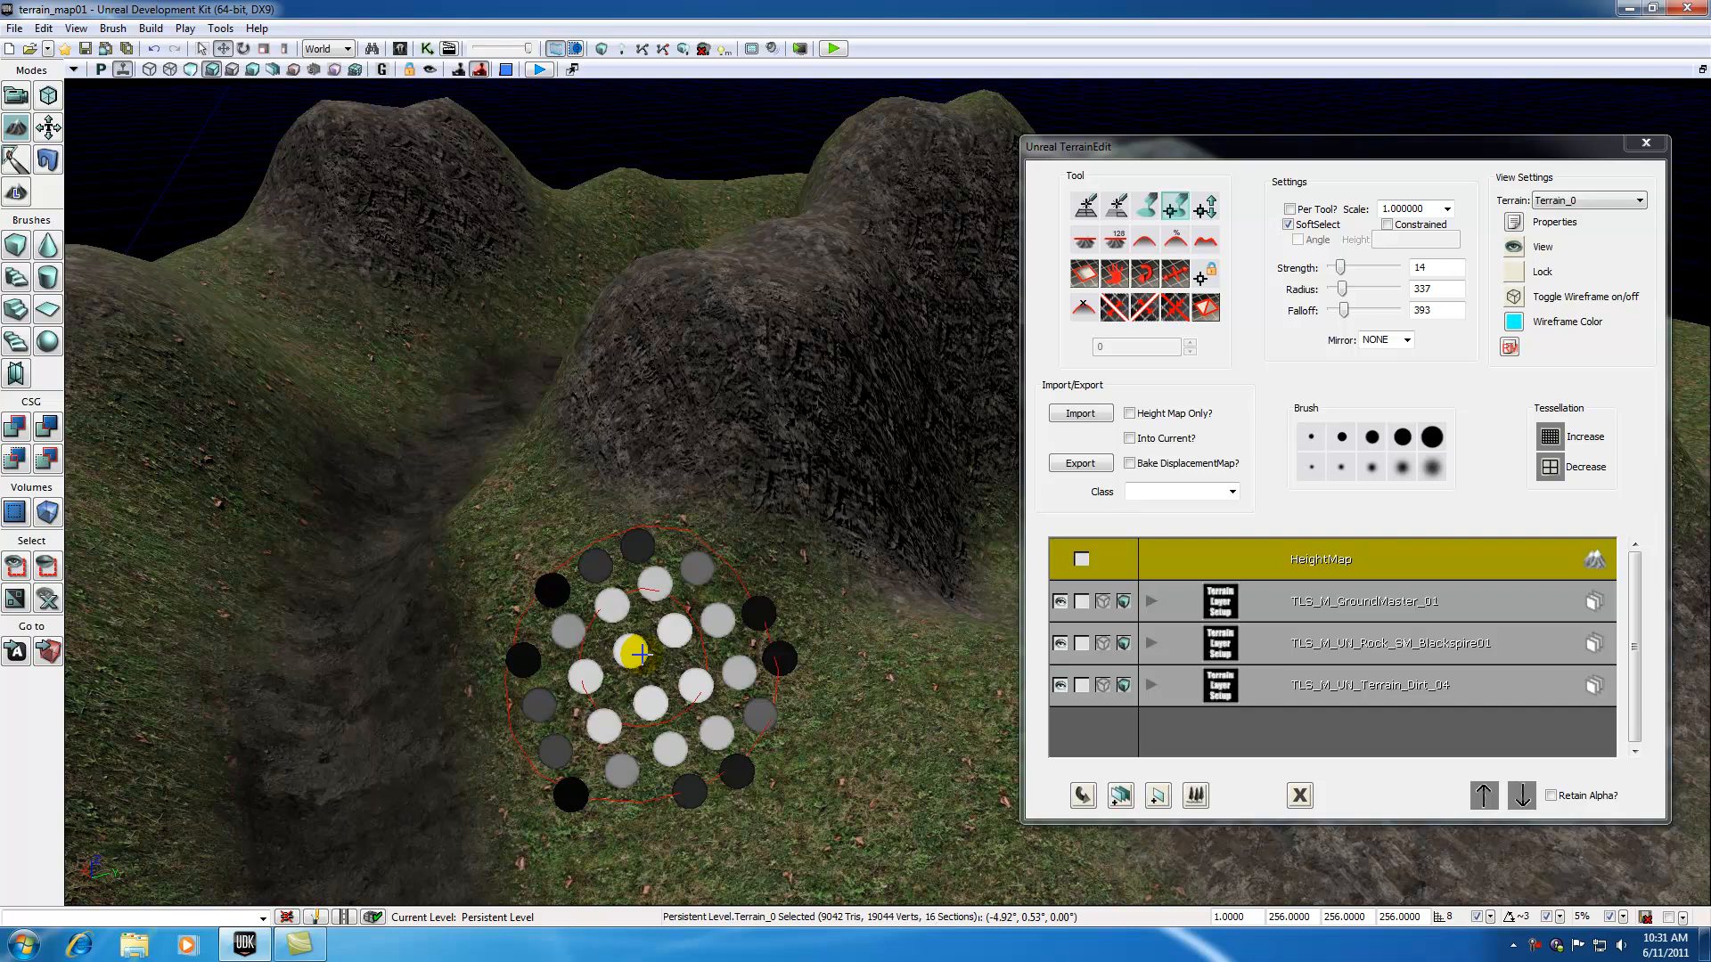
mouse_move(665, 334)
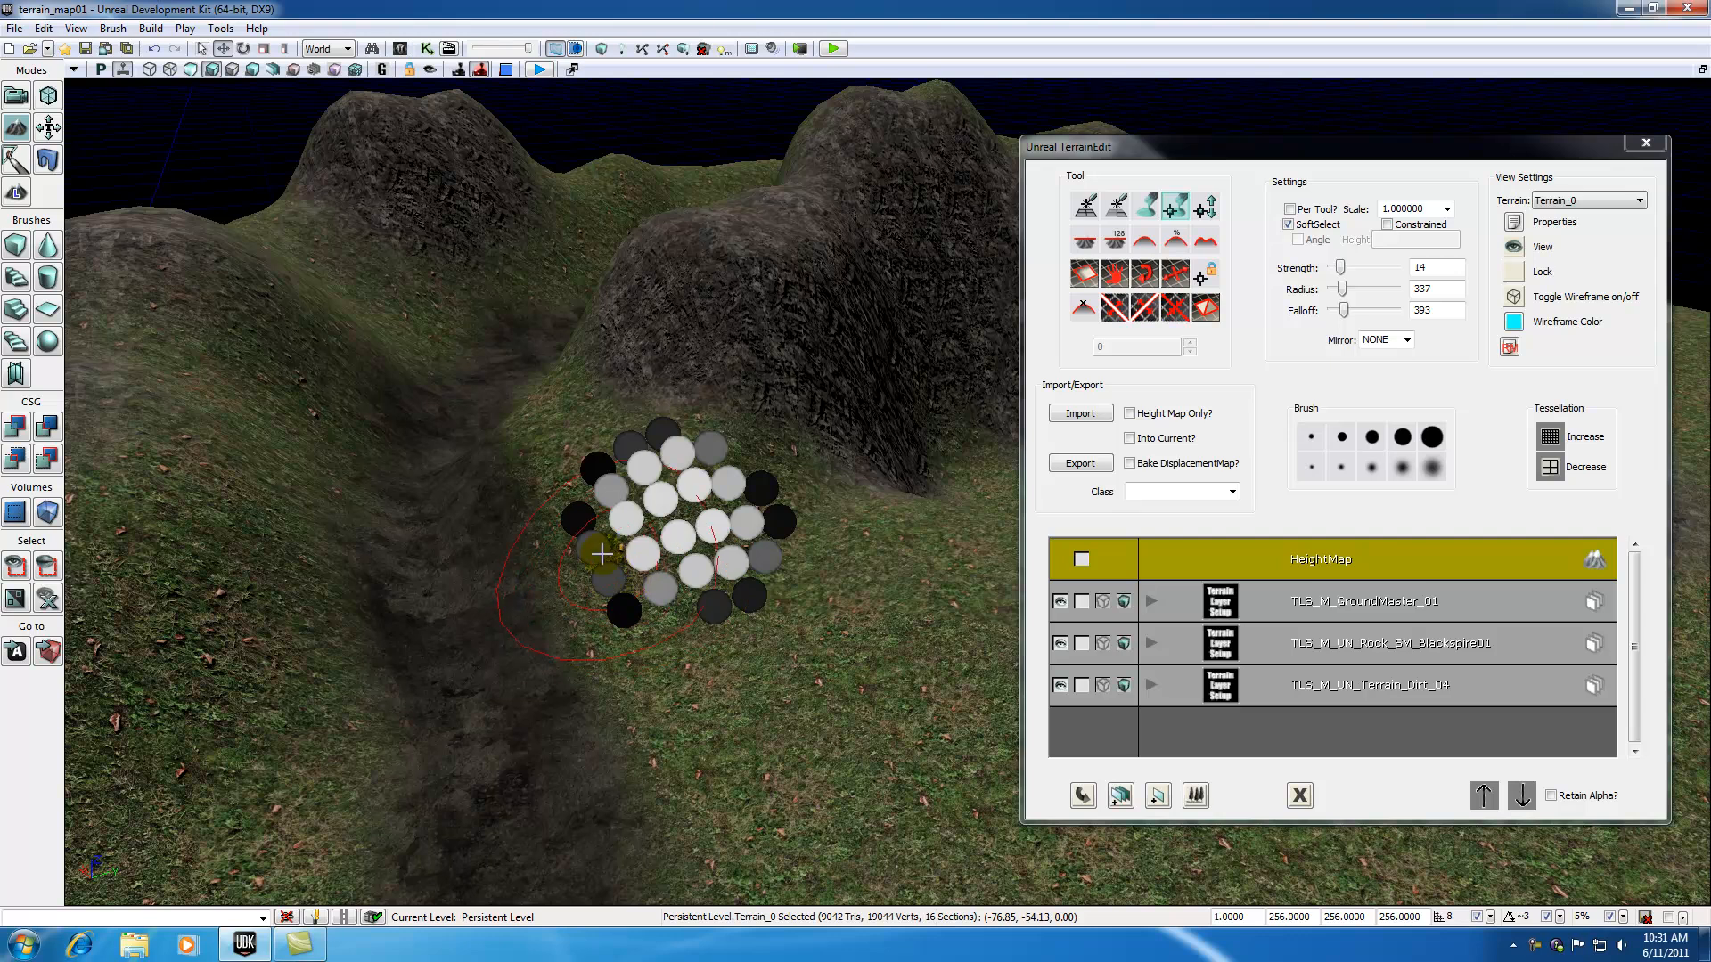
mouse_move(607, 586)
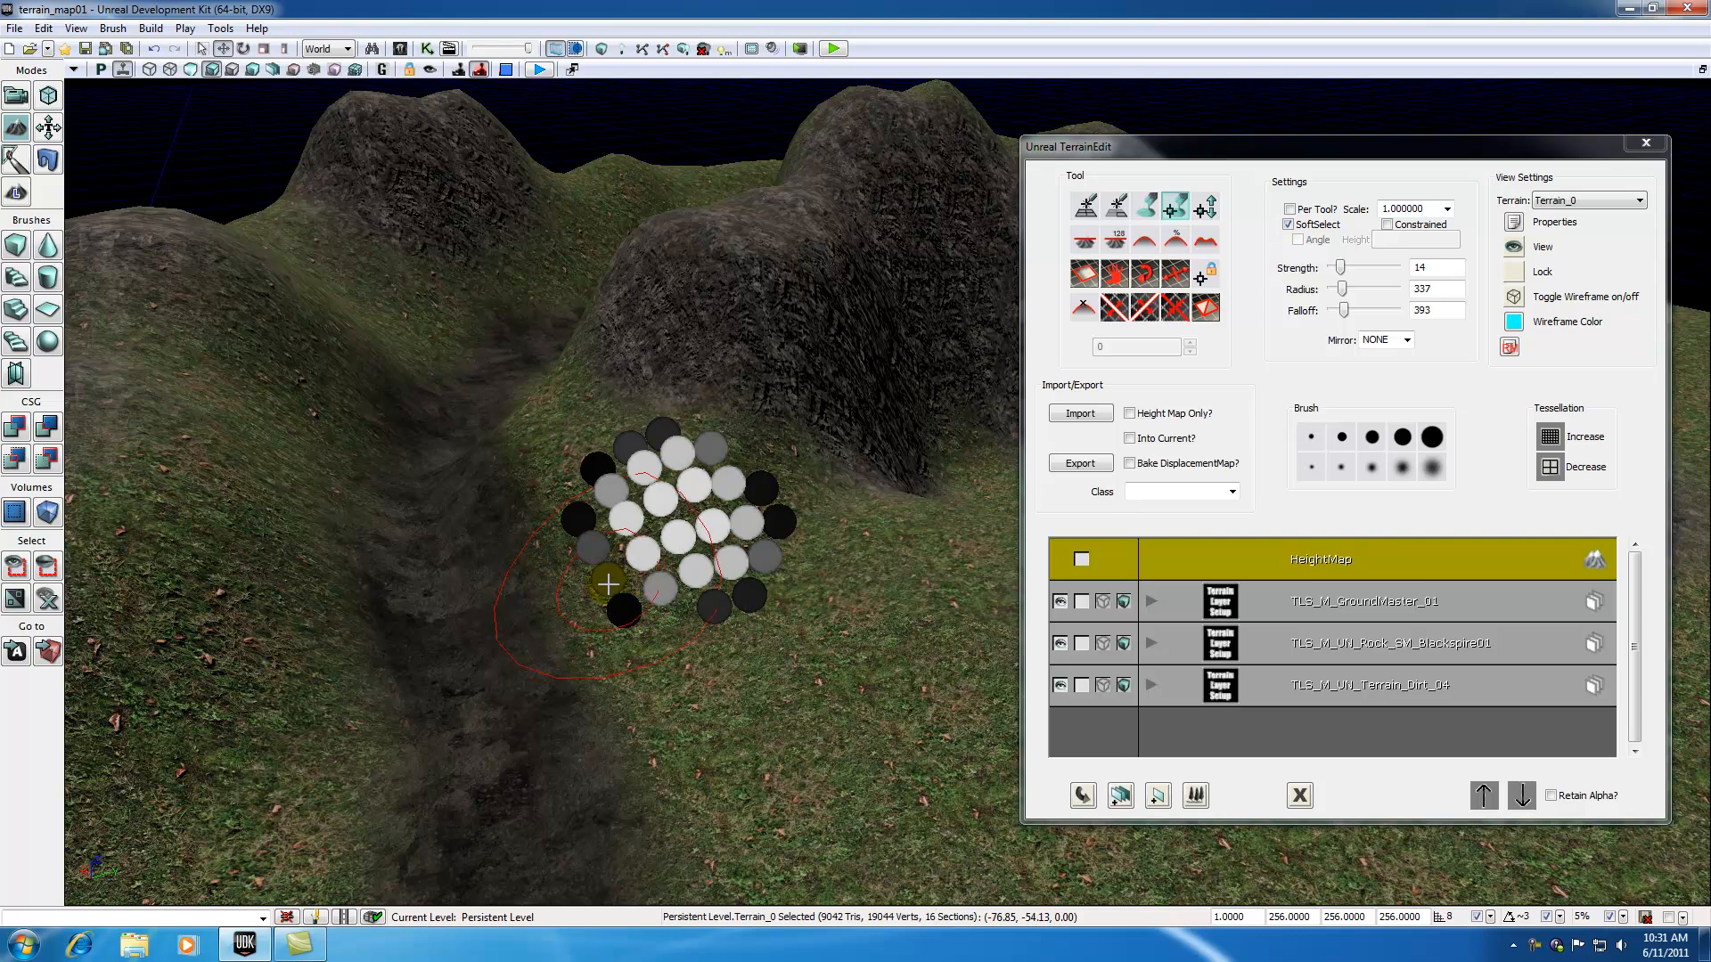
mouse_move(638, 640)
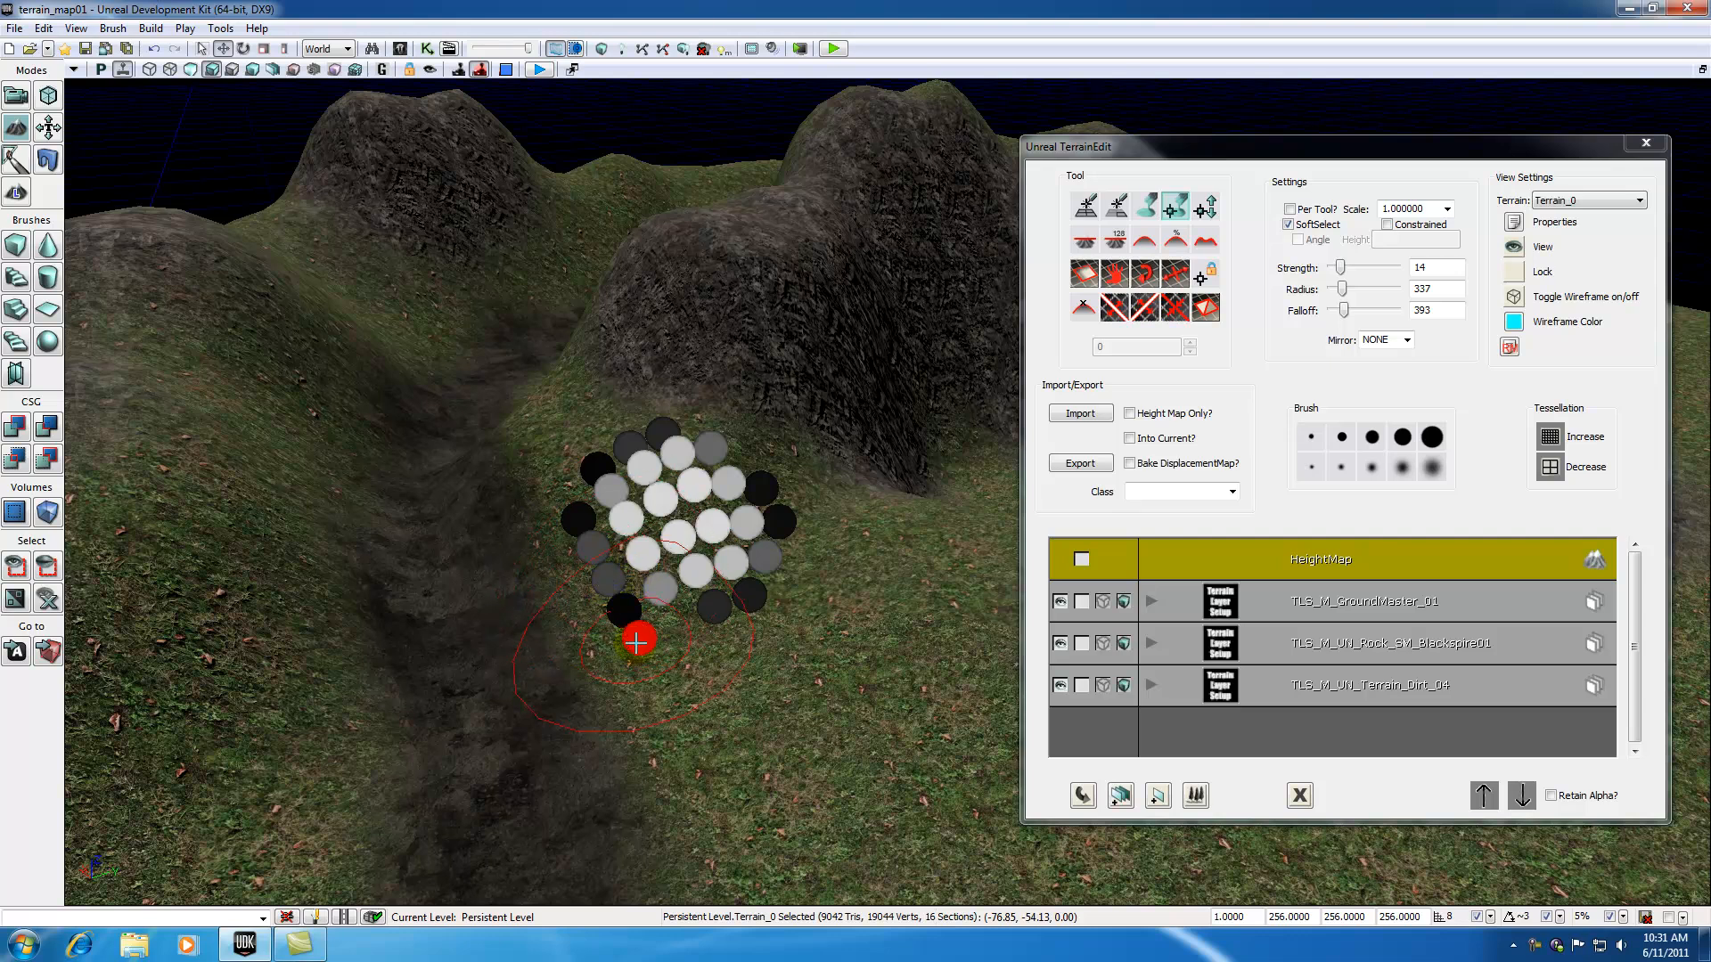
mouse_move(663, 551)
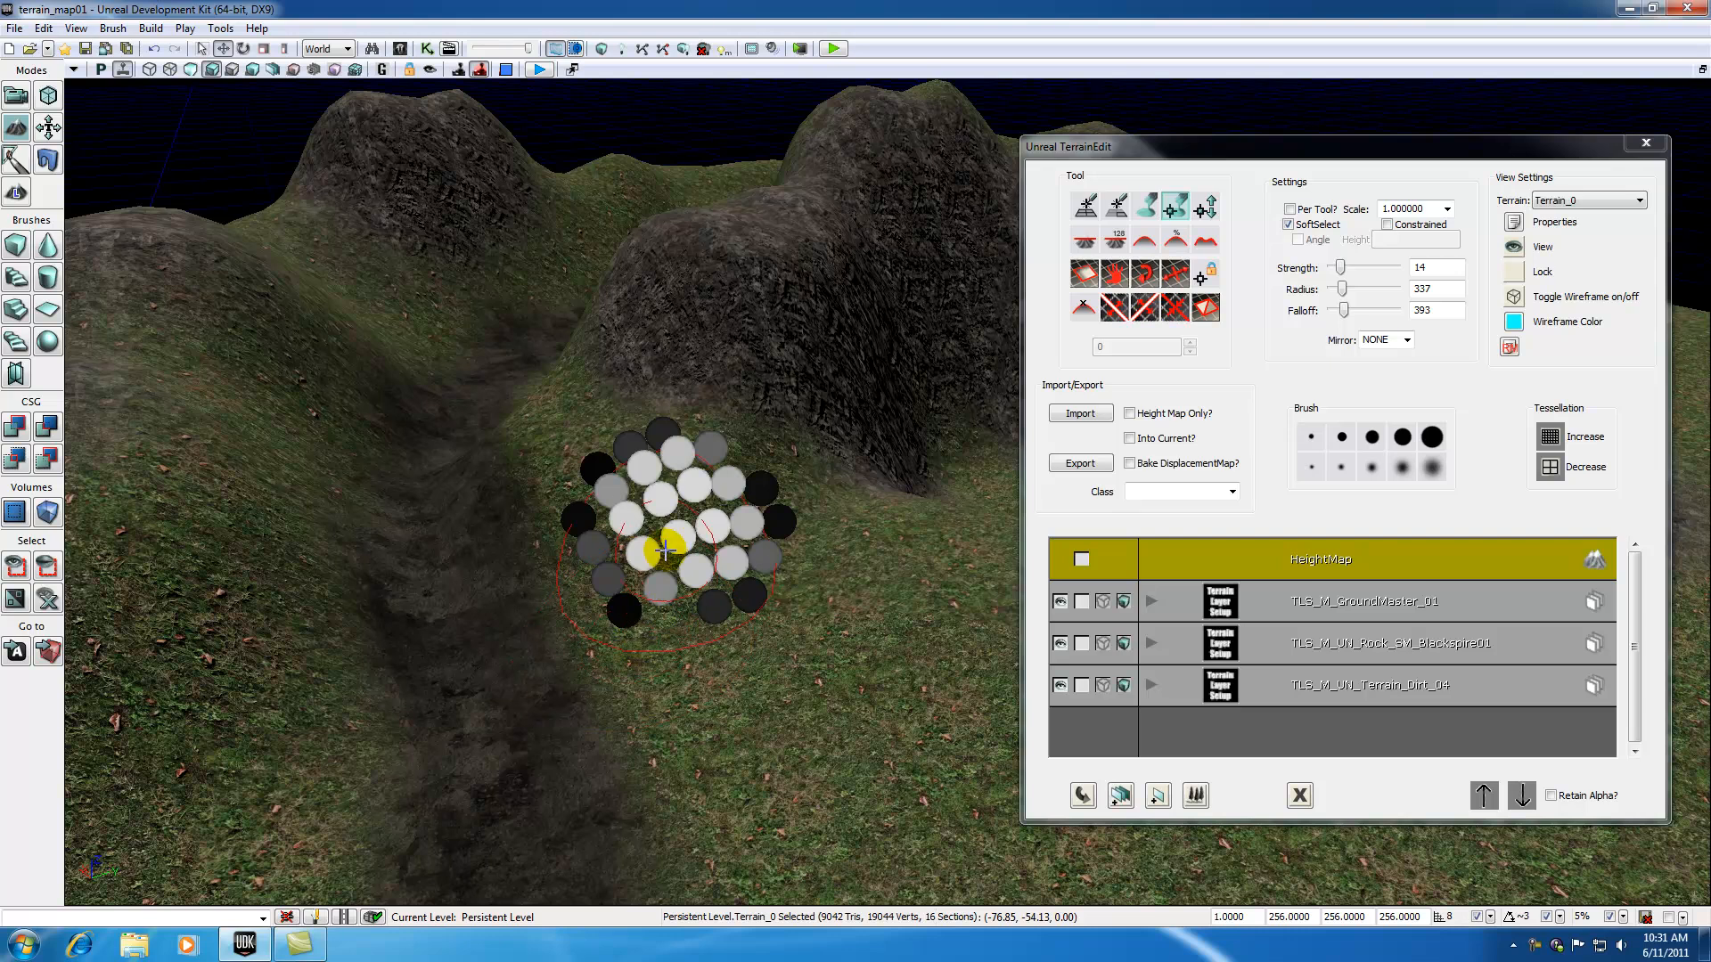
mouse_move(663, 573)
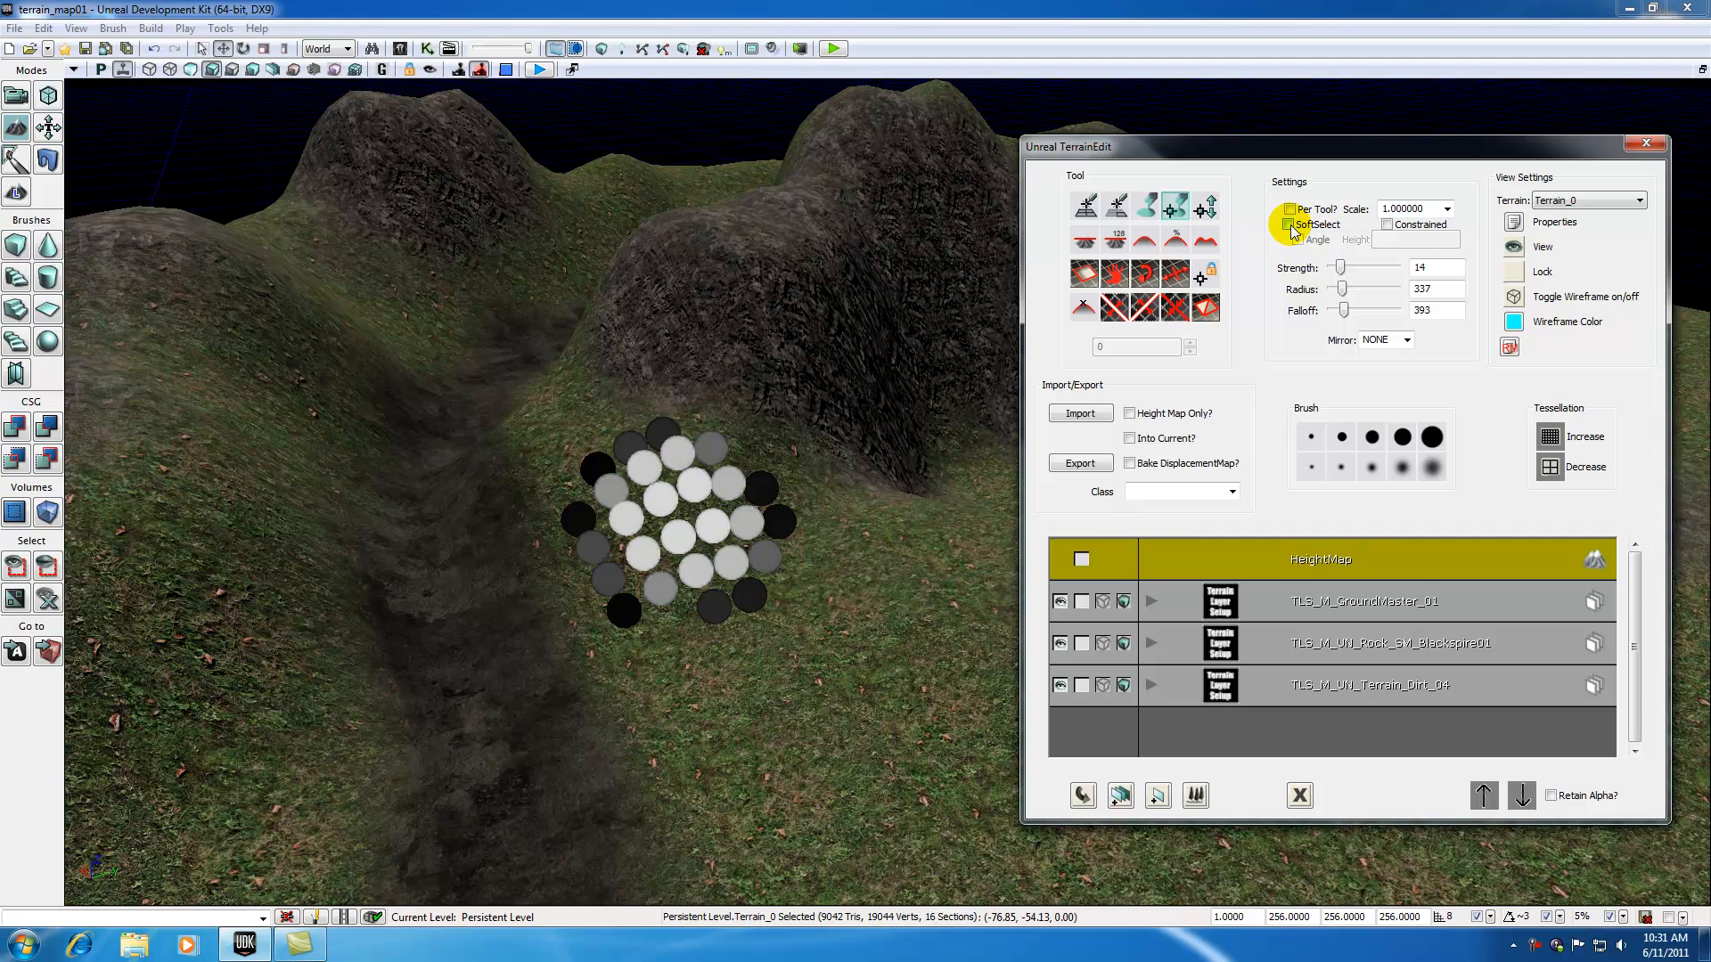
- Drop the soft-selected vertex patch on the grassy slope
click(1291, 225)
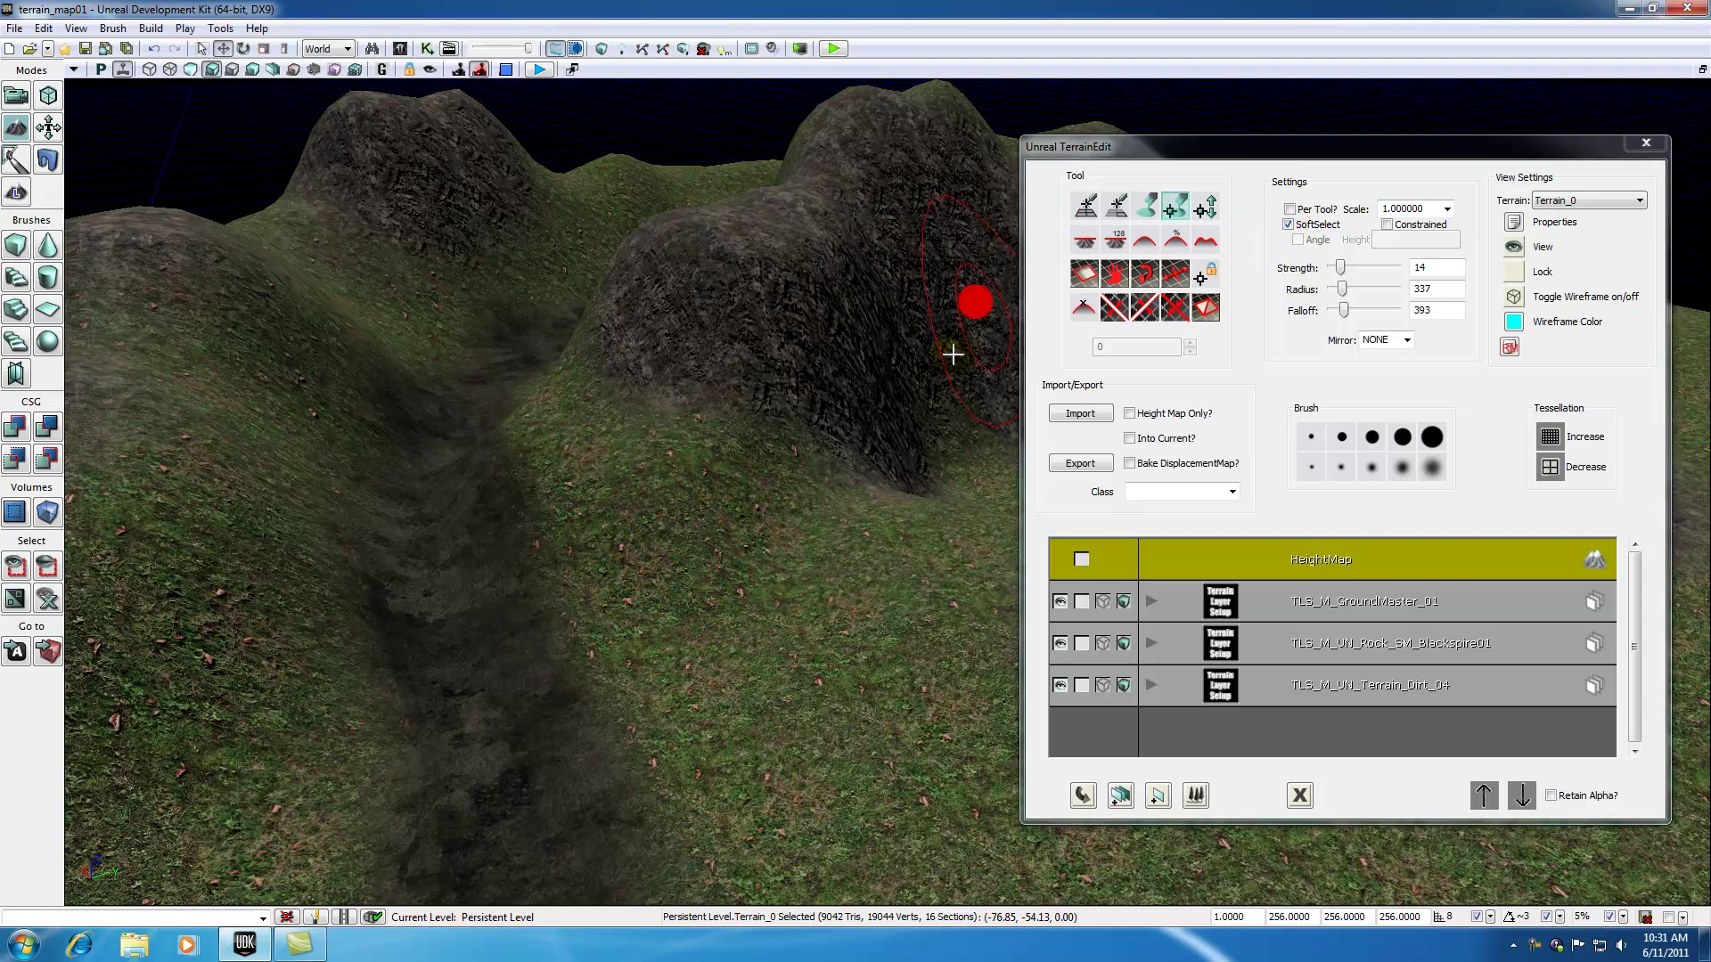
mouse_move(913, 396)
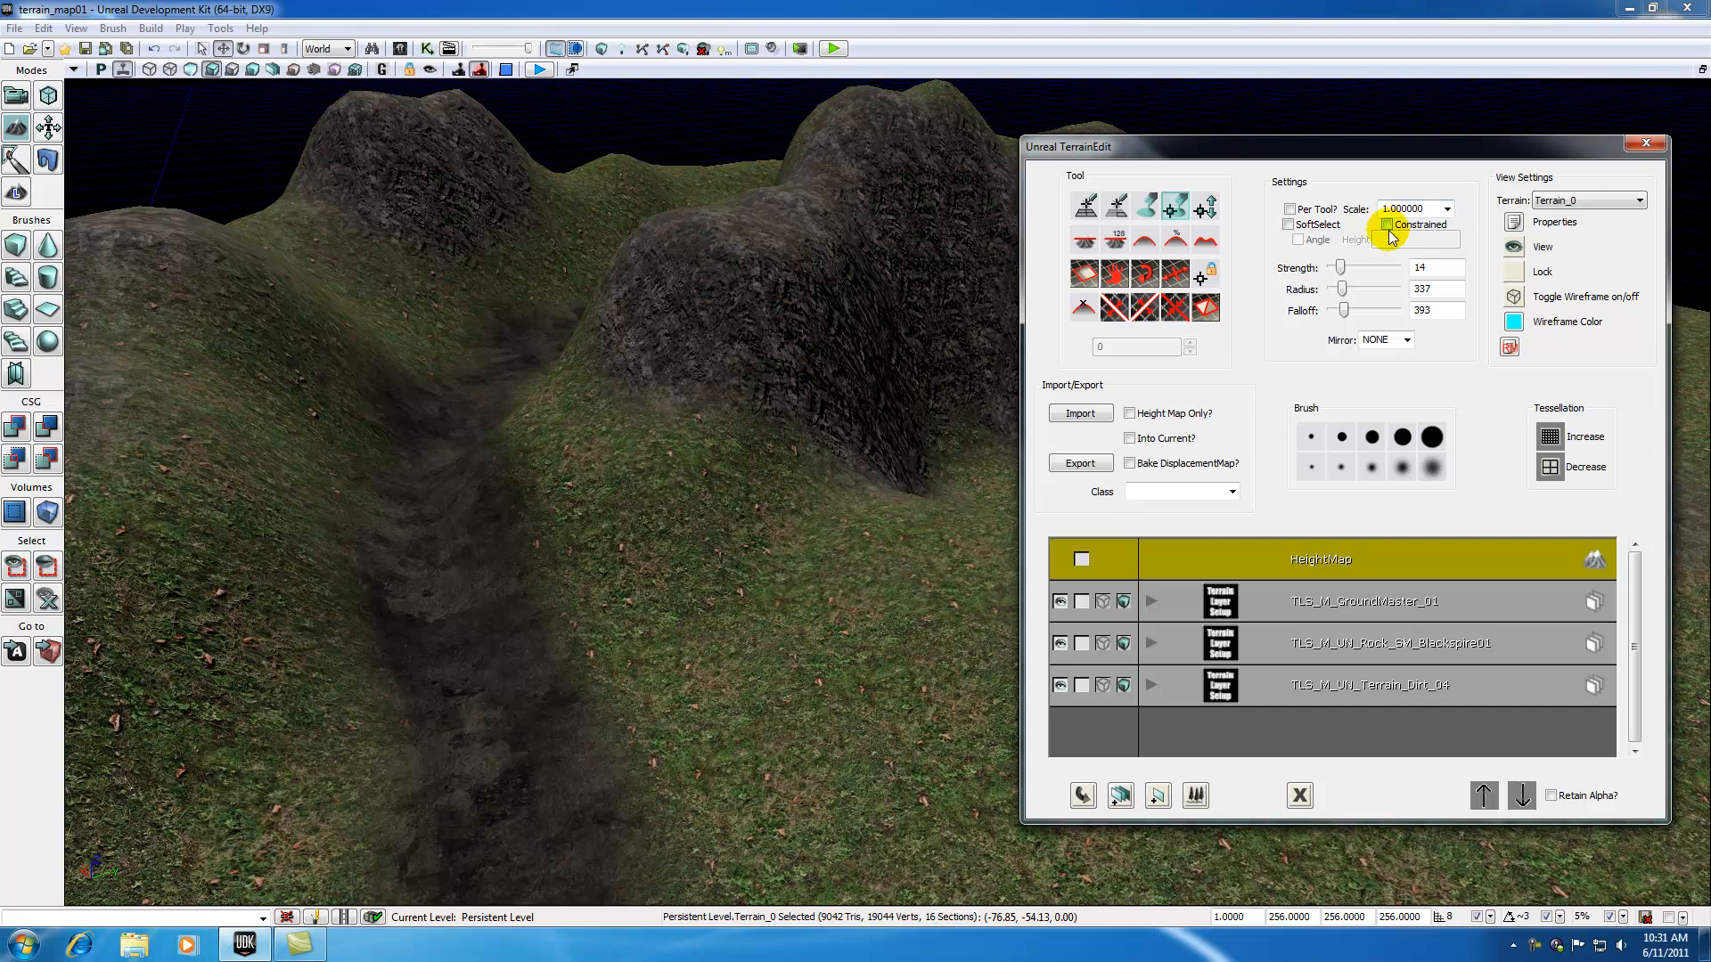
mouse_move(1408, 235)
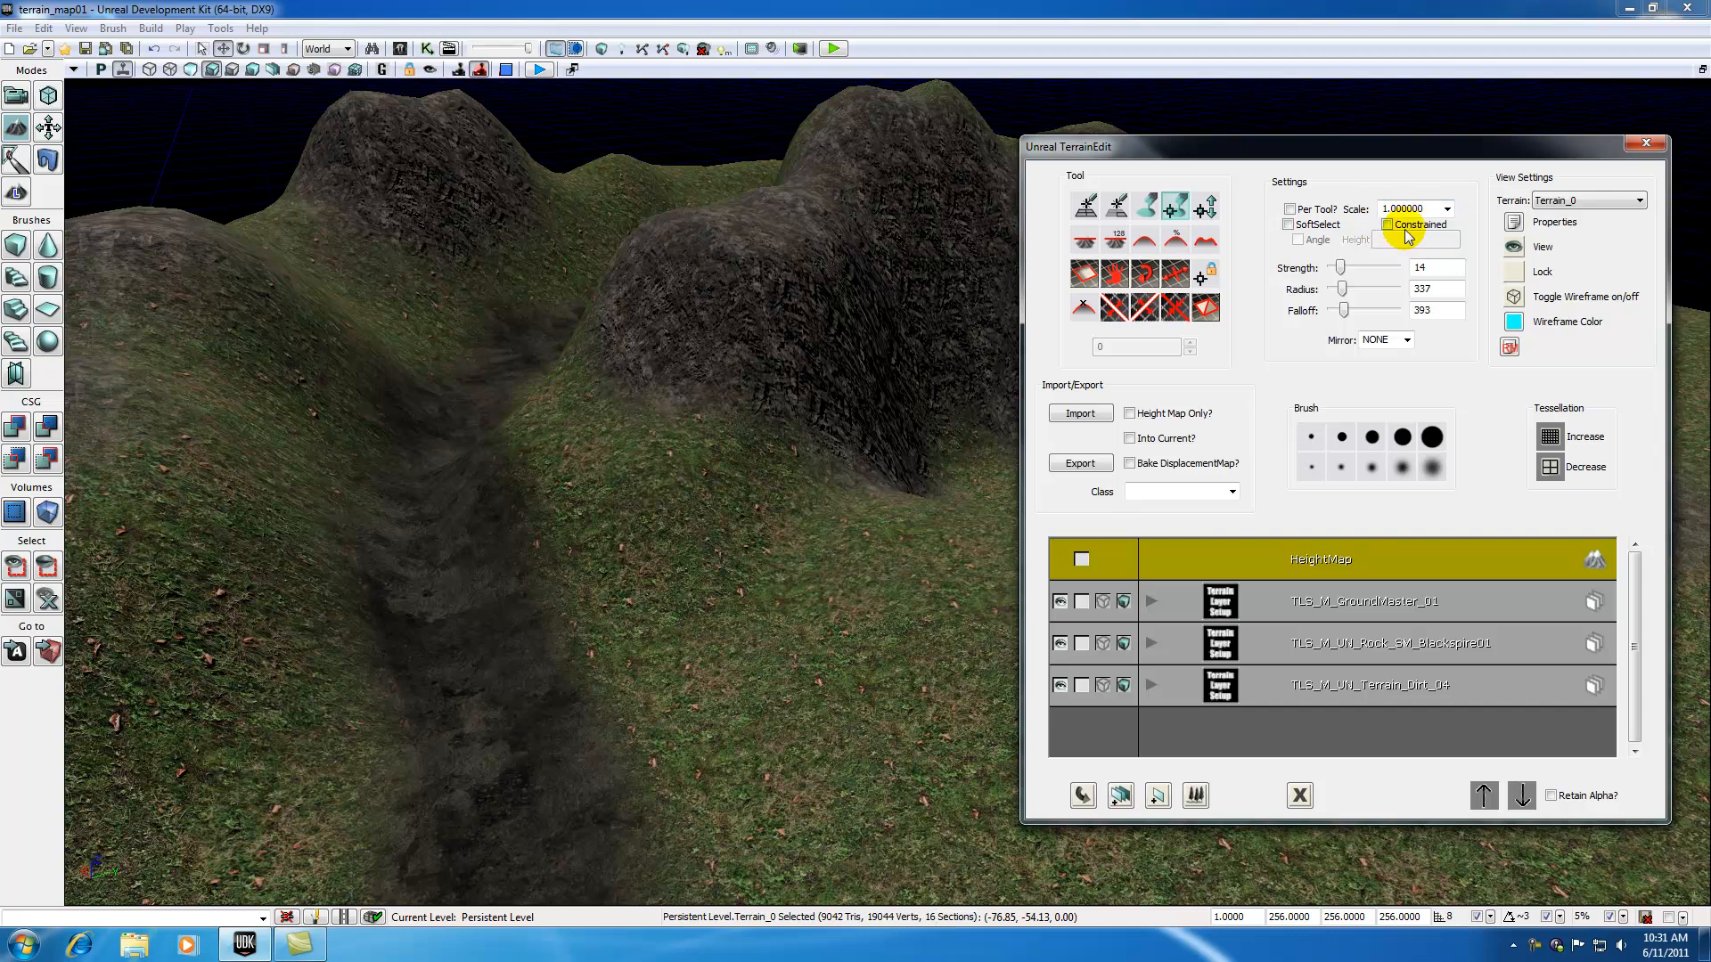
mouse_move(1403, 237)
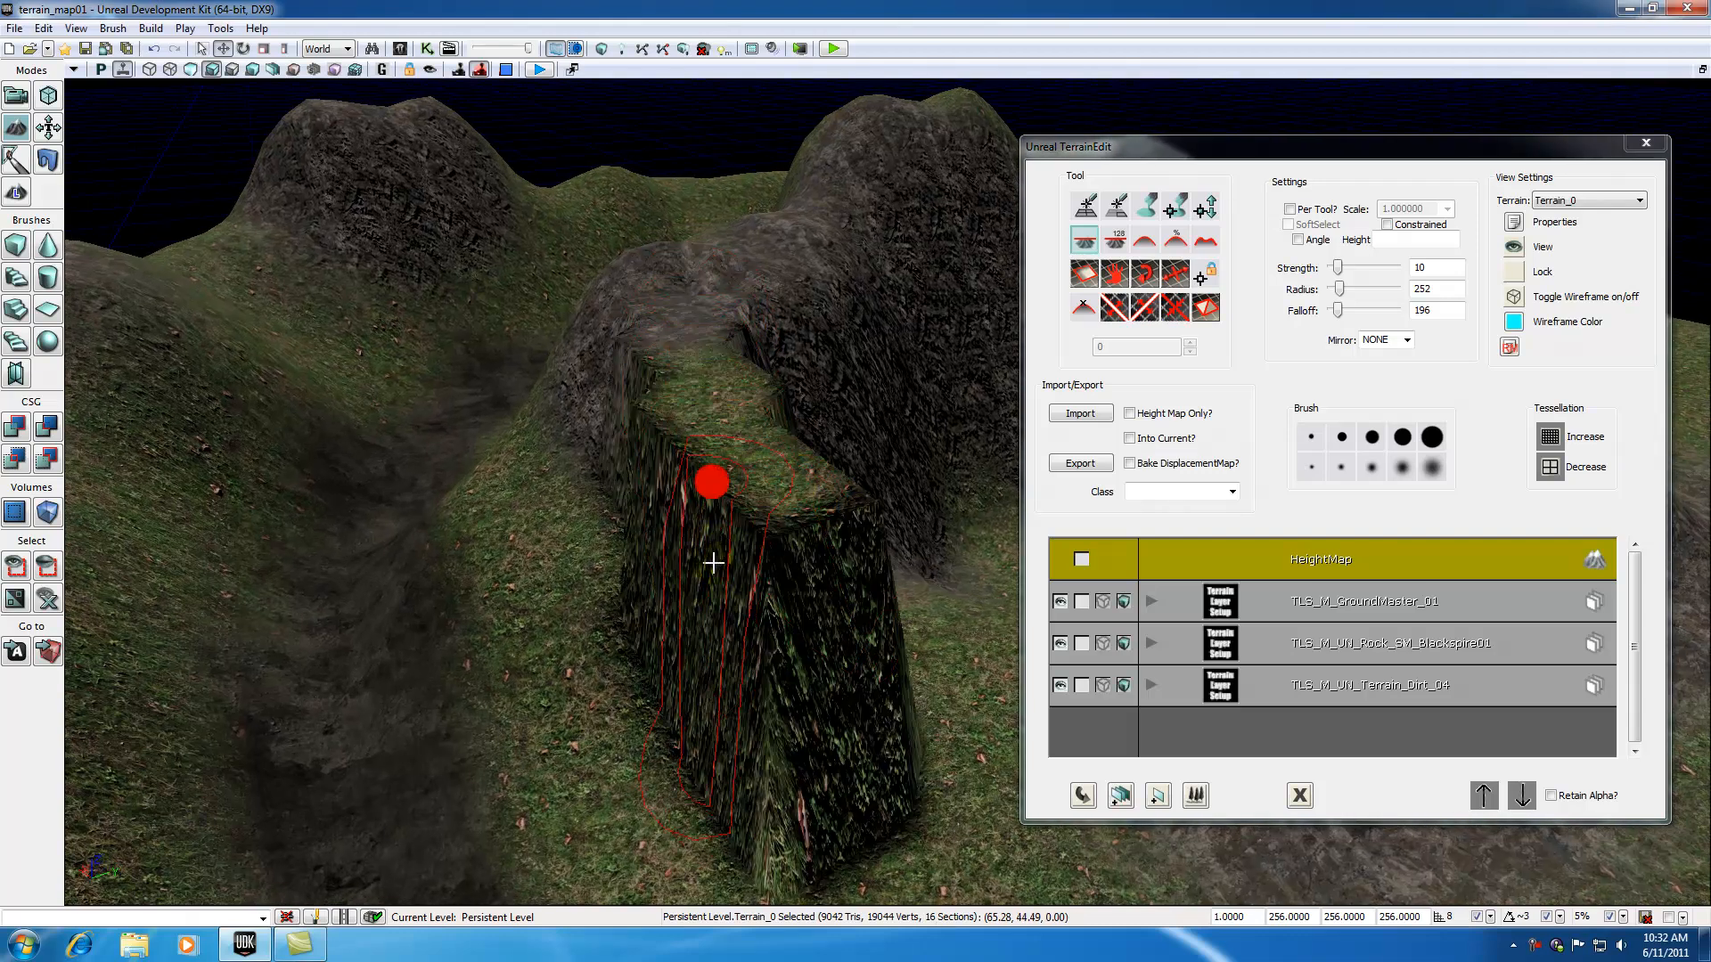
mouse_move(719, 423)
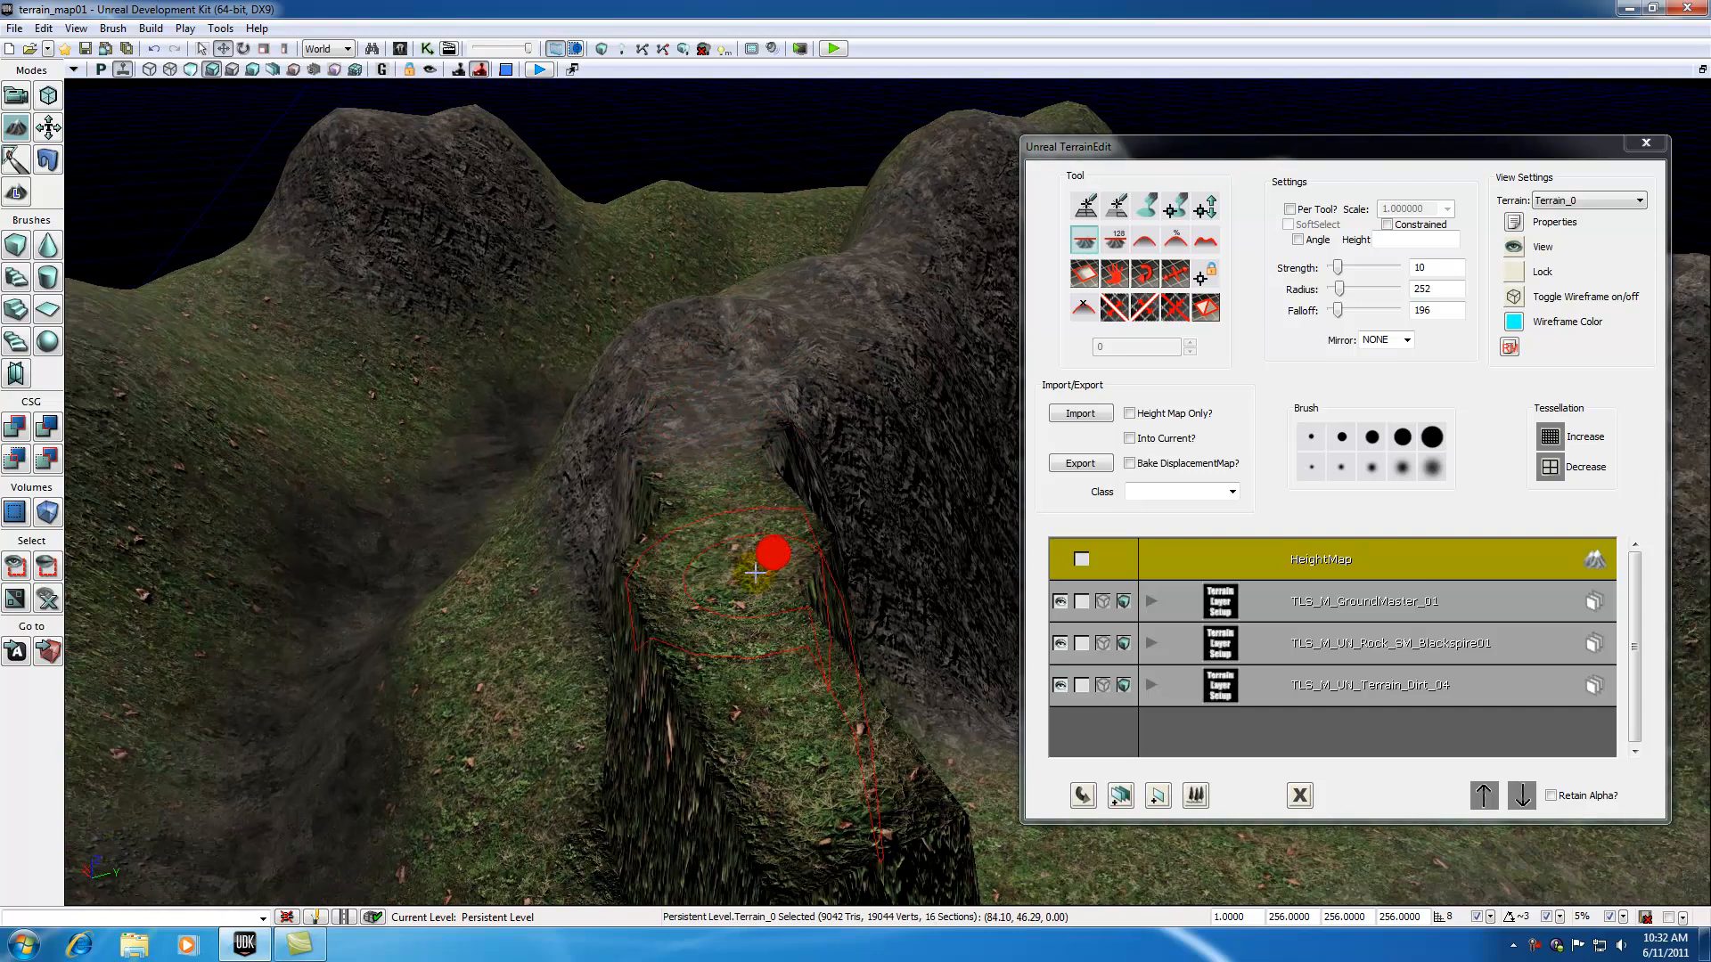
mouse_move(707, 465)
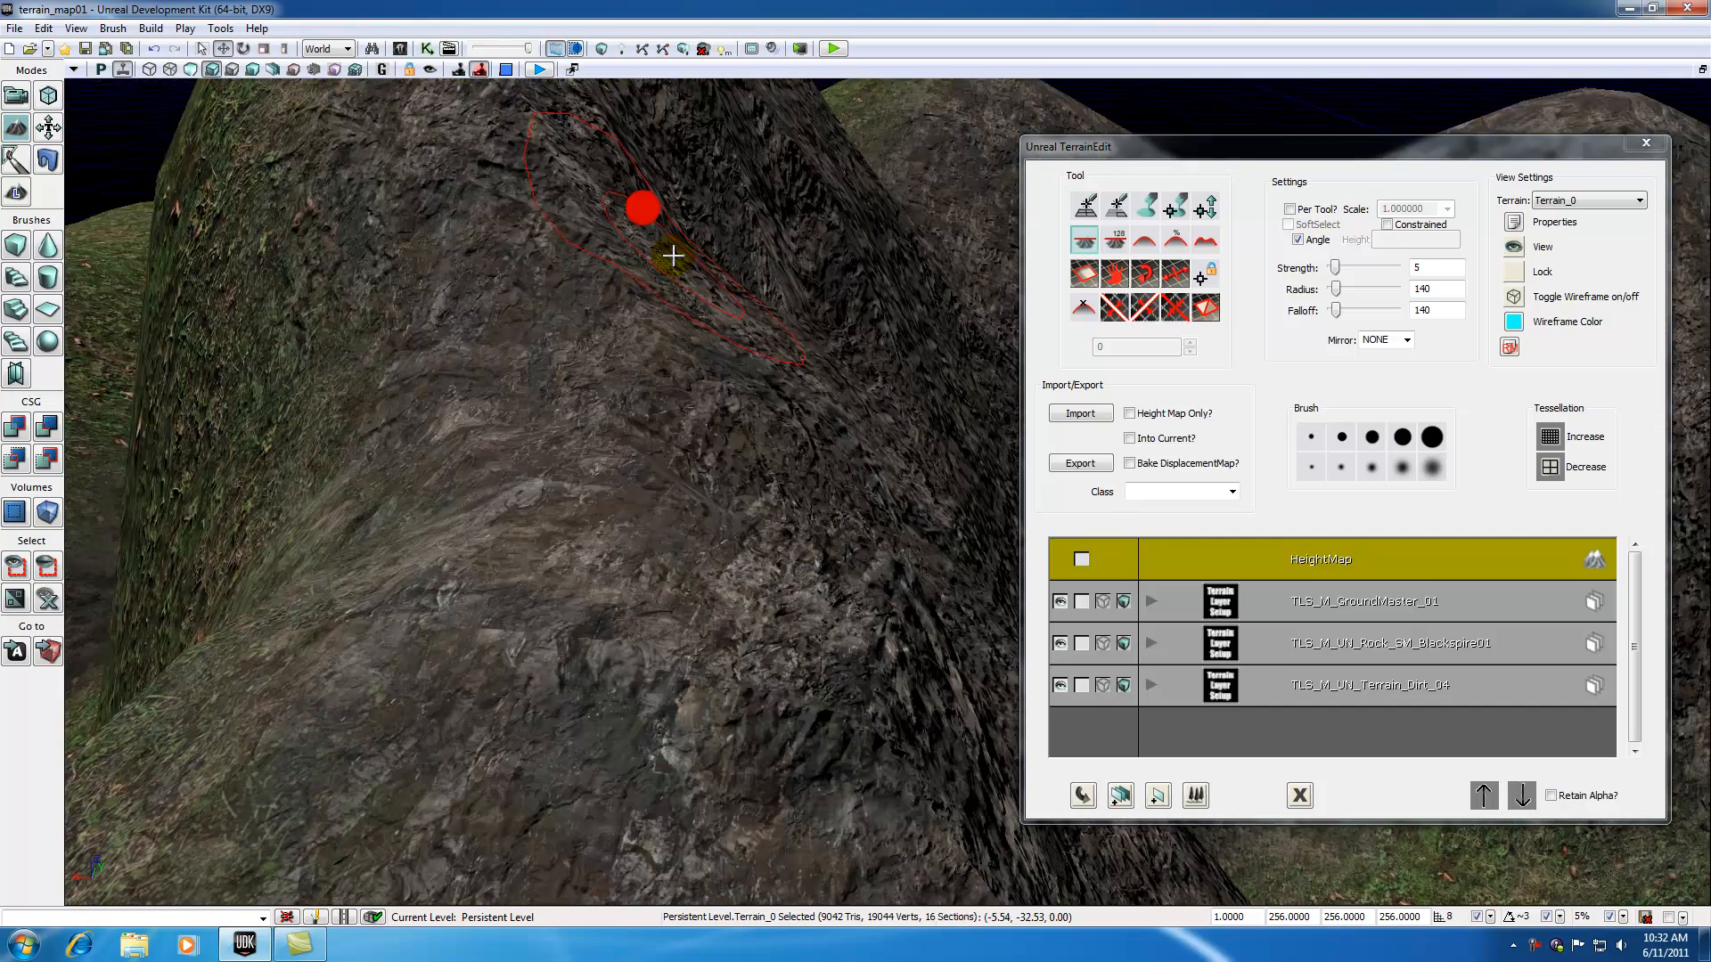
mouse_move(961, 238)
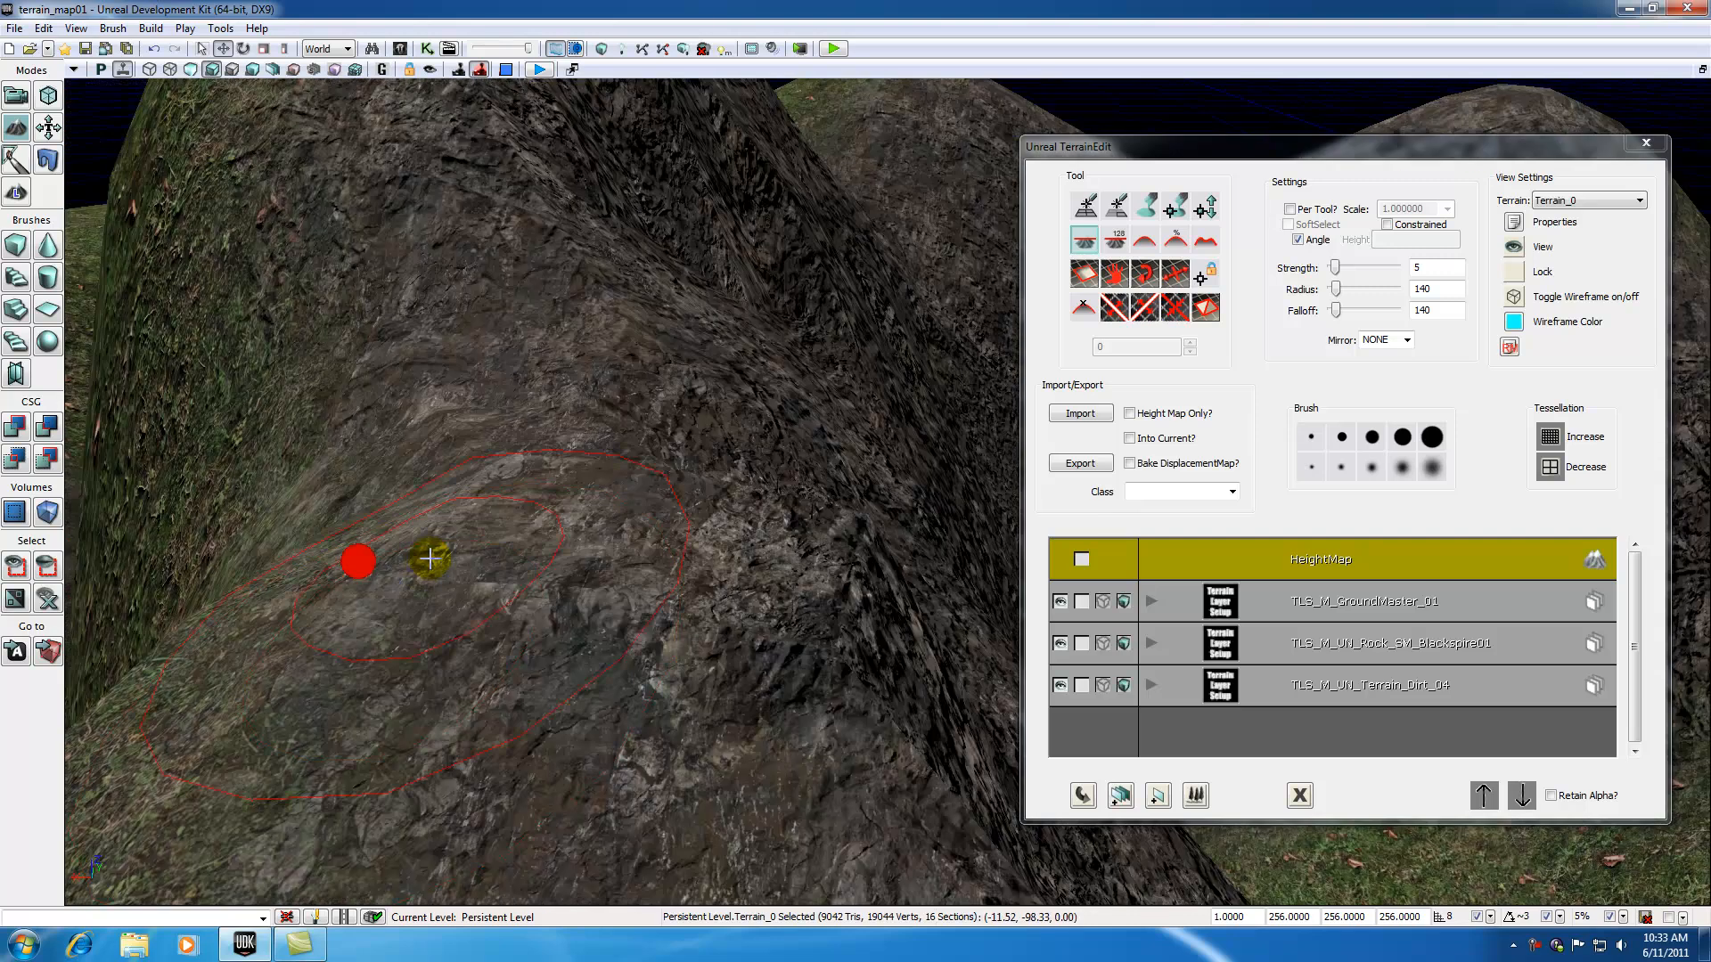
- Turn off slope-angle flattening so the sculpt brush builds steep vertical walls
click(1298, 238)
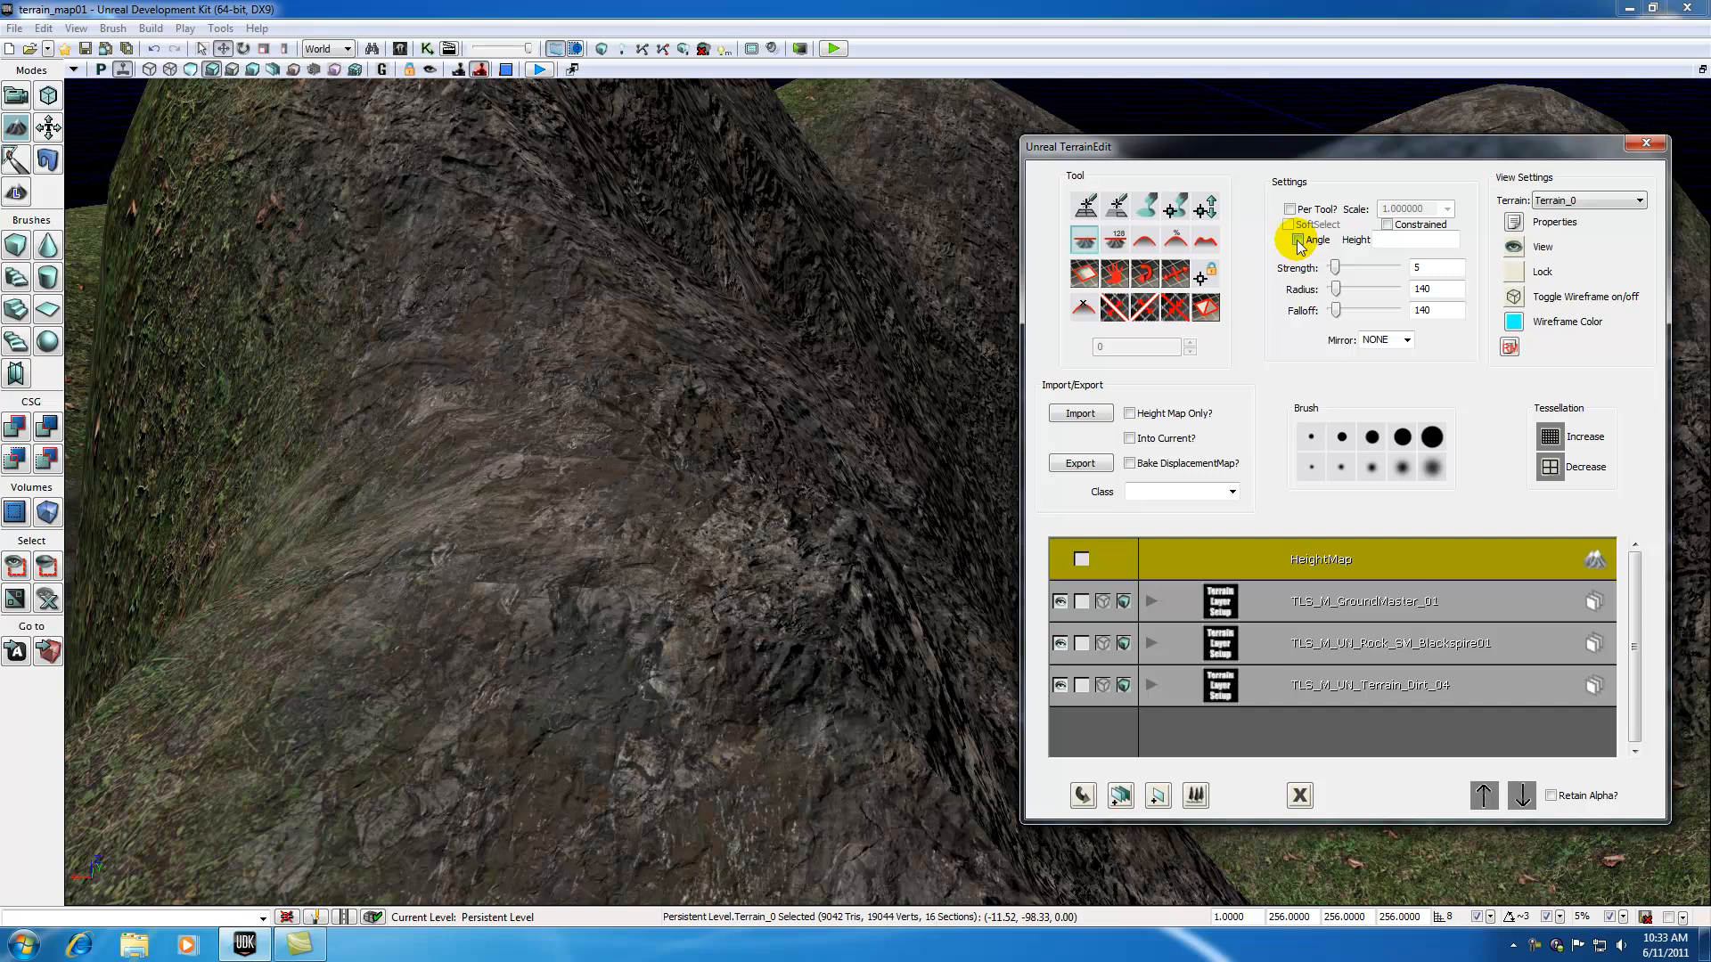
click(1408, 239)
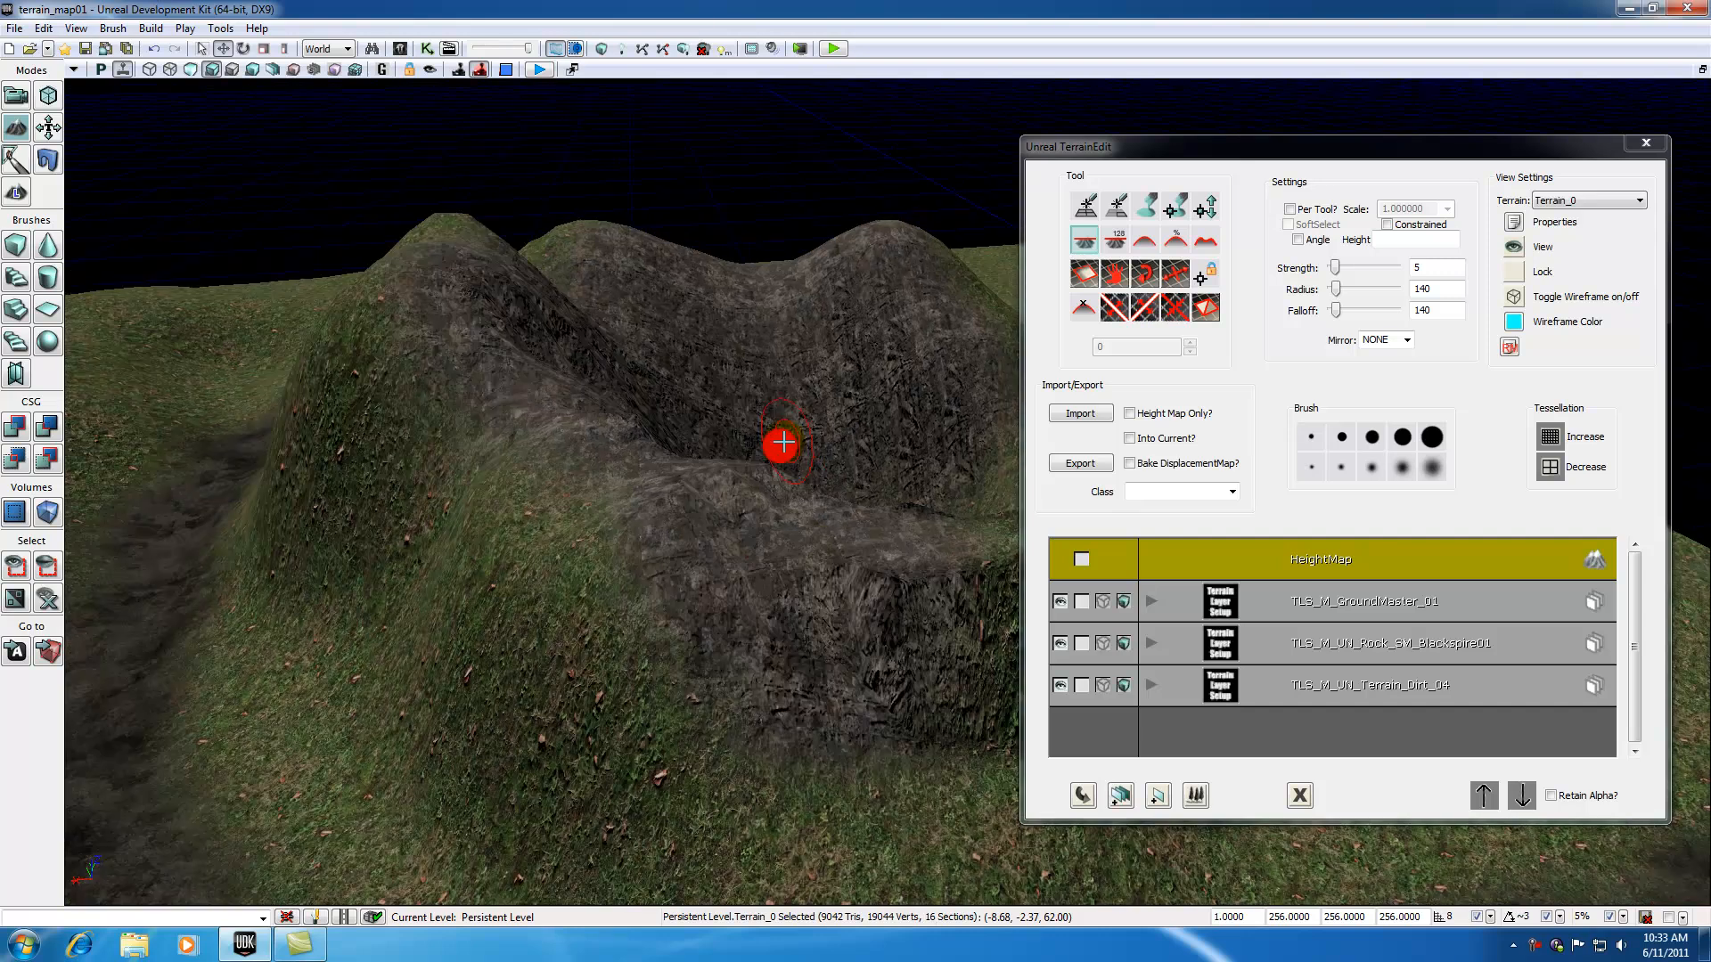
mouse_move(592, 506)
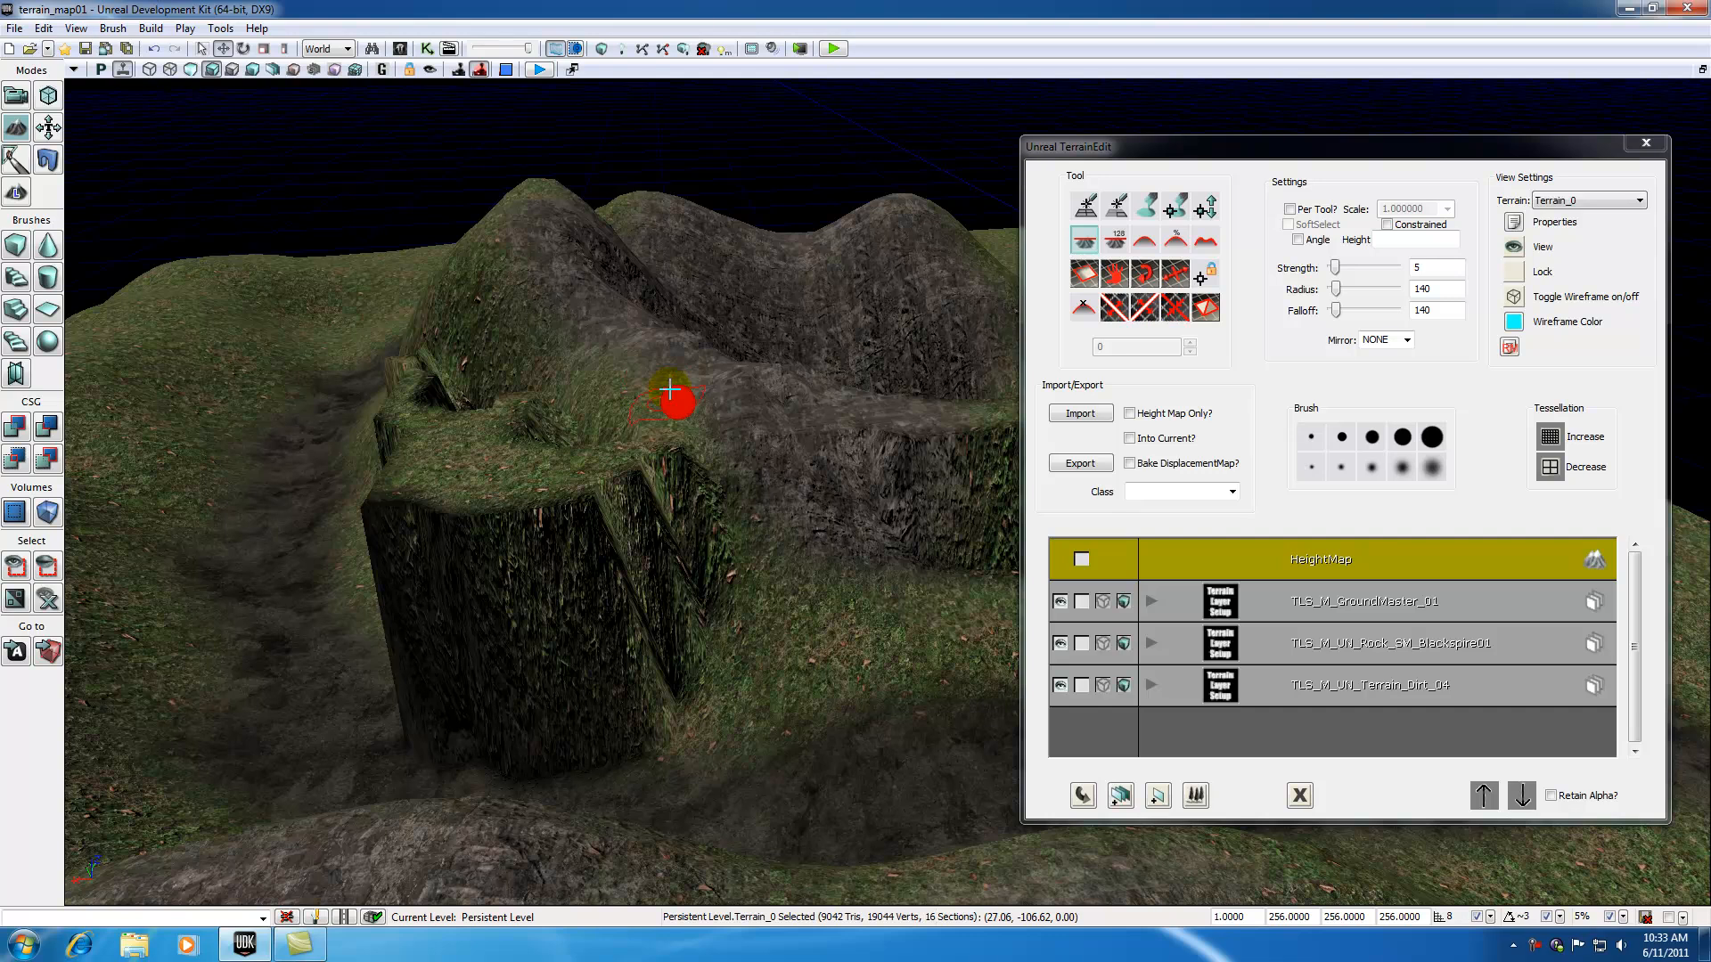
mouse_move(276, 697)
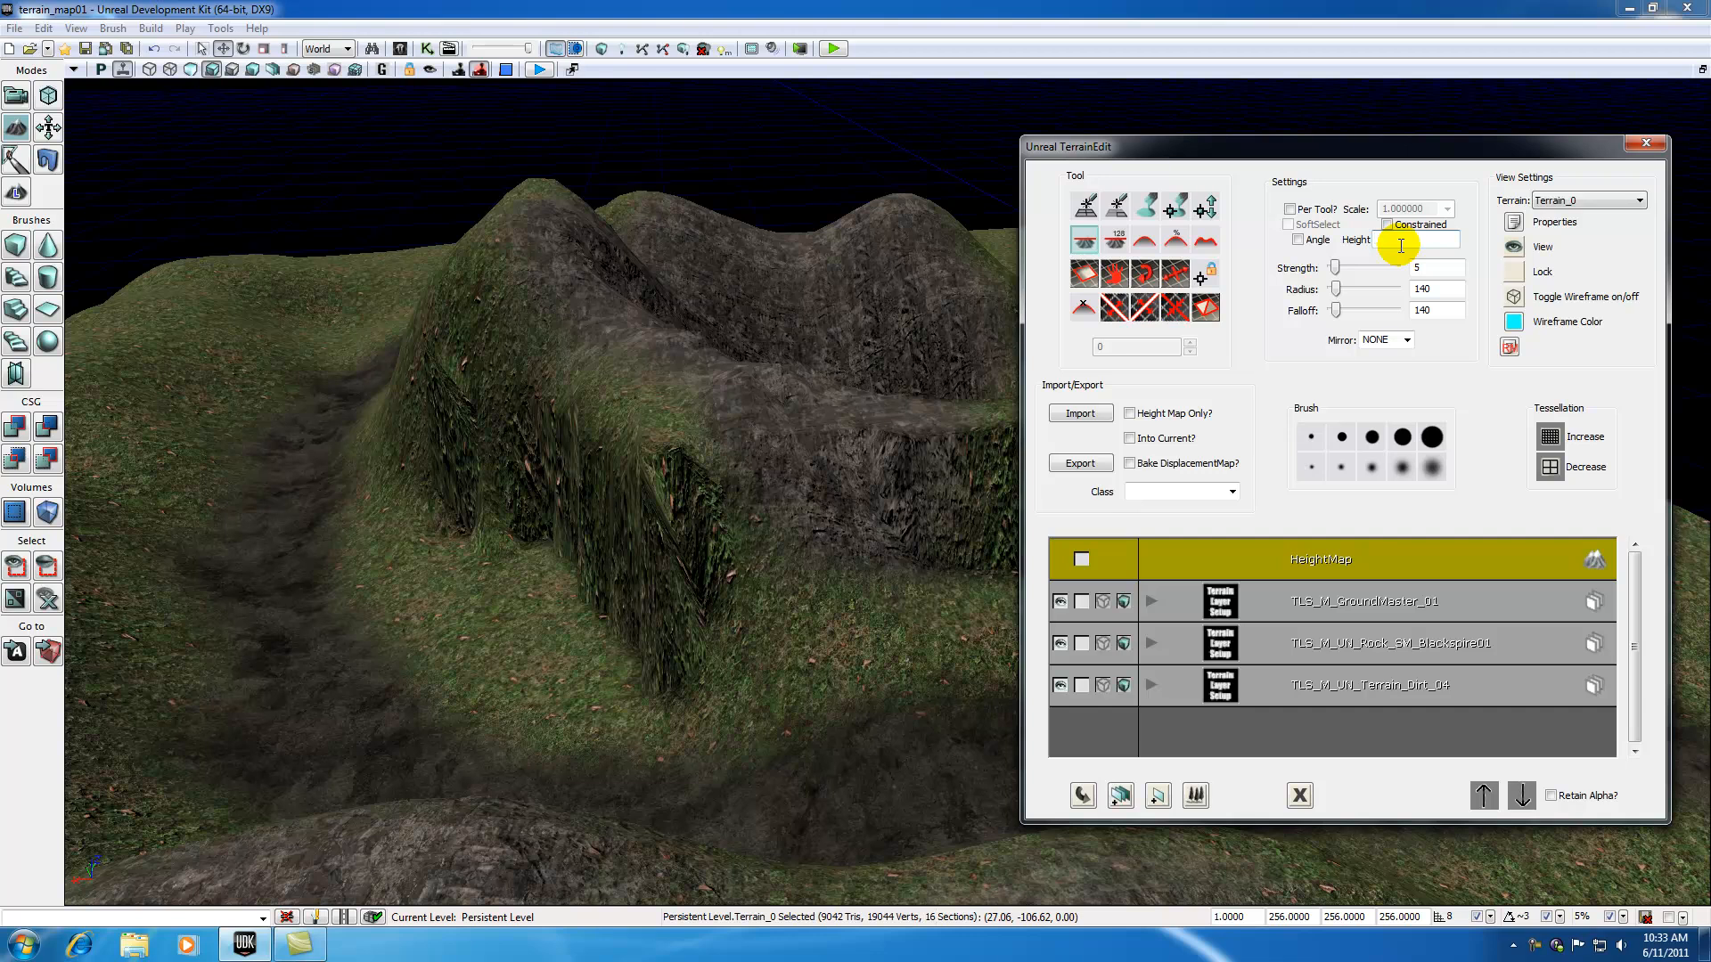
mouse_move(663, 396)
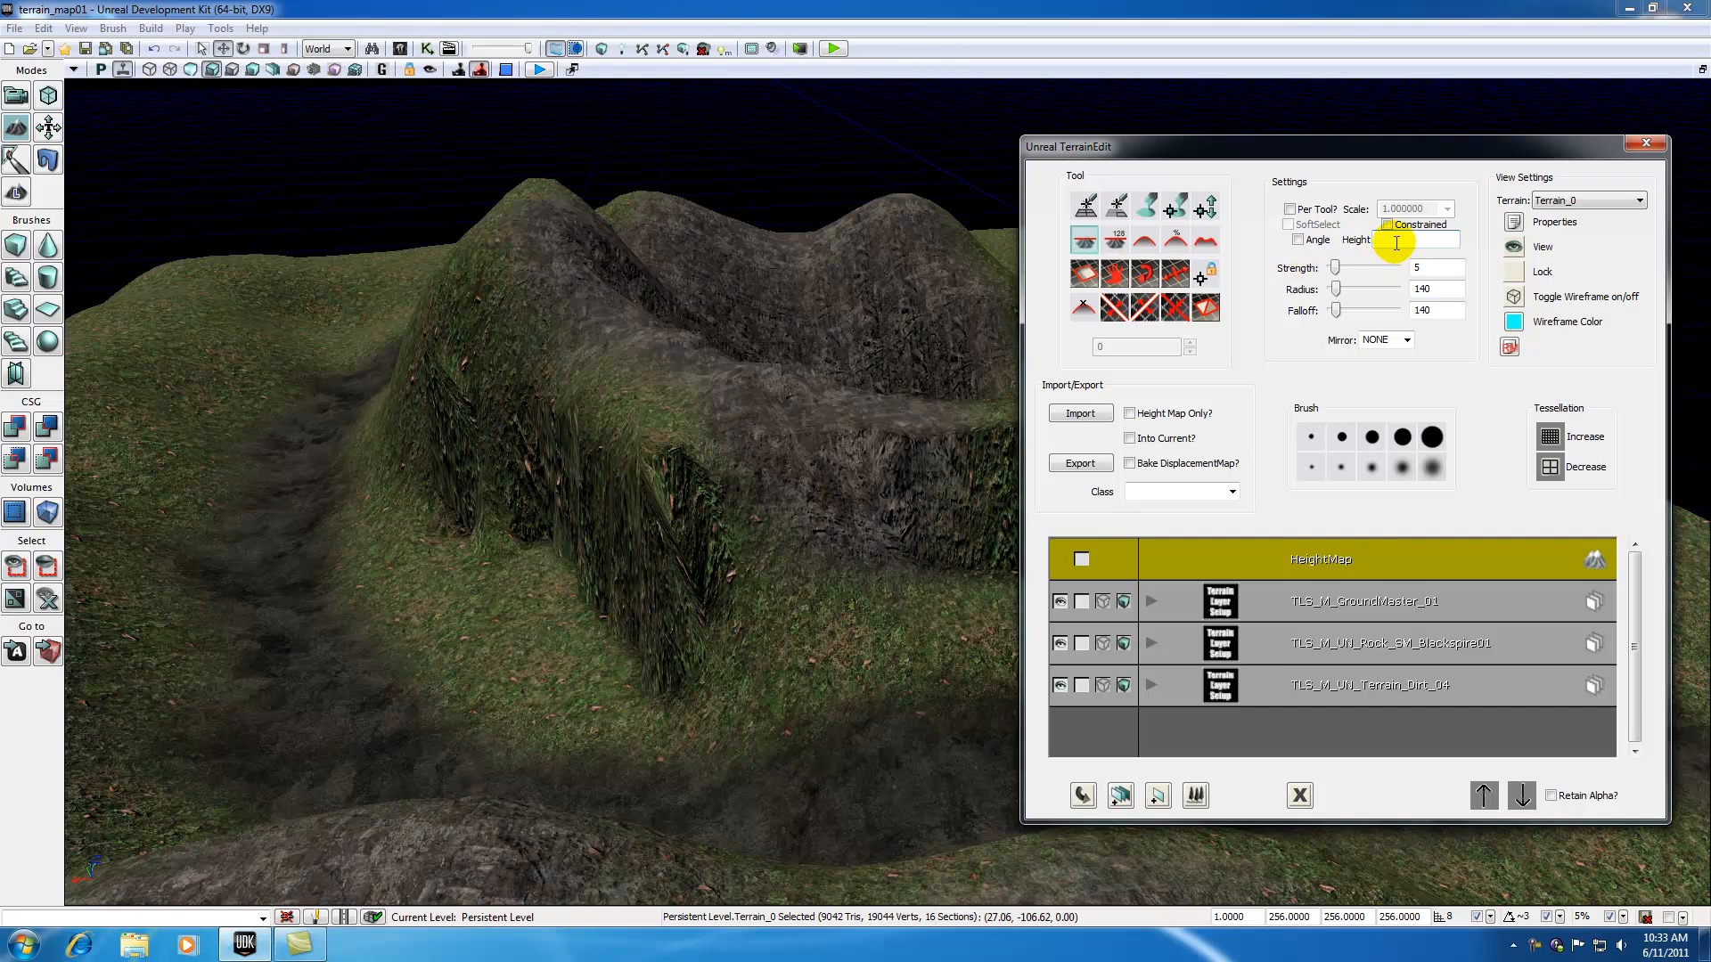
mouse_move(638, 407)
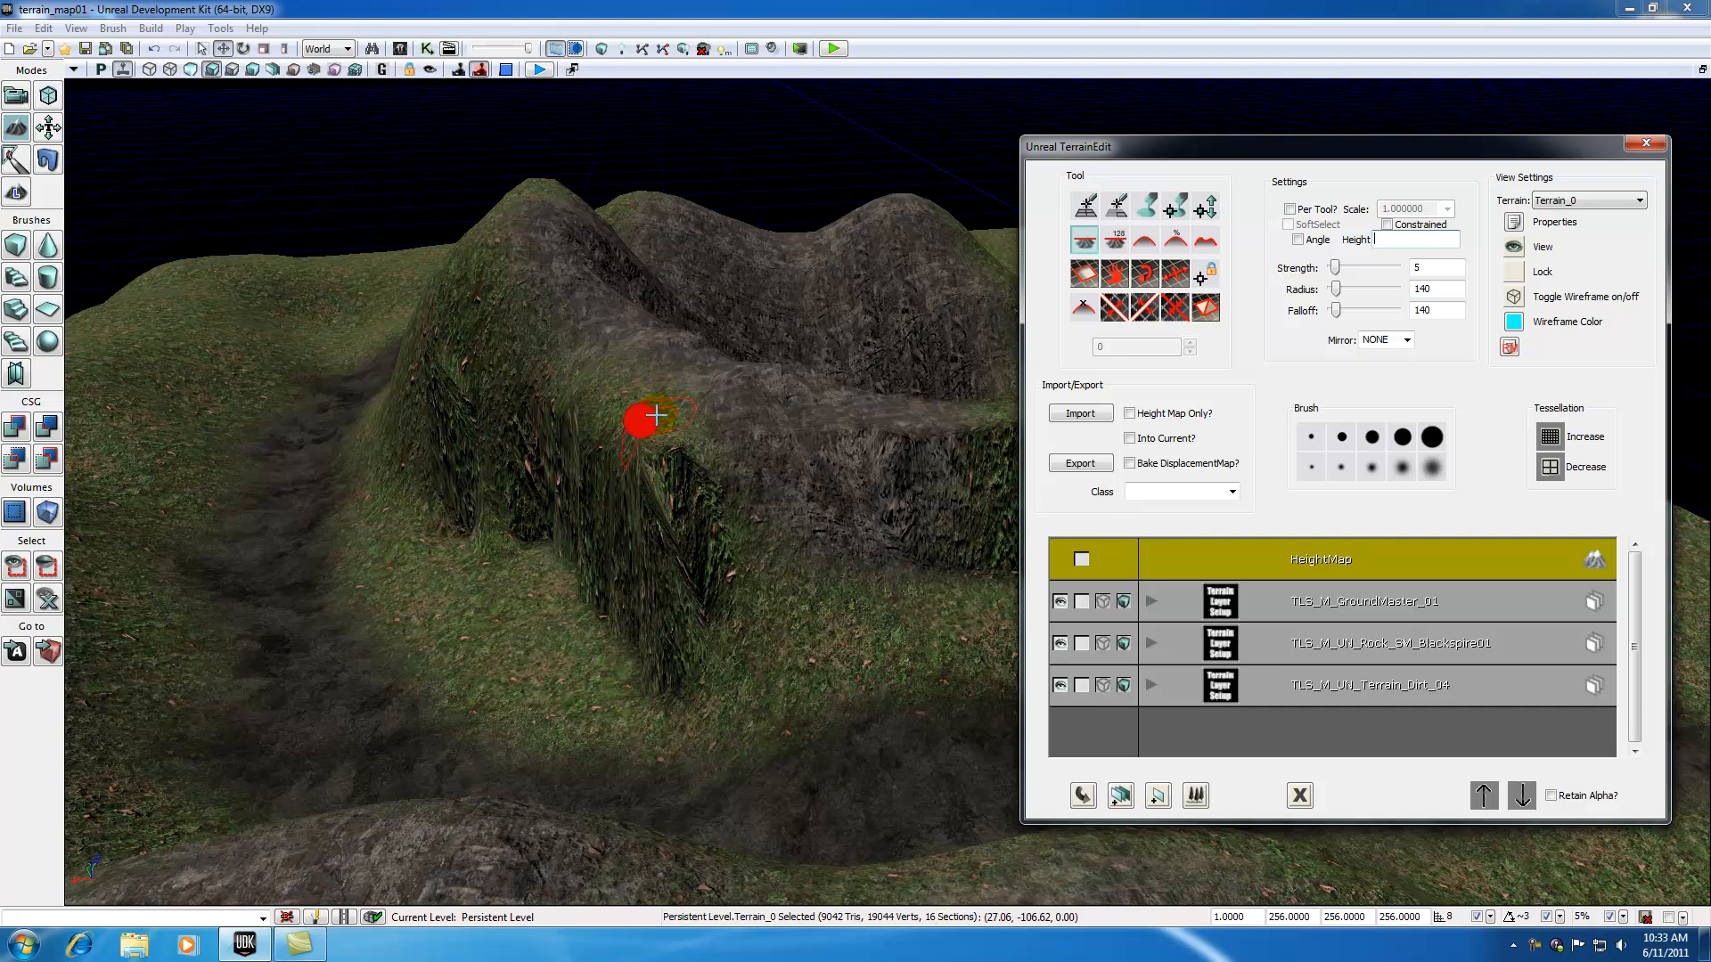
mouse_move(663, 403)
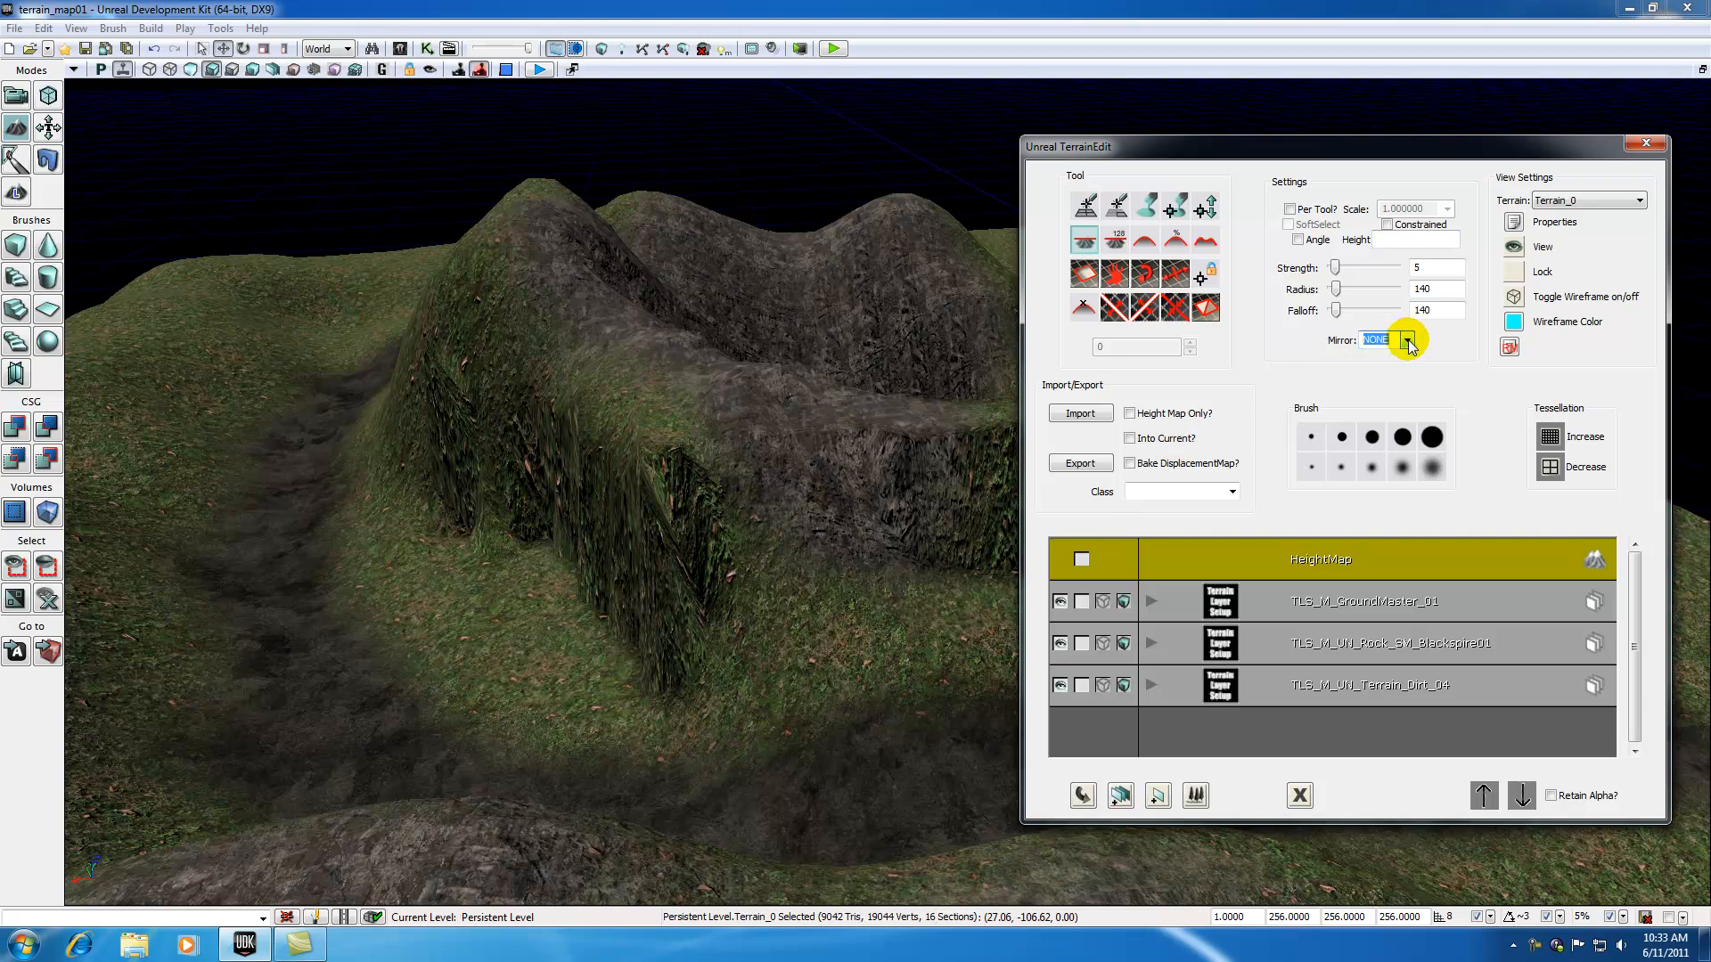
mouse_move(1317, 453)
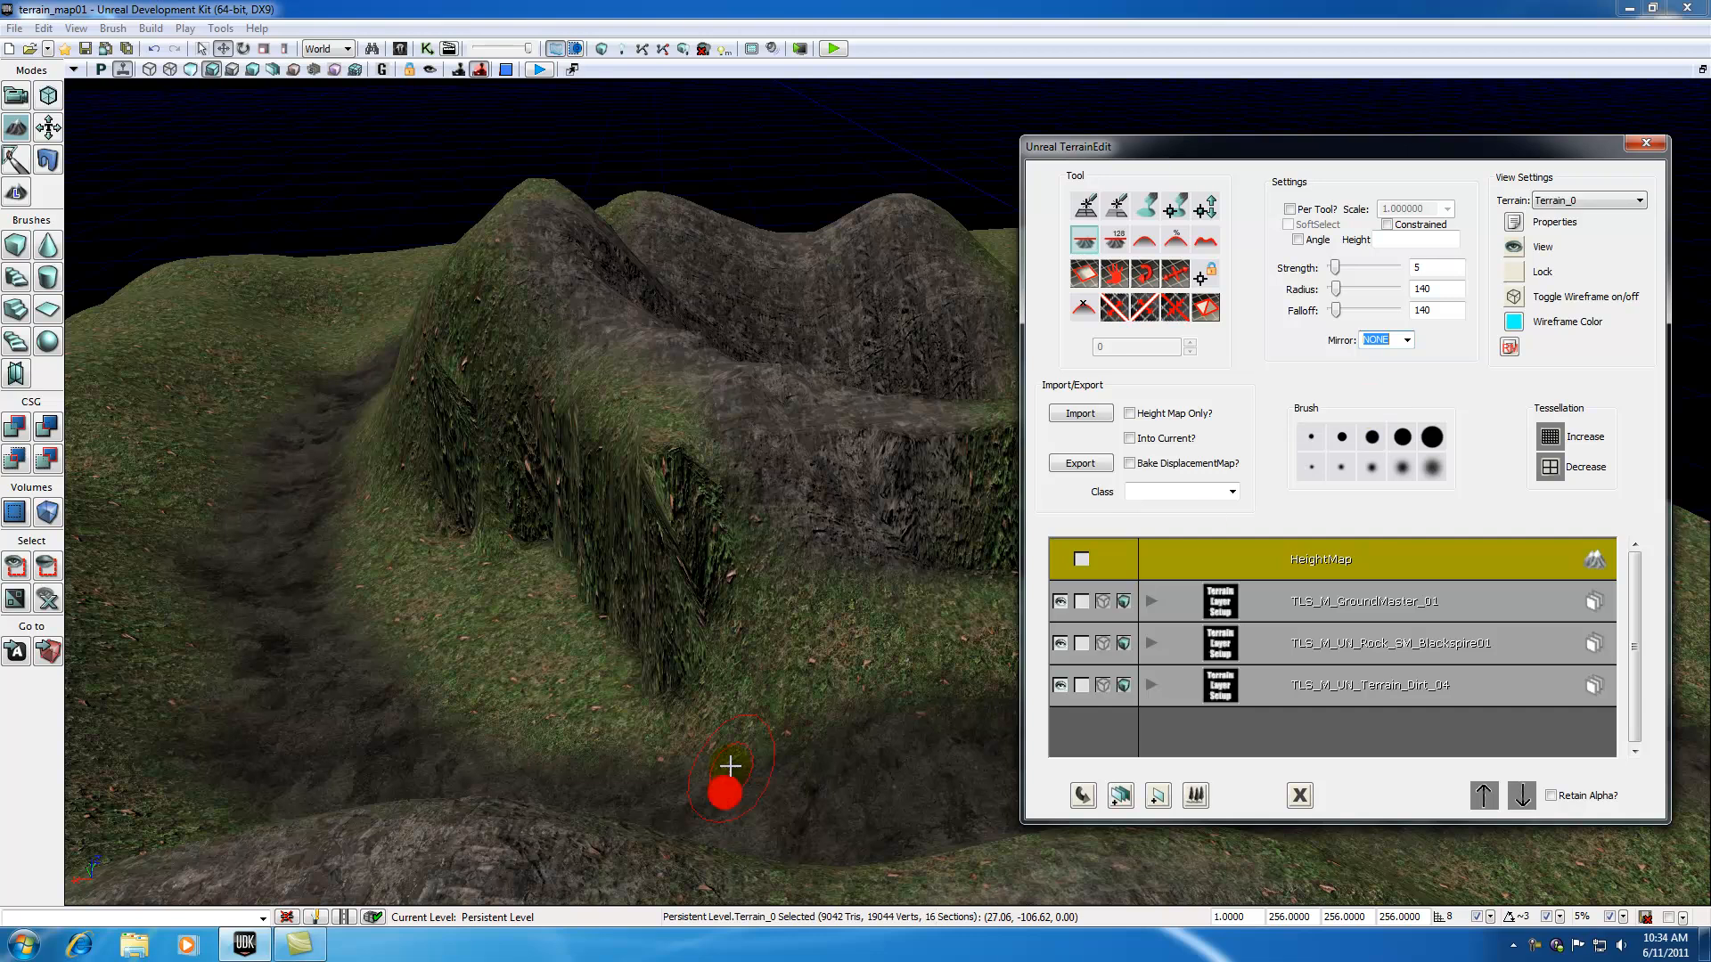
- Adjust the sculpt tool settings toward strength 78 for raising spikes
click(1406, 338)
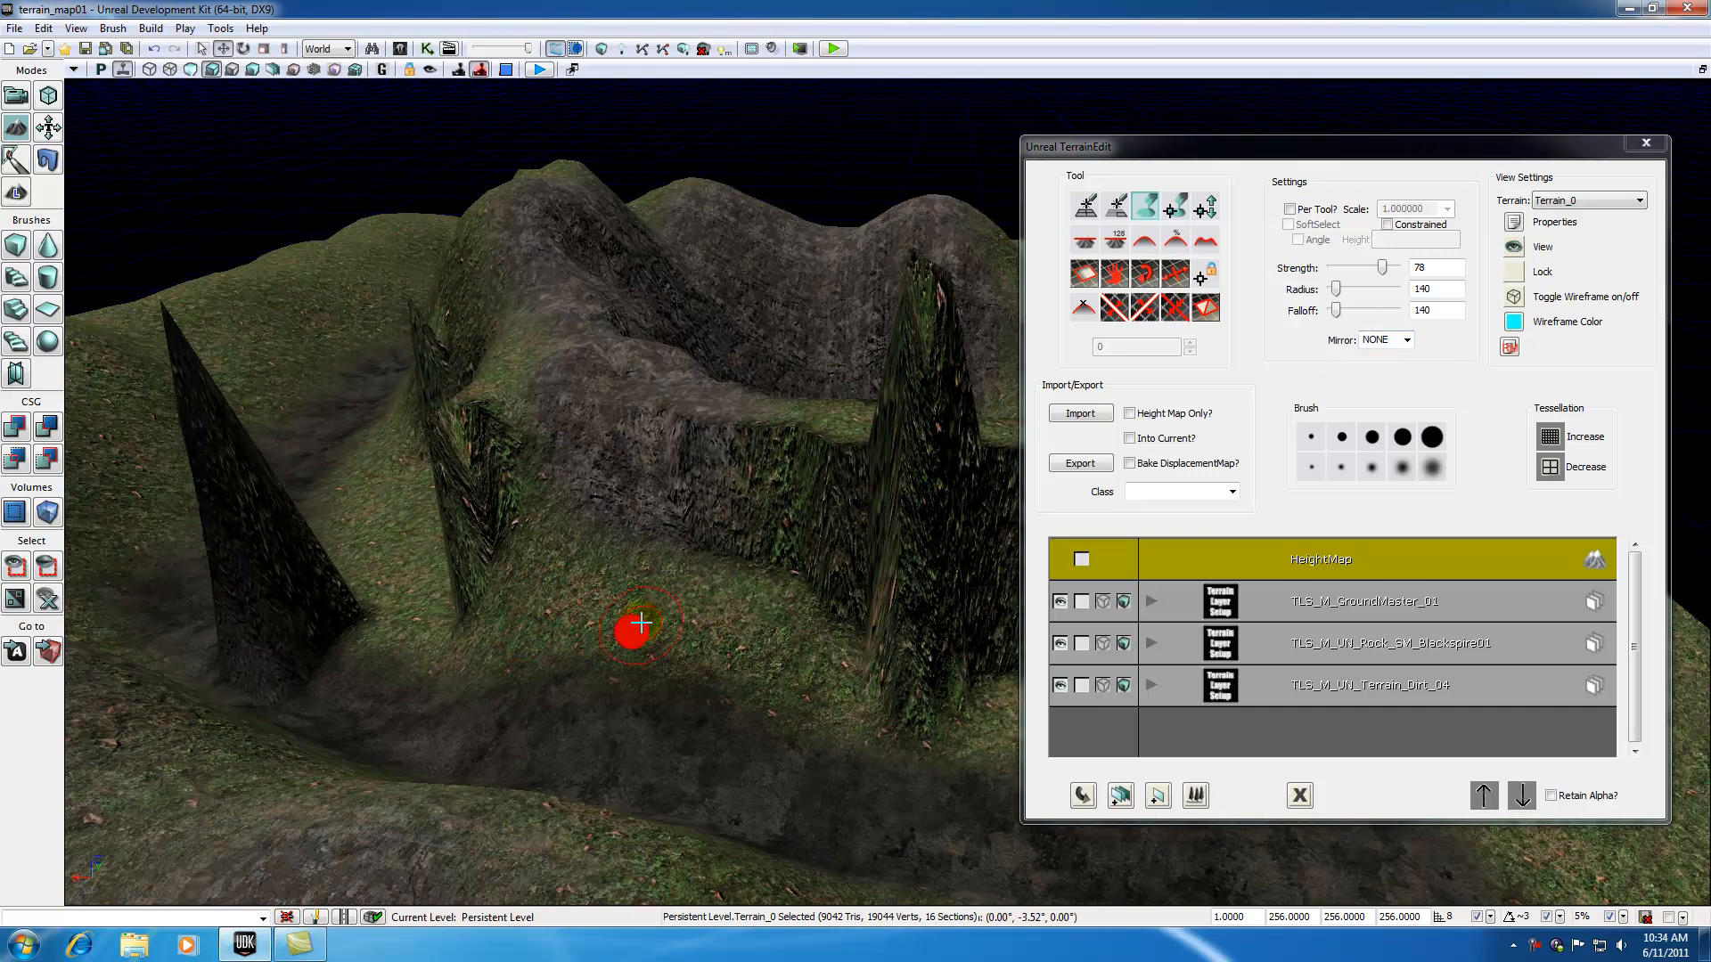
mouse_move(1340, 285)
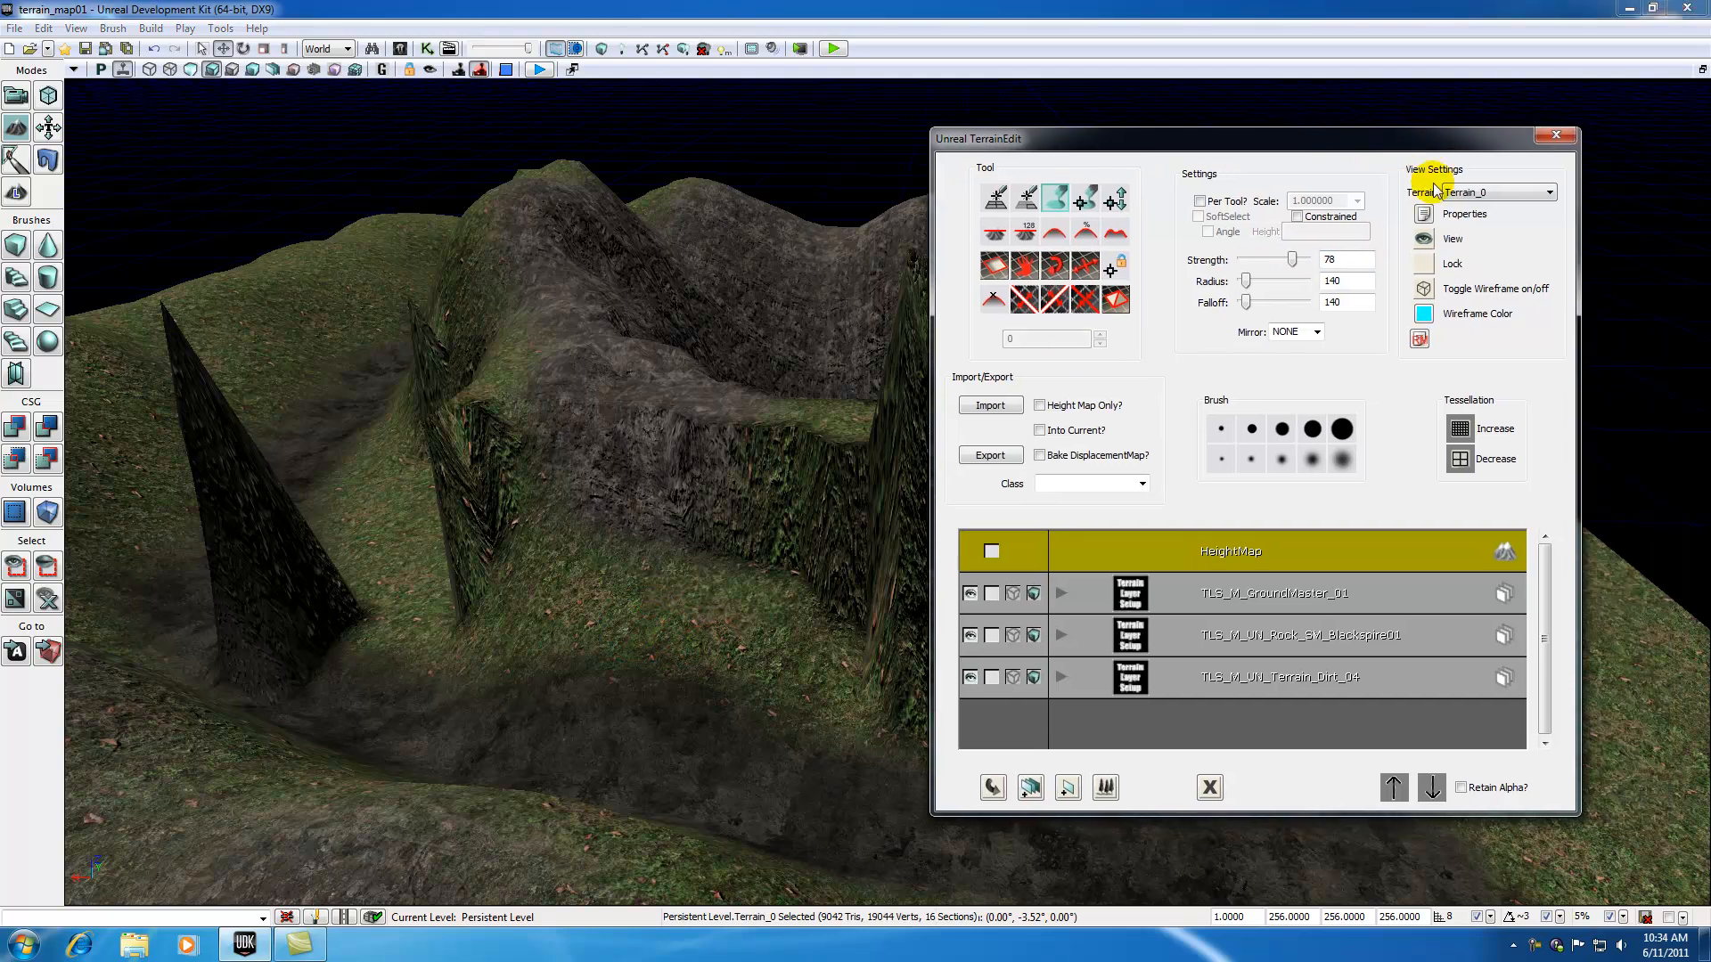
mouse_move(1435, 180)
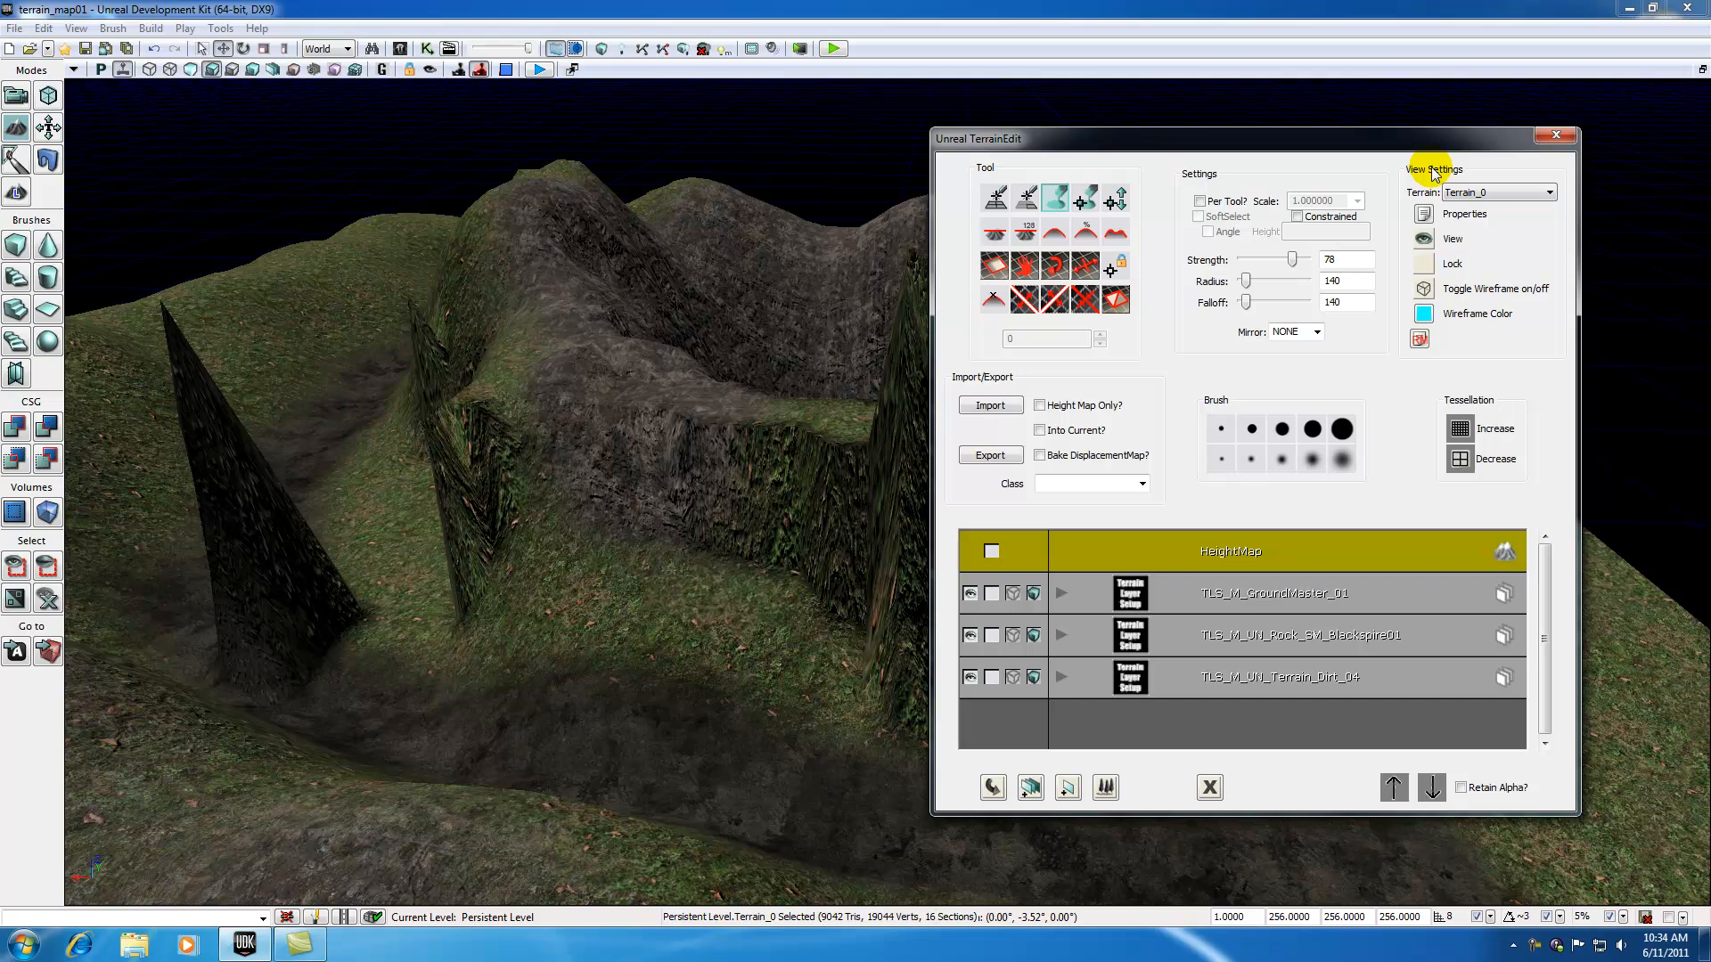
mouse_move(1445, 192)
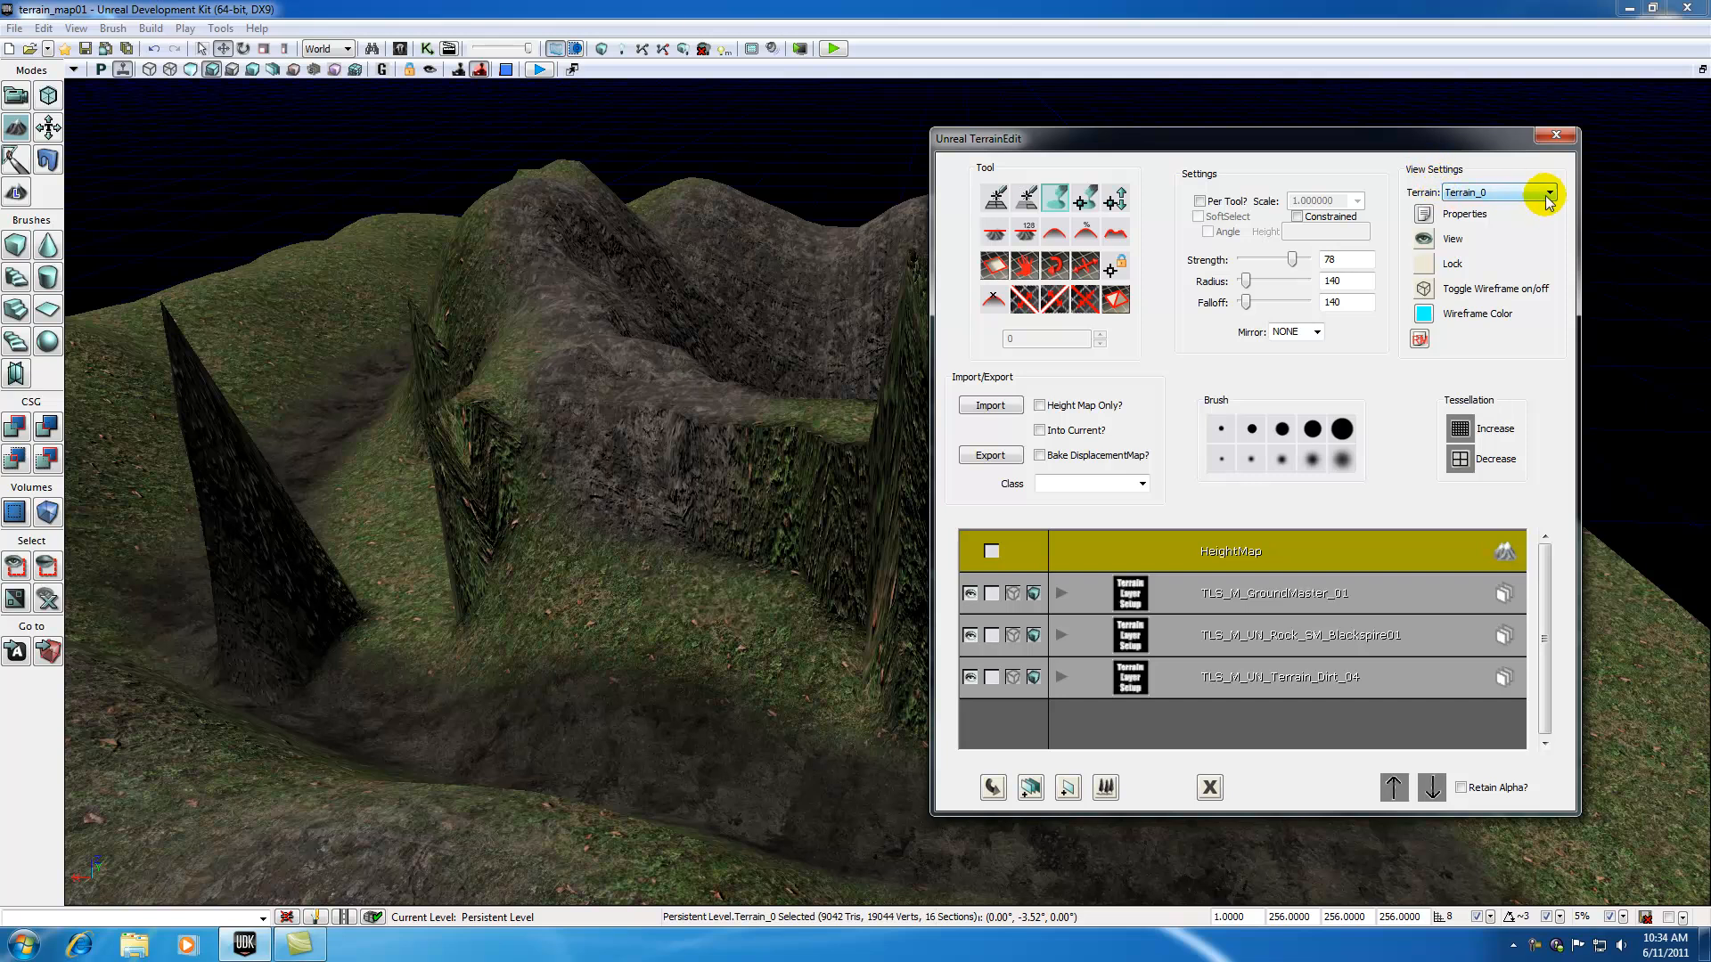
click(1547, 192)
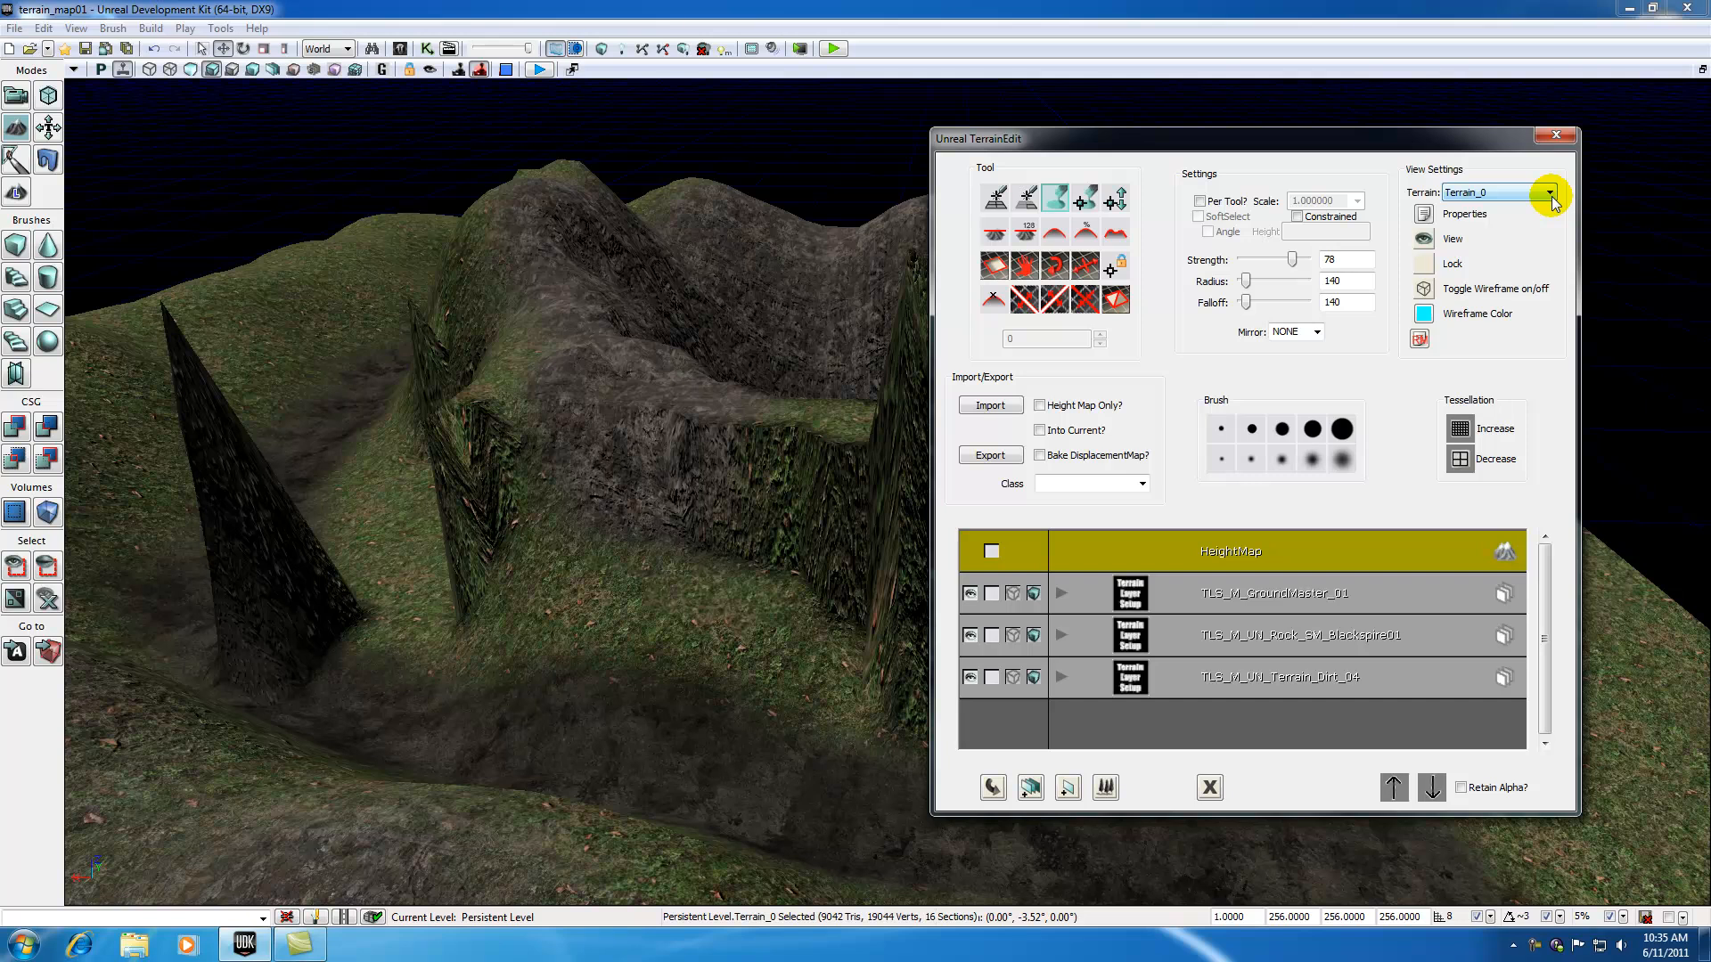
mouse_move(1551, 196)
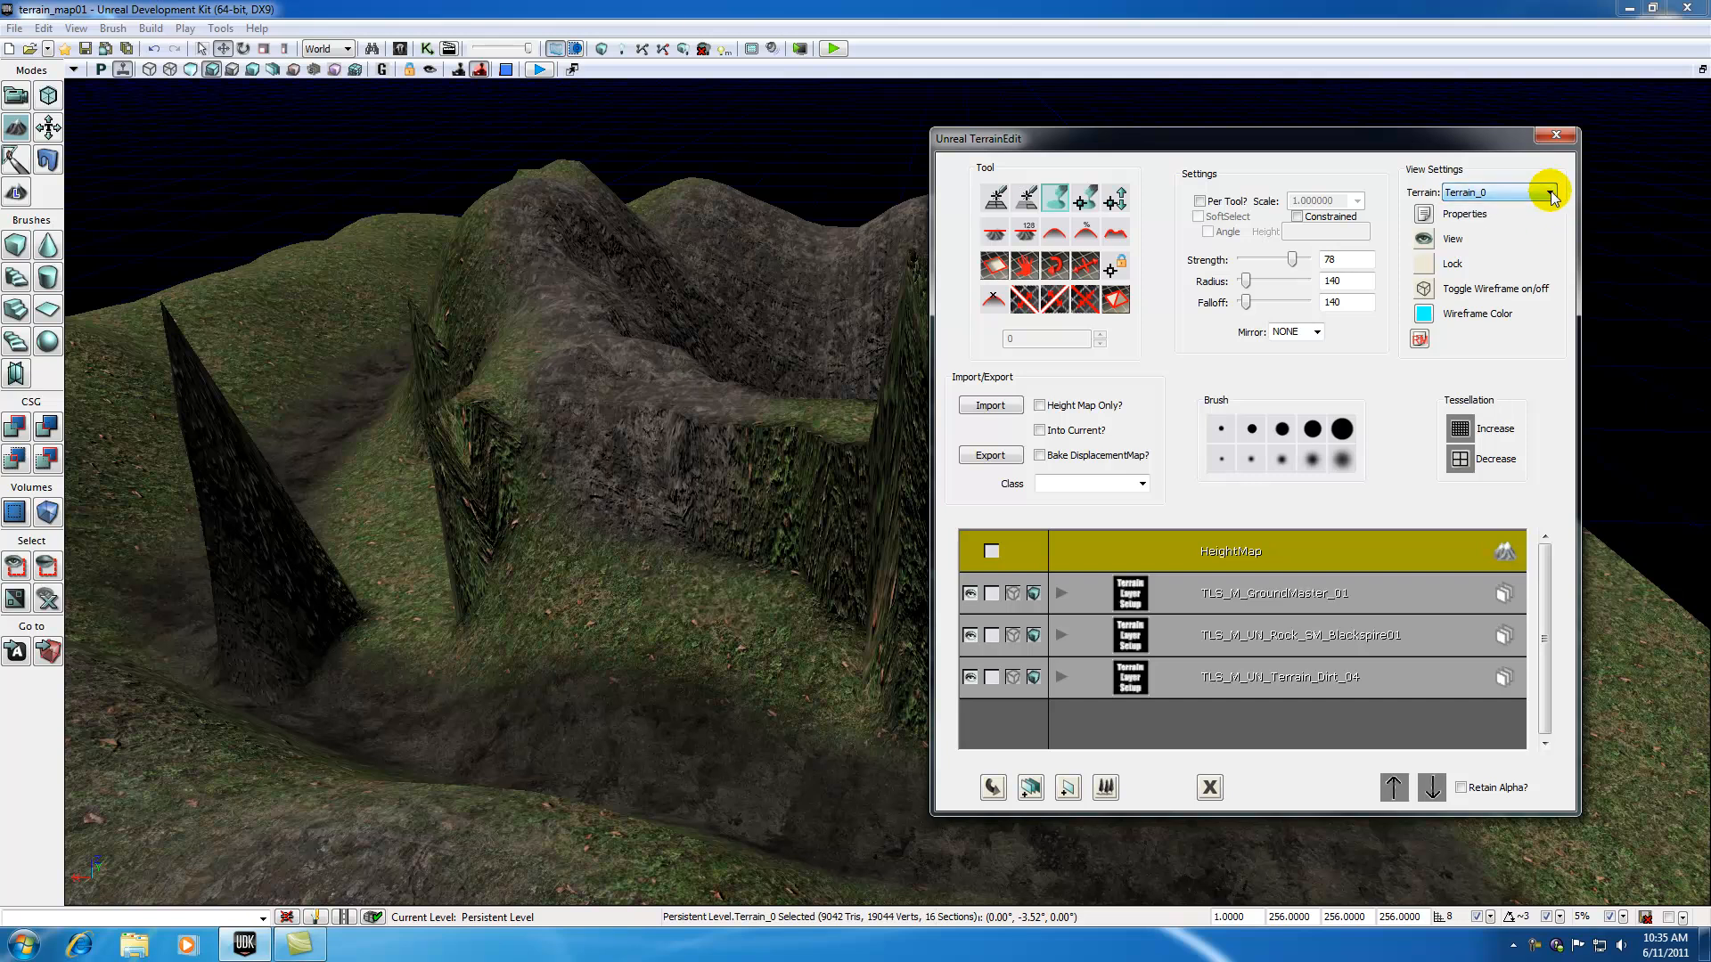
mouse_move(1422, 215)
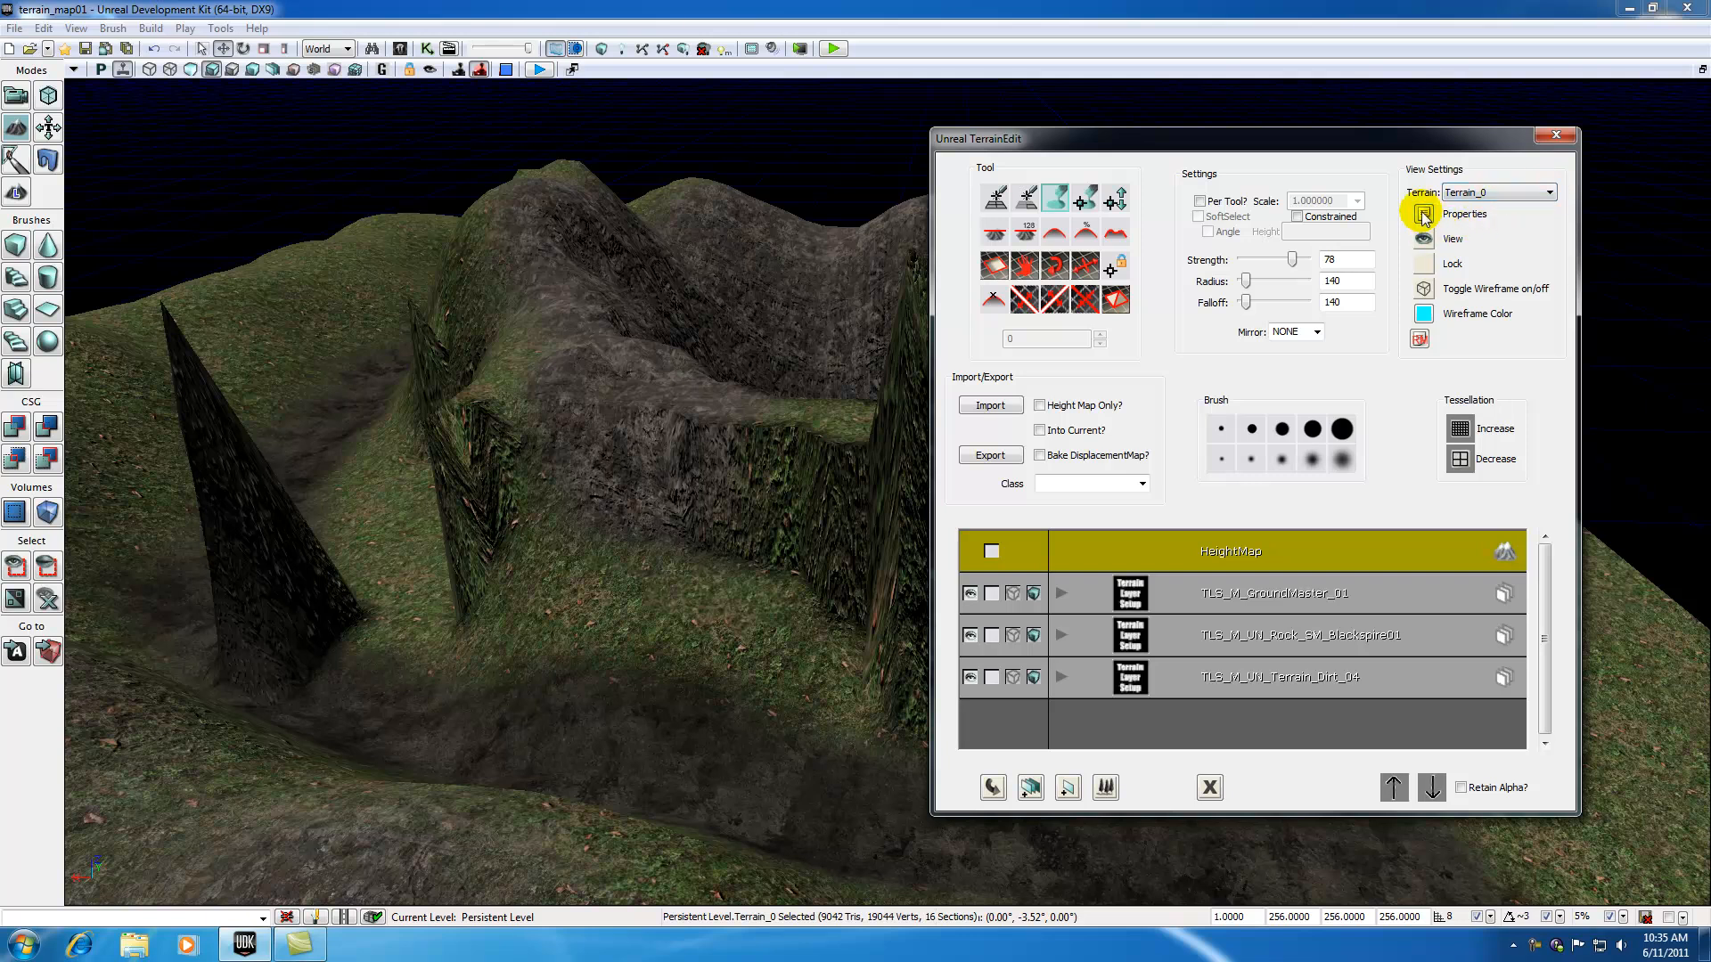
click(1422, 214)
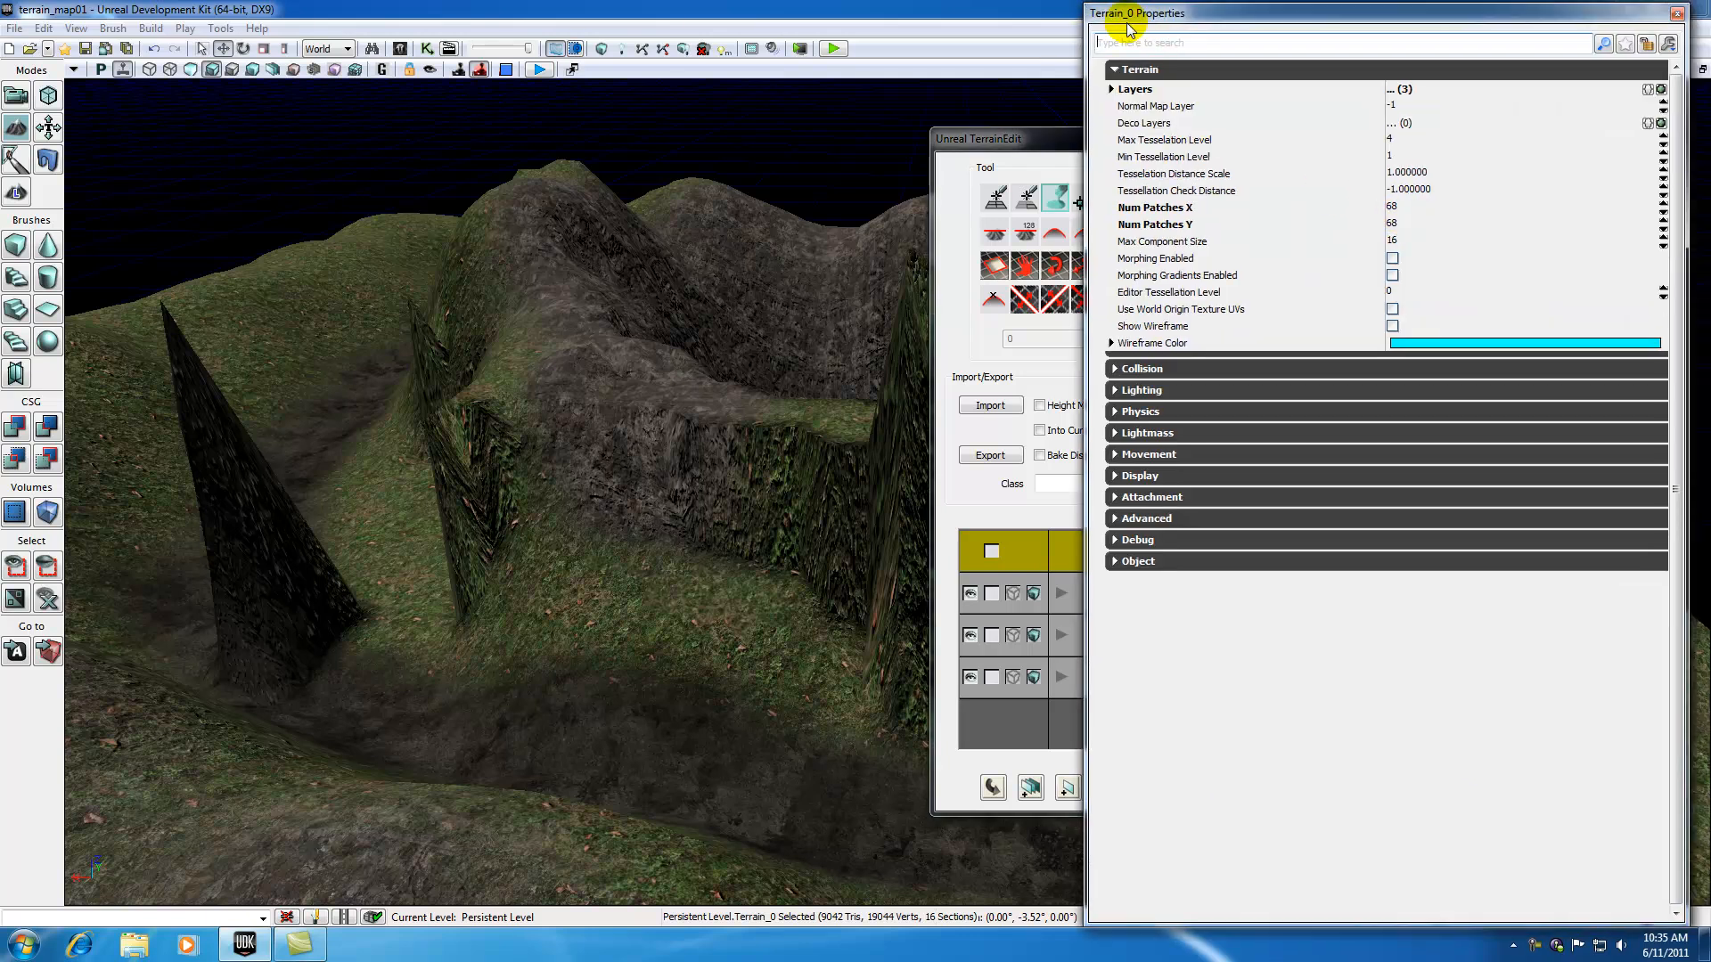
click(1654, 12)
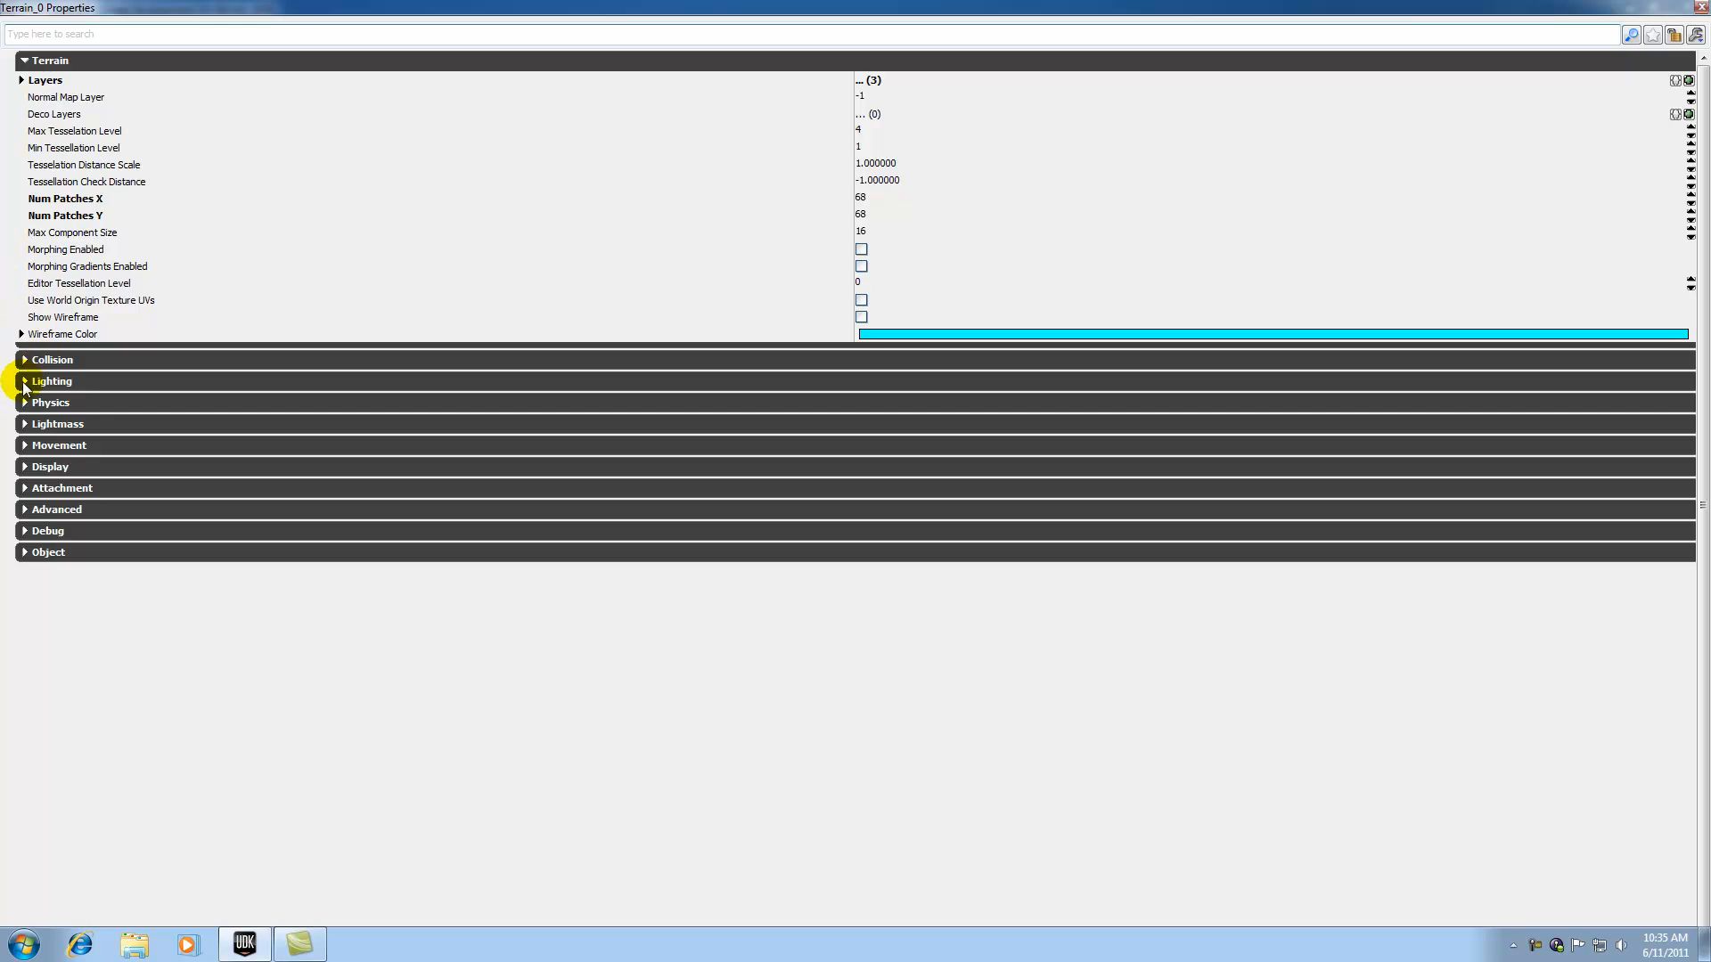
click(24, 60)
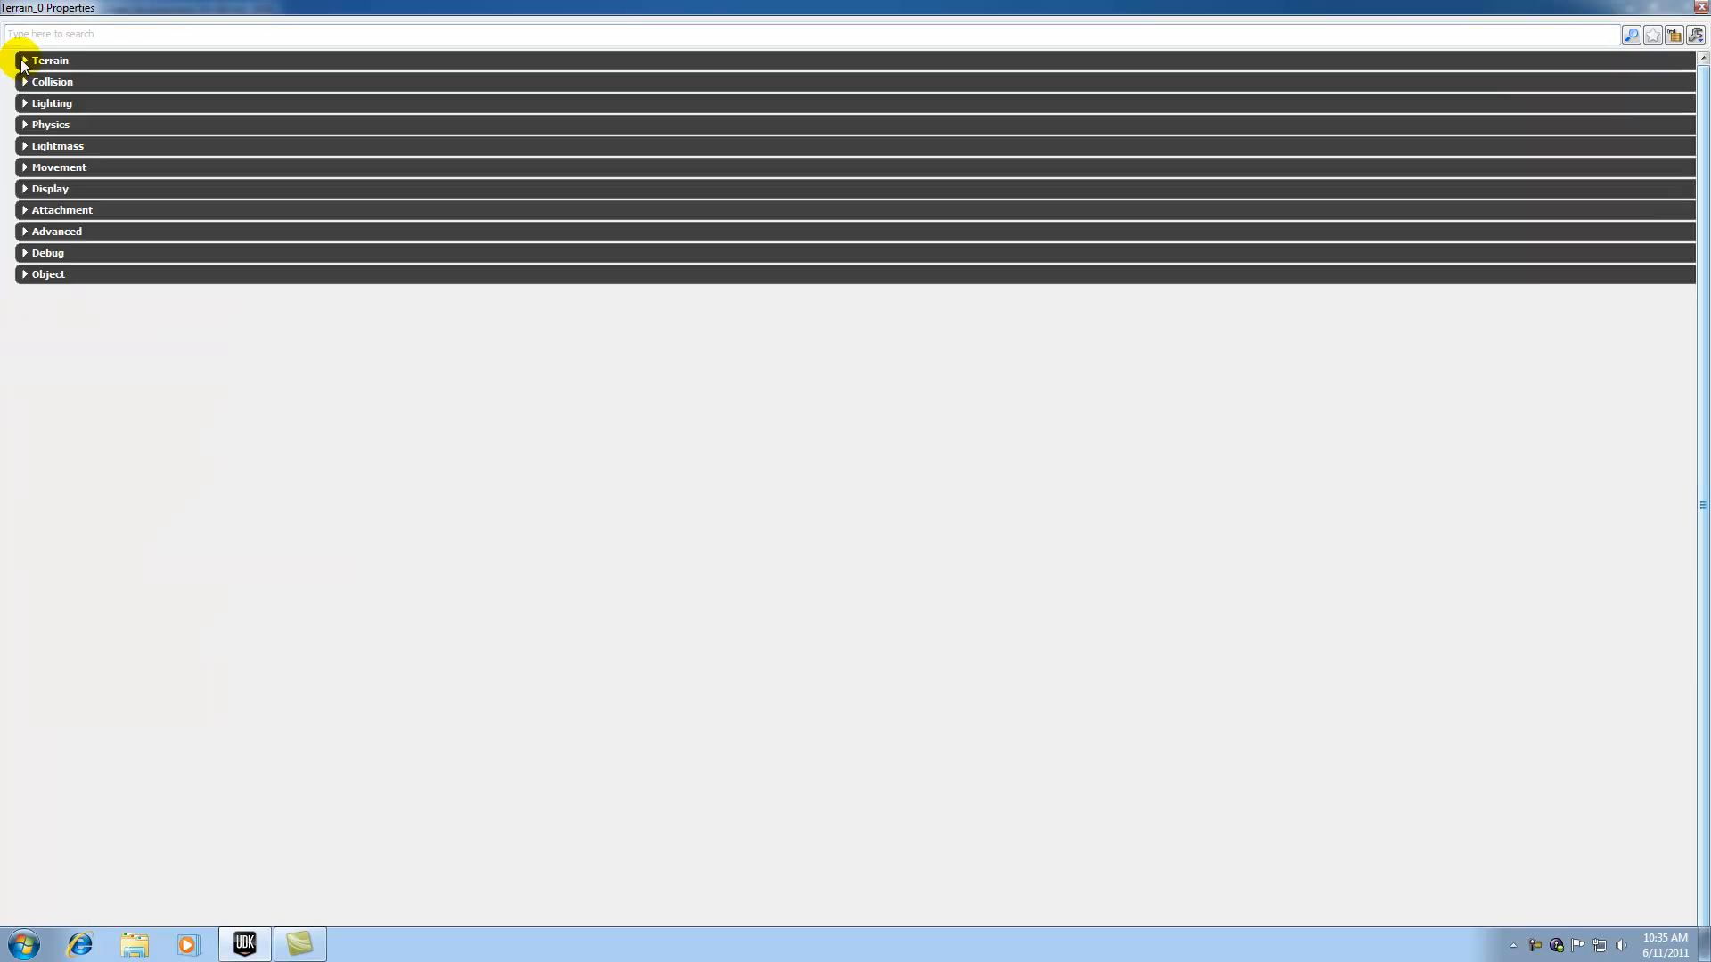
click(49, 61)
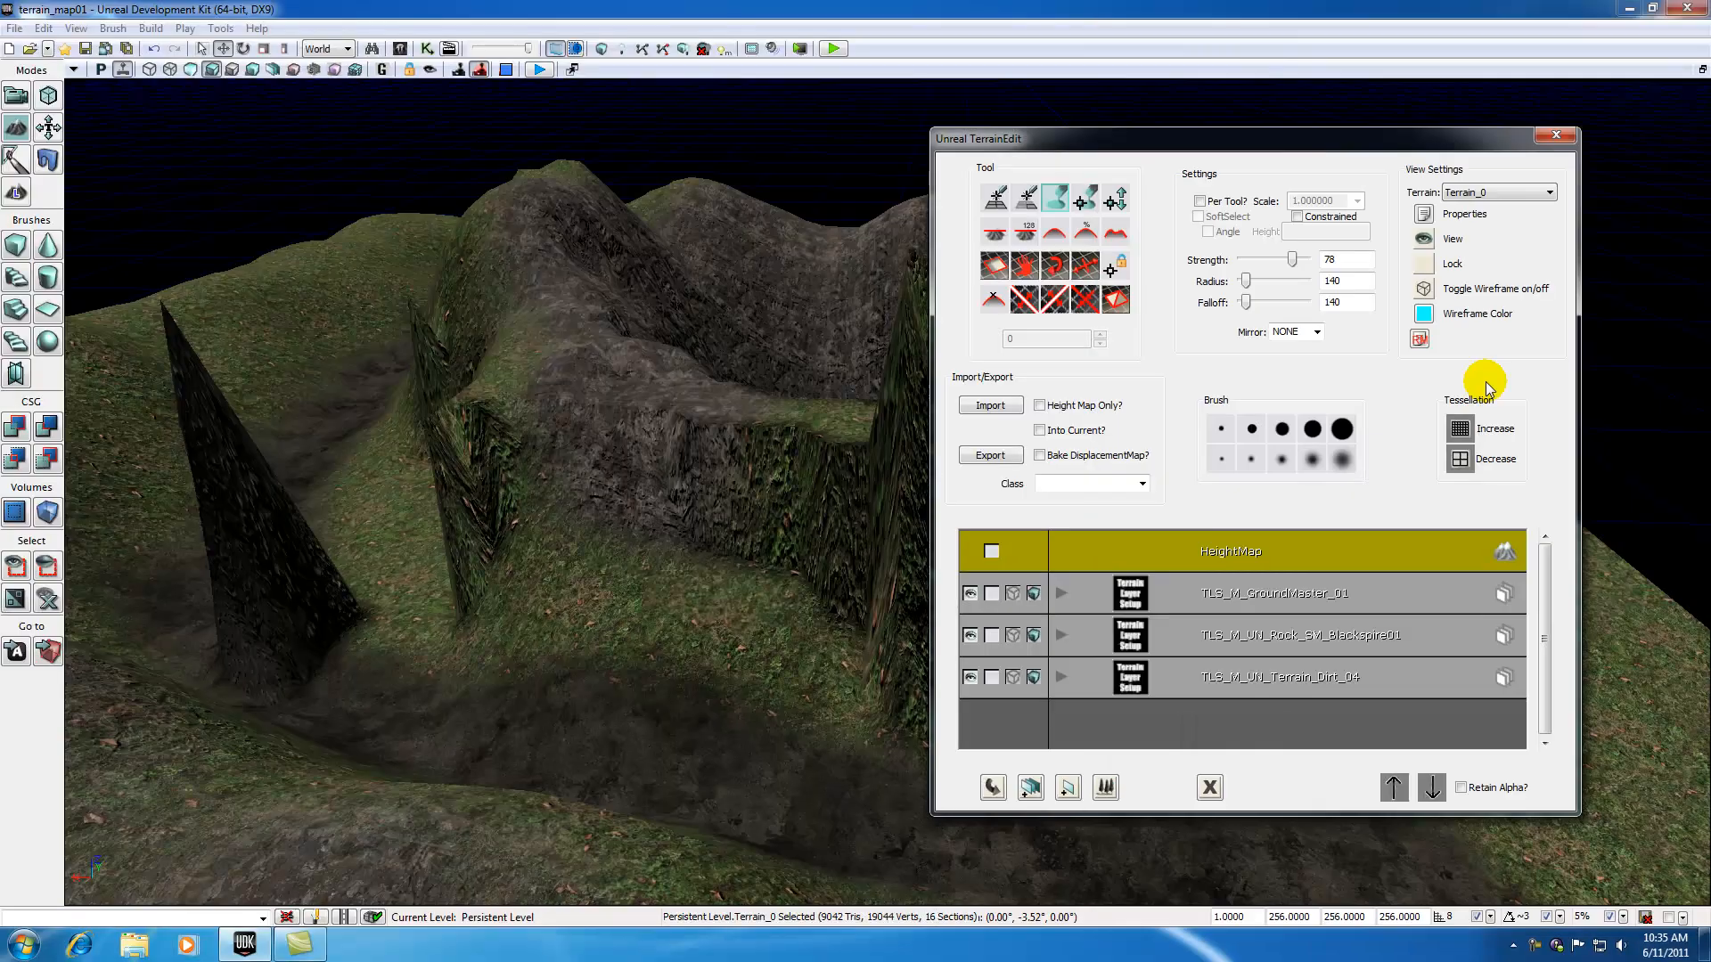
mouse_move(1424, 214)
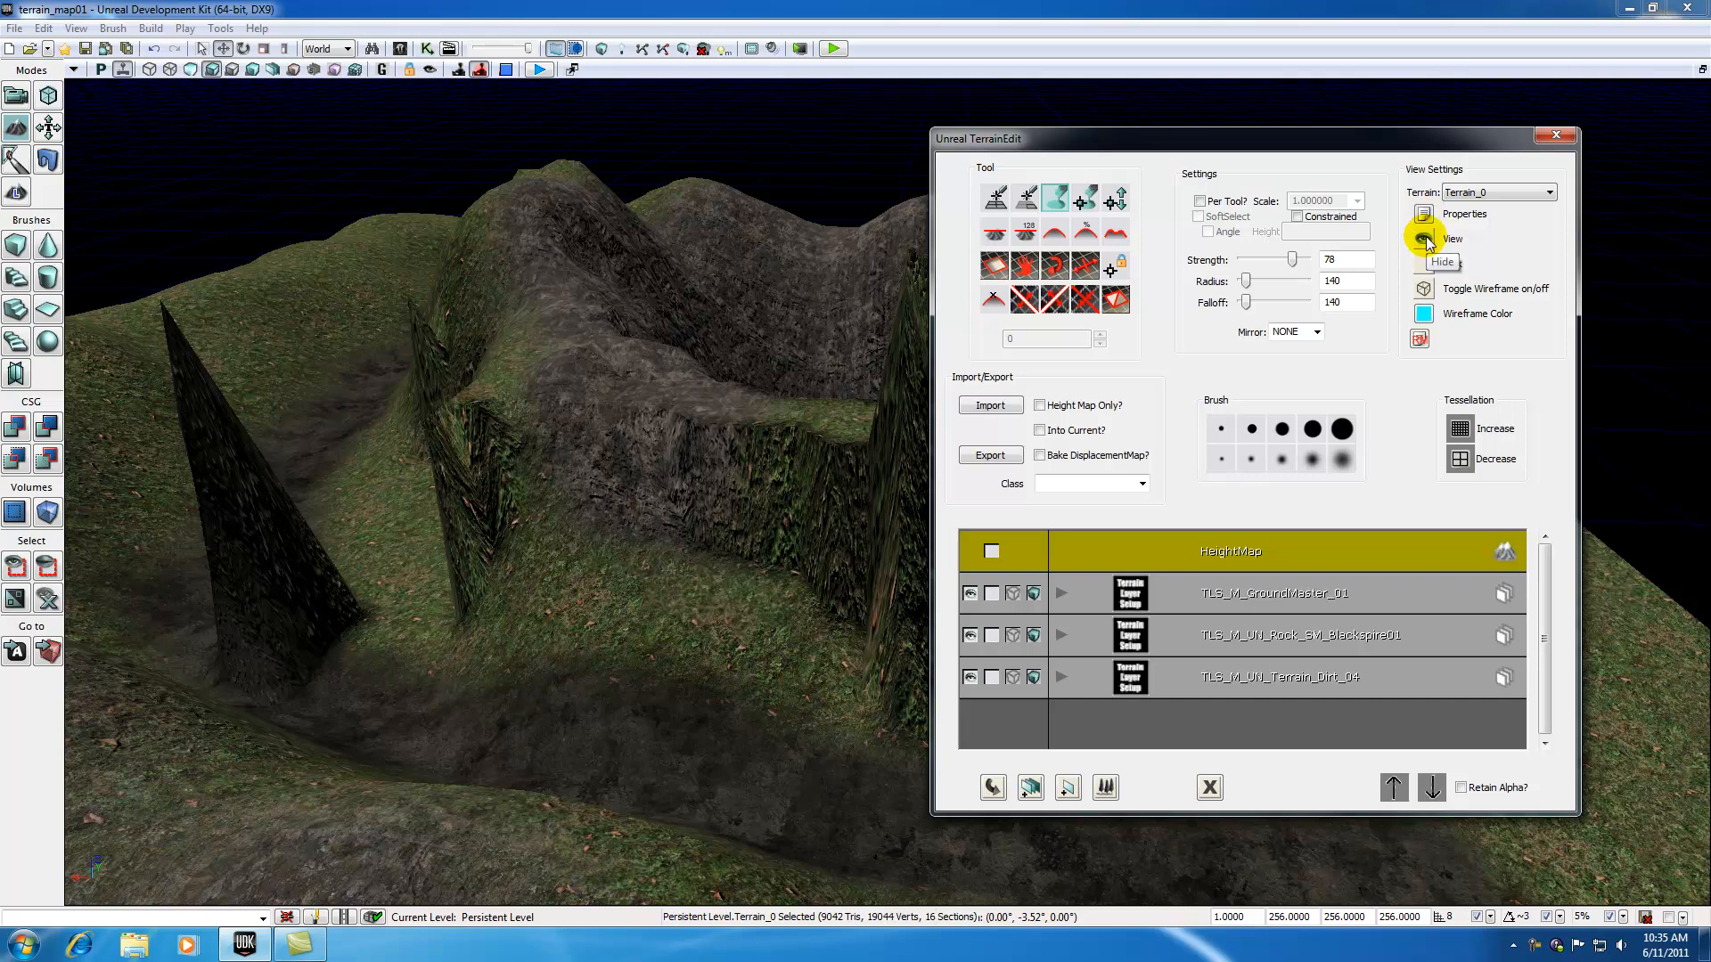
click(1424, 239)
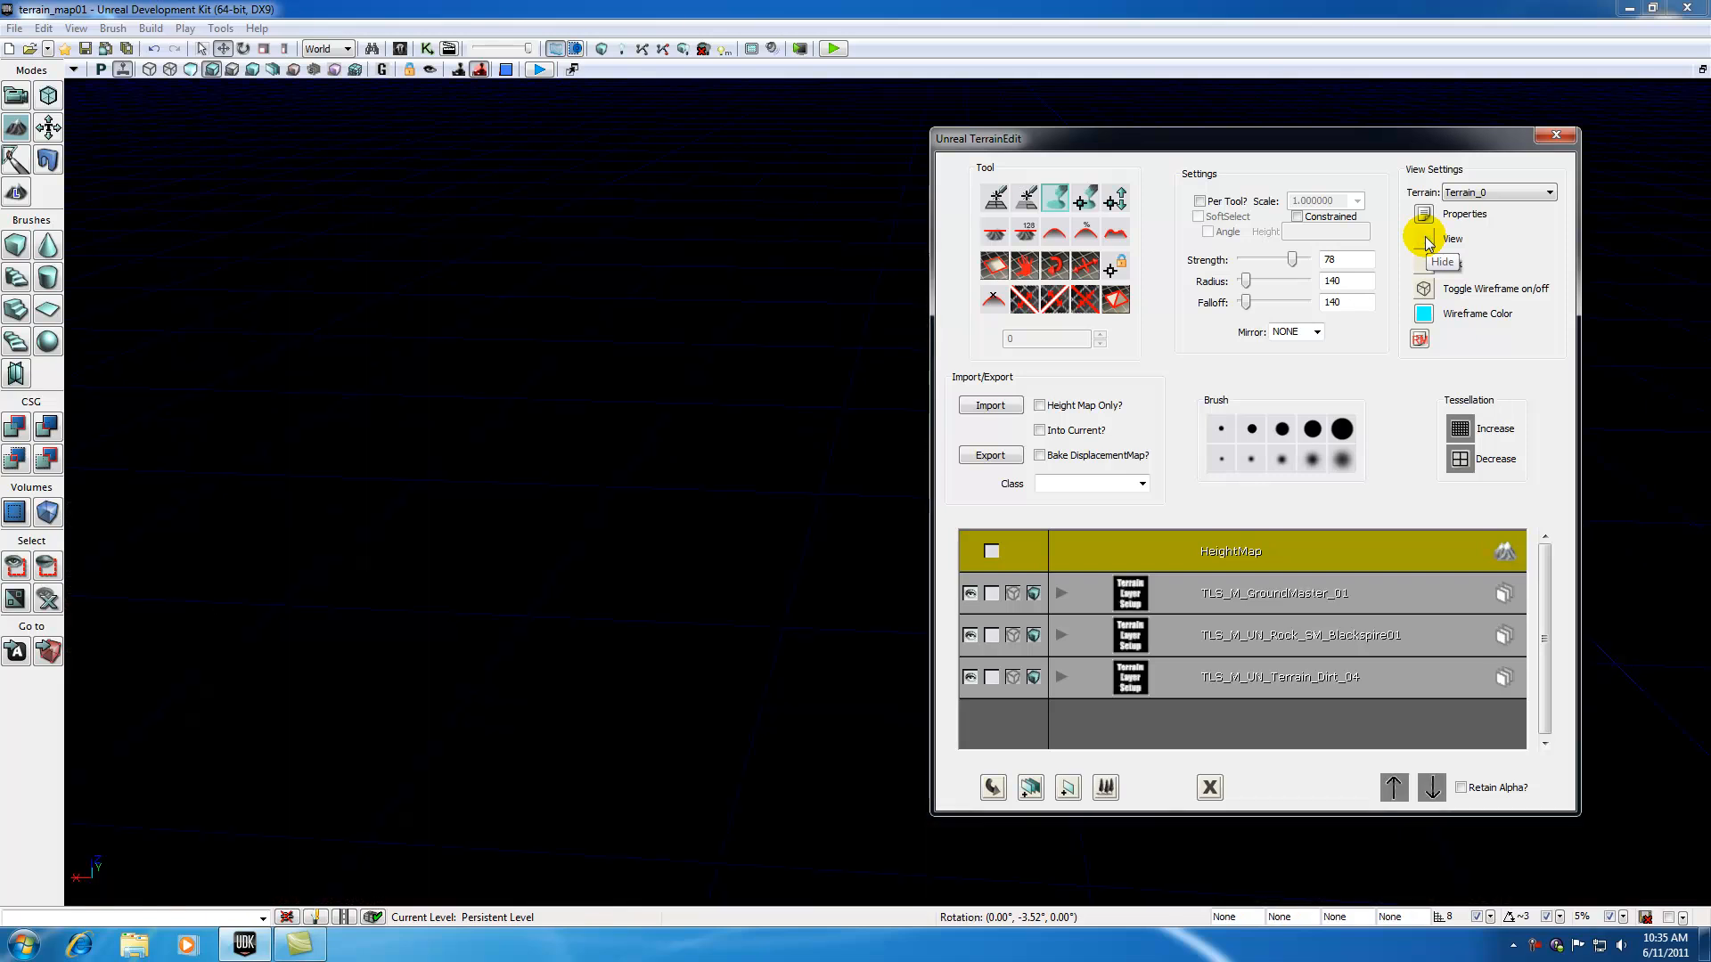
click(1424, 239)
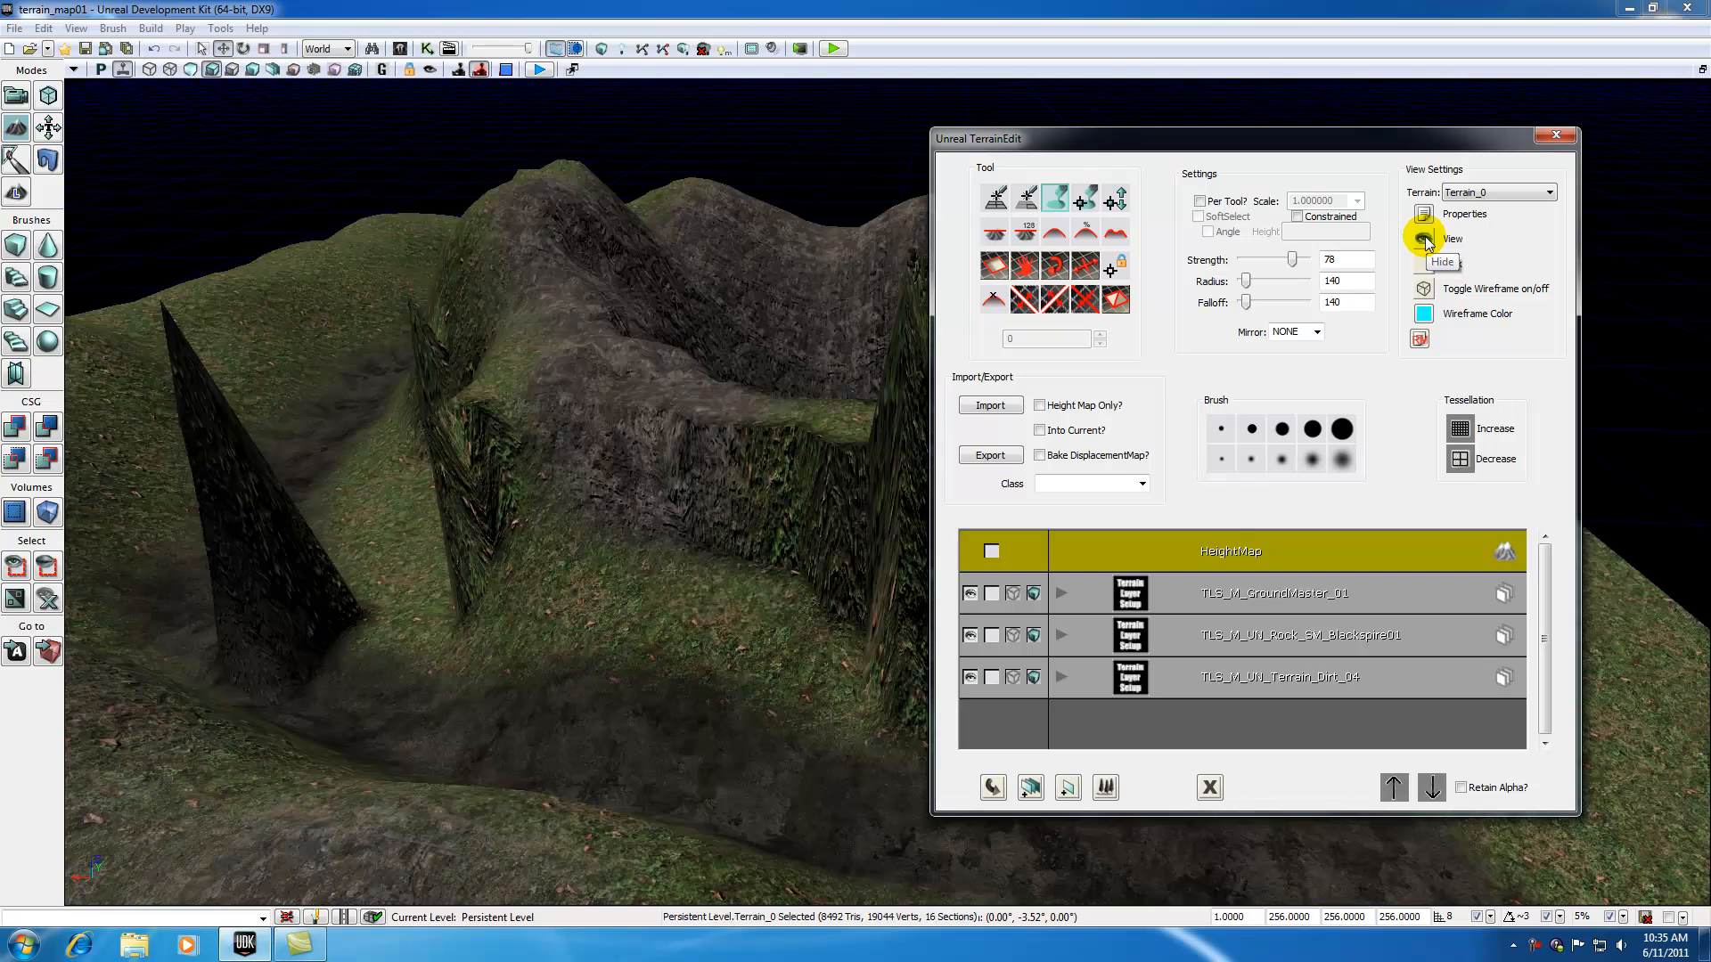
click(1423, 237)
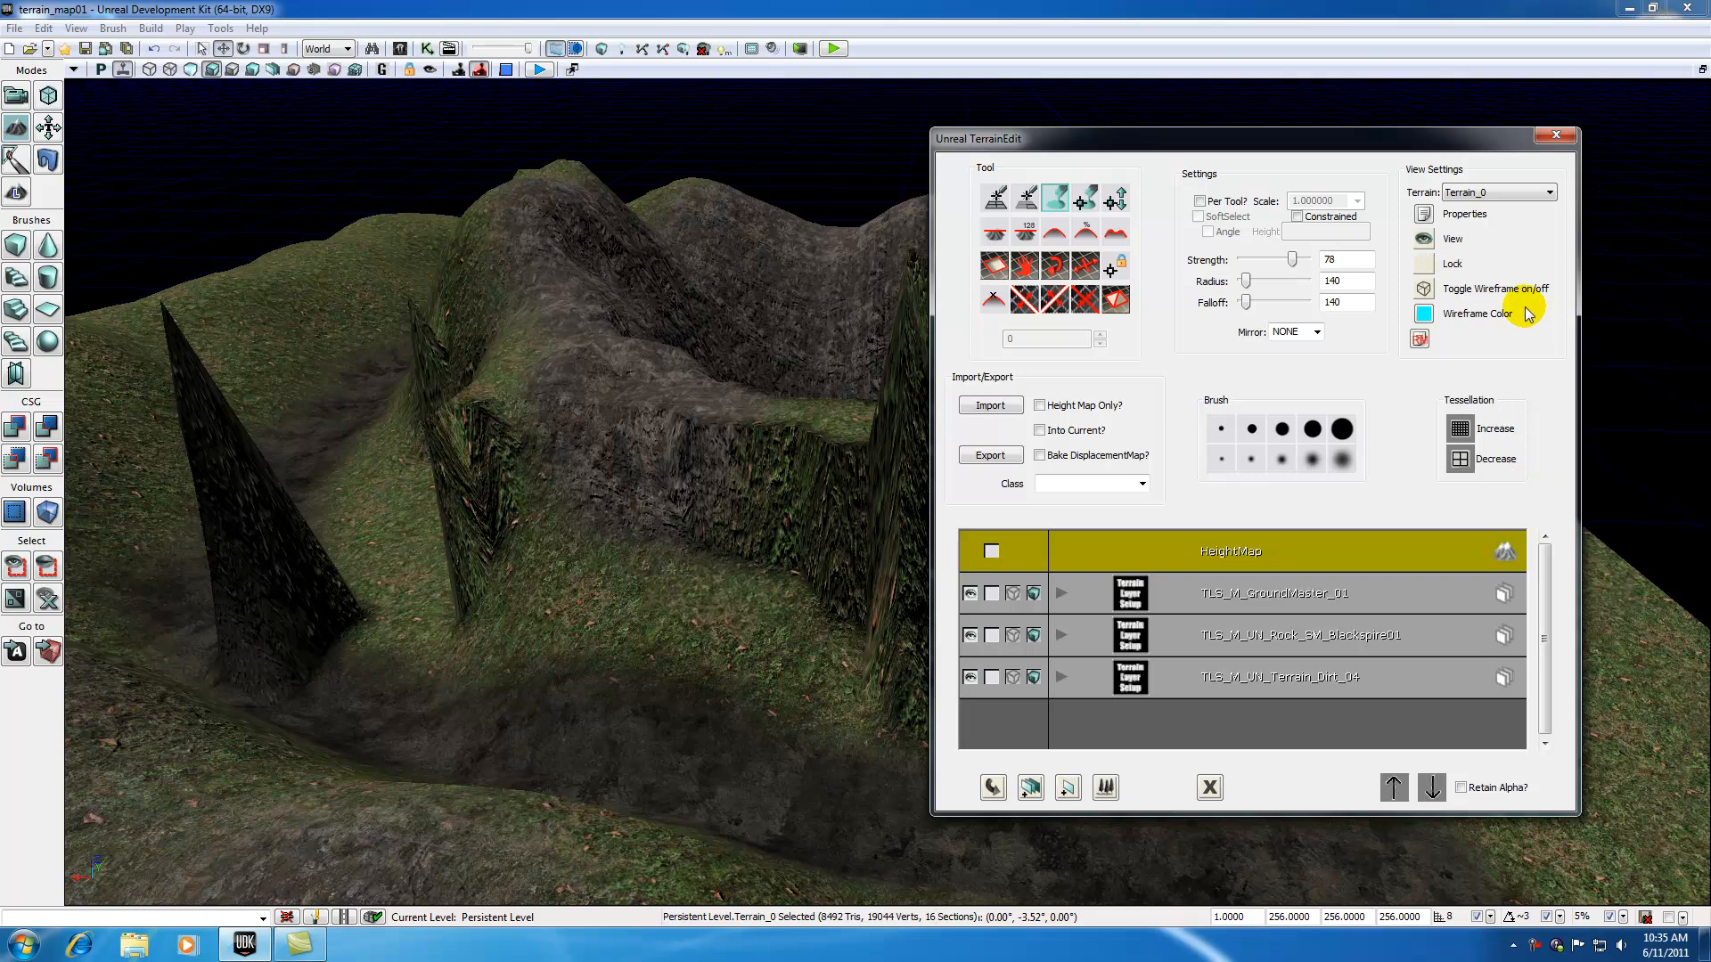
mouse_move(1424, 266)
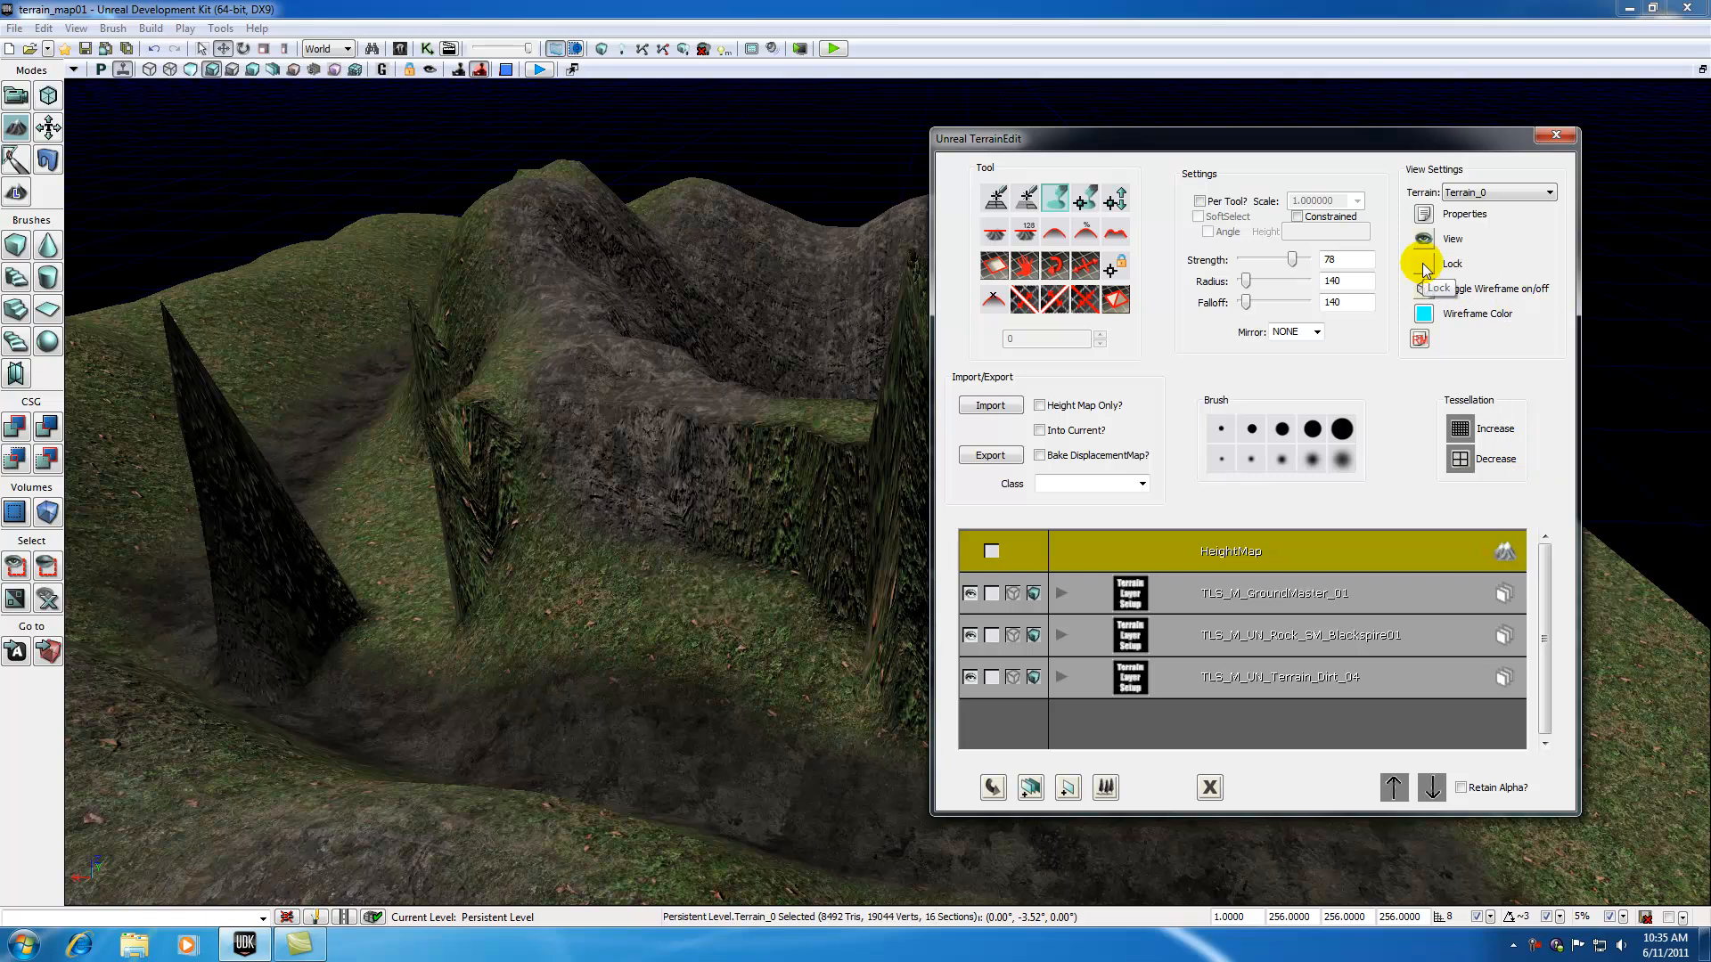
mouse_move(1012, 224)
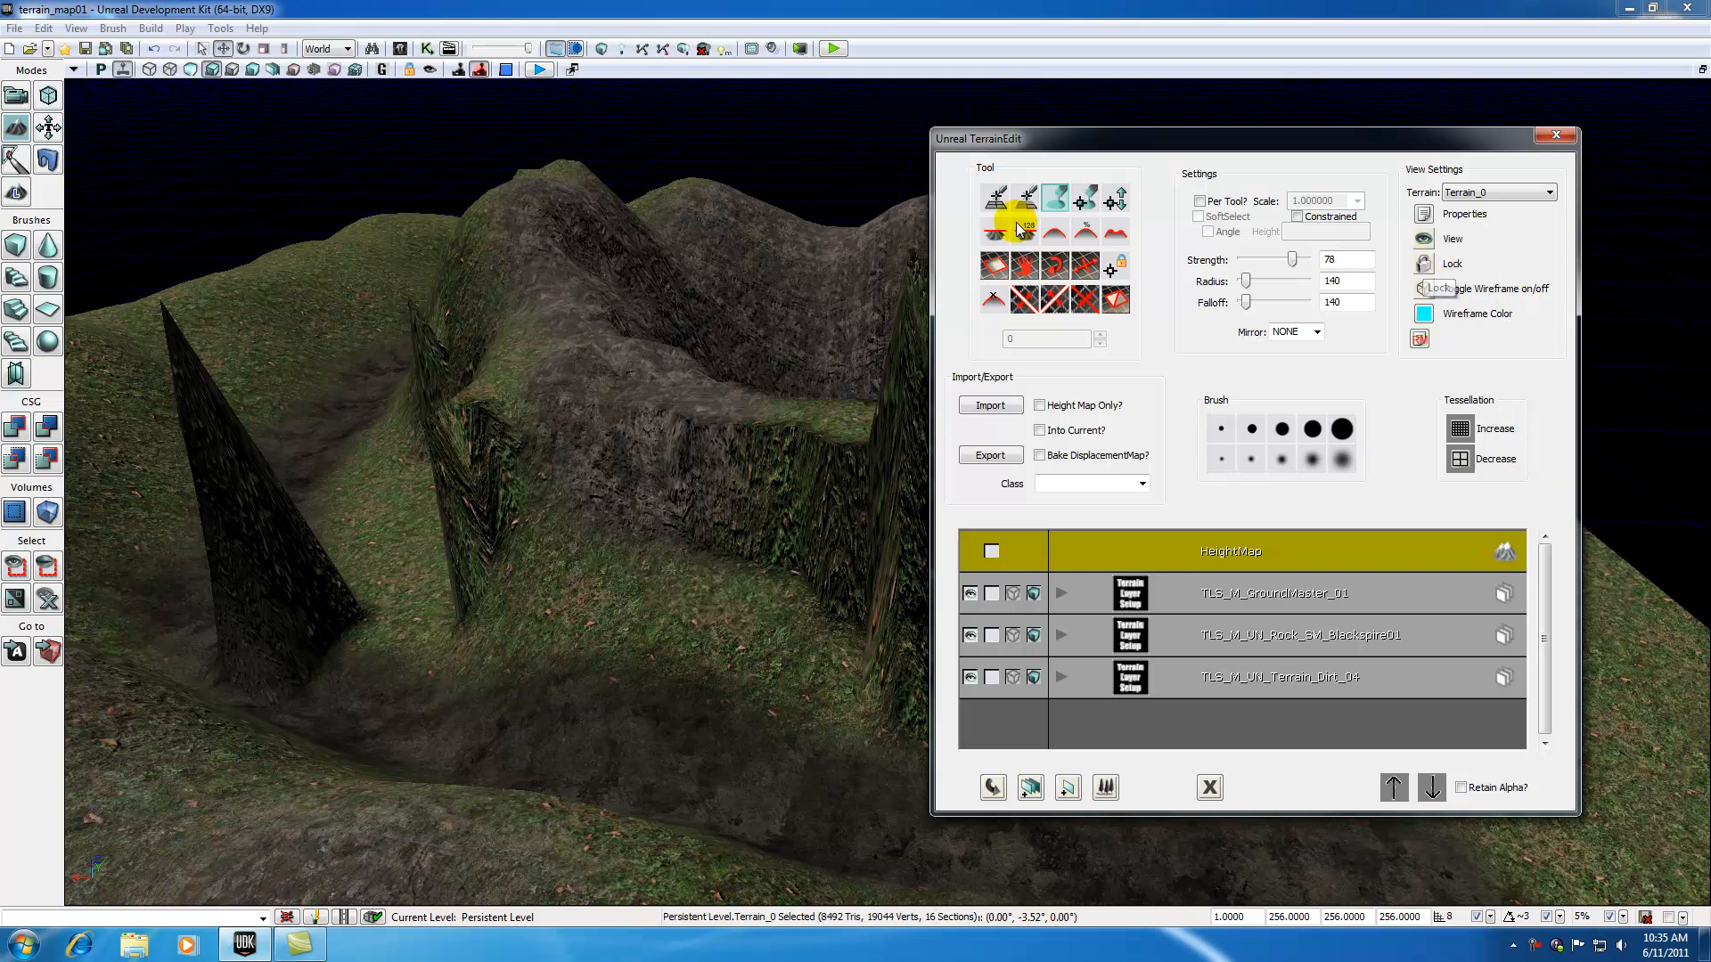
click(606, 627)
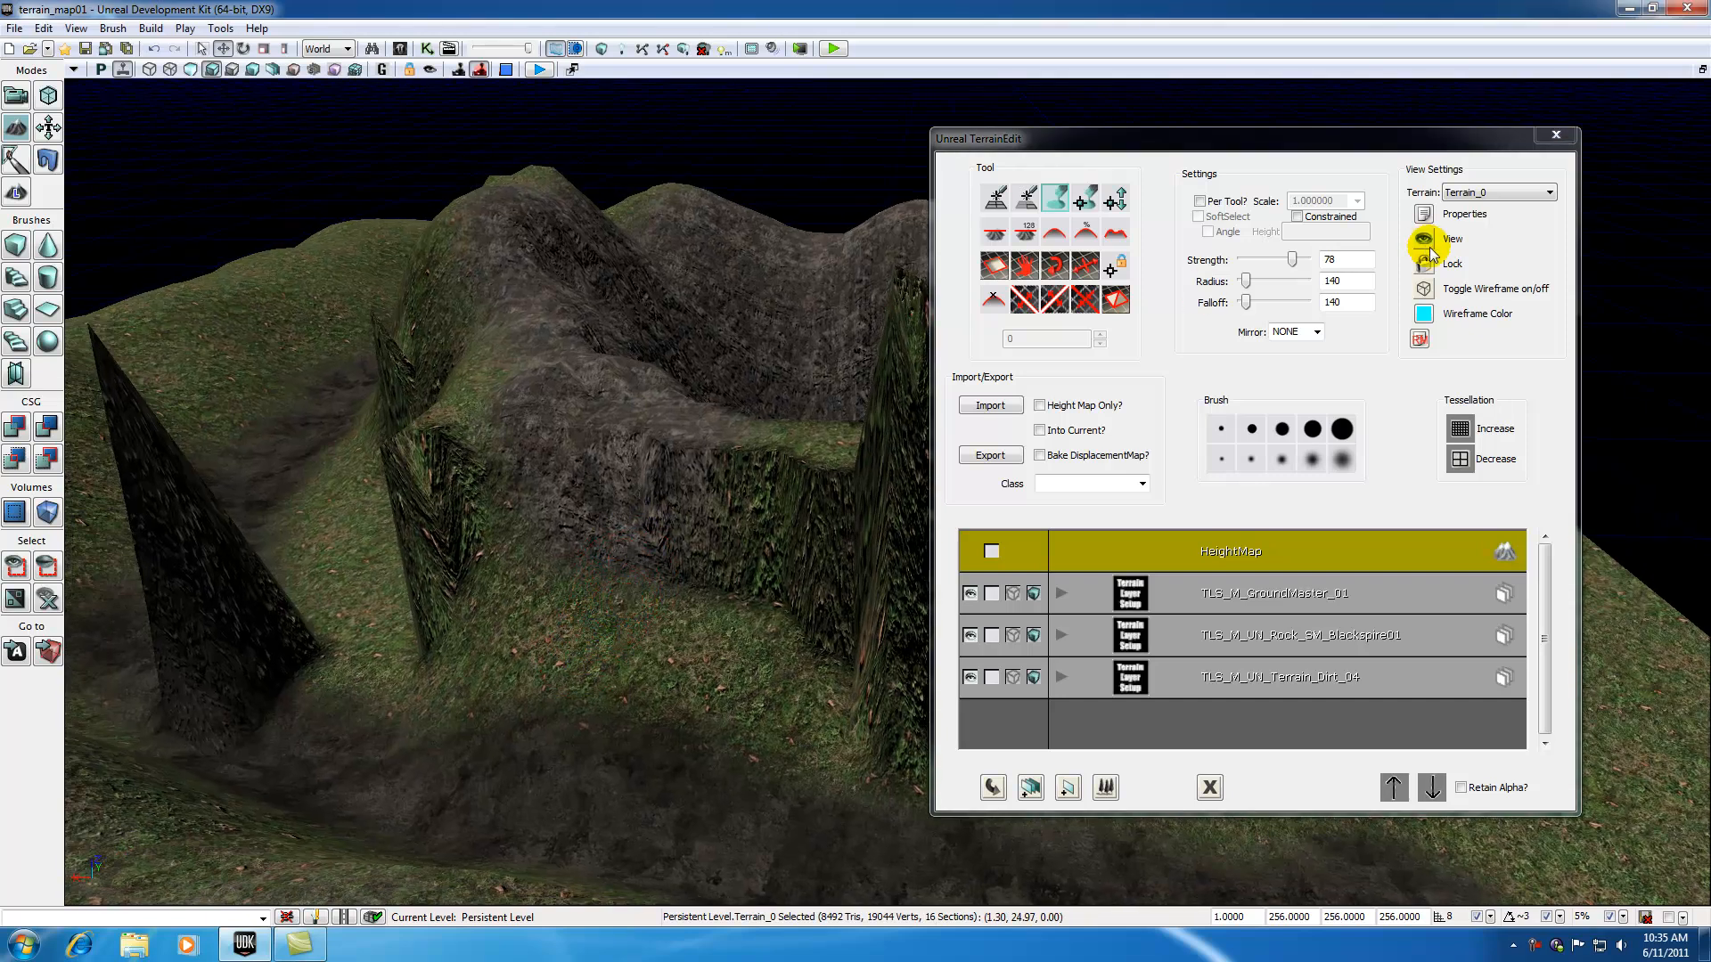
mouse_move(1424, 264)
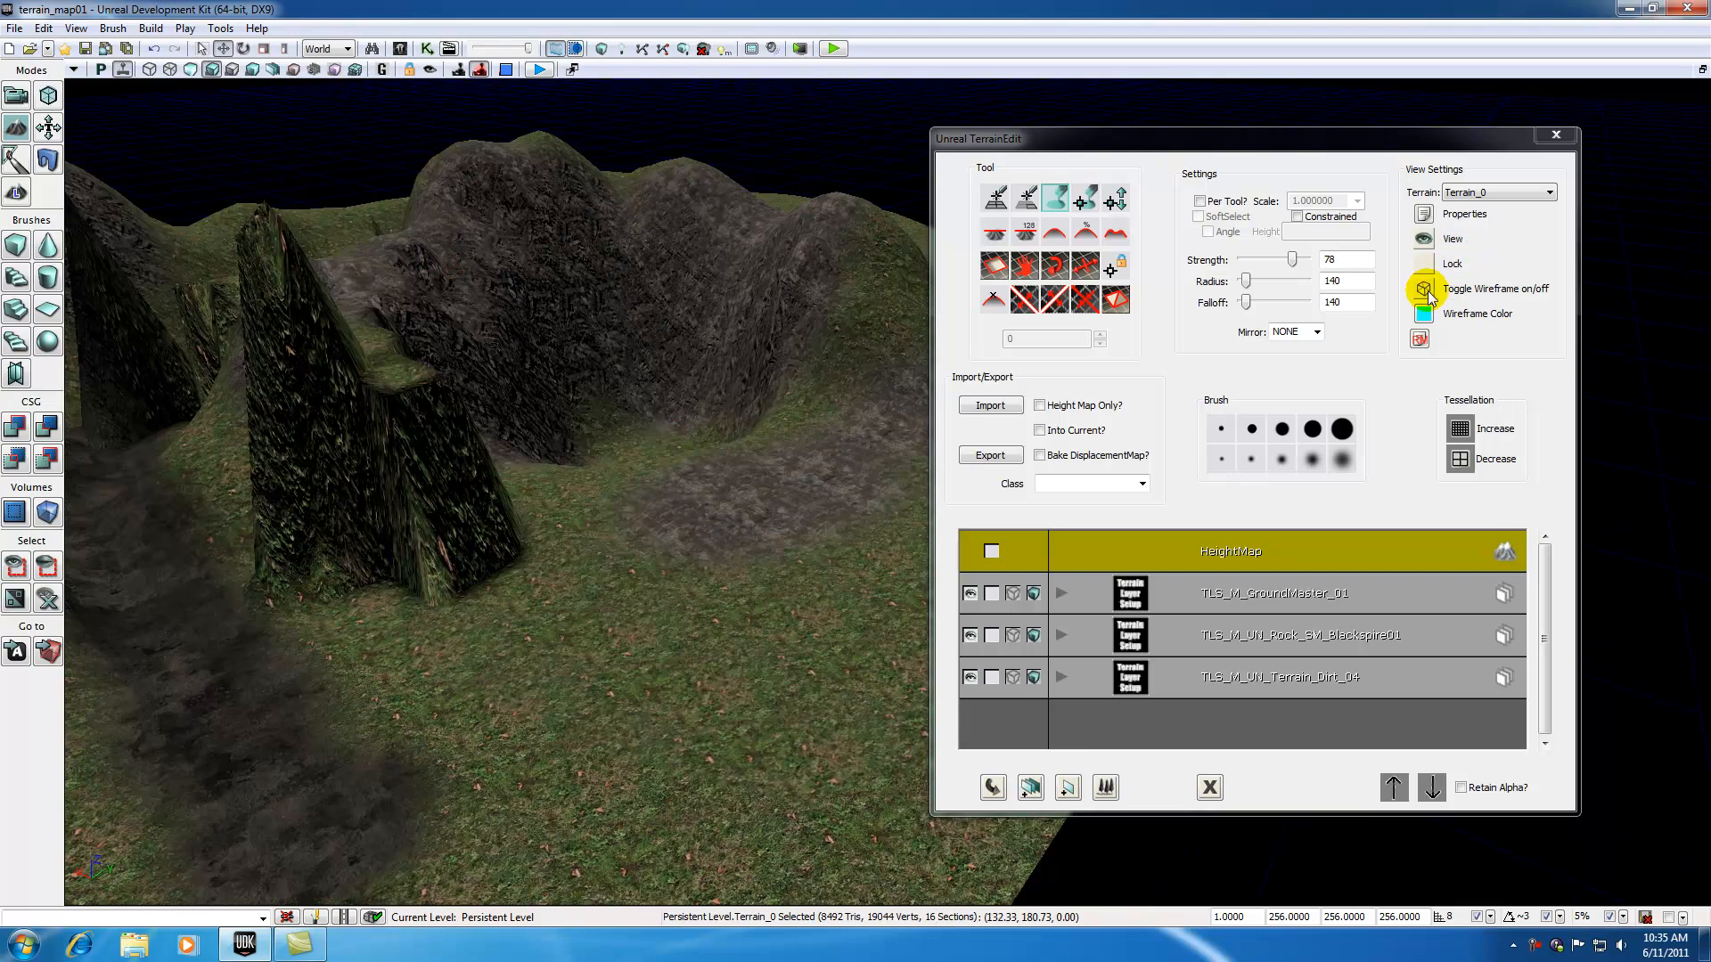
click(1424, 288)
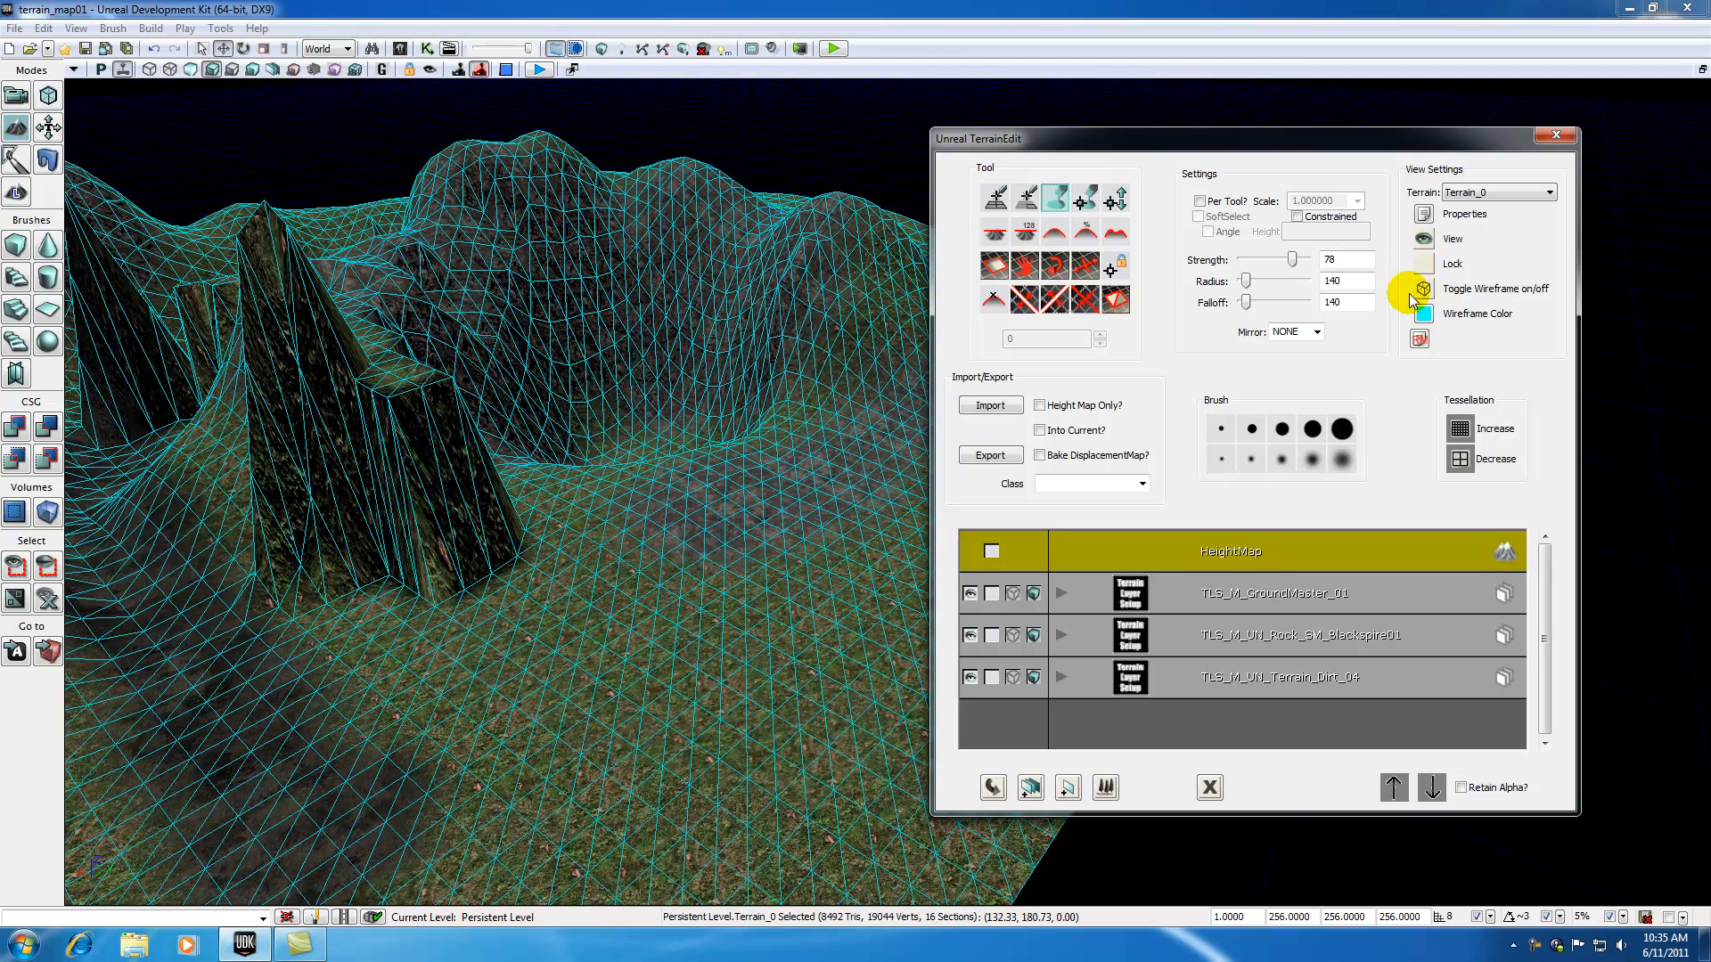
mouse_move(792, 499)
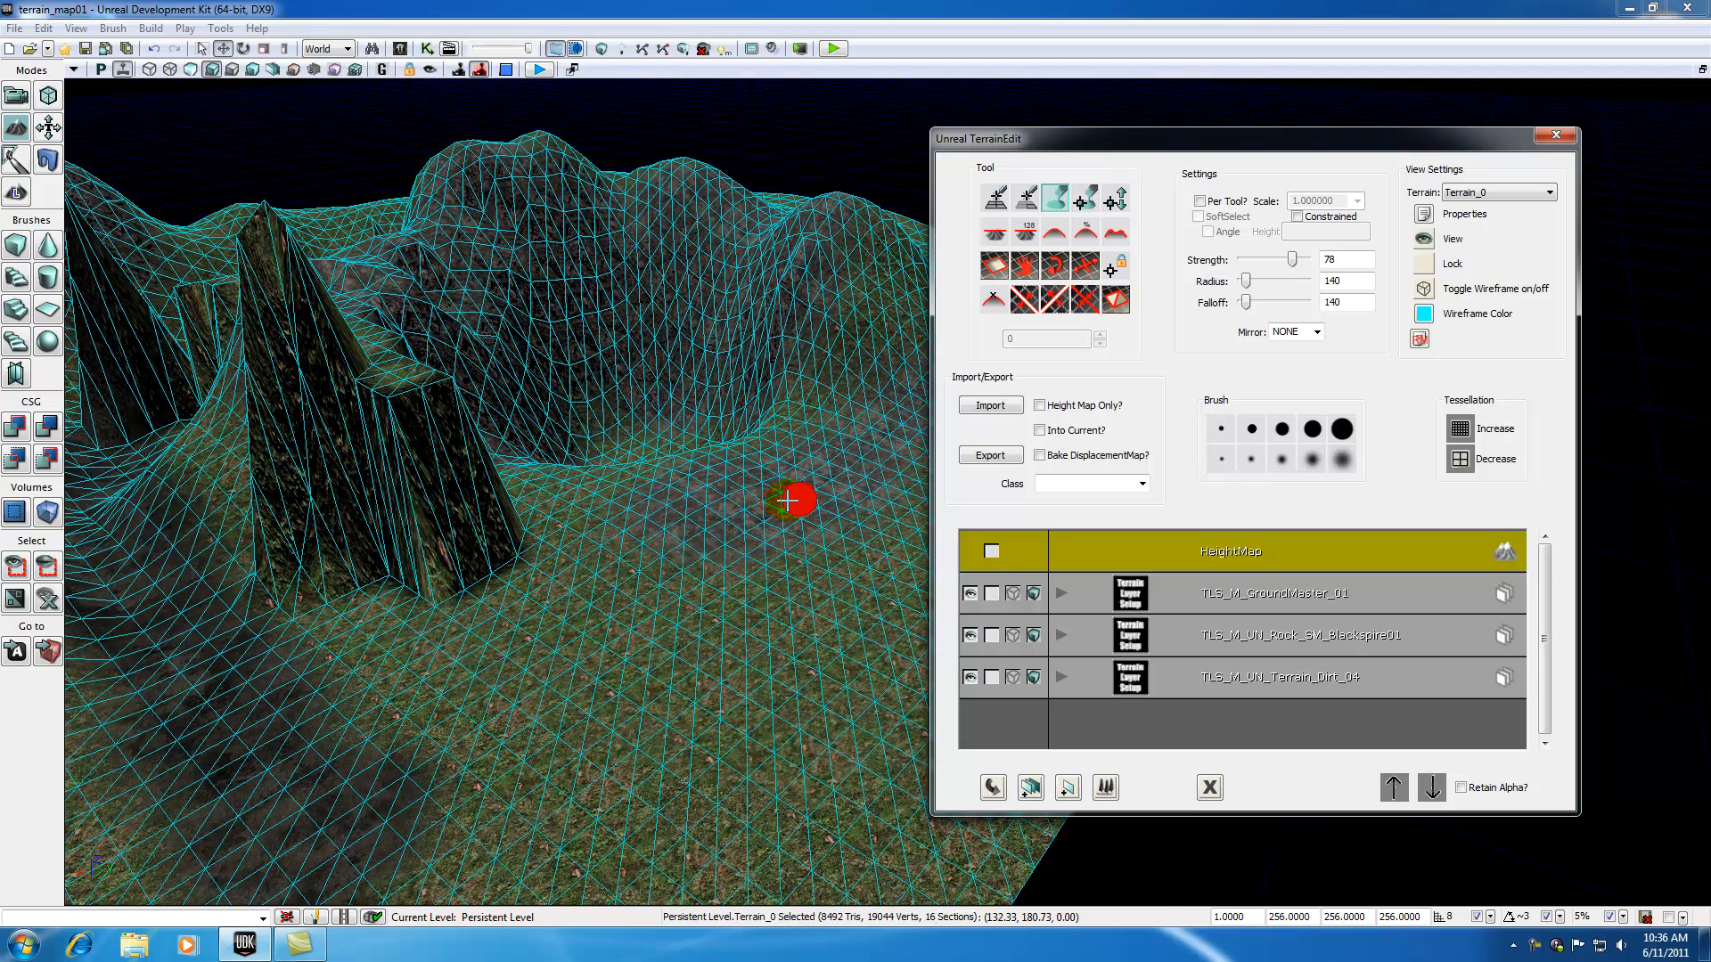
mouse_move(1304, 335)
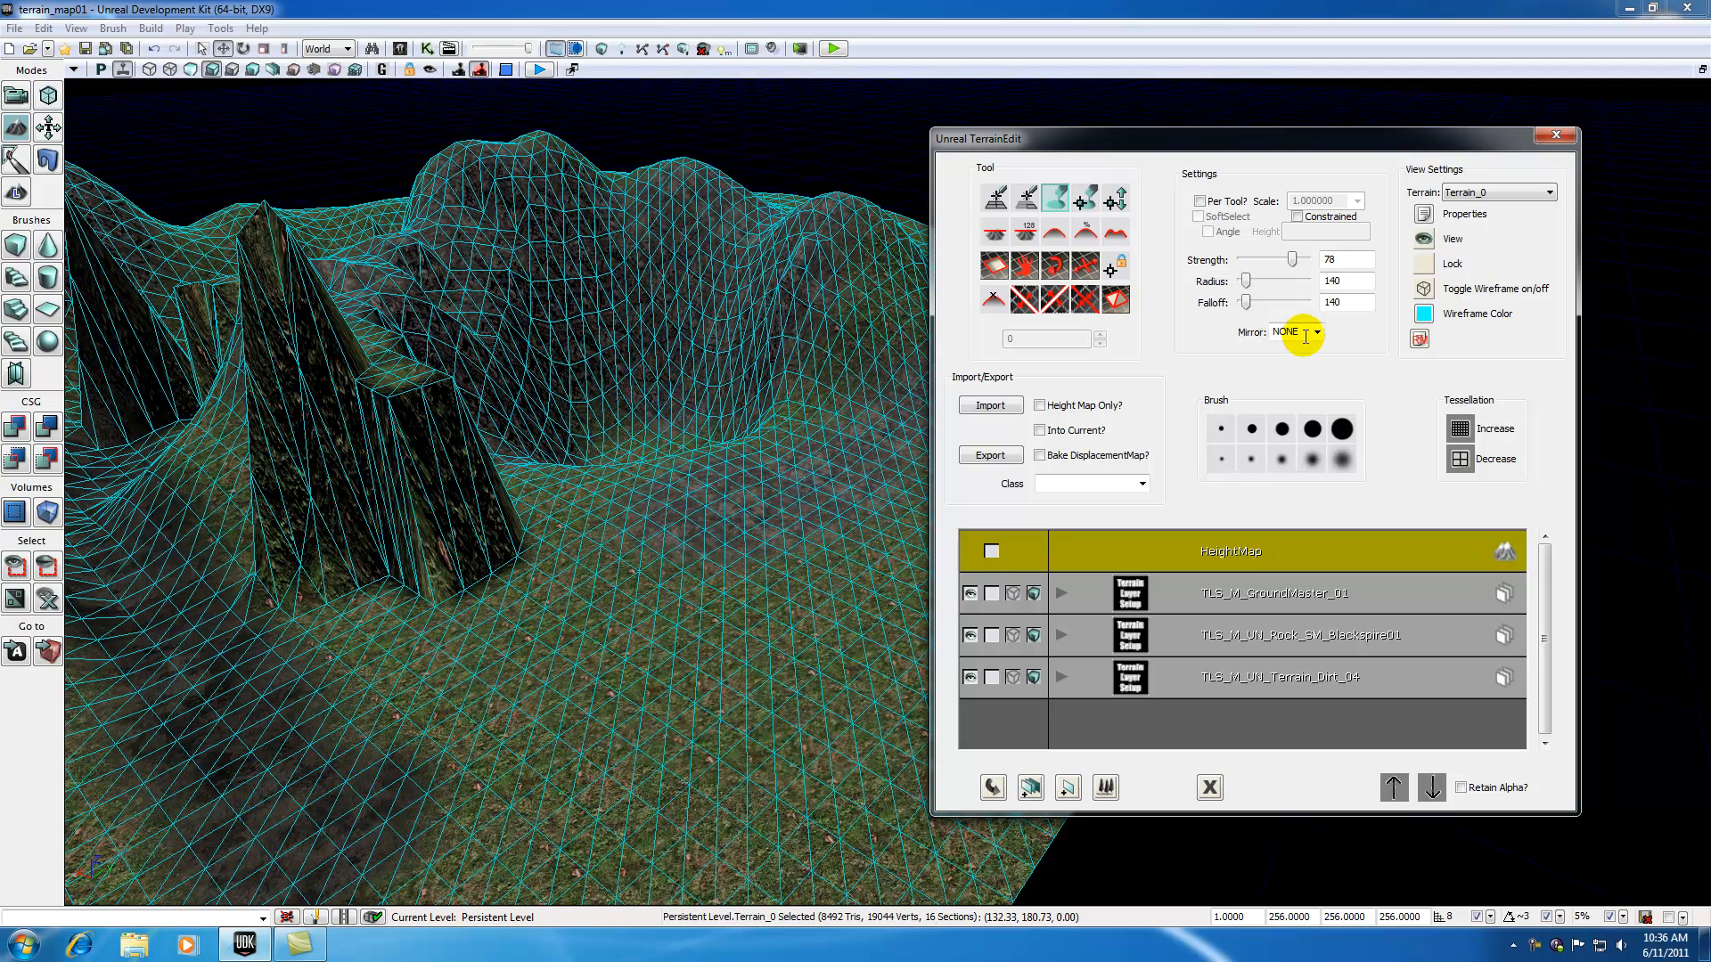
mouse_move(1425, 319)
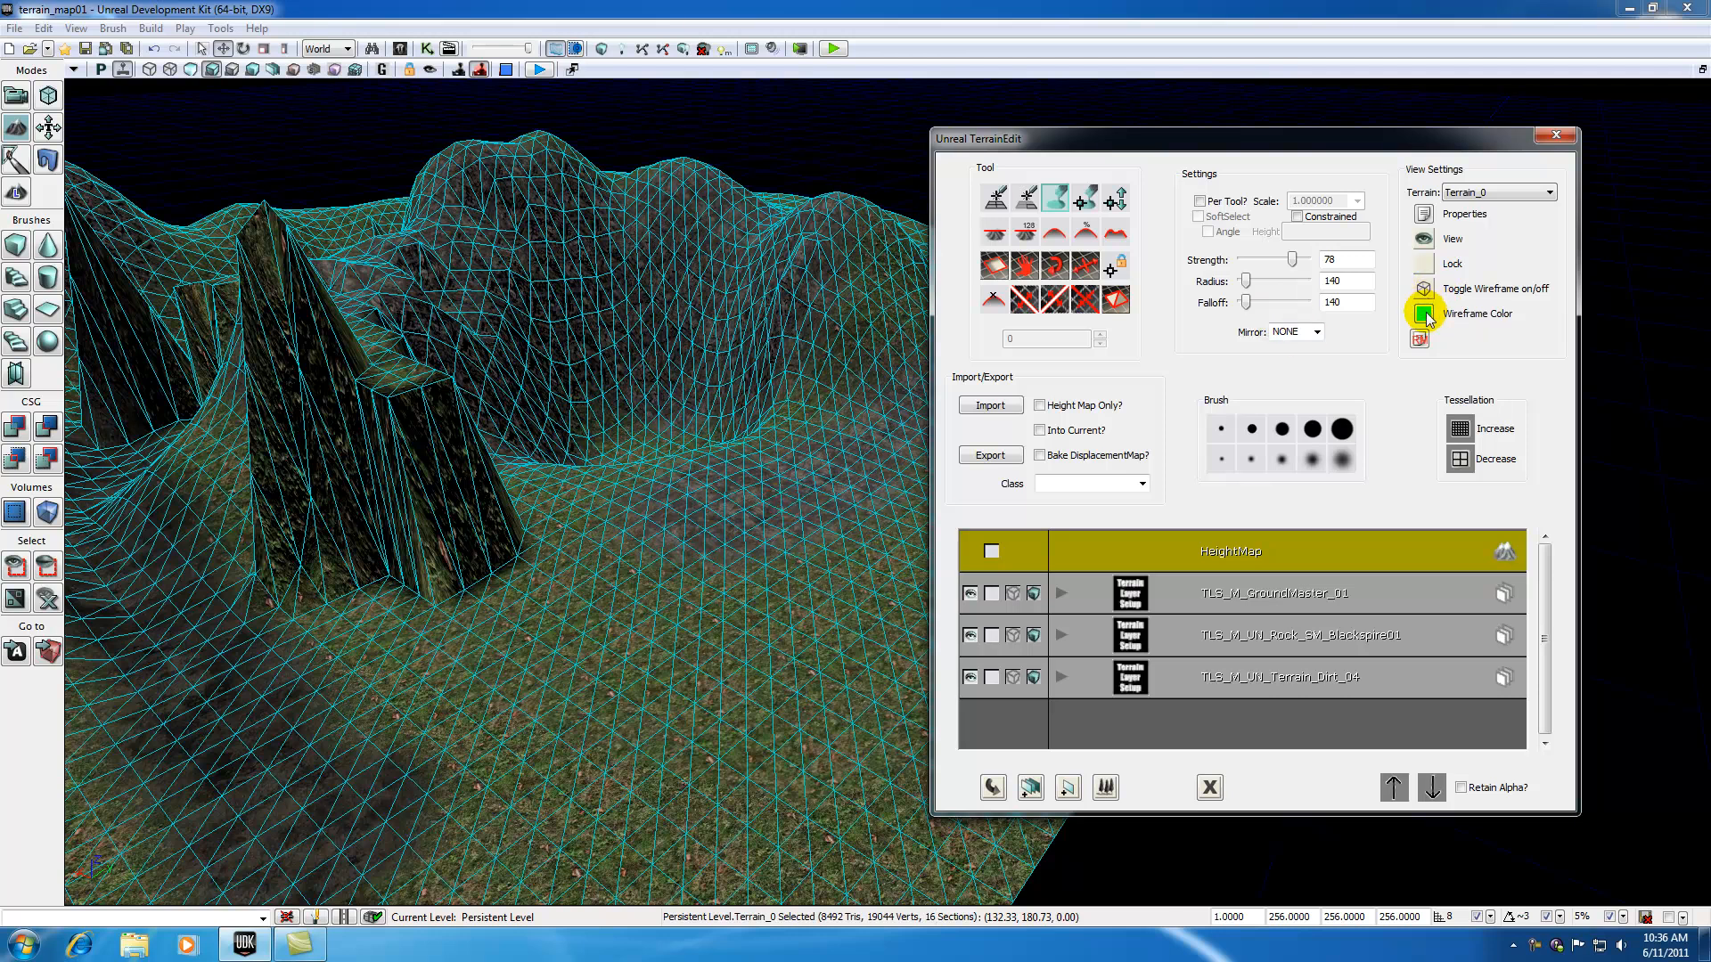
mouse_move(1426, 314)
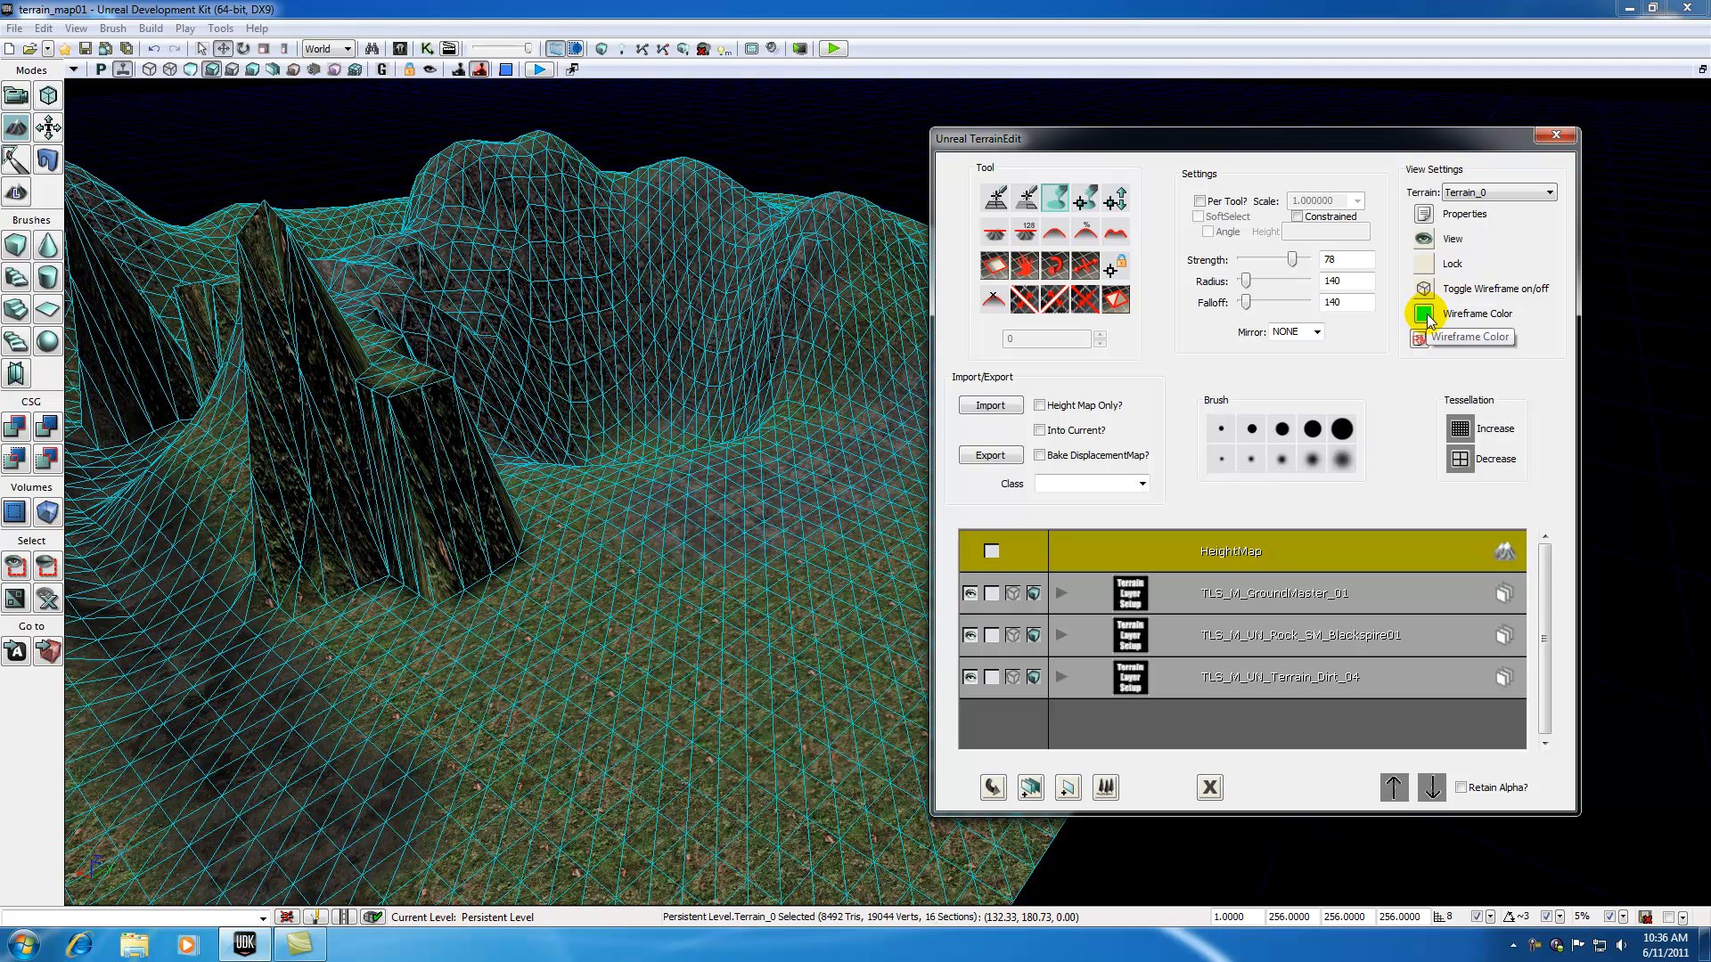
click(1424, 313)
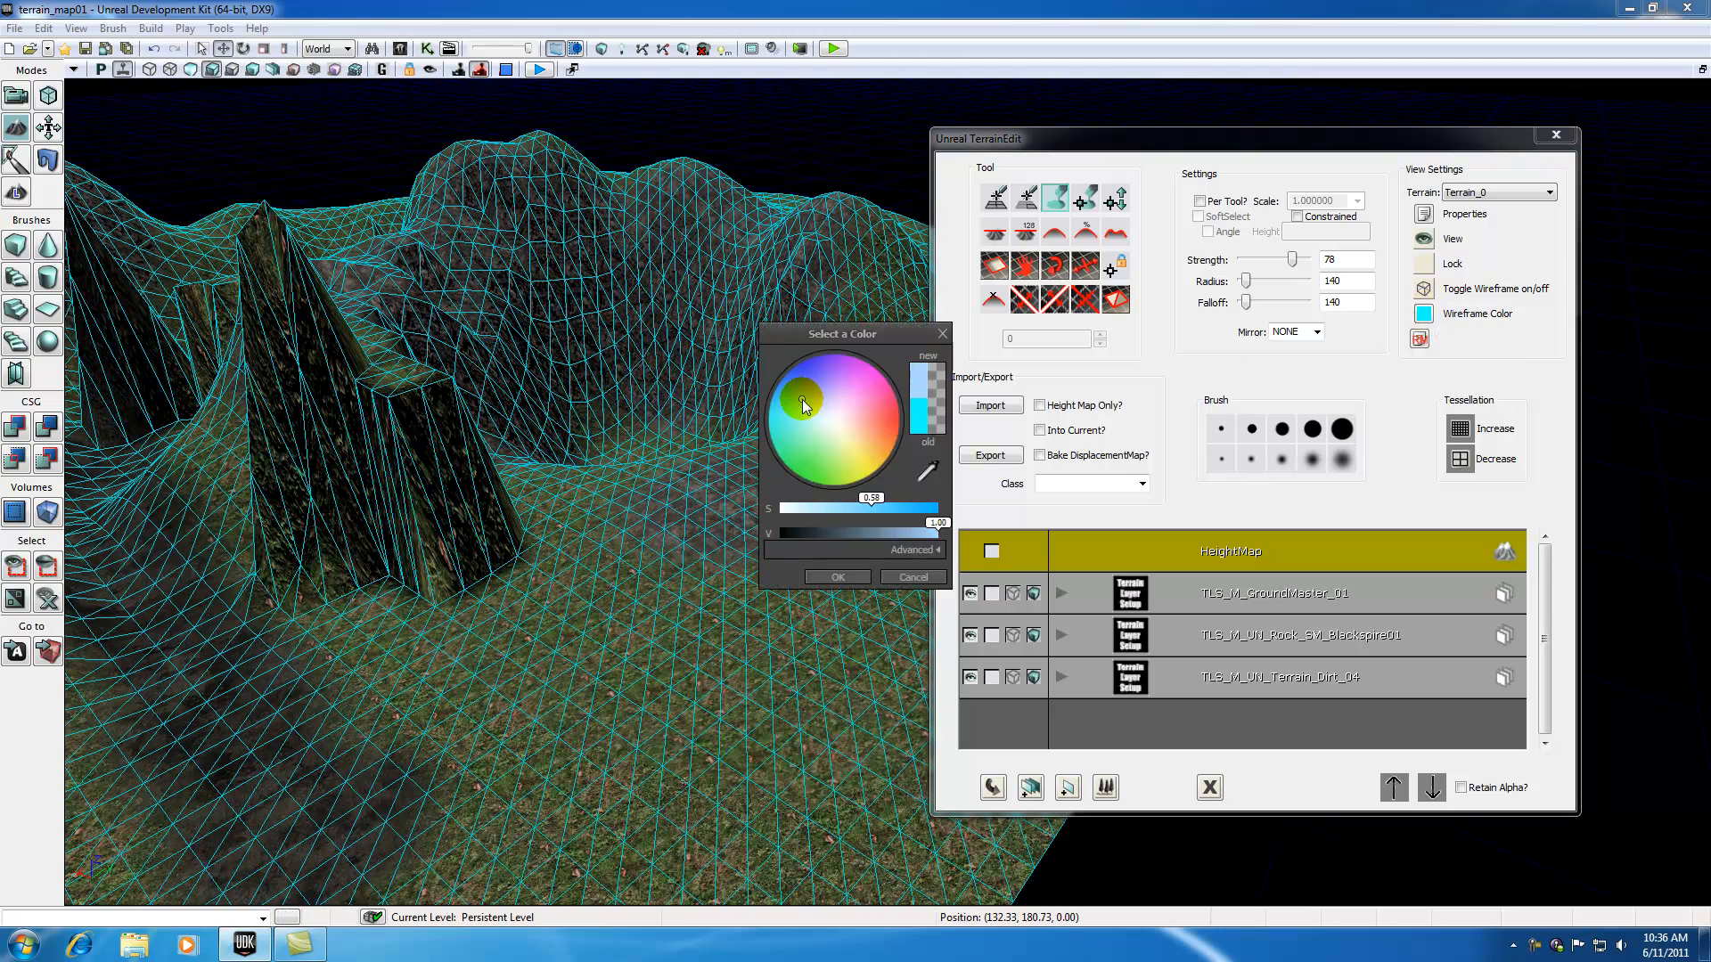
click(873, 376)
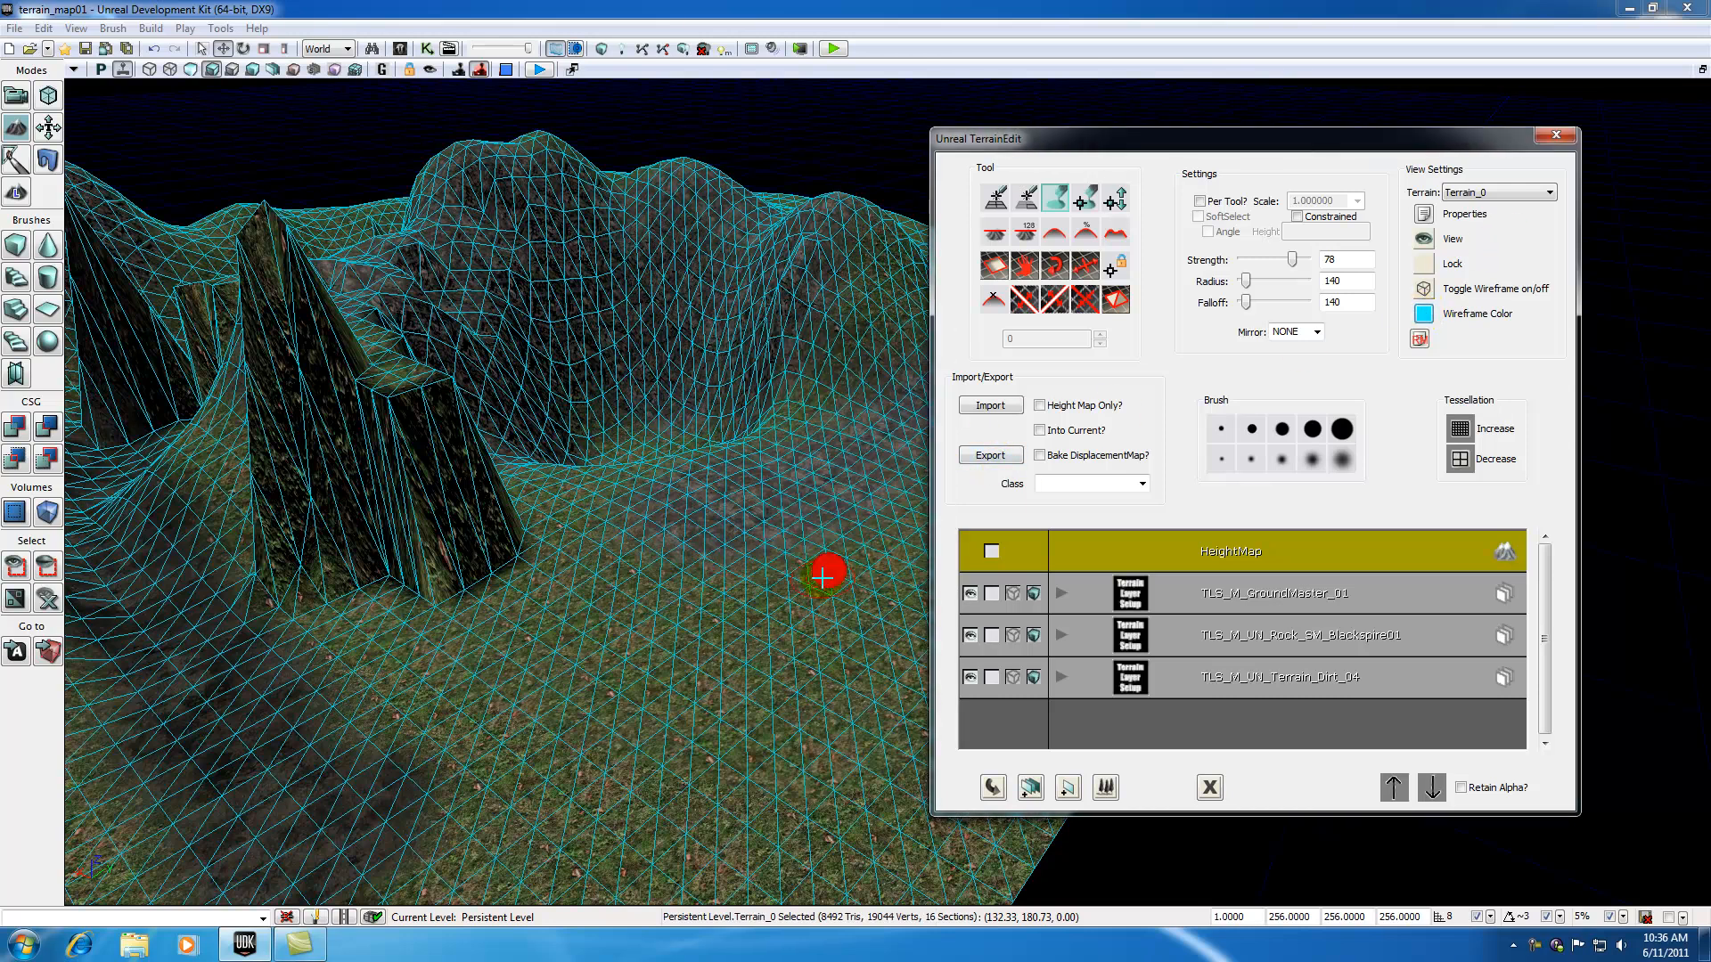
mouse_move(1421, 337)
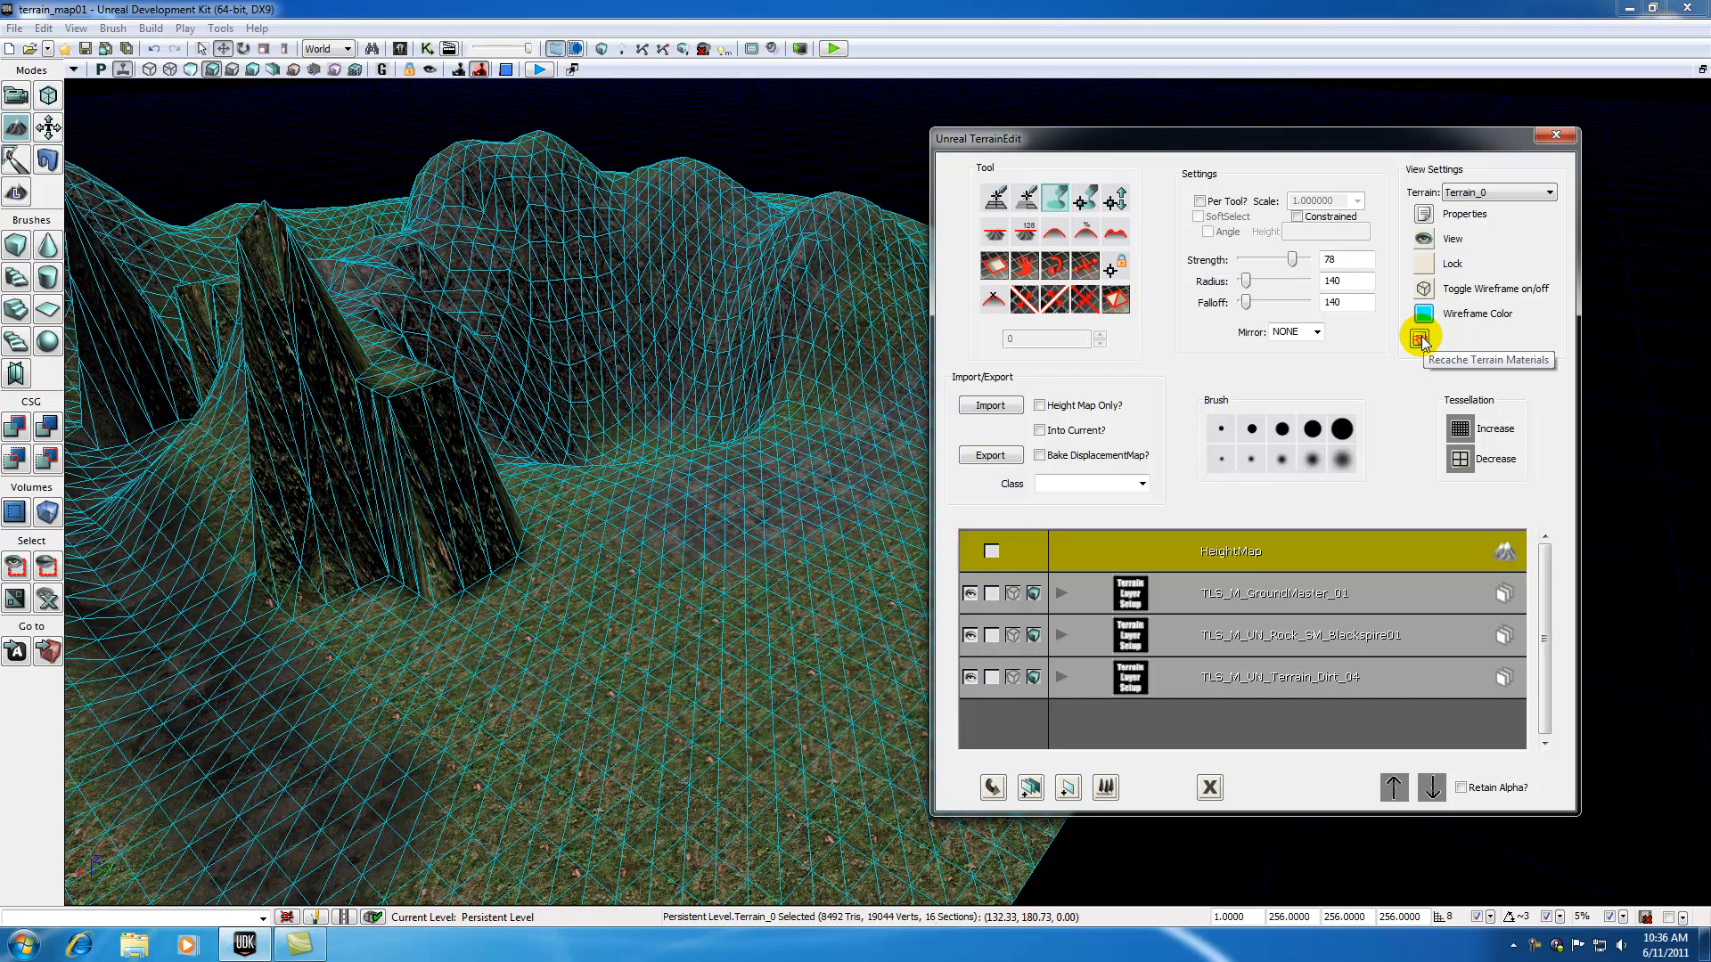
- Recache the terrain materials, confirm the shader recache, and return to the viewport
click(1420, 337)
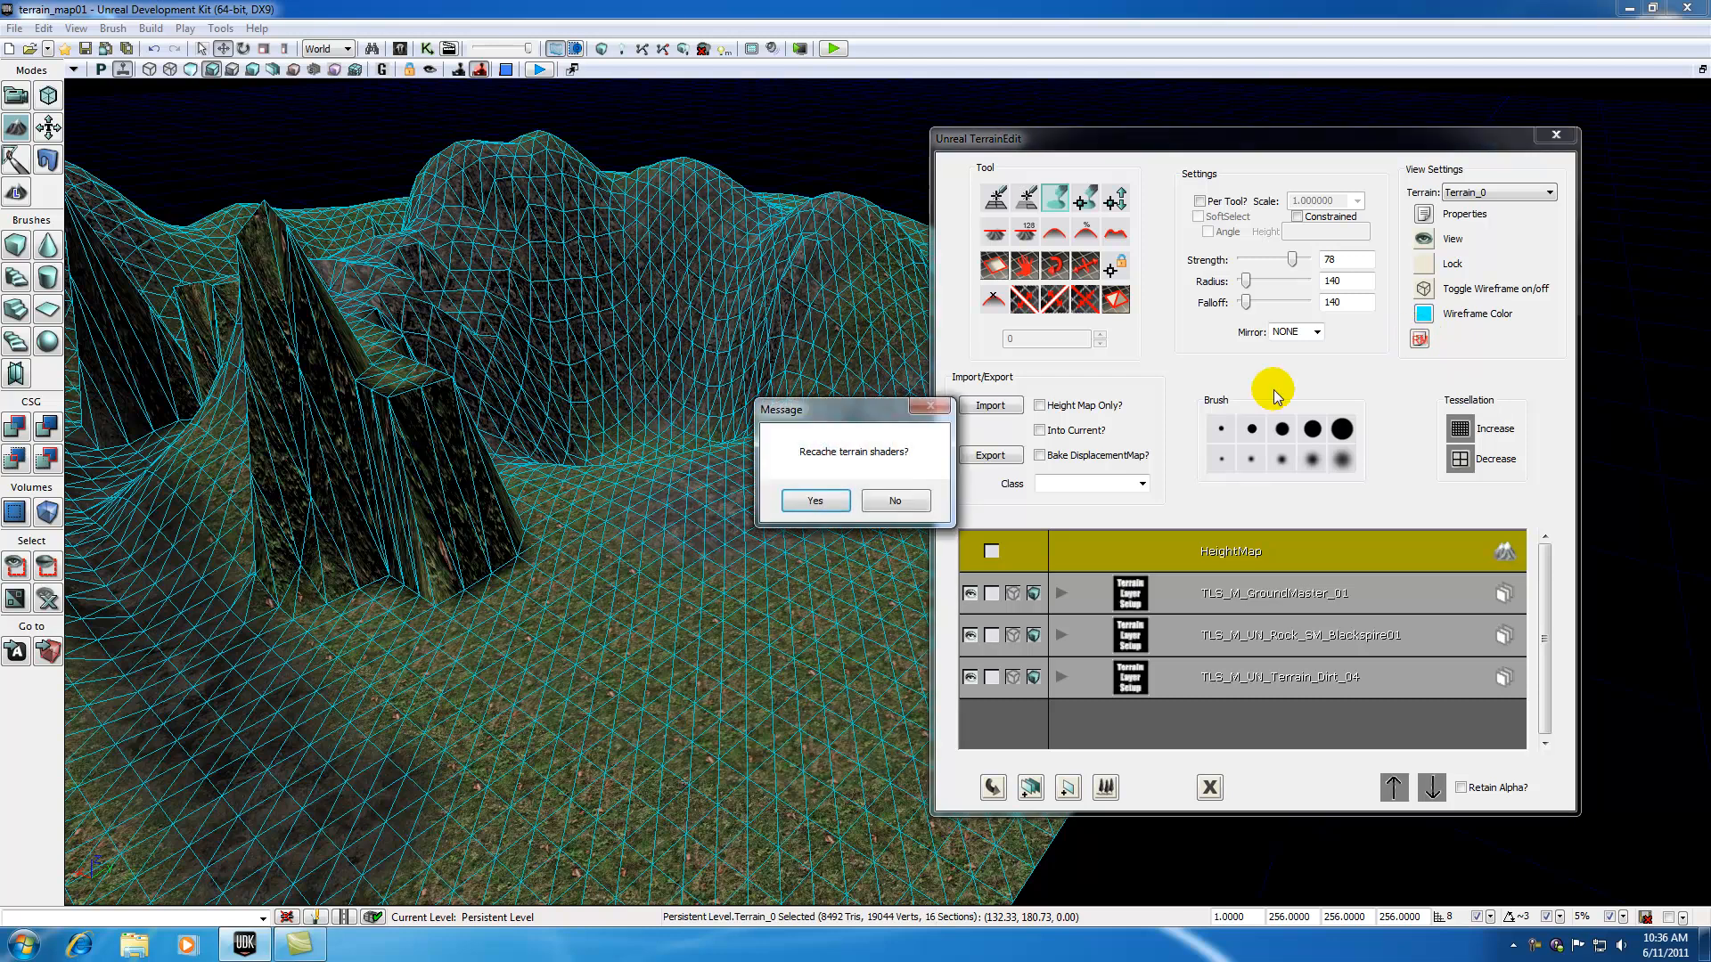
click(815, 499)
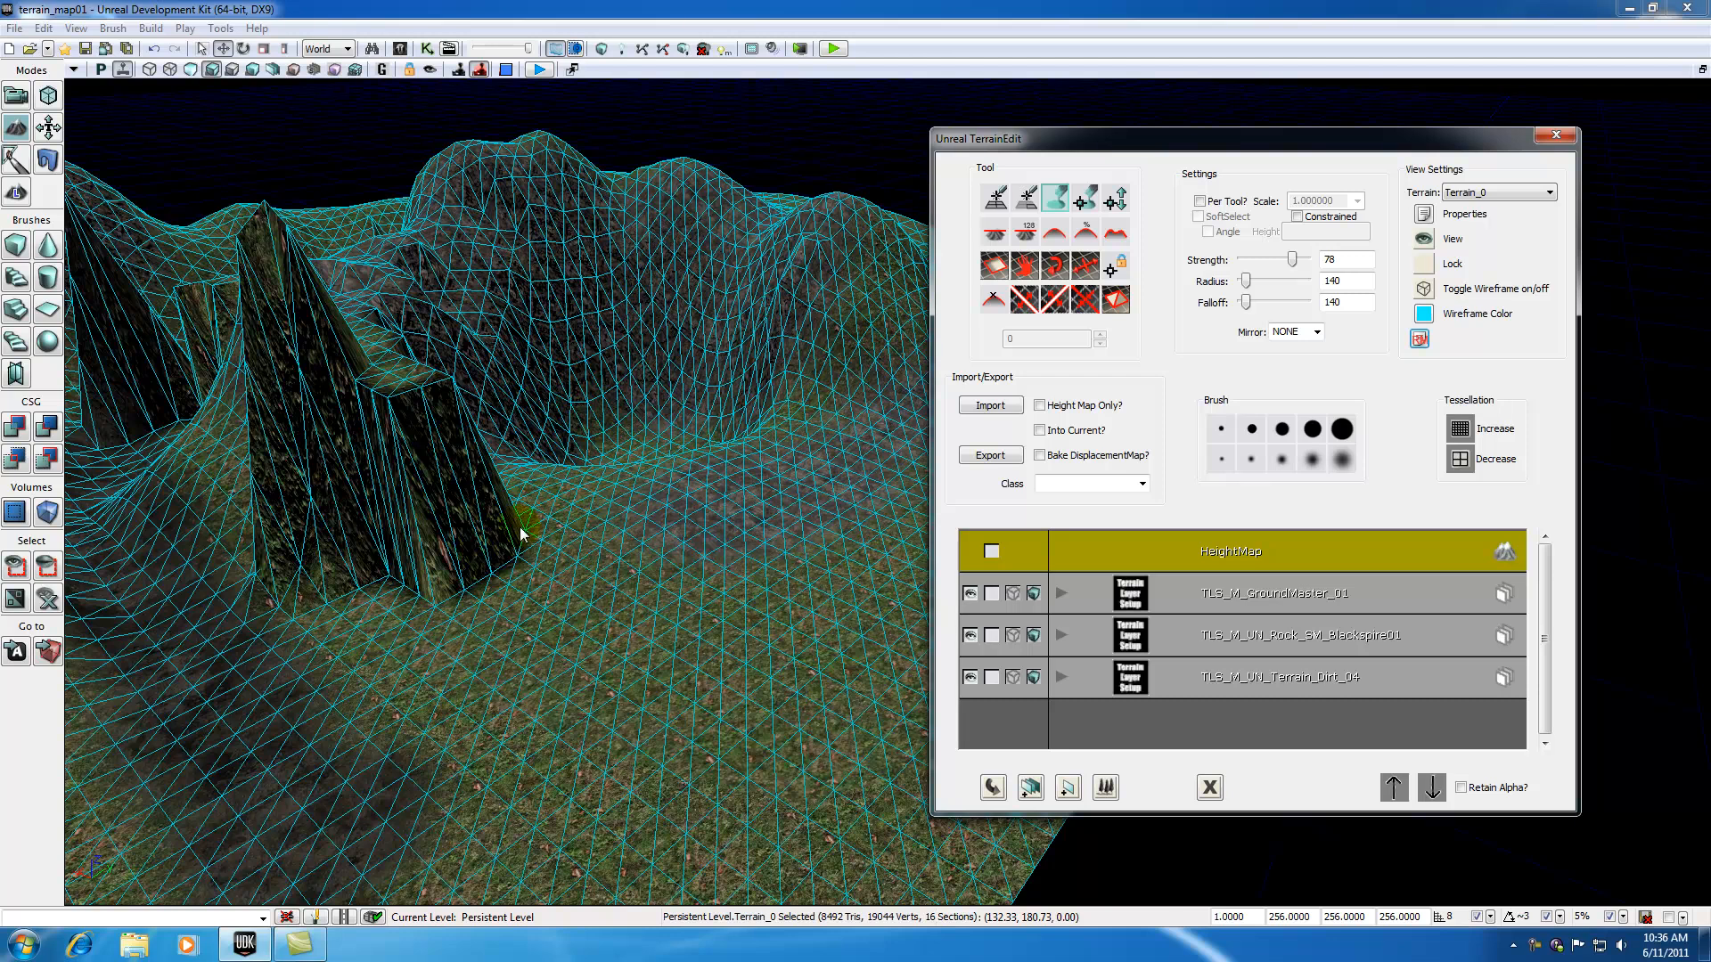
click(524, 533)
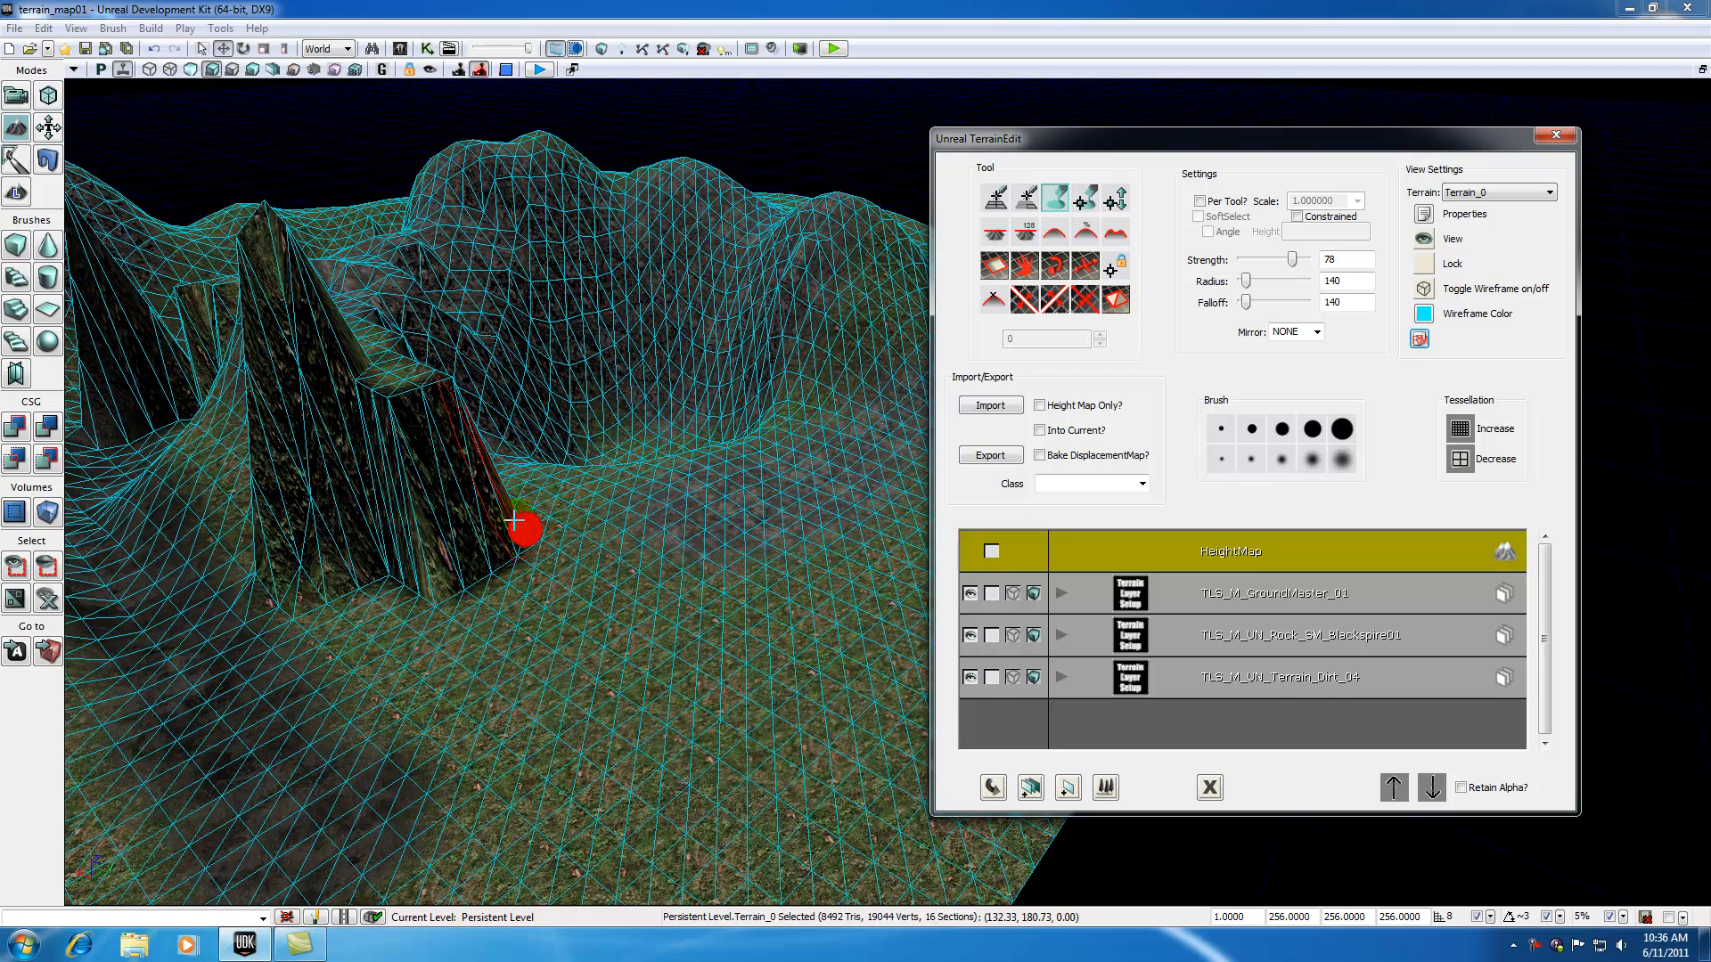
mouse_move(975, 429)
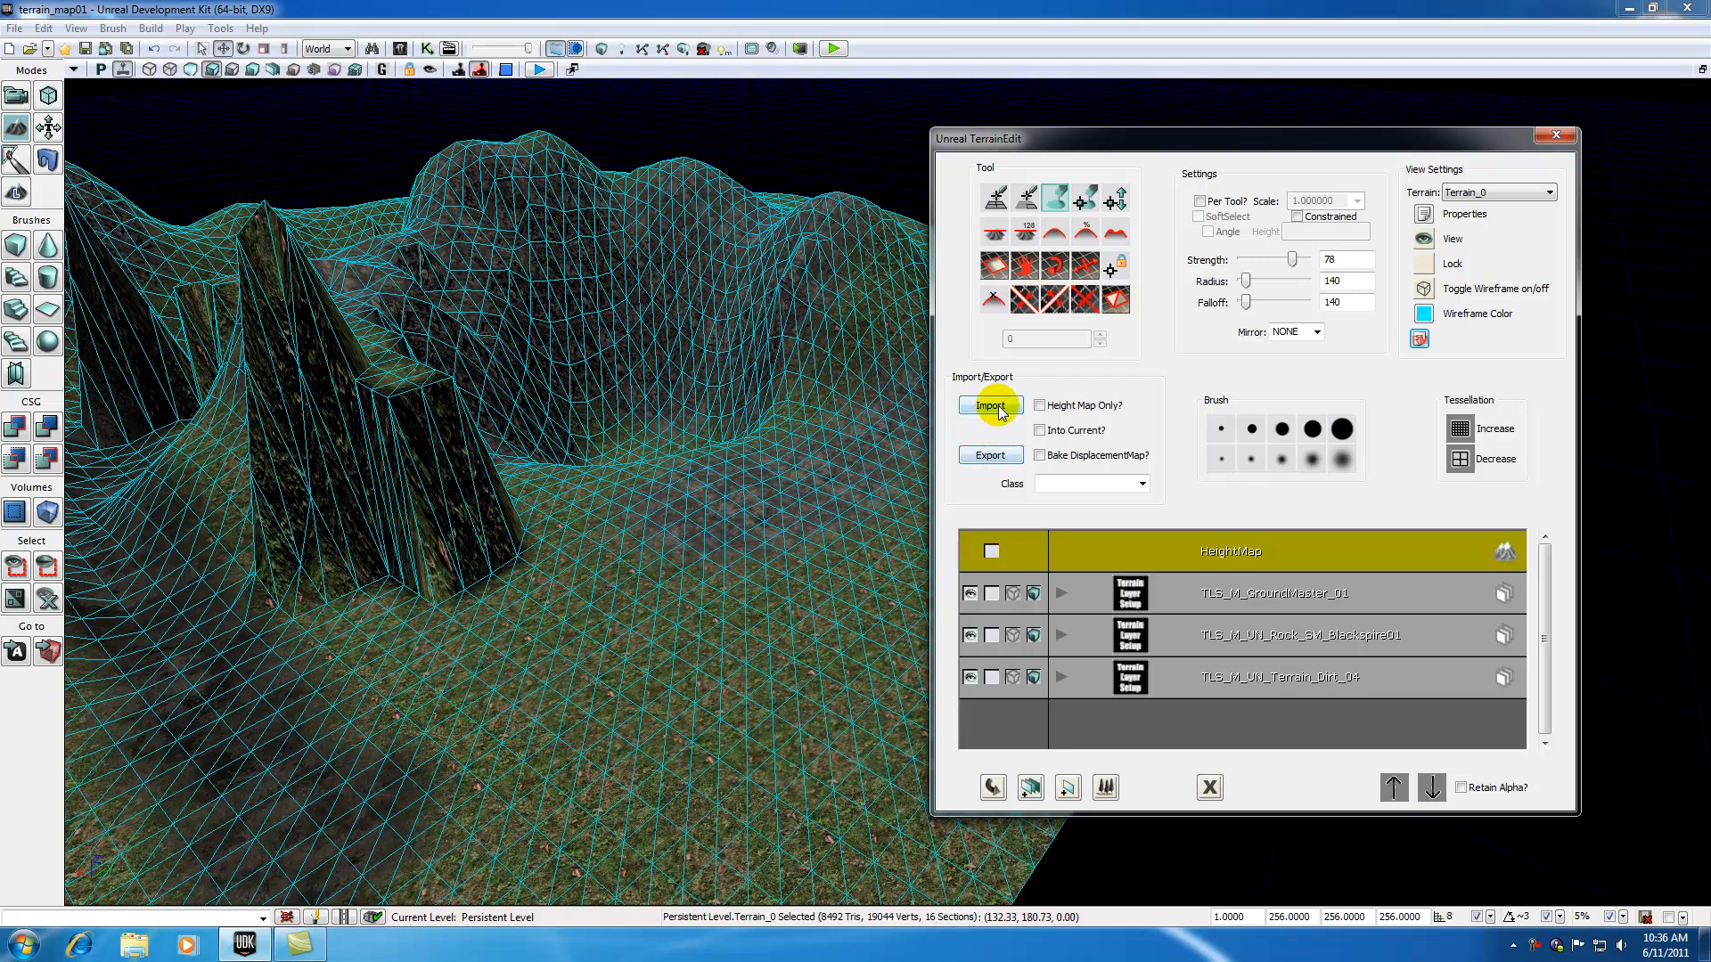
mouse_move(1231, 549)
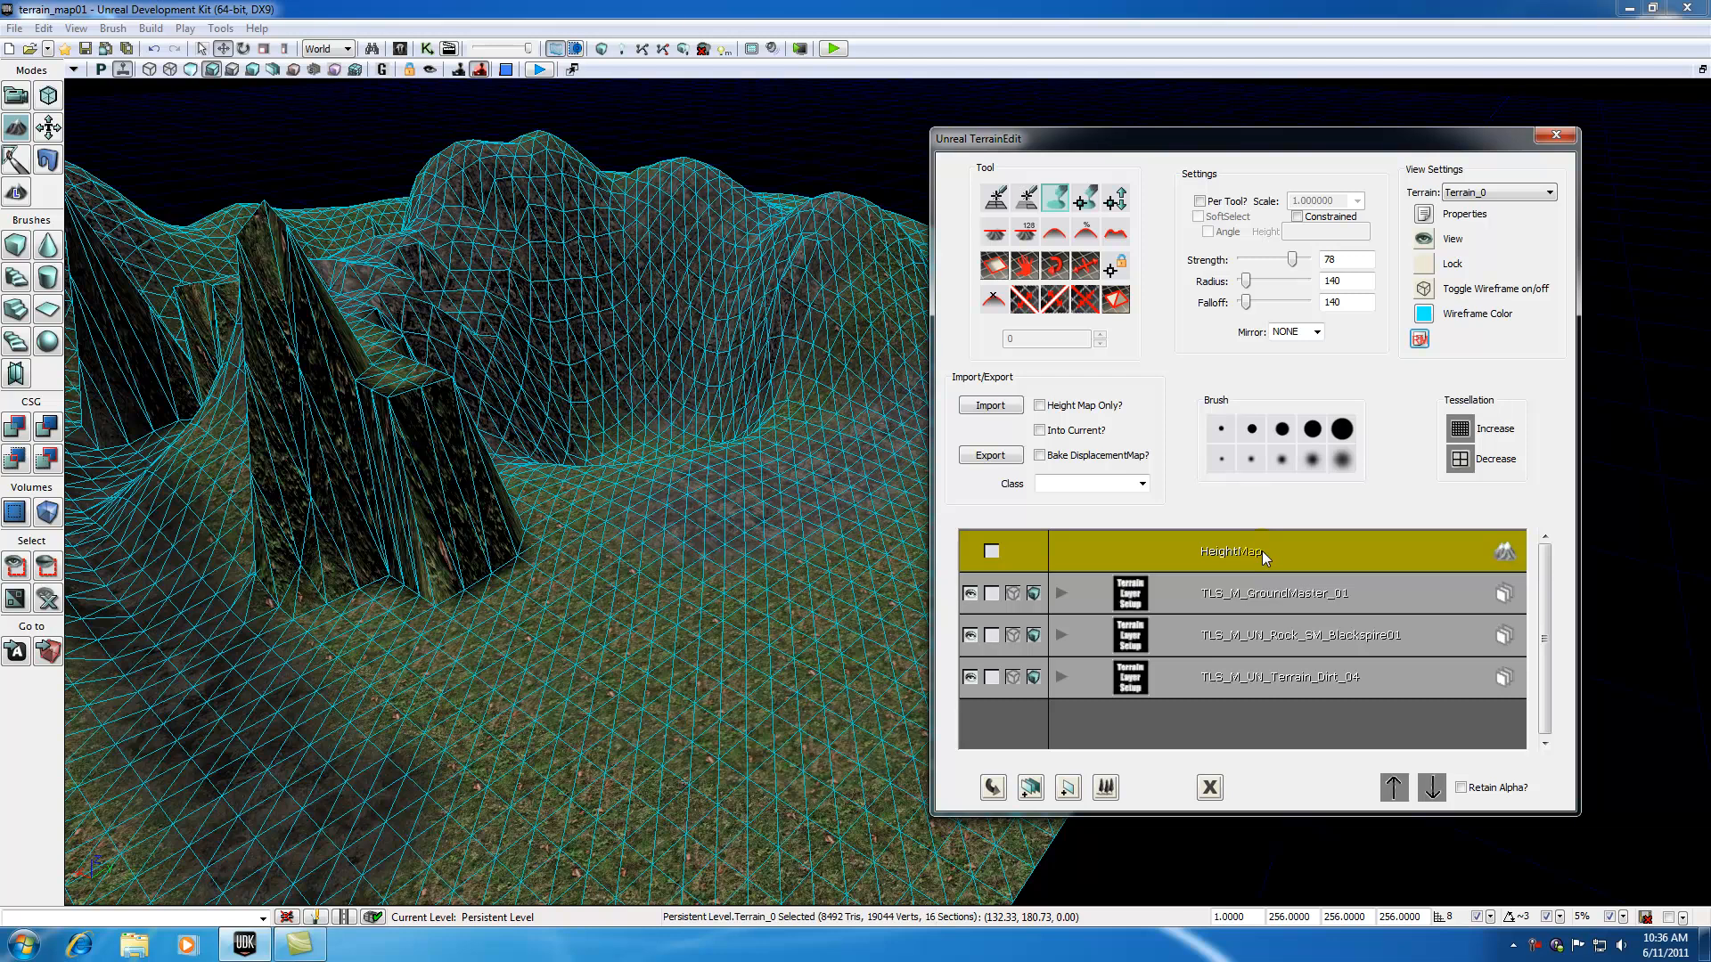
mouse_move(1209, 528)
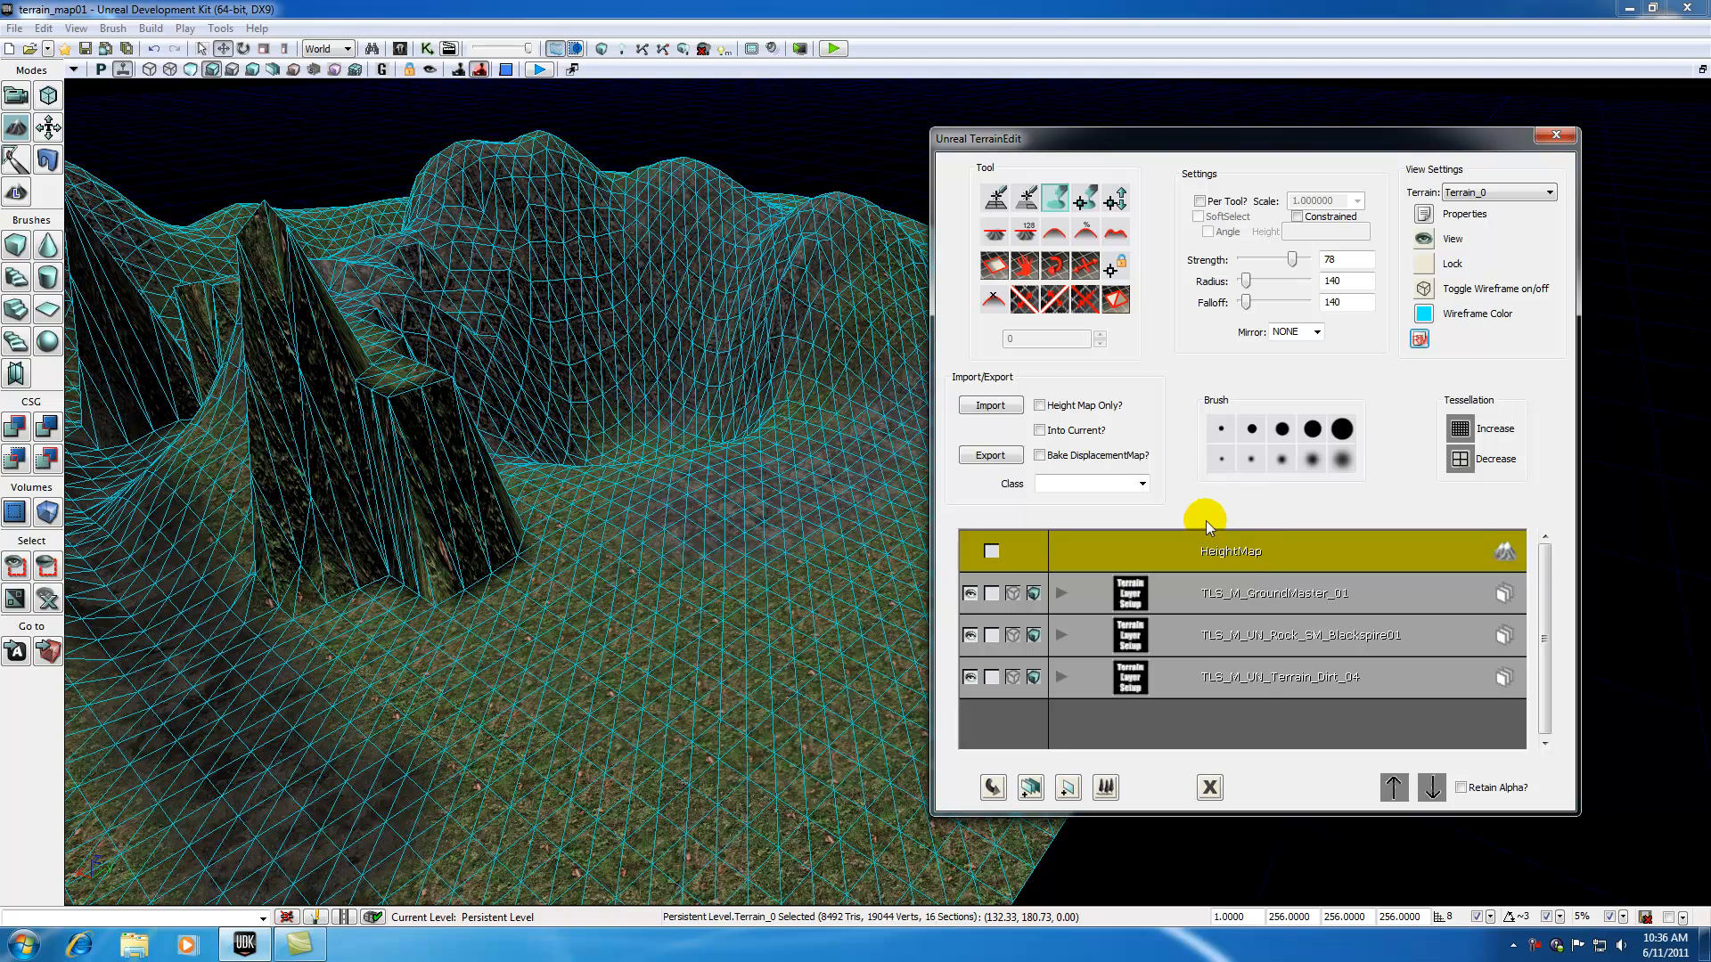
mouse_move(987, 405)
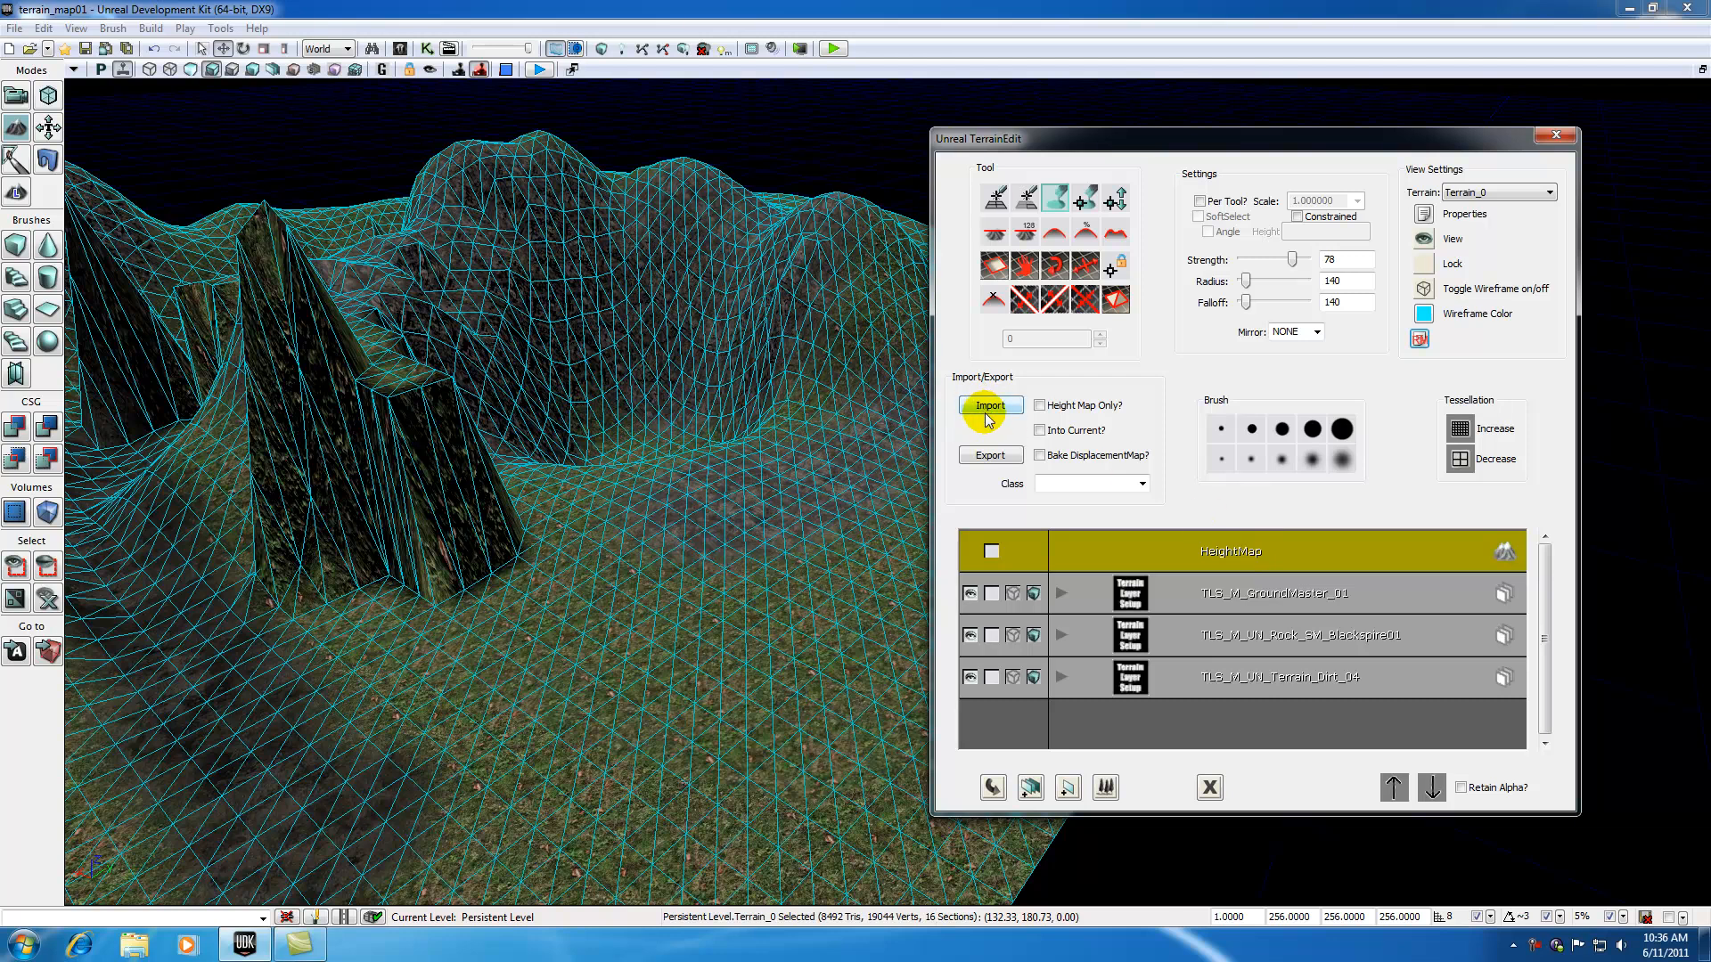
mouse_move(991, 412)
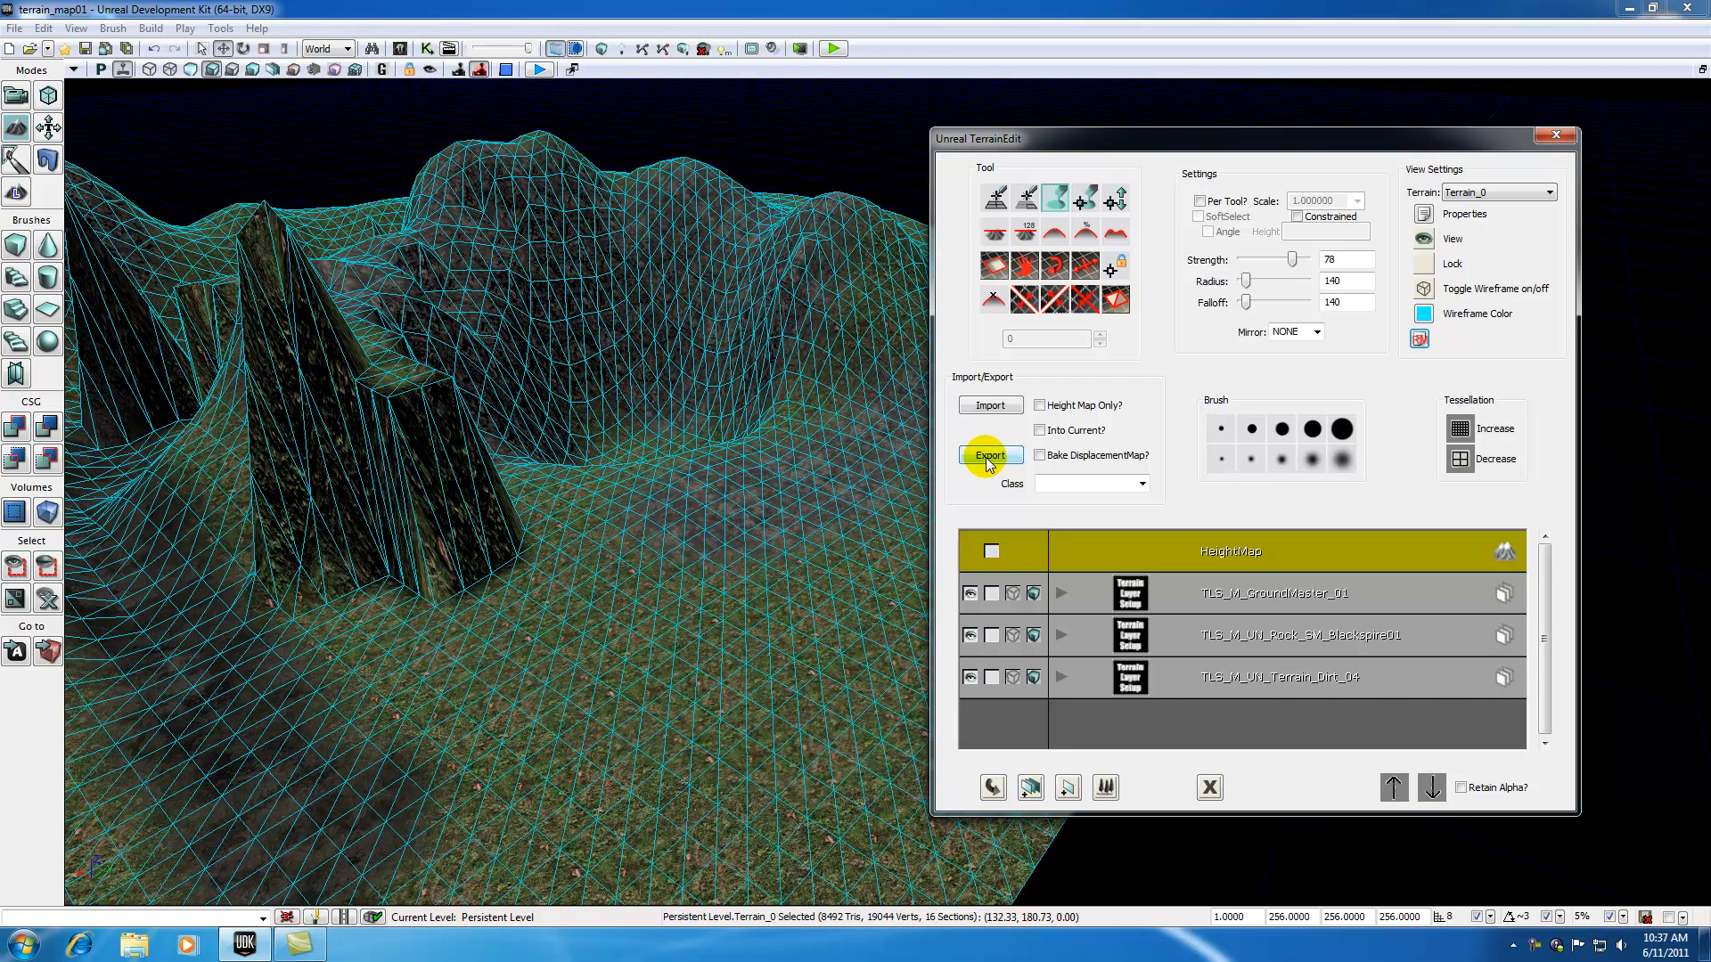
mouse_move(988, 404)
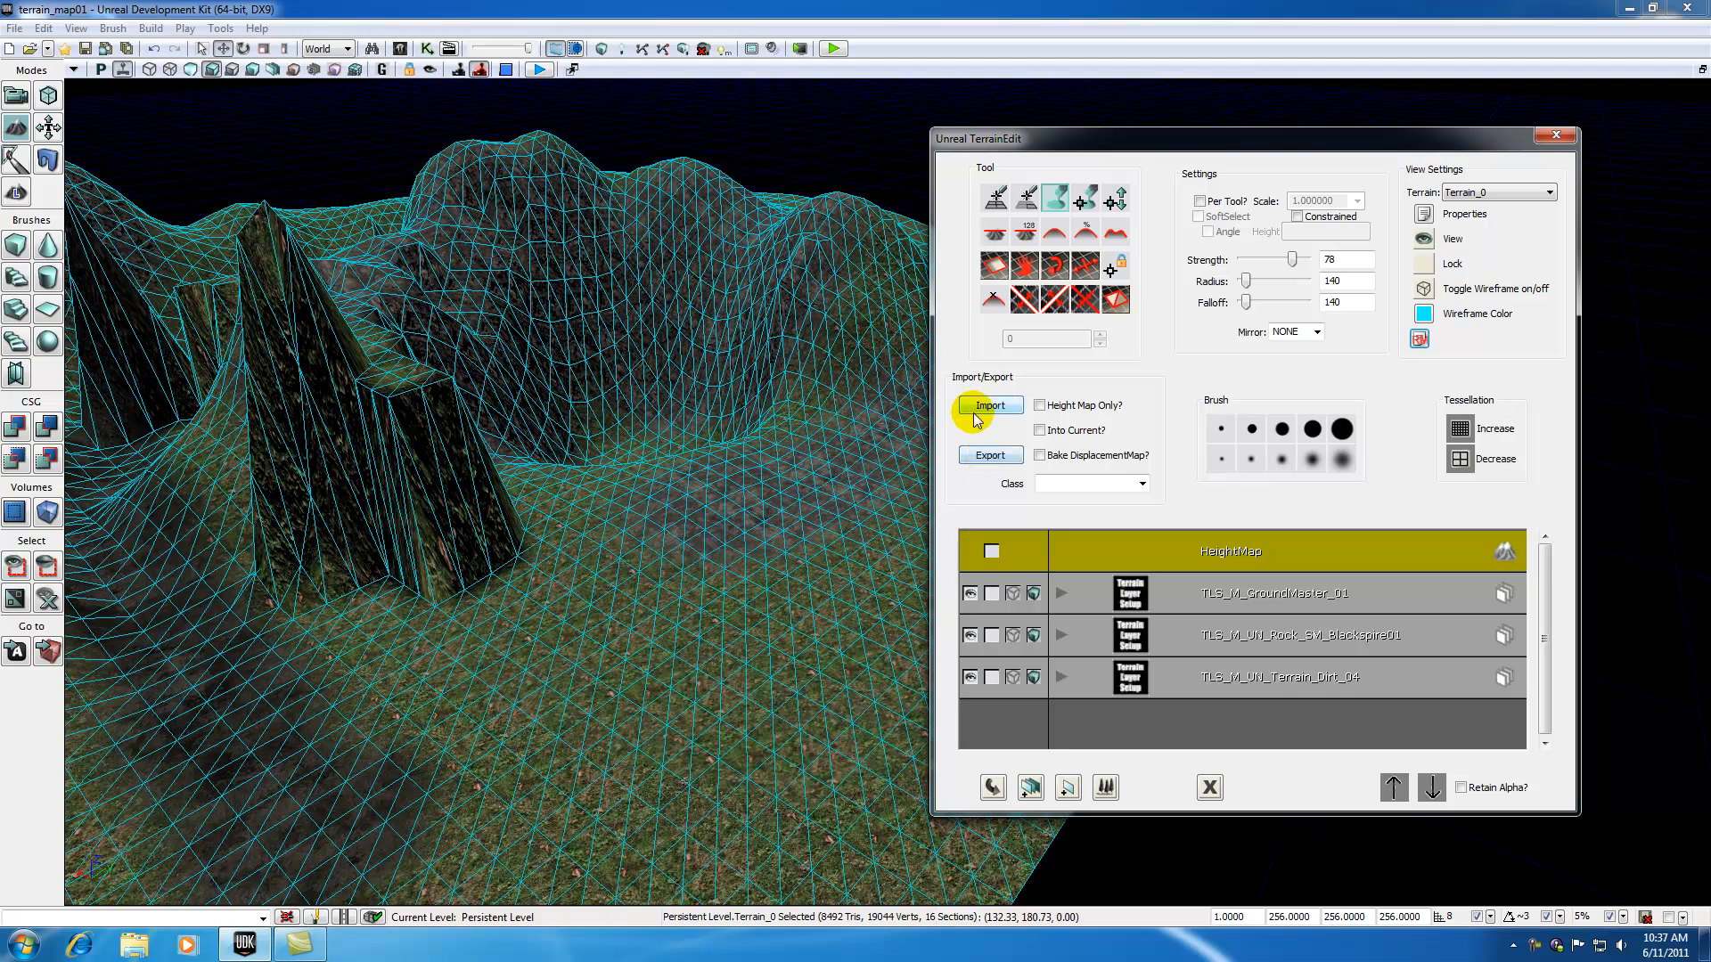
mouse_move(988, 455)
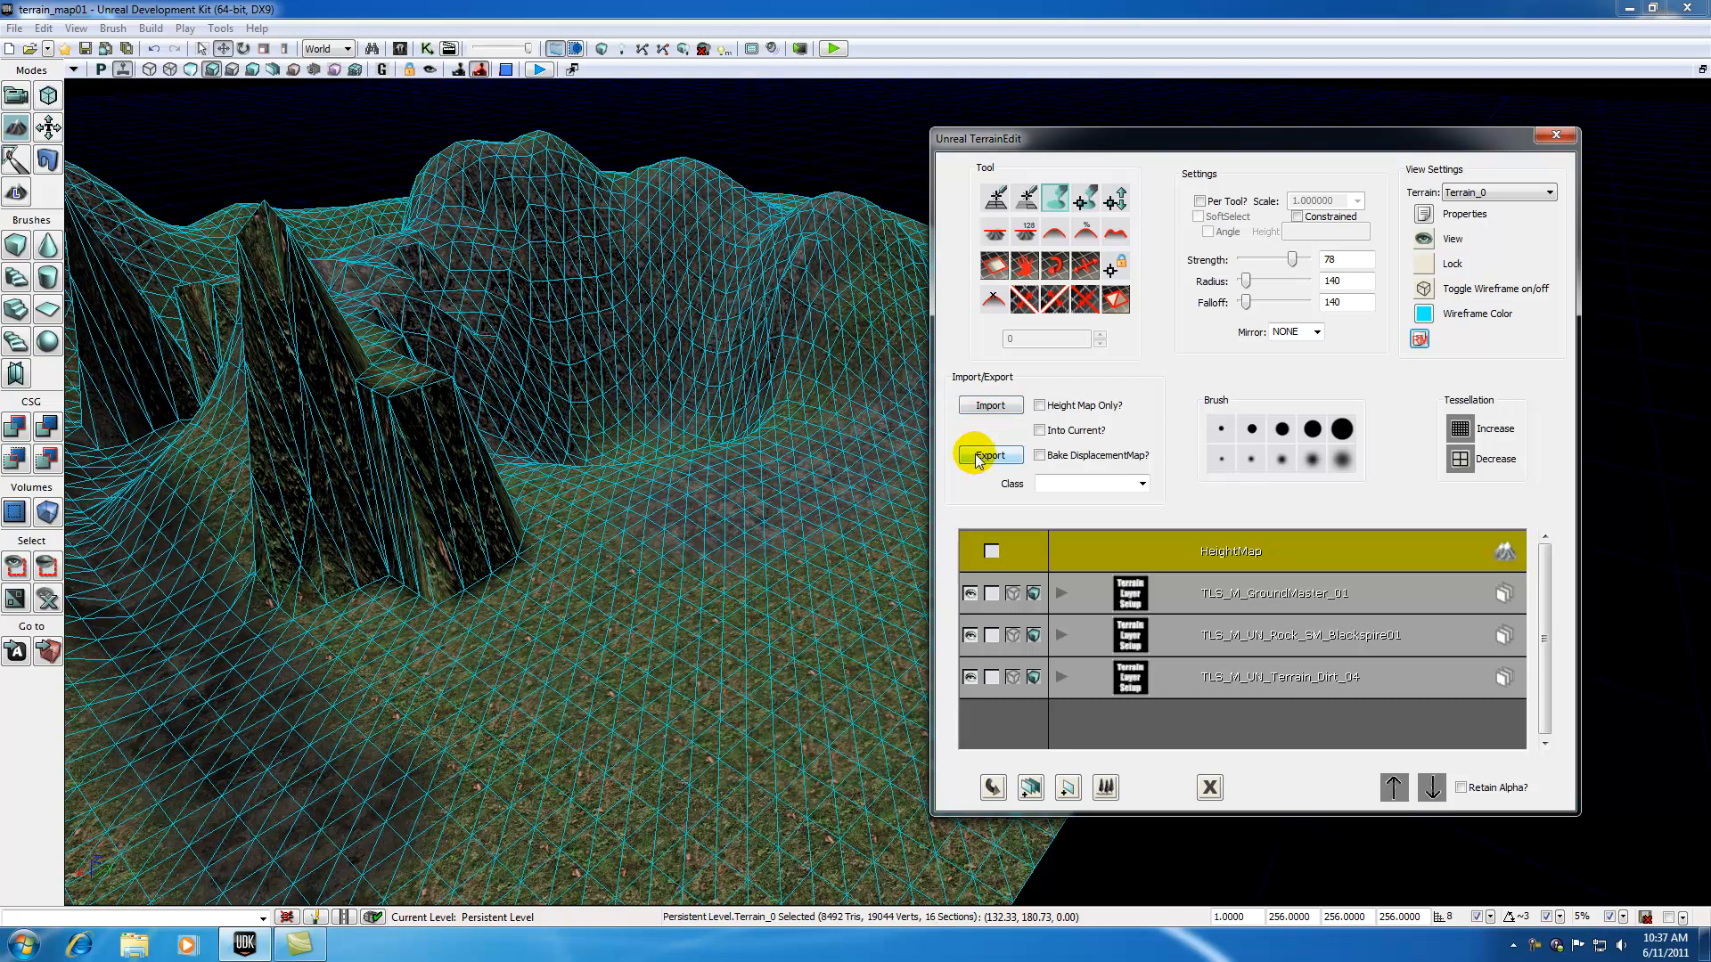
mouse_move(1313, 466)
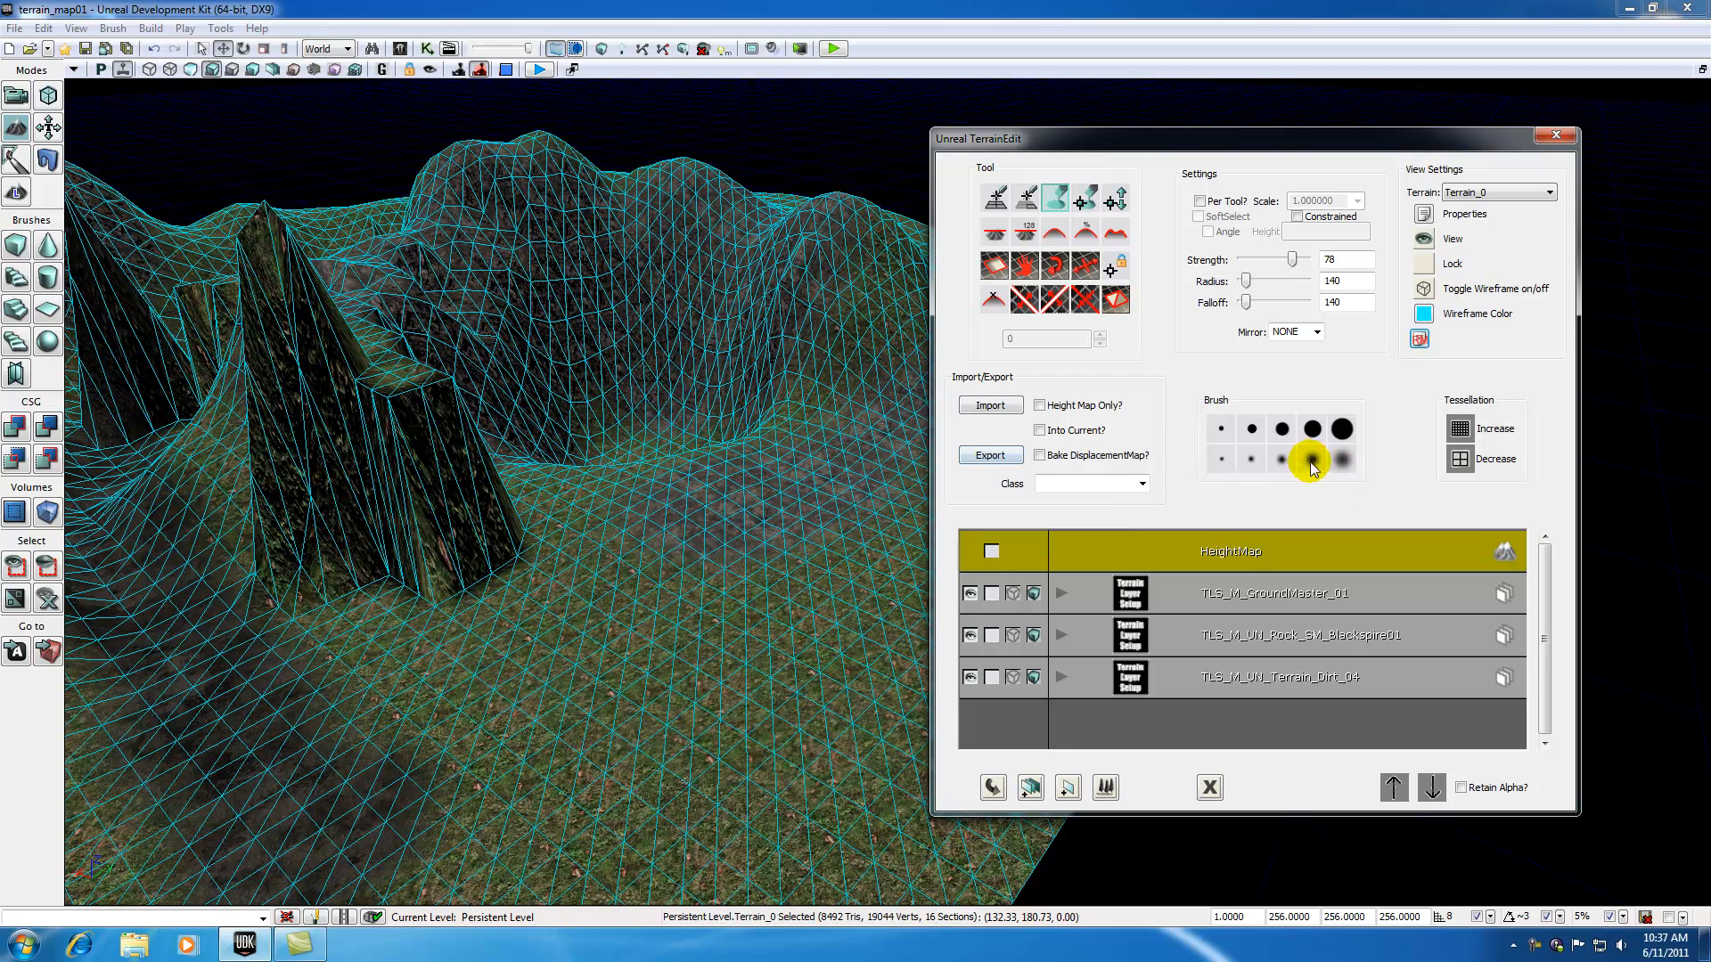
- Cycle brush presets, ending on strength 100, radius 128, falloff 256
click(1310, 430)
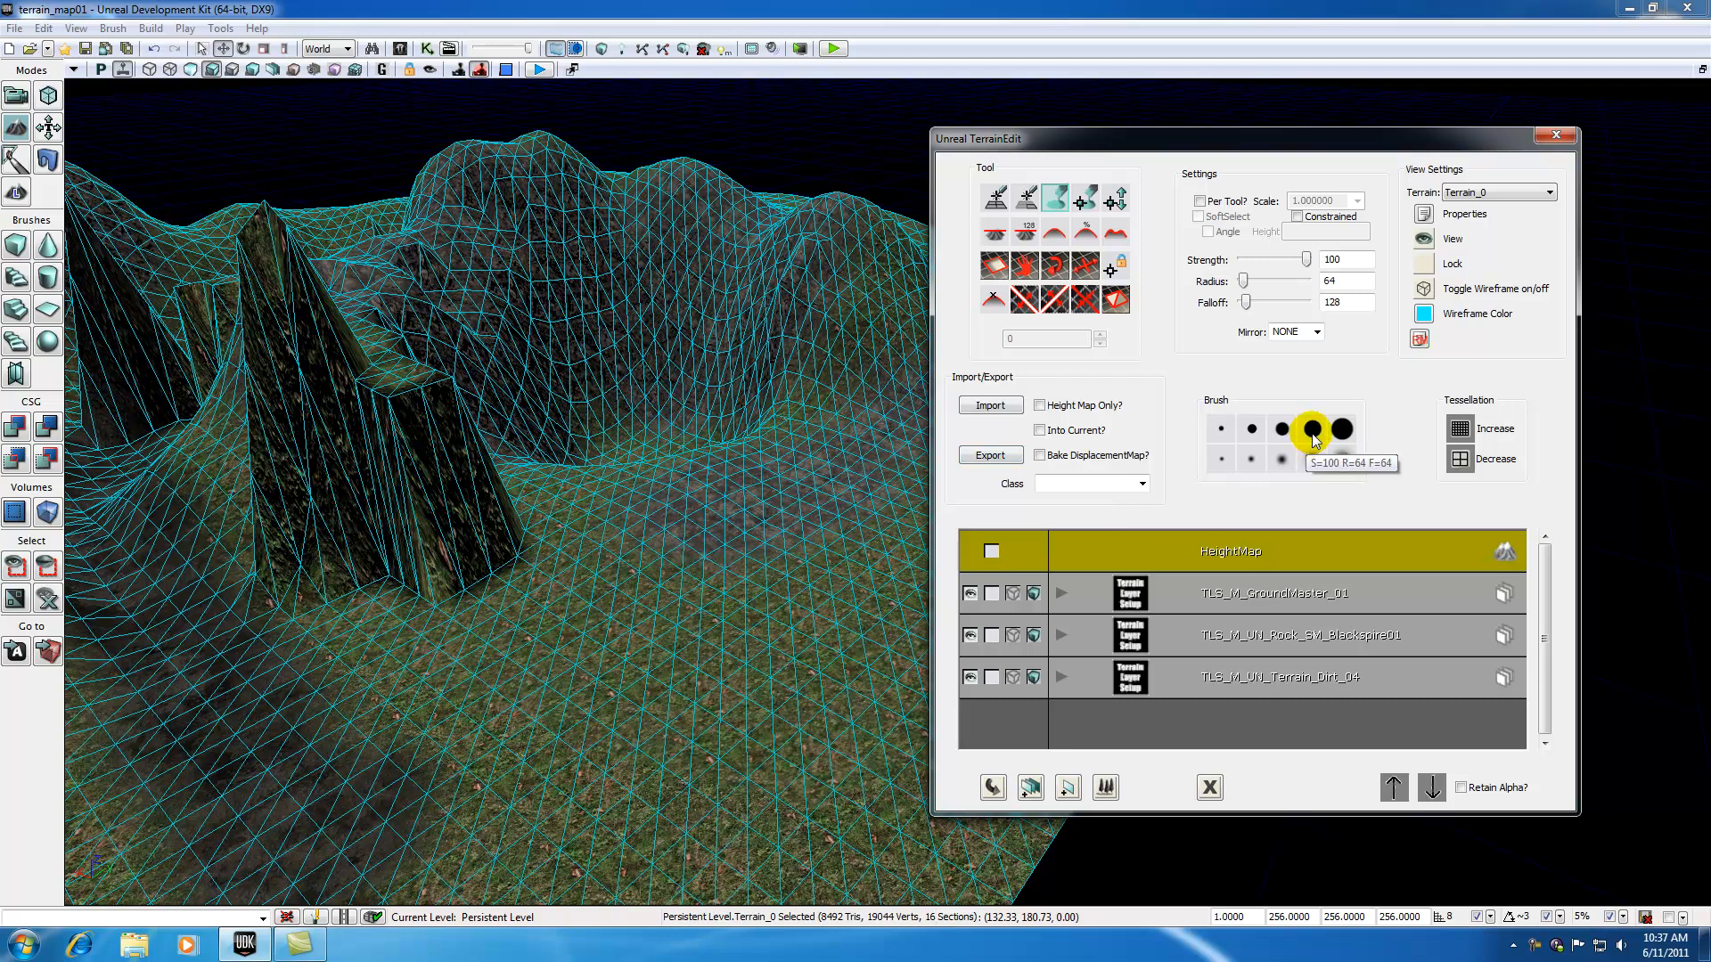
click(1219, 427)
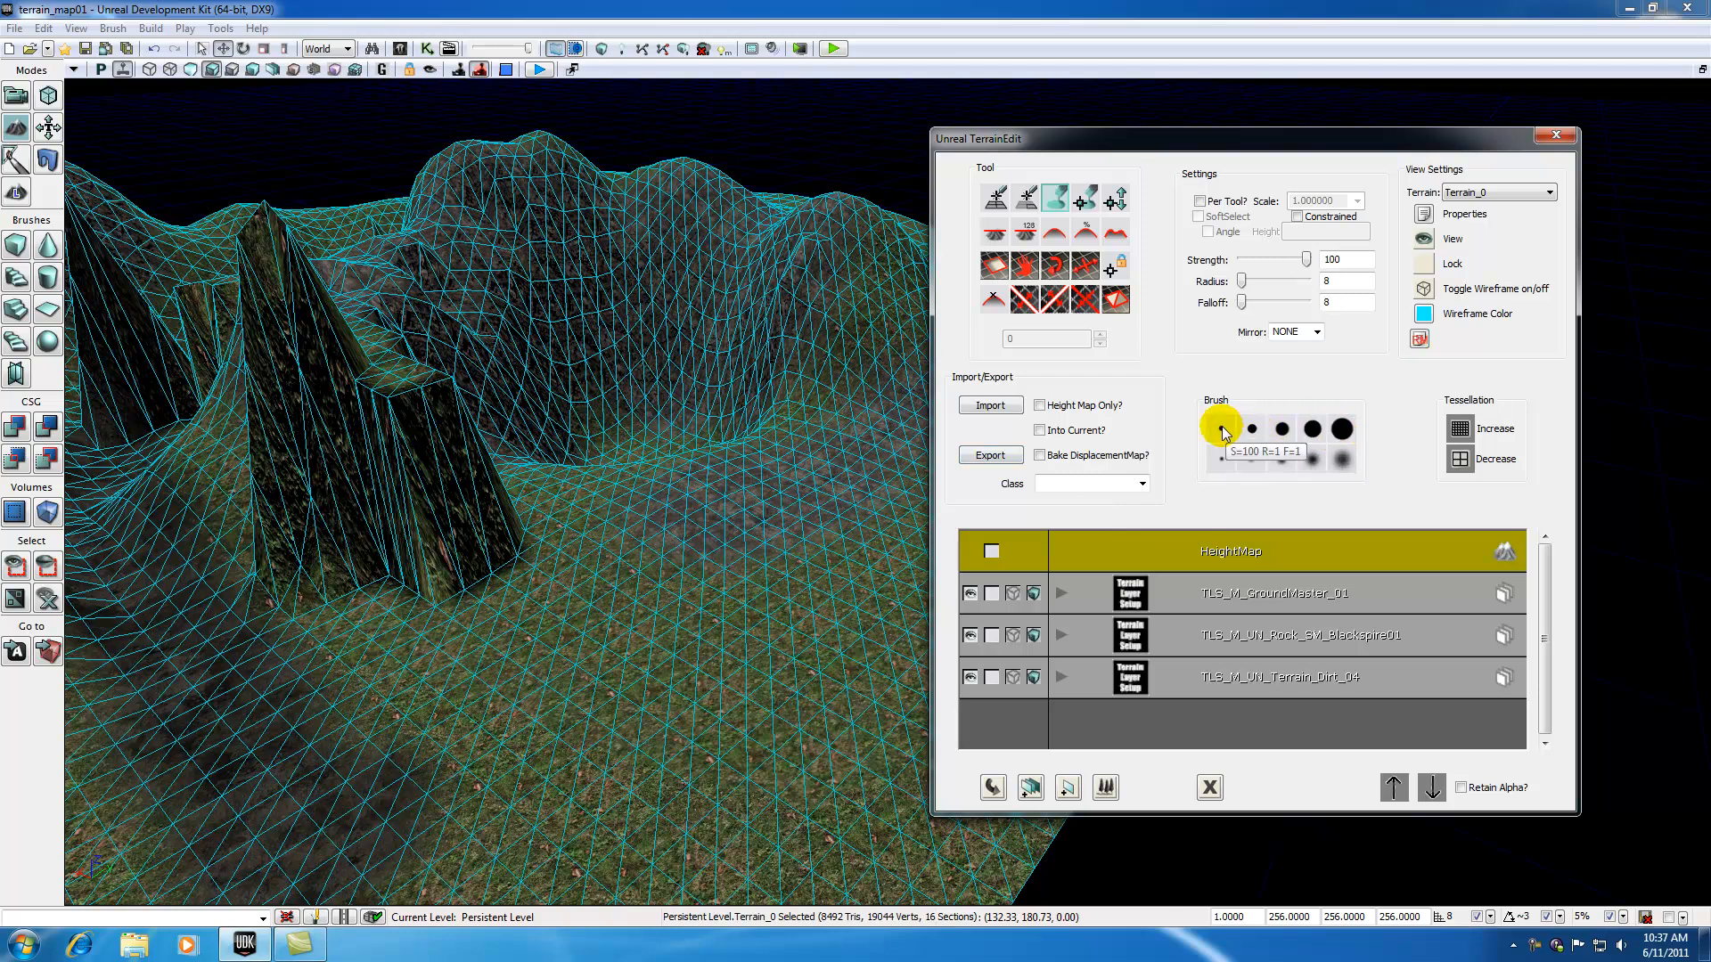
click(1340, 459)
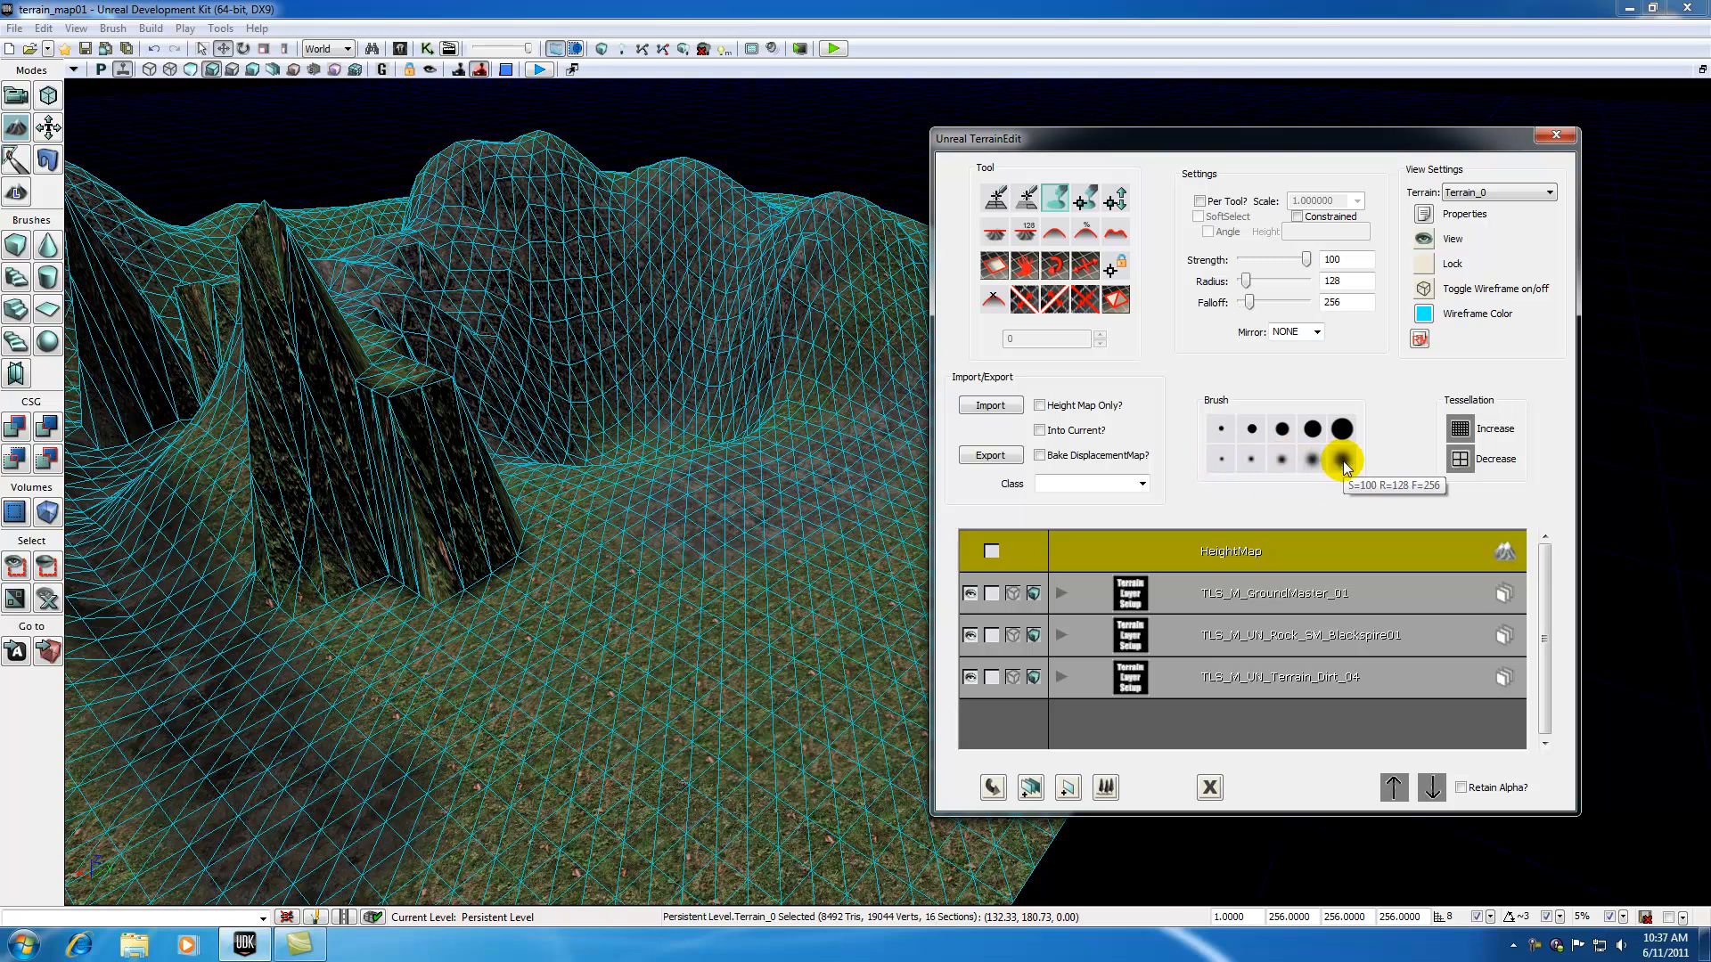
mouse_move(1363, 479)
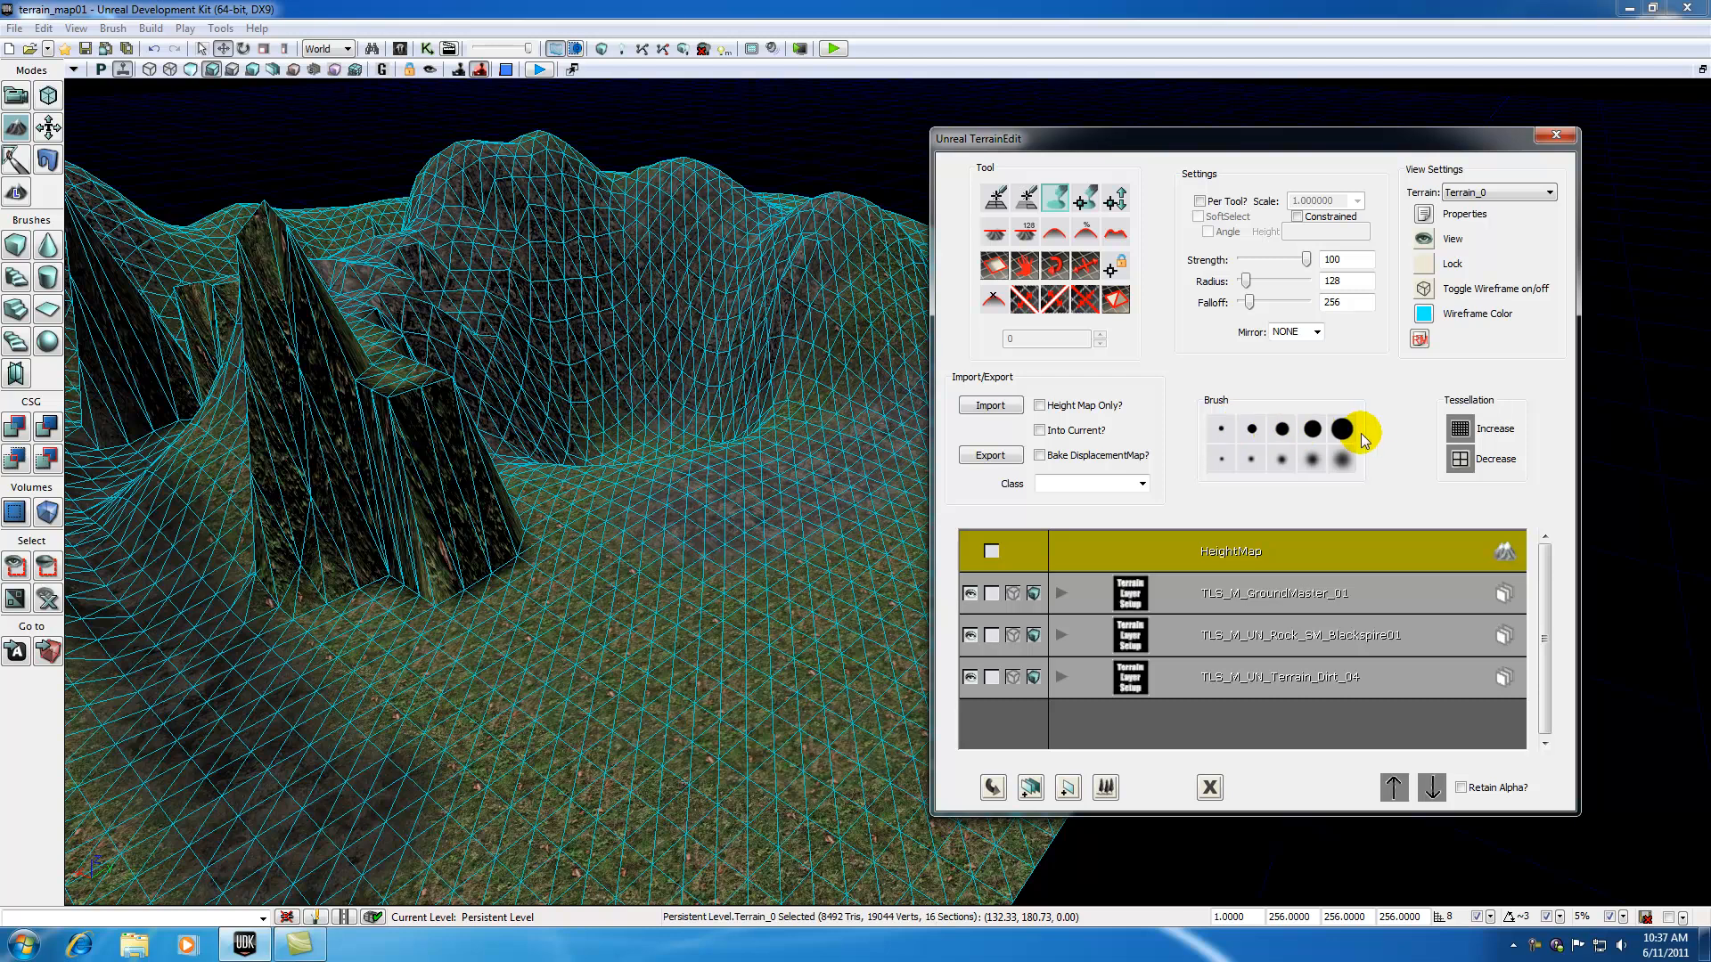
mouse_move(1282, 460)
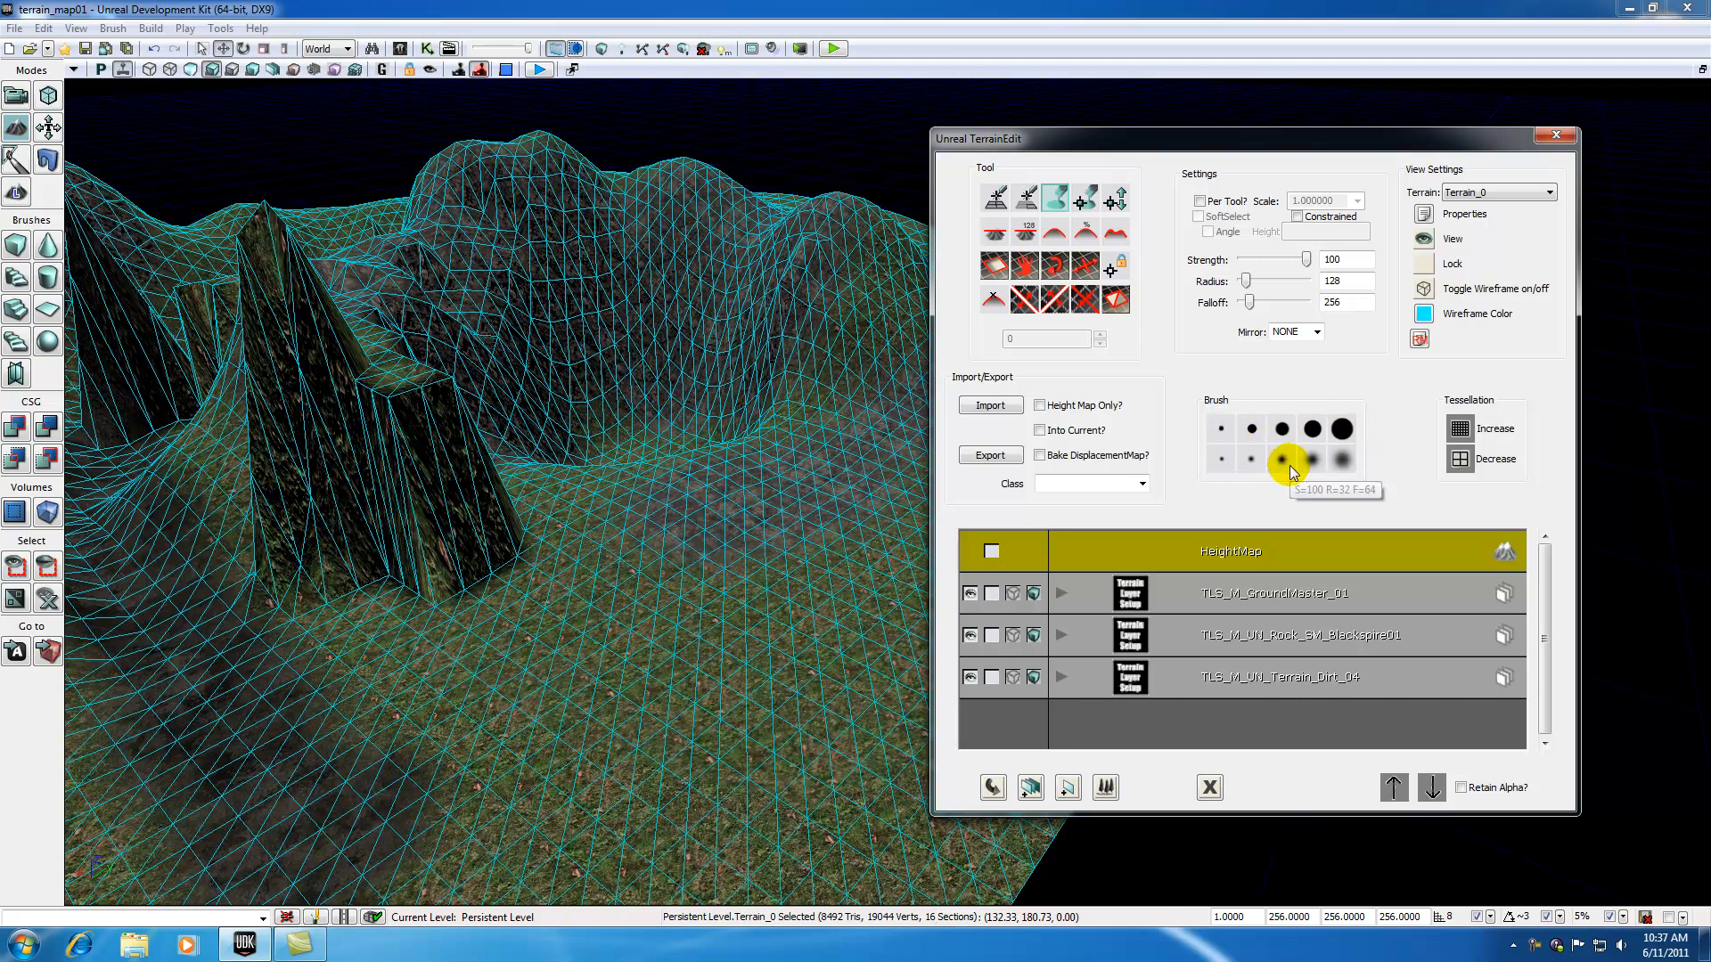
mouse_move(1459, 445)
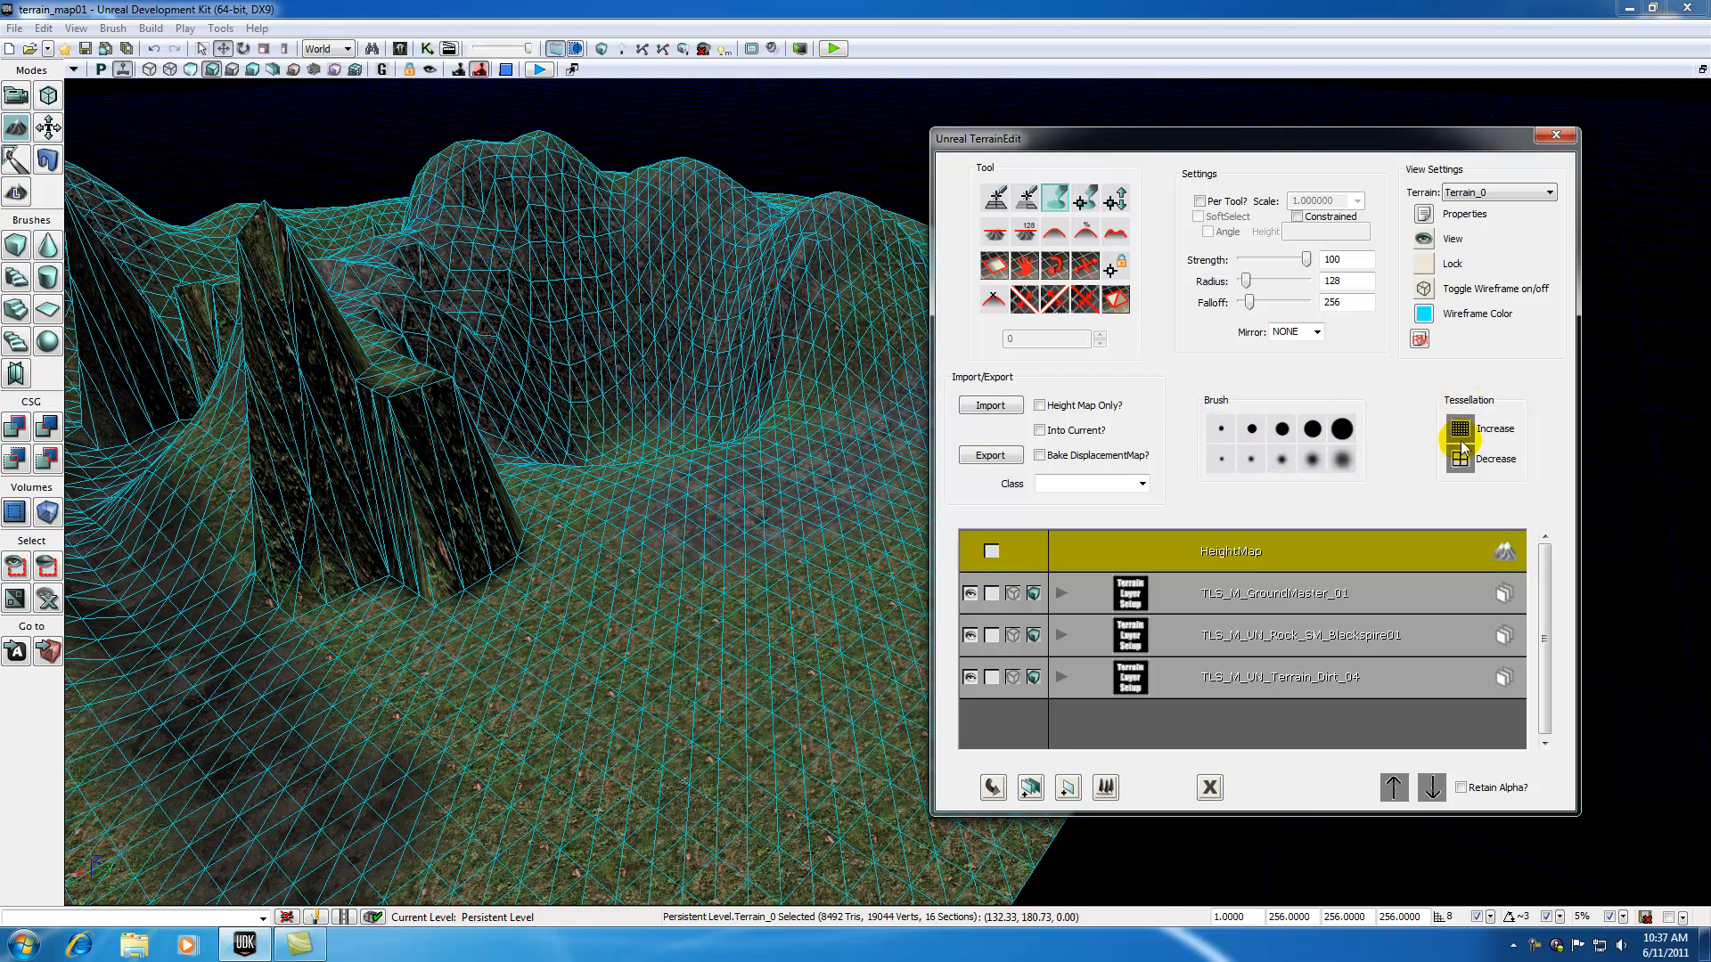
mouse_move(1481, 407)
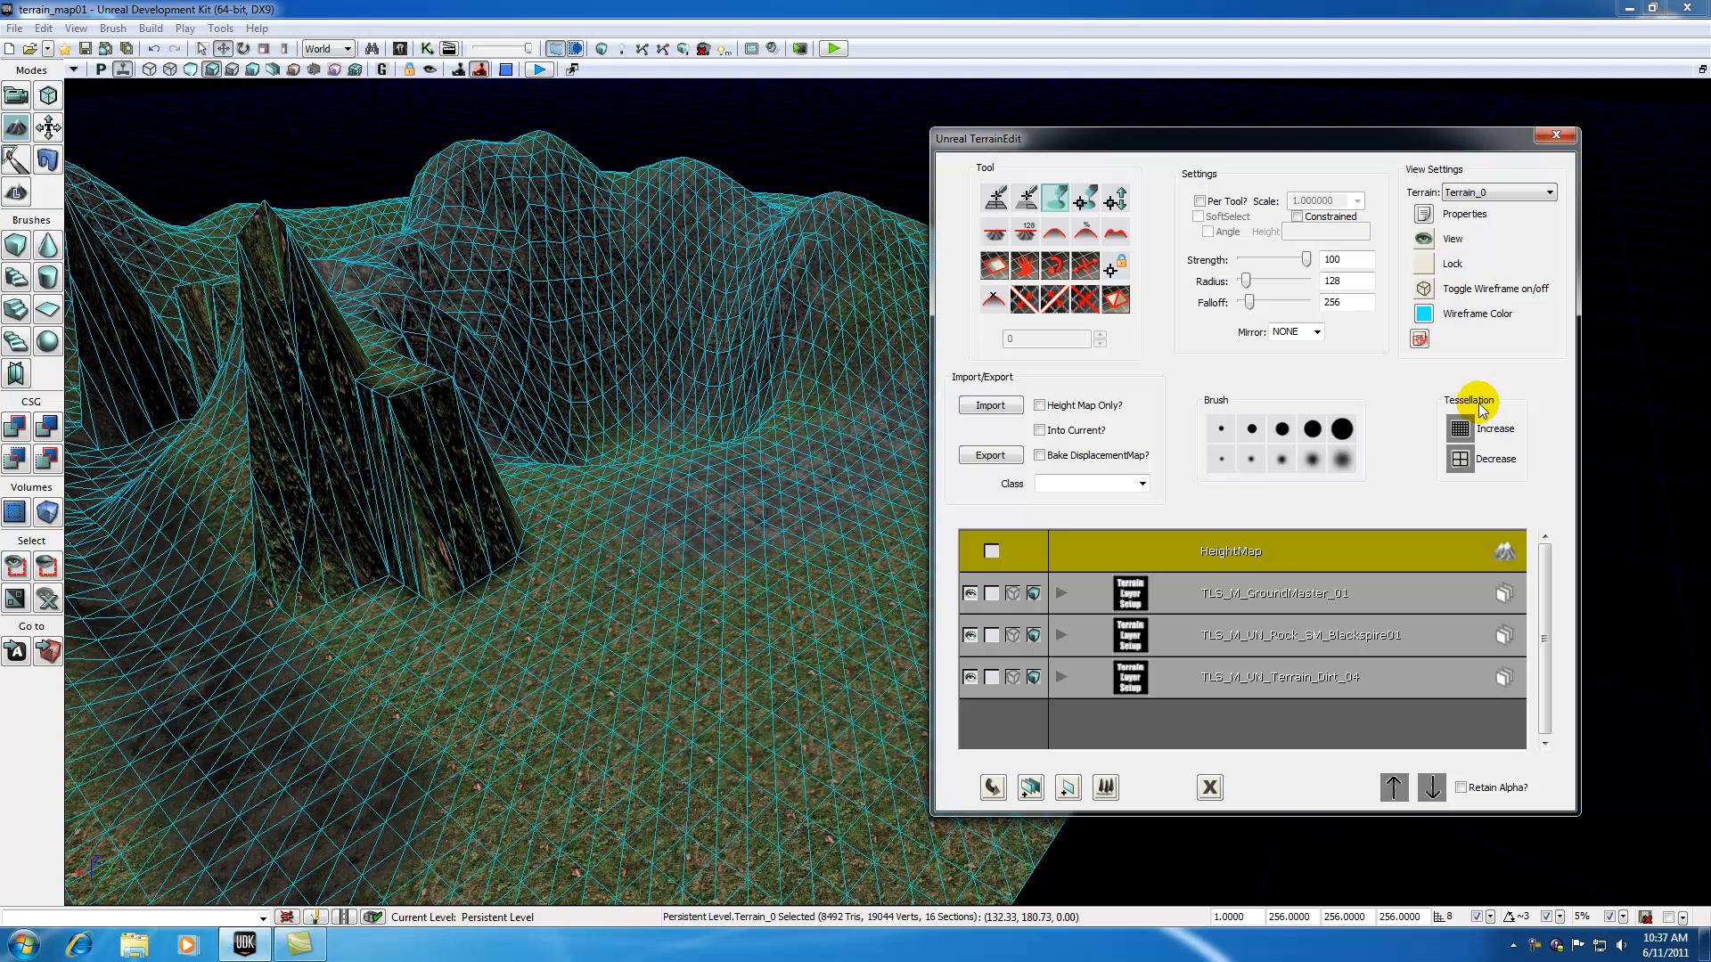
mouse_move(1460, 428)
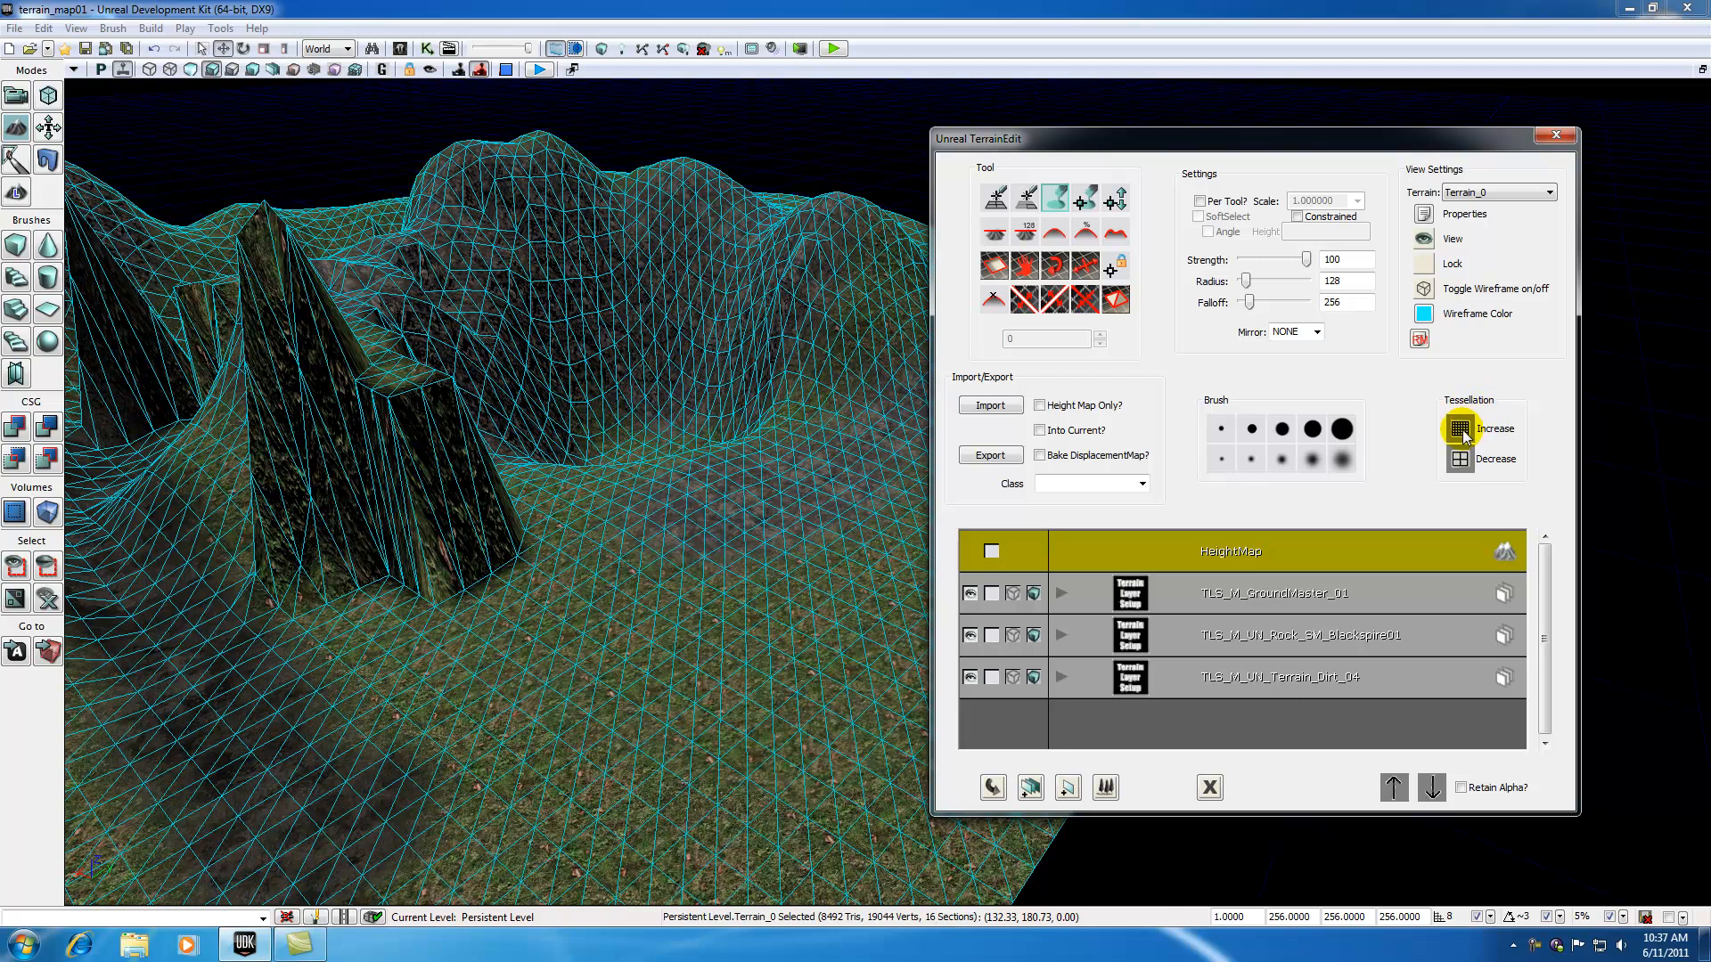
- Increase terrain tessellation one level and confirm adding vertices
click(1458, 428)
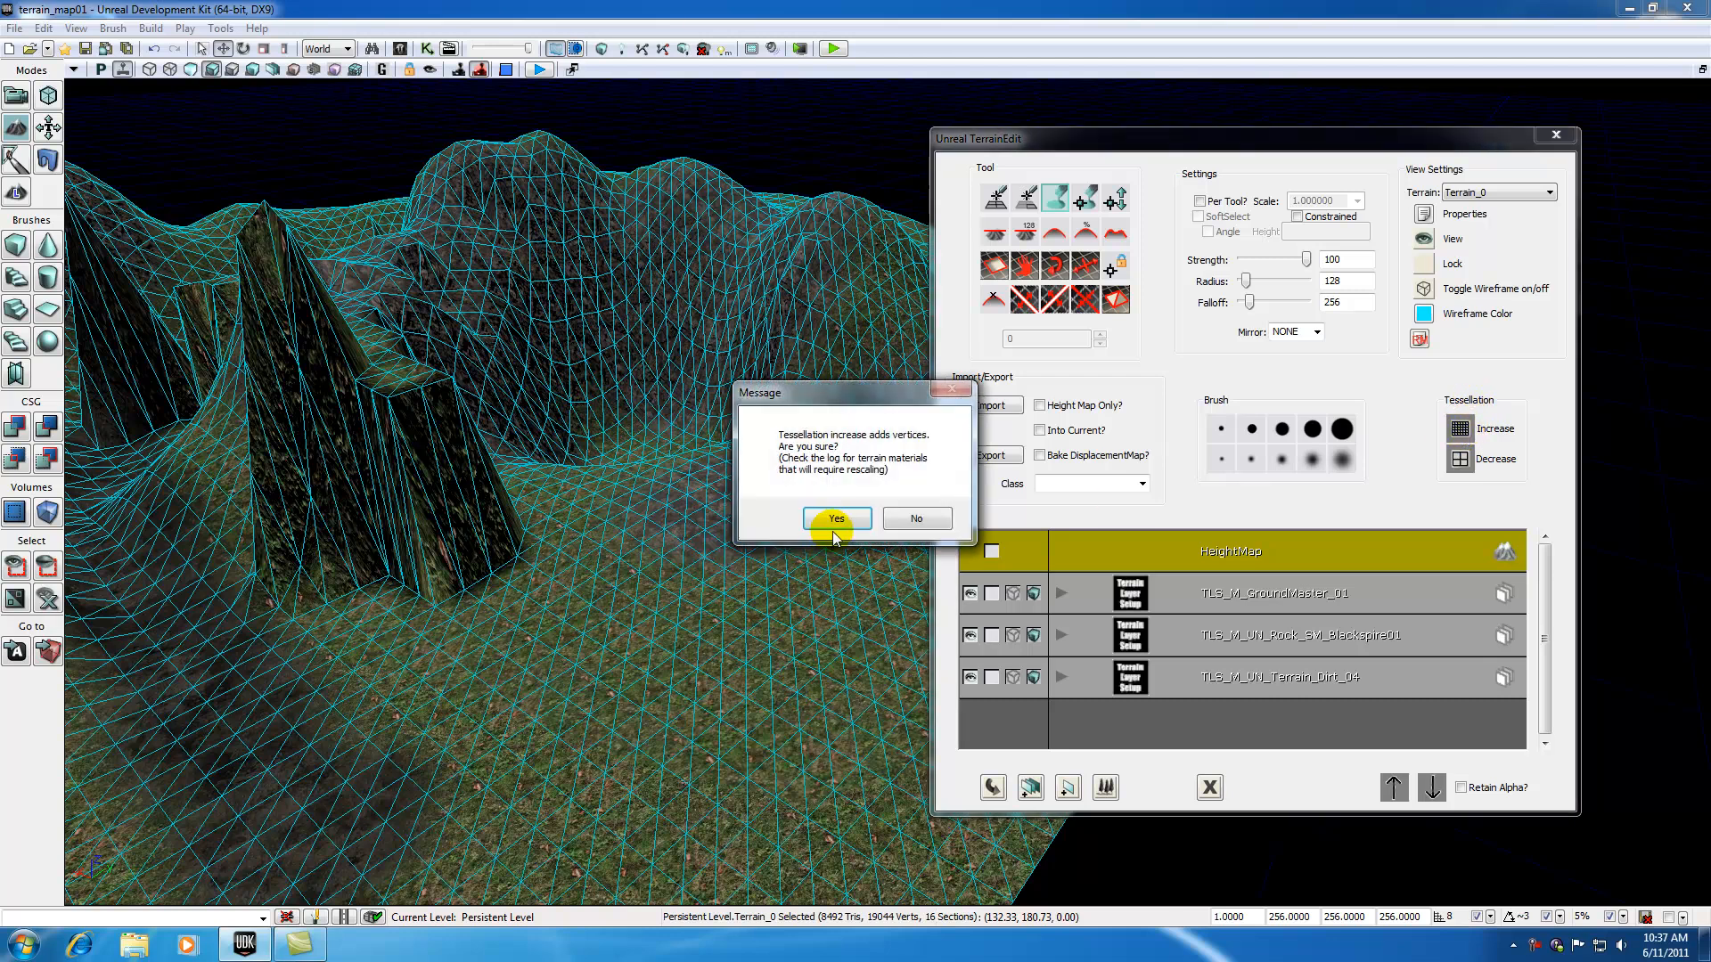
click(836, 517)
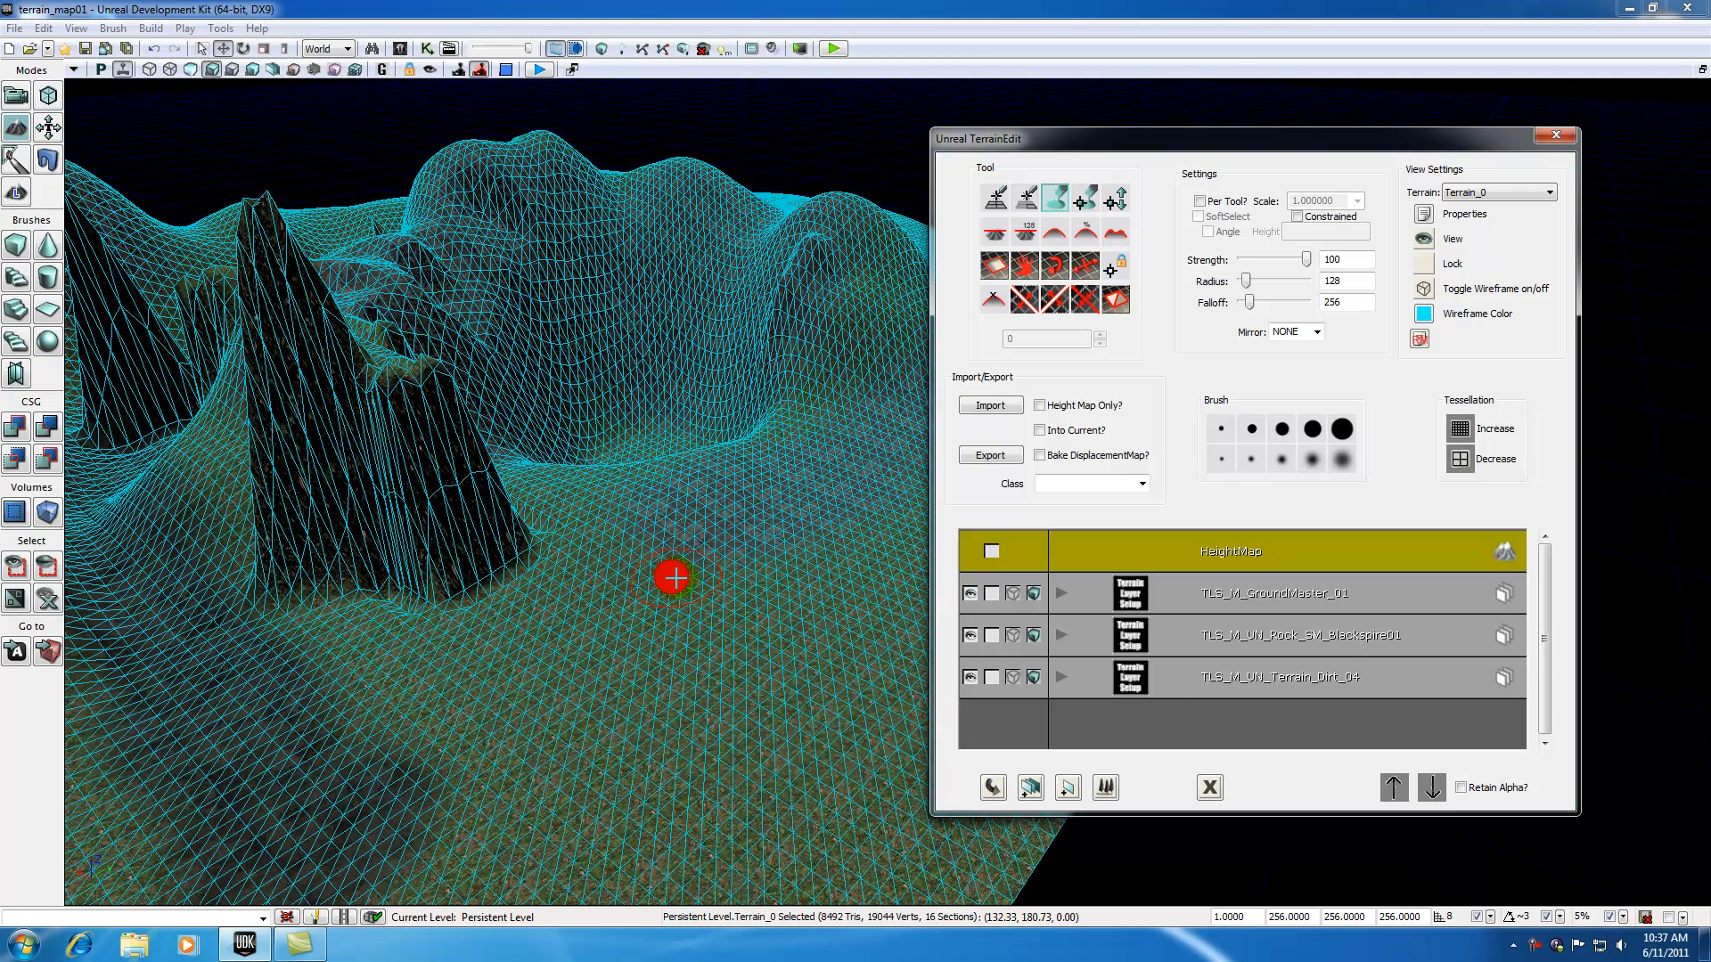
mouse_move(1522, 514)
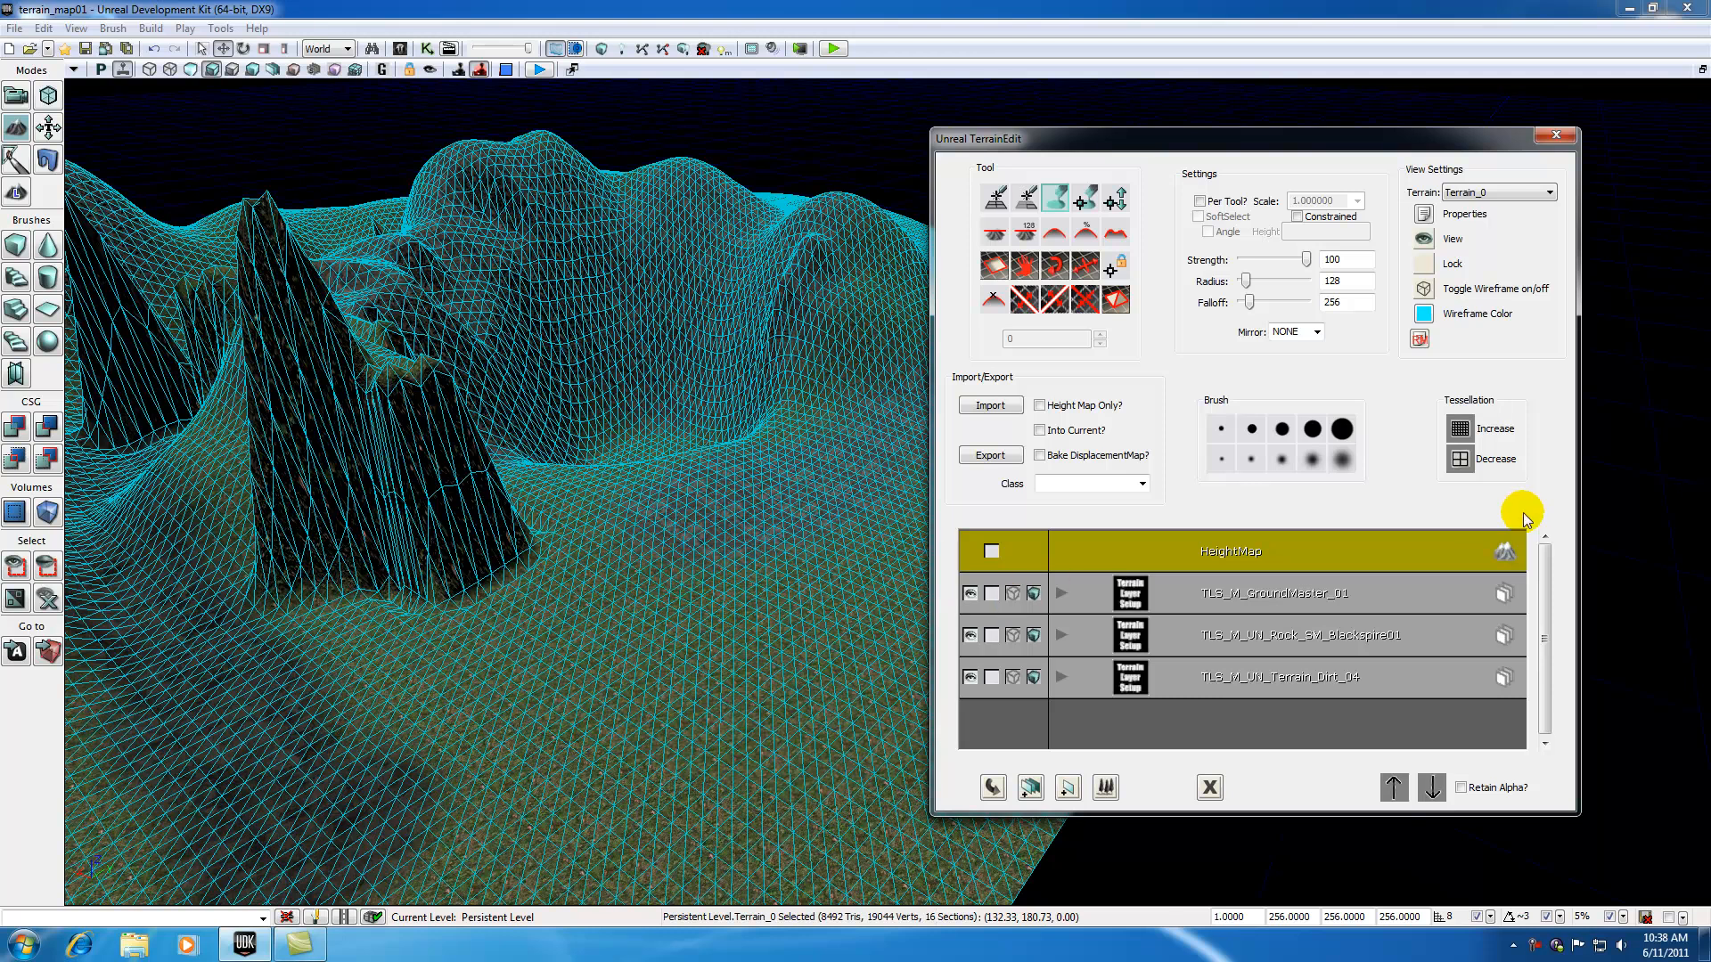
- Decrease terrain tessellation one level and confirm the detail-loss prompt
click(1496, 458)
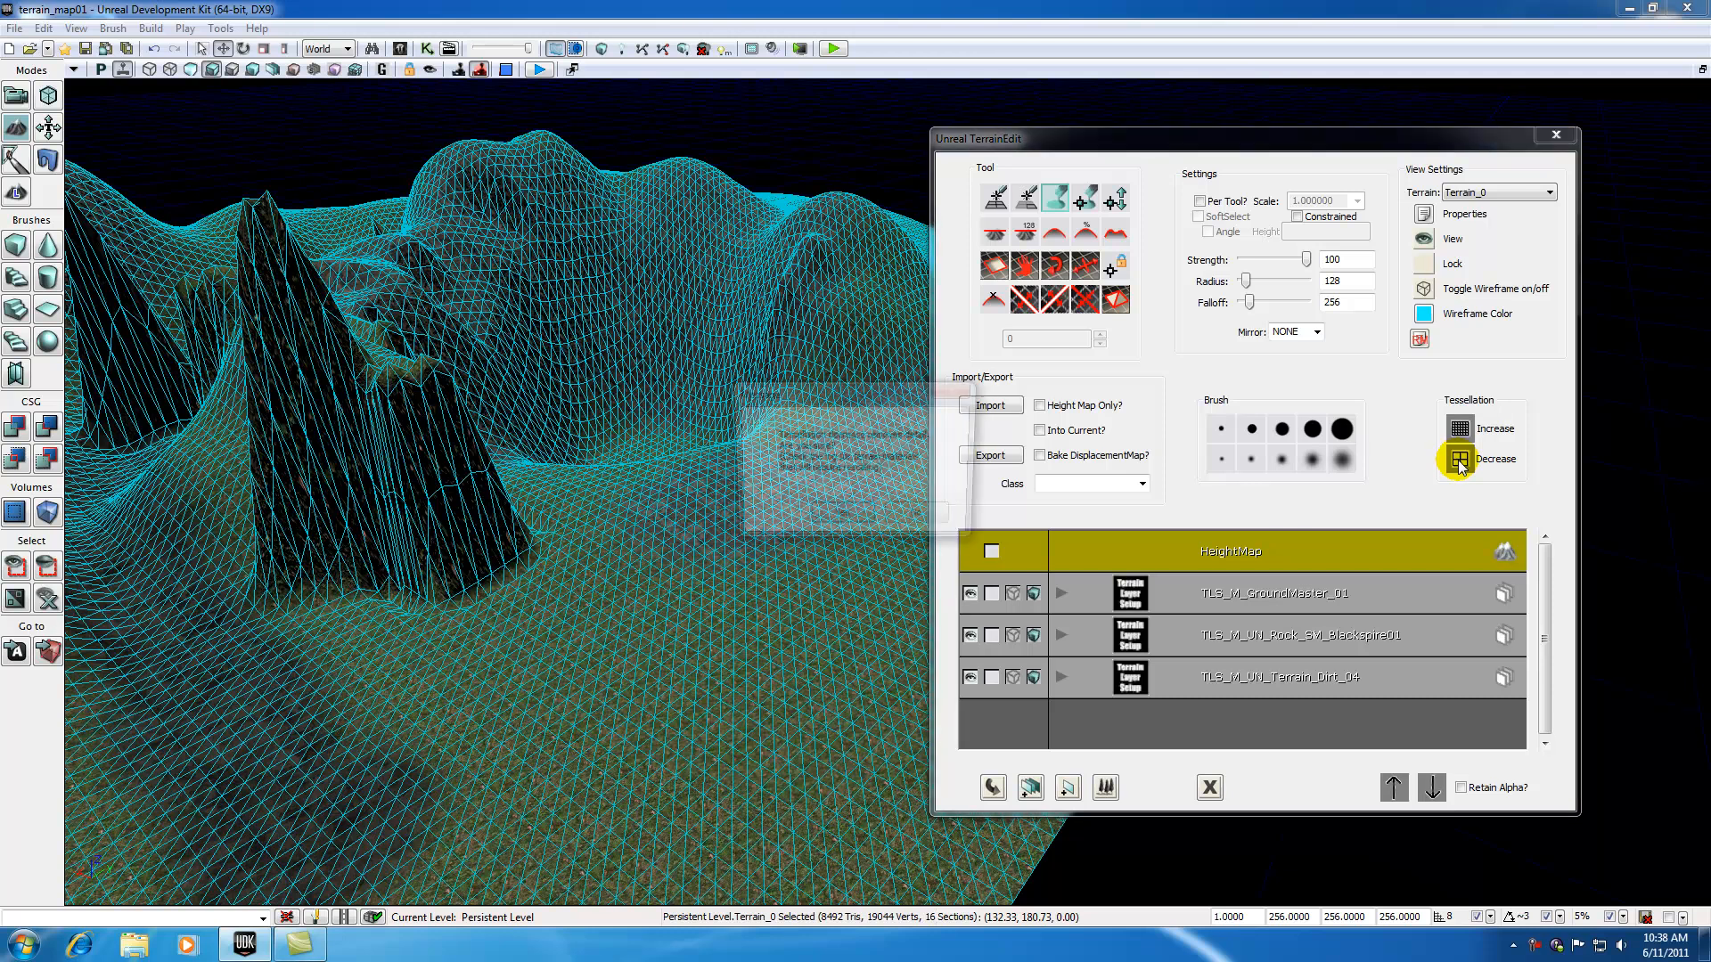
click(1460, 458)
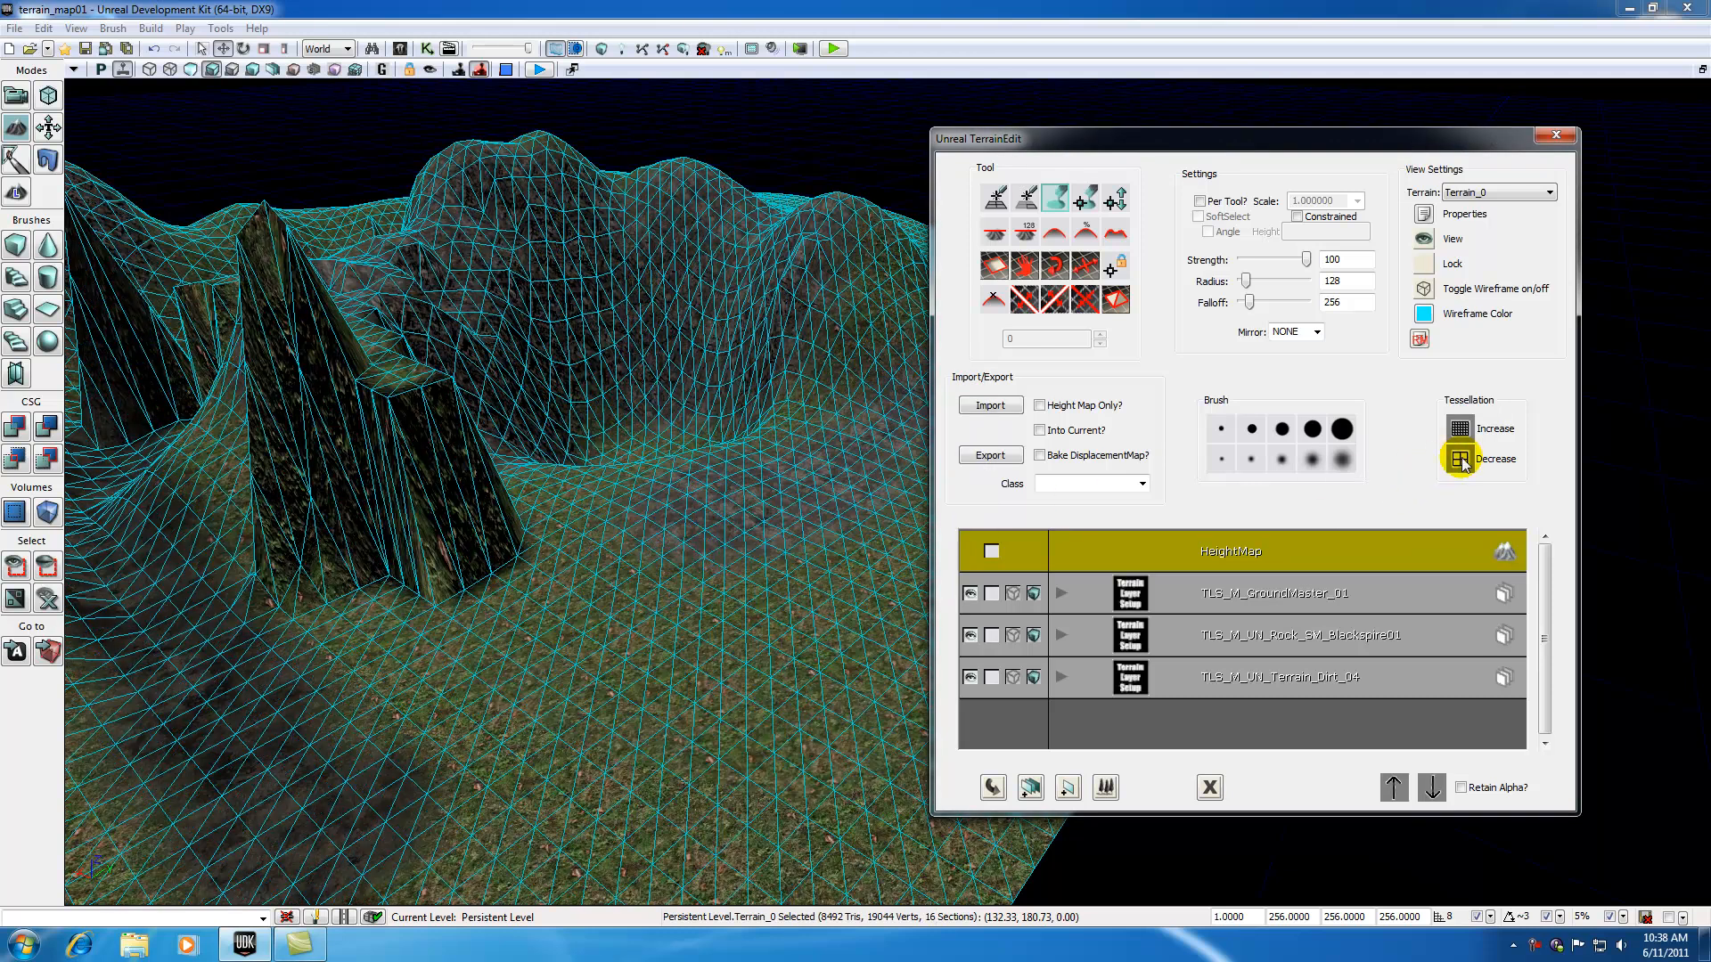
click(1459, 458)
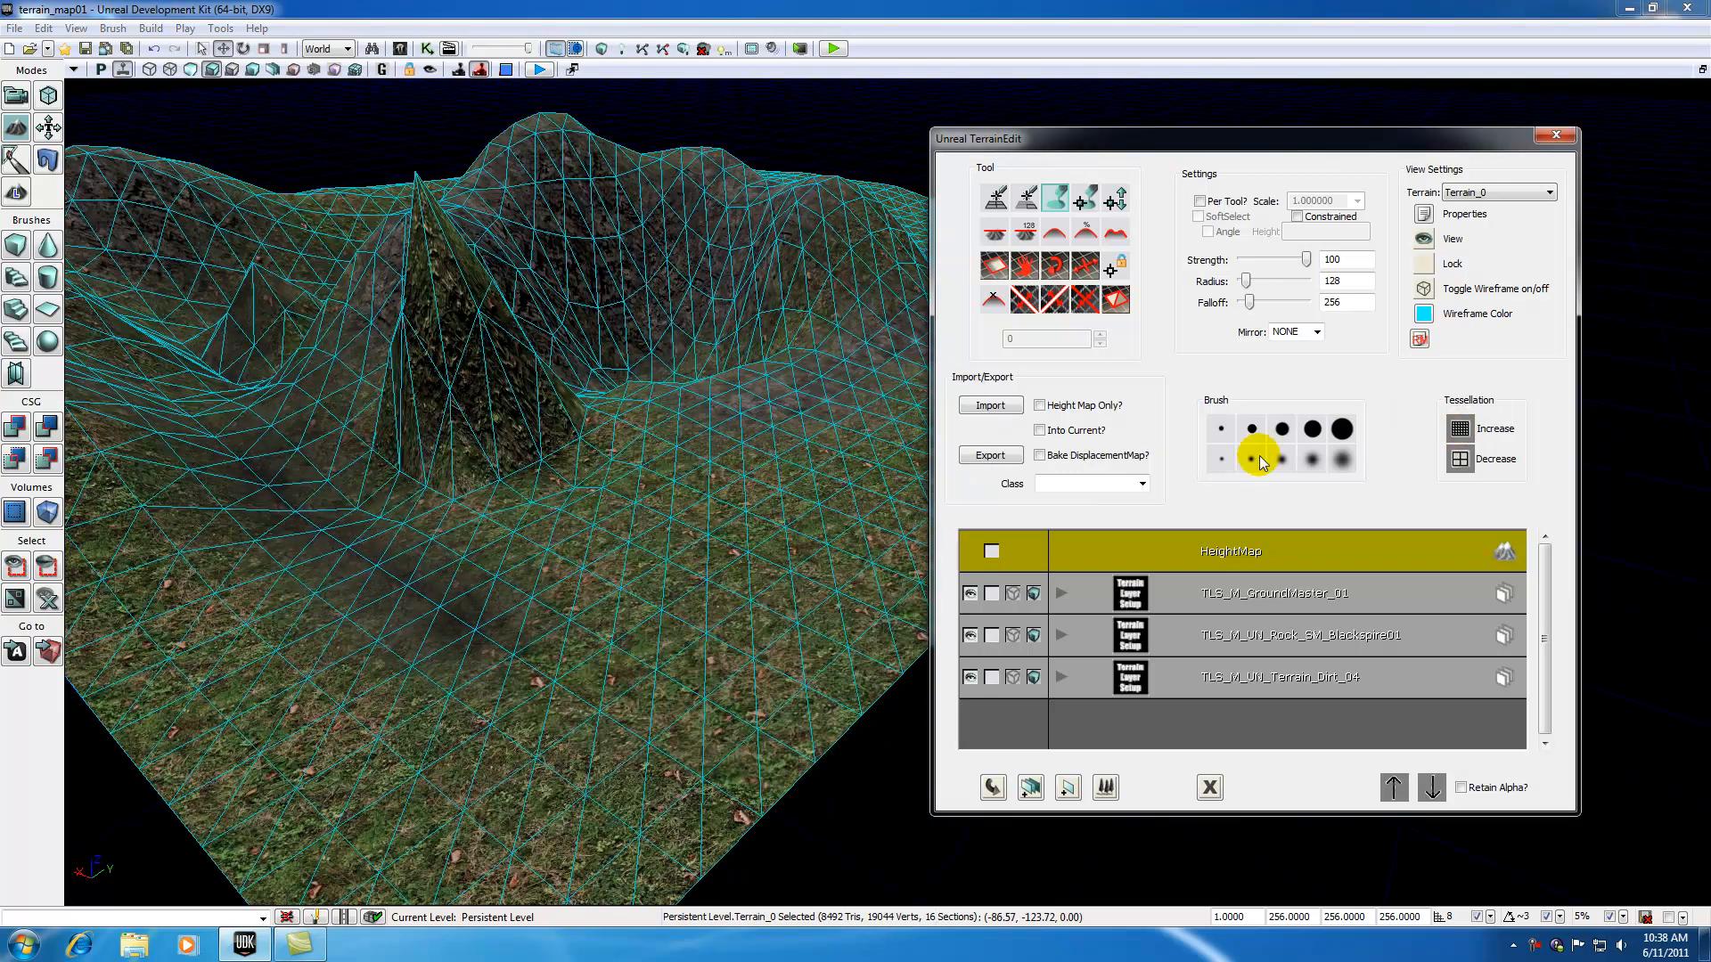
- Pick a small soft-edged brush preset, then decrease tessellation again and confirm
click(673, 499)
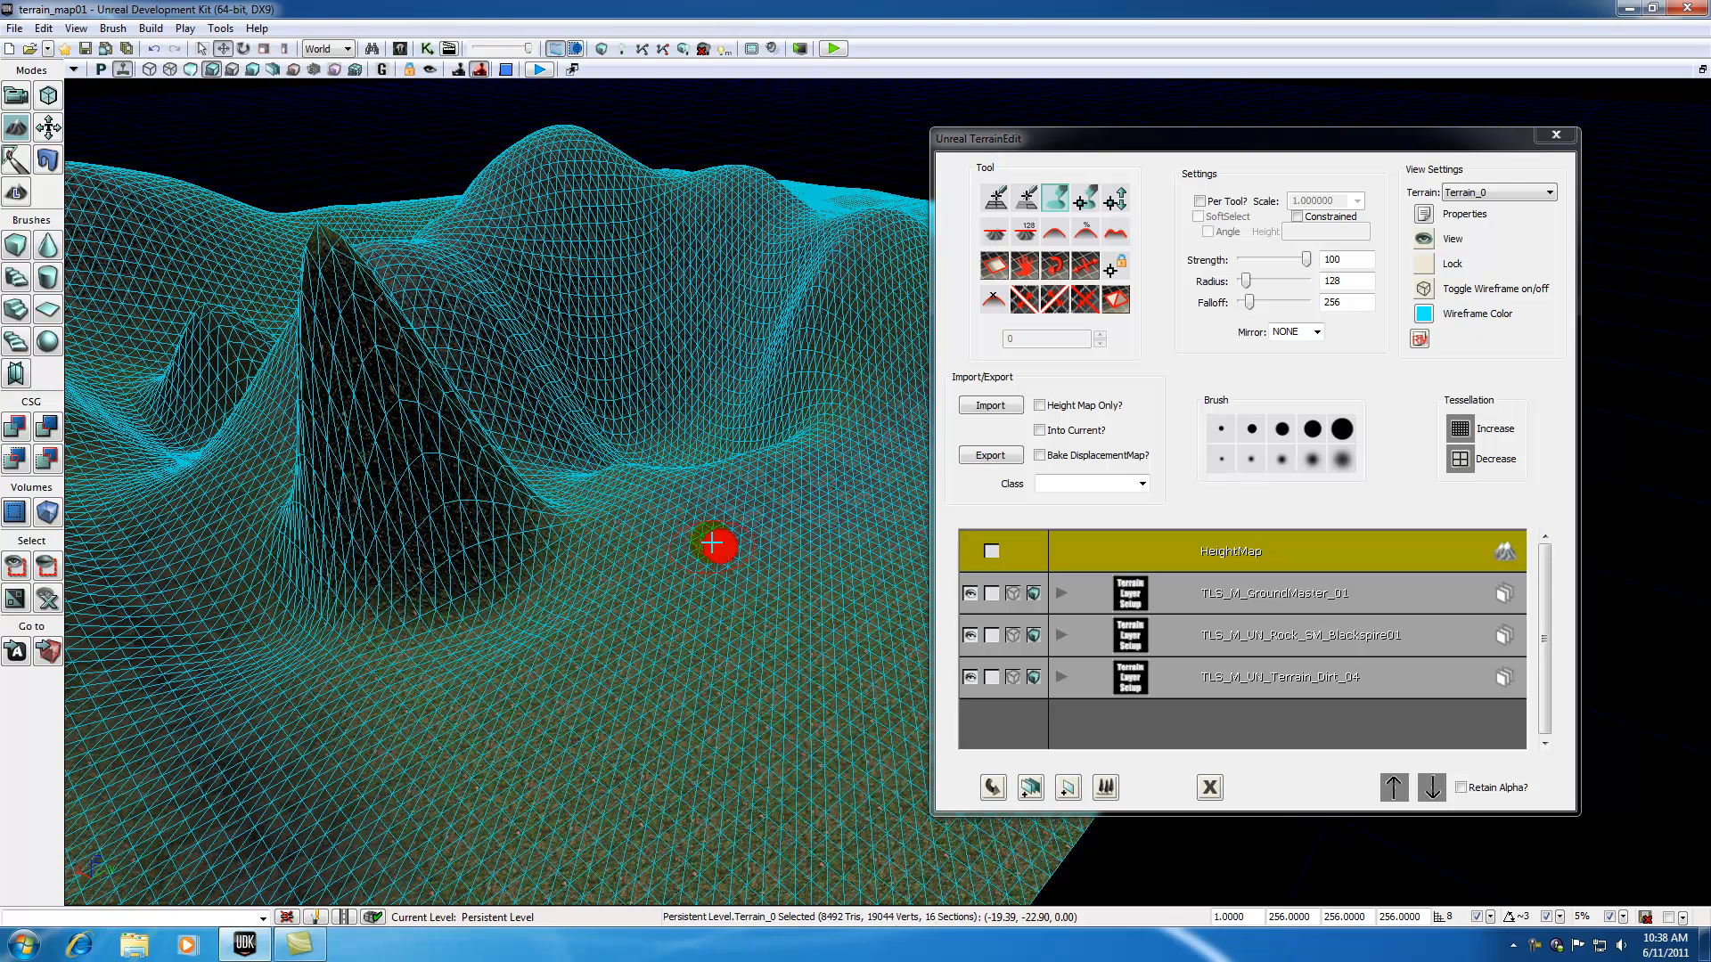
click(1458, 458)
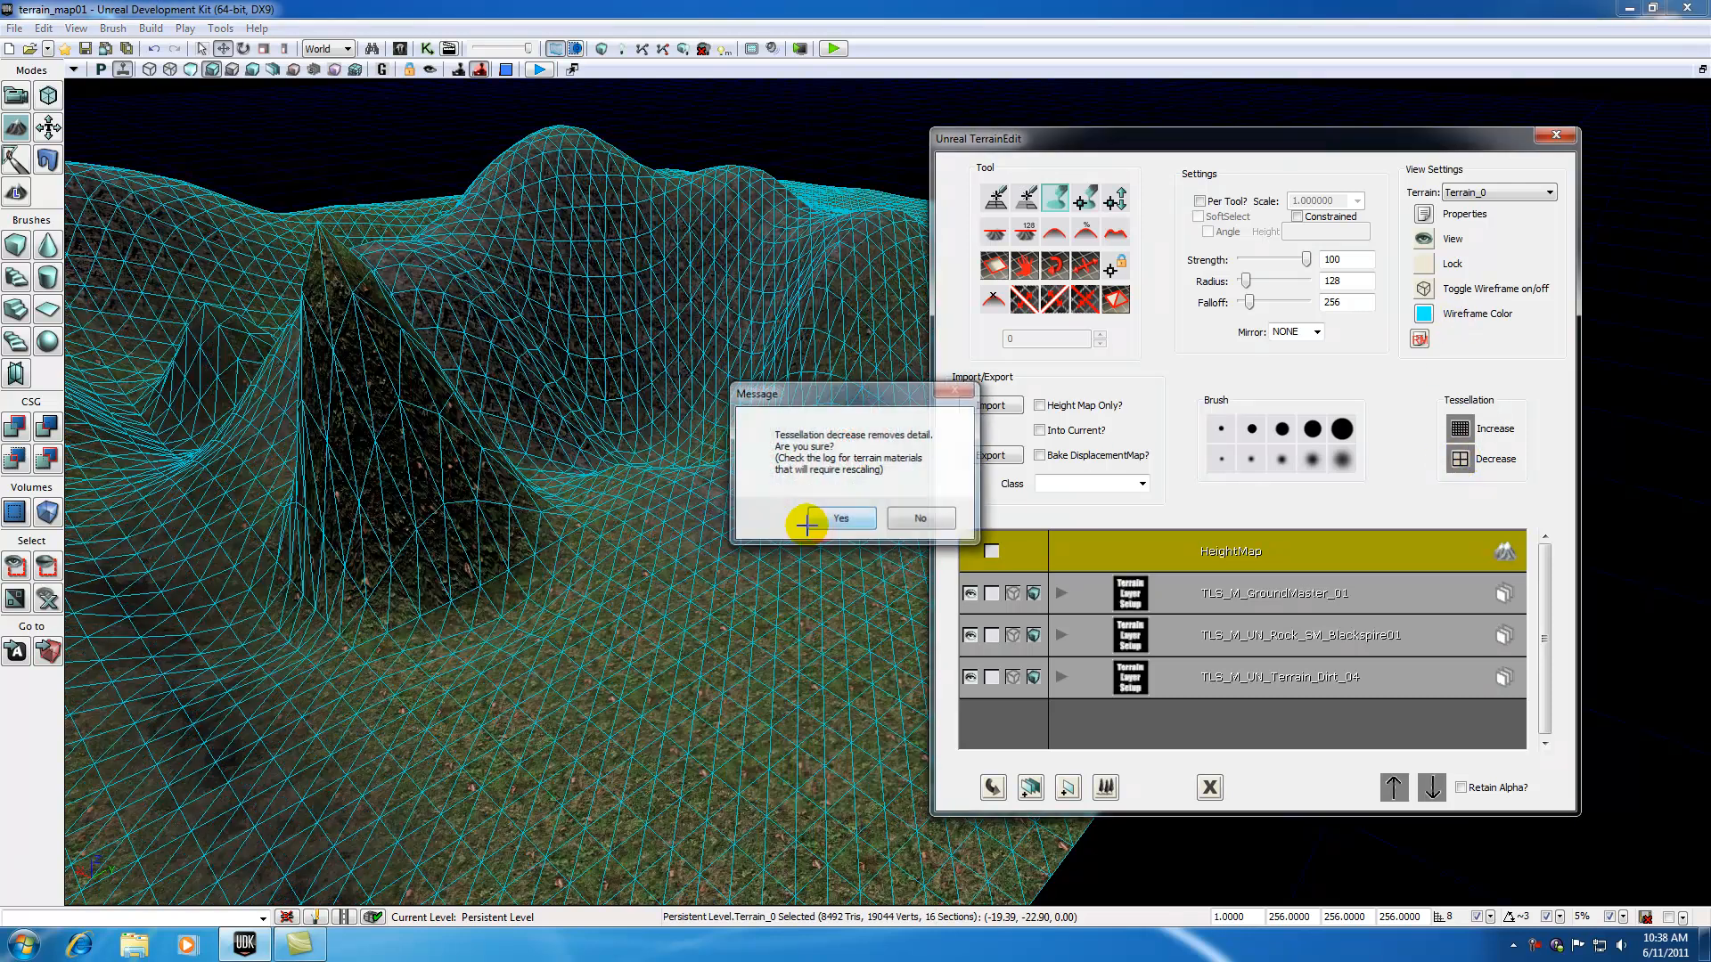
click(840, 517)
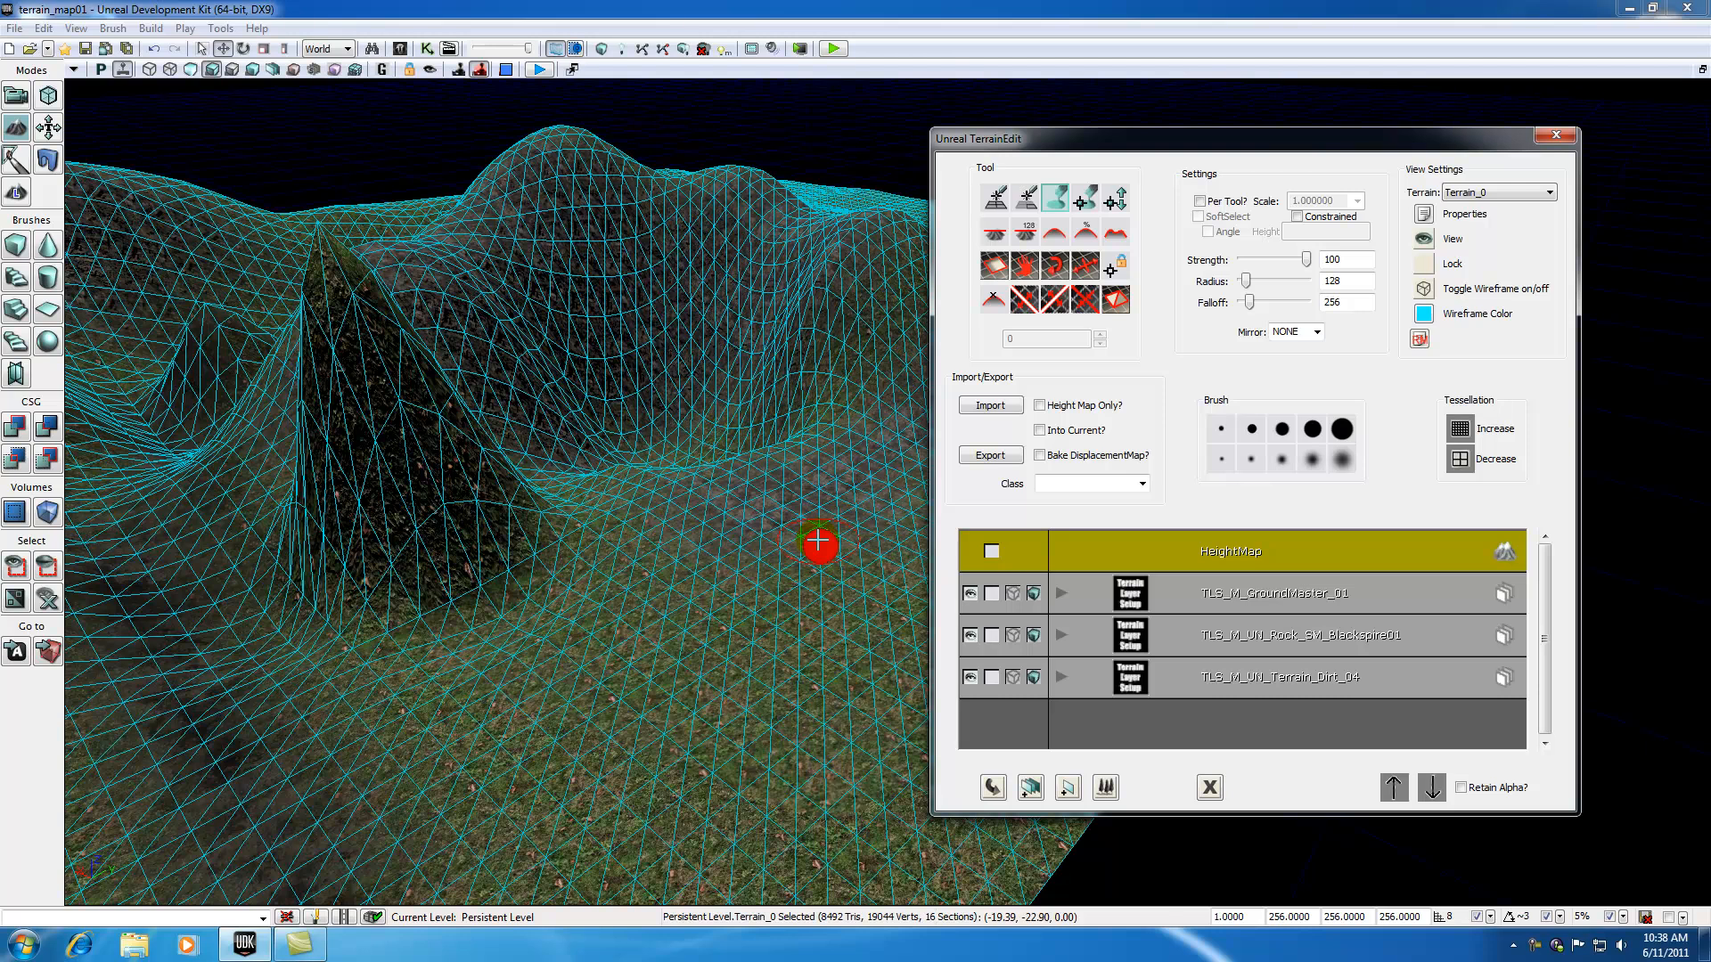
mouse_move(1276, 736)
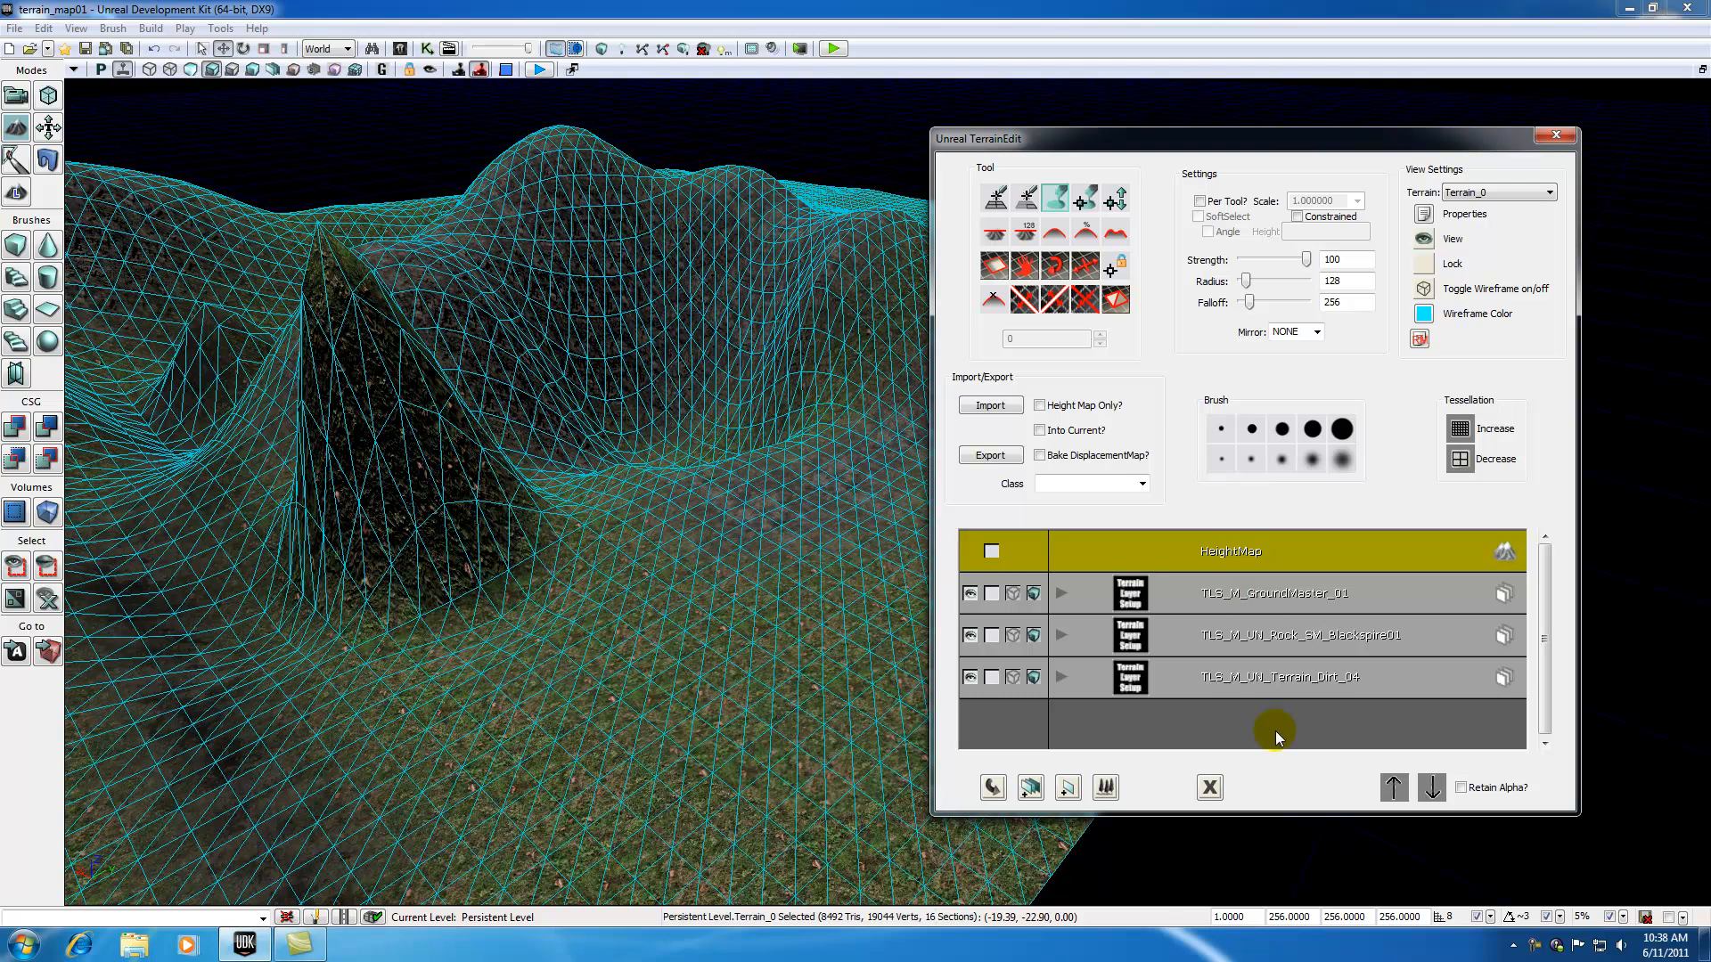
mouse_move(1432, 786)
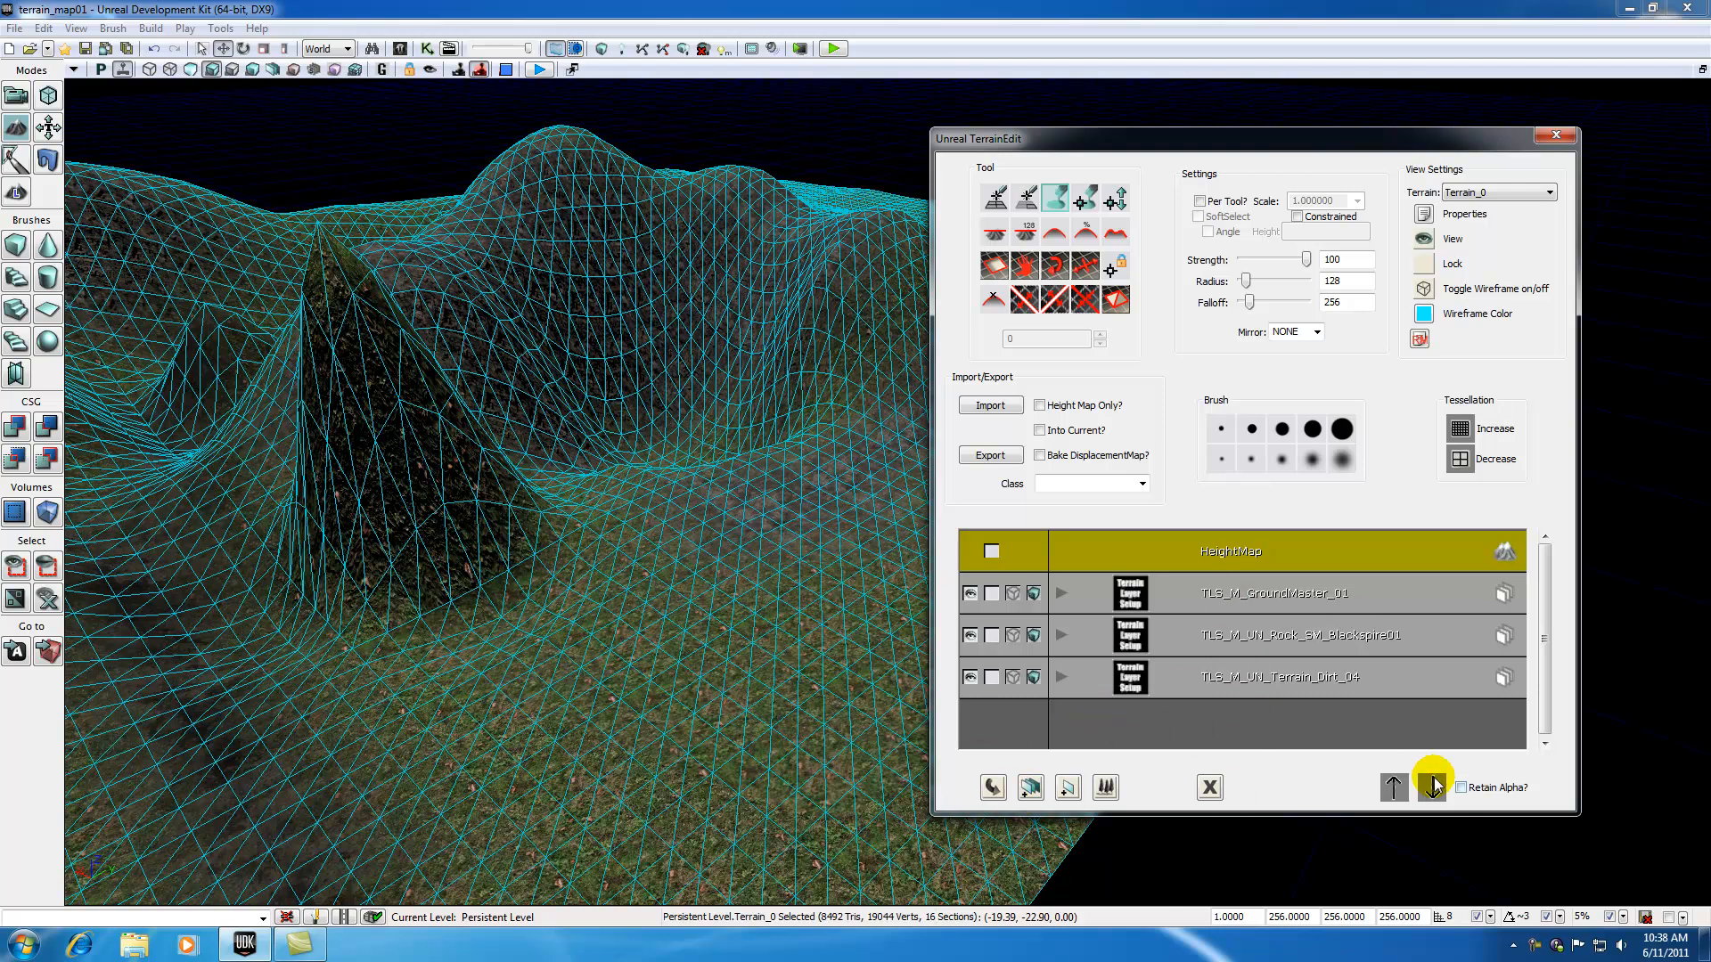
mouse_move(1096, 731)
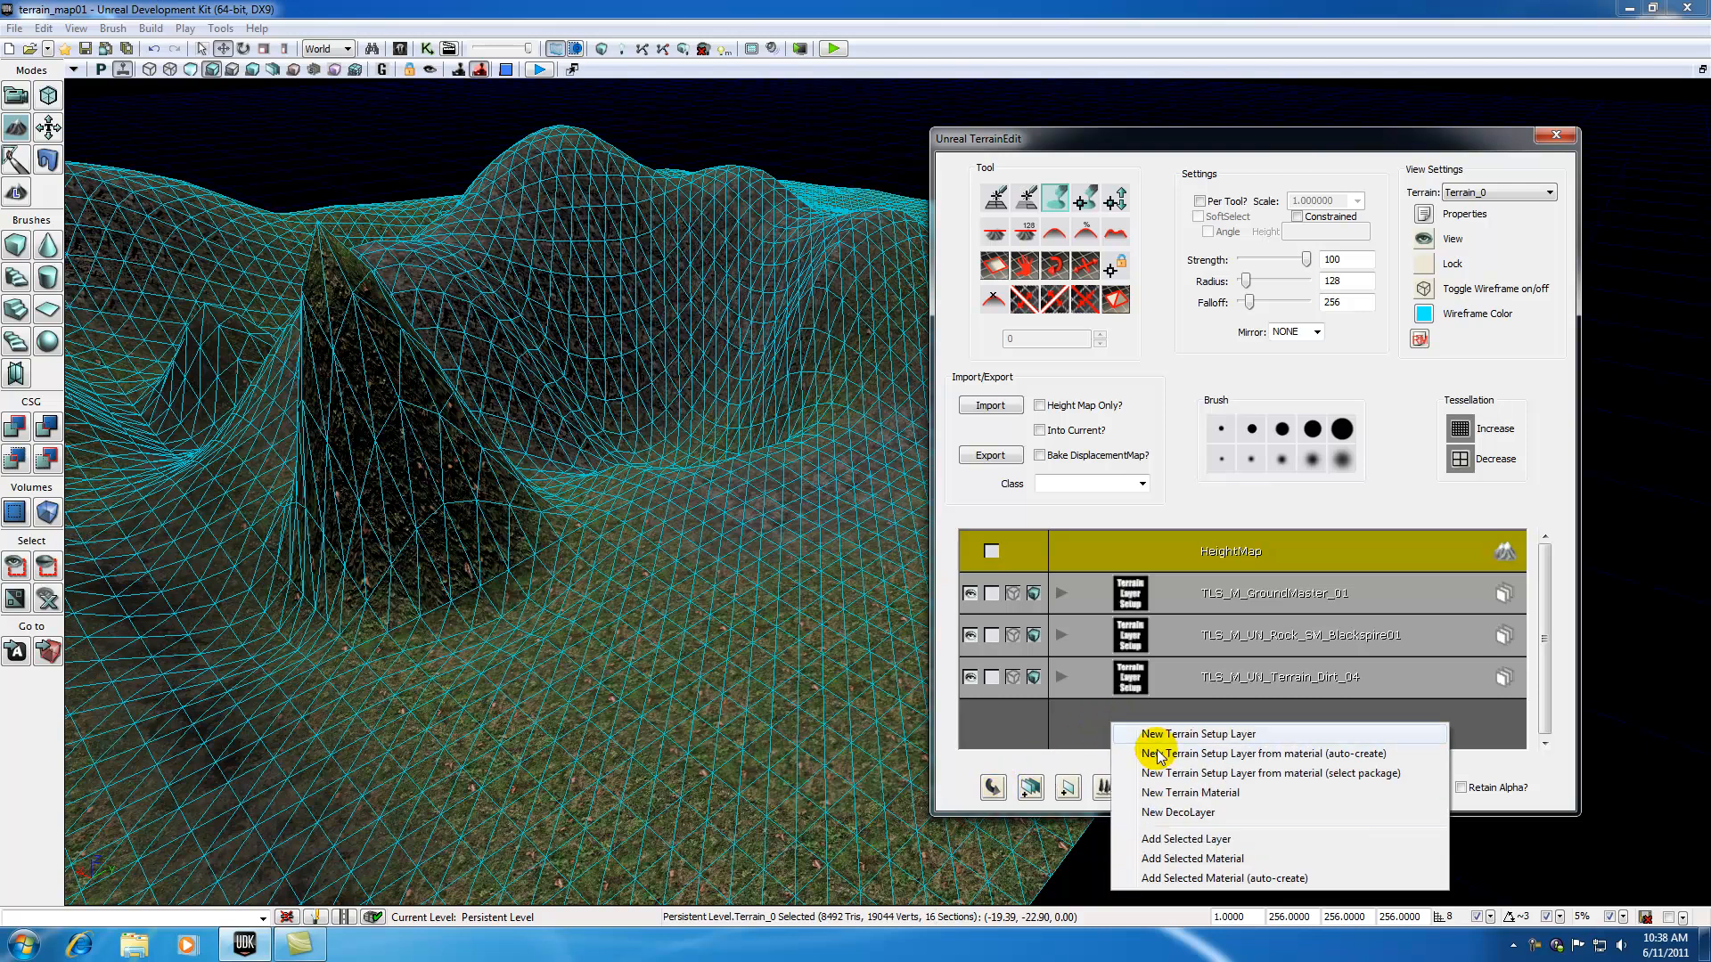
click(1086, 727)
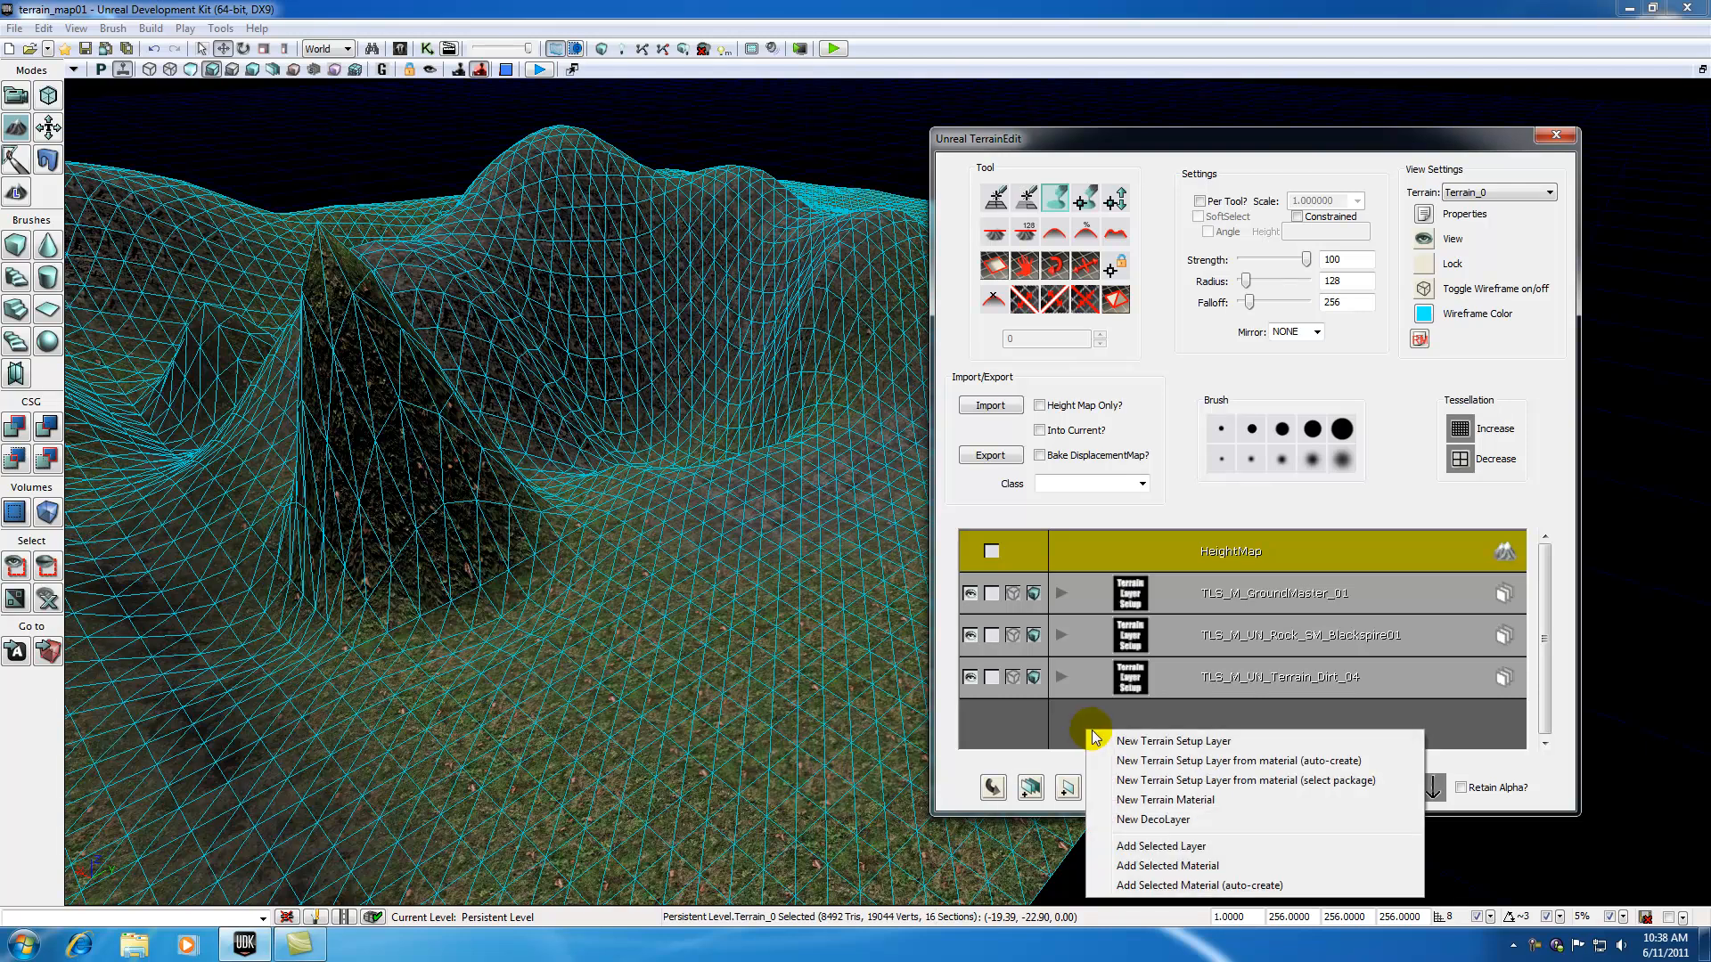
mouse_move(1091, 746)
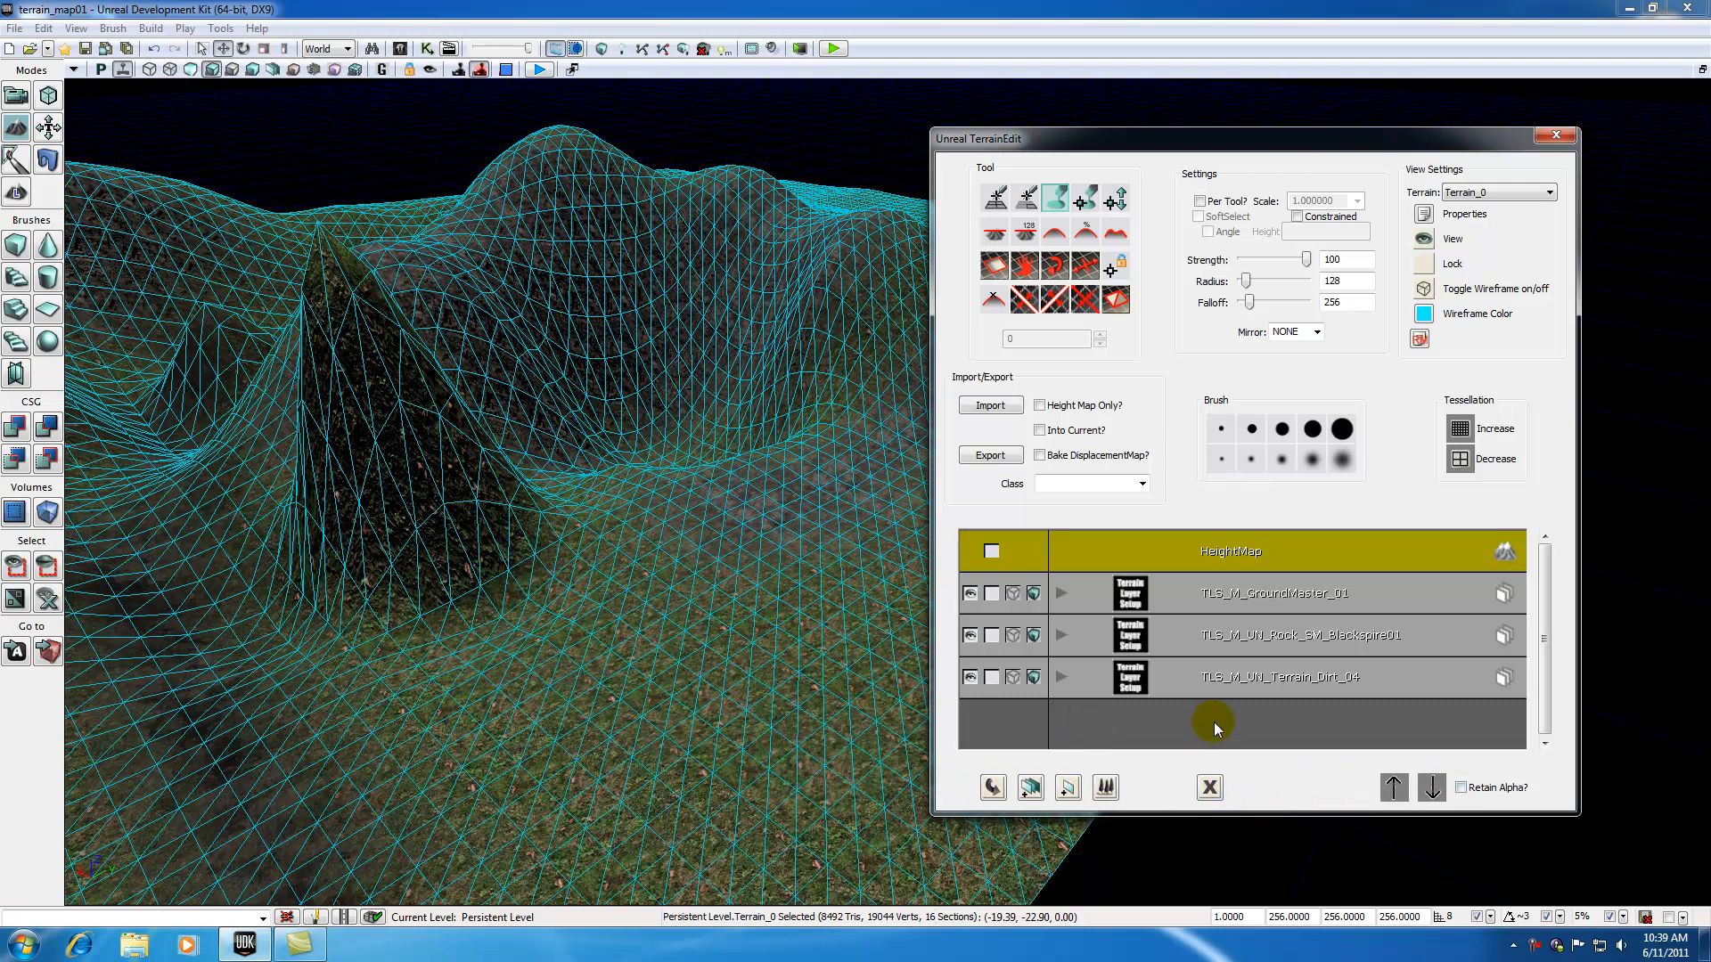
click(1287, 635)
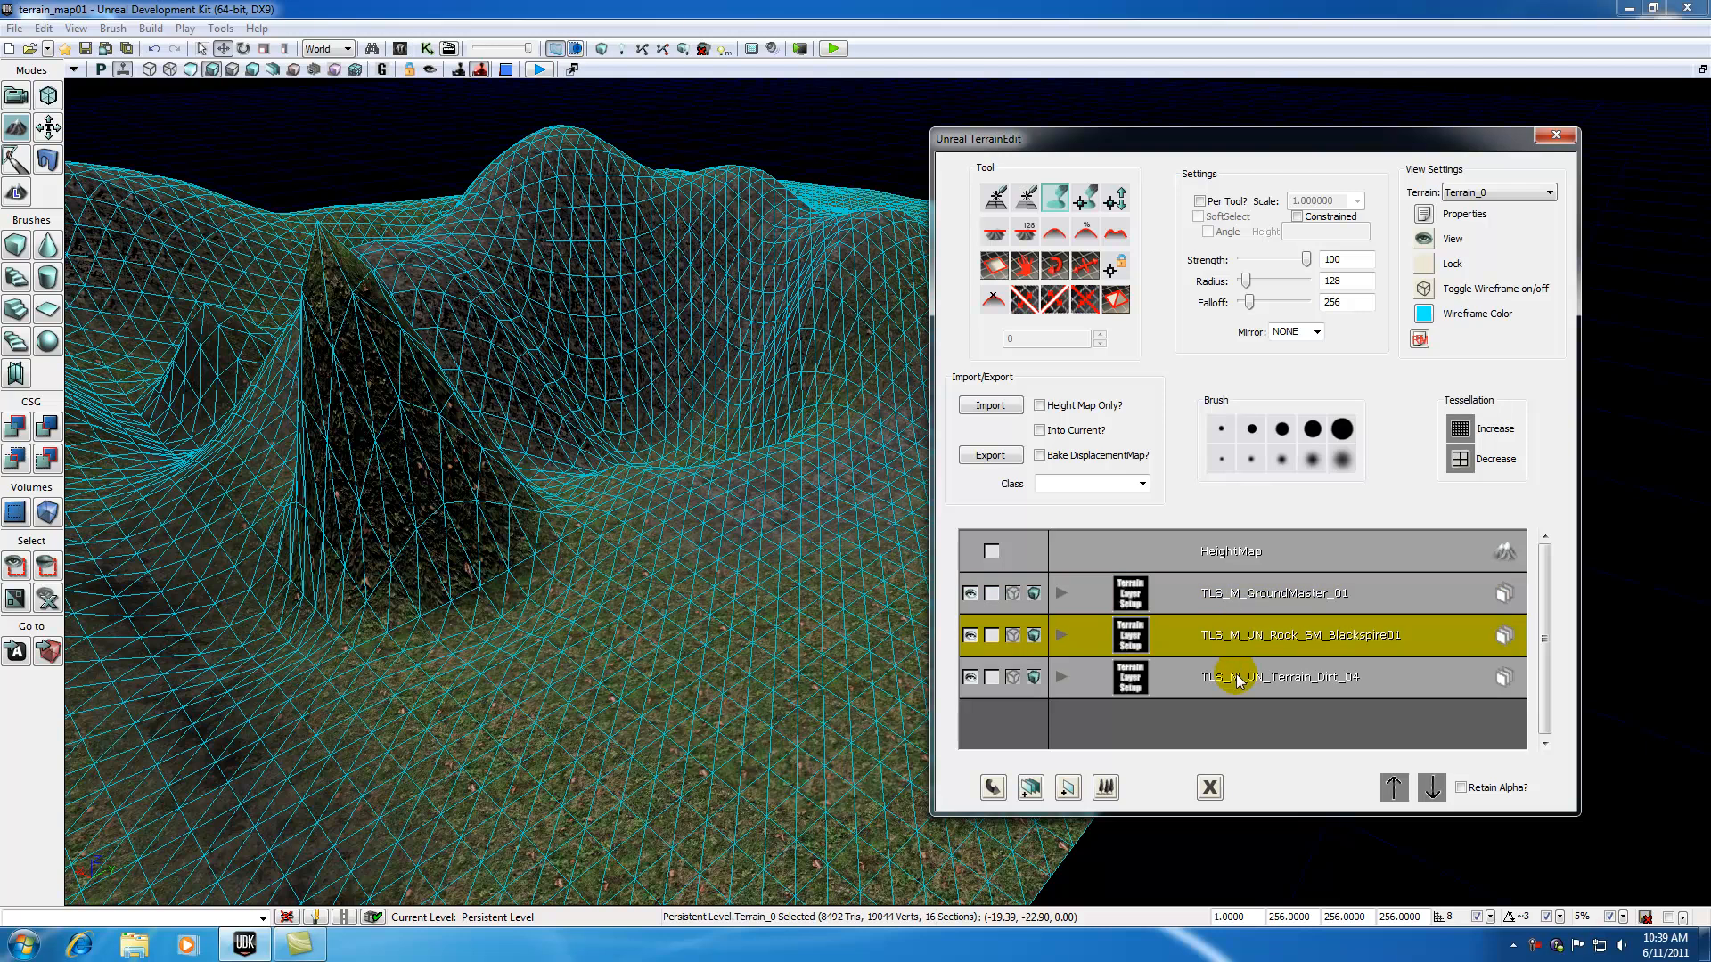
click(1228, 551)
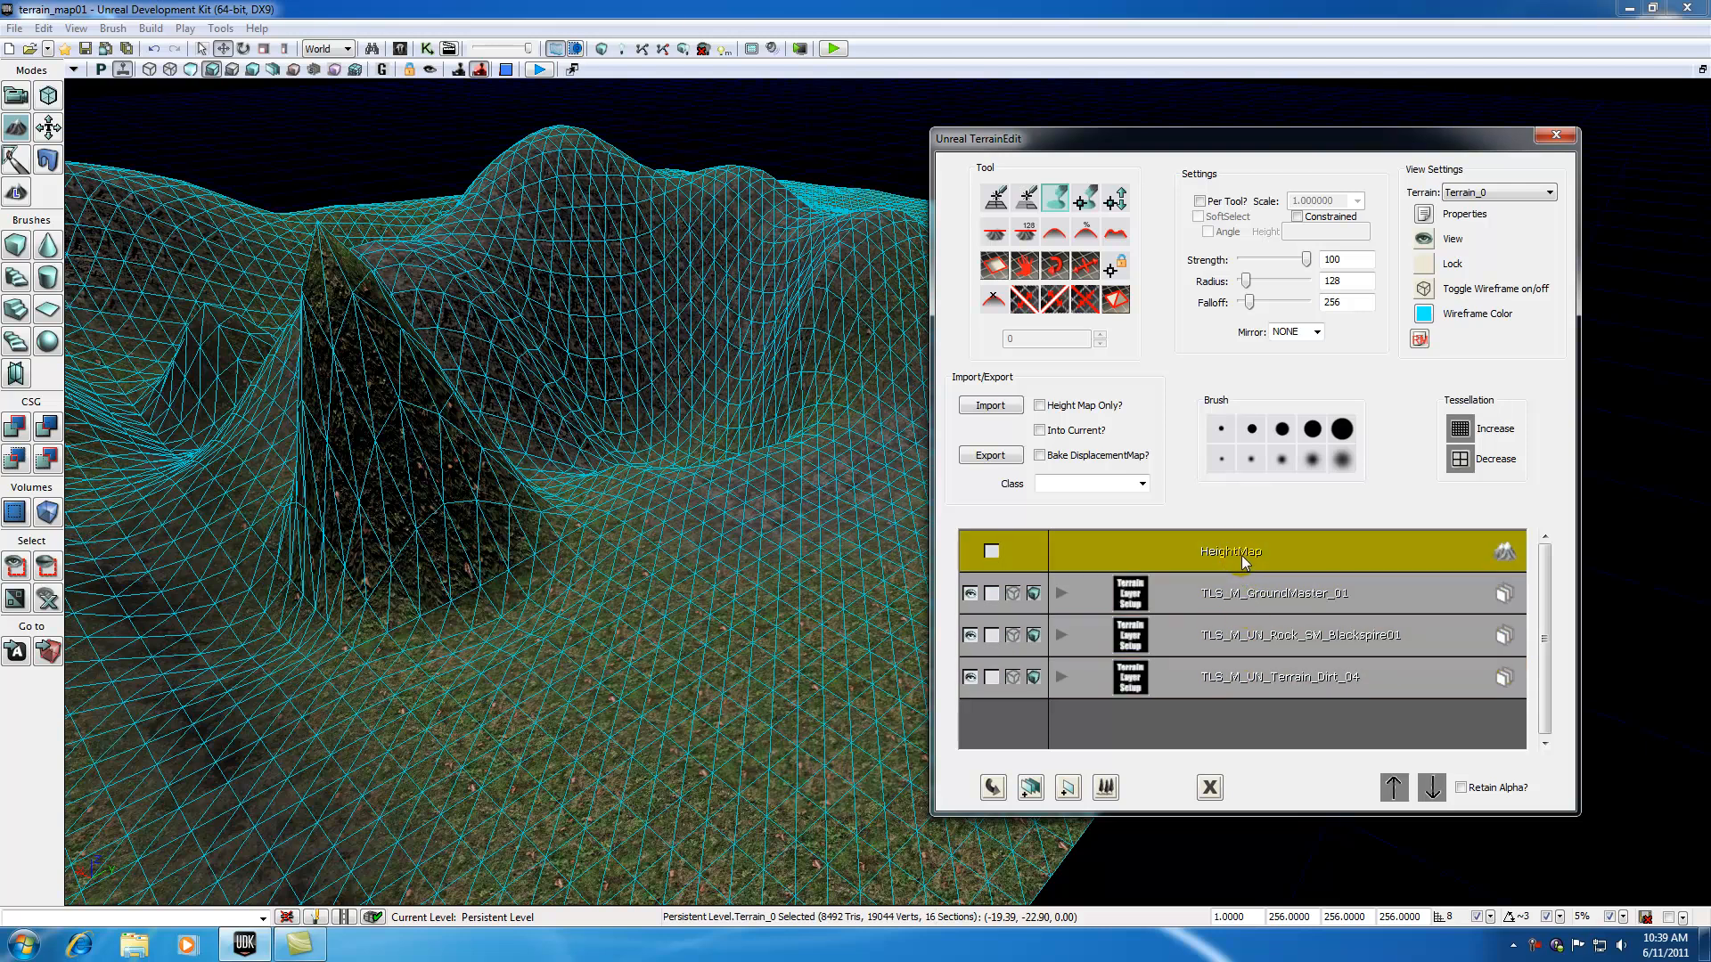
click(1255, 634)
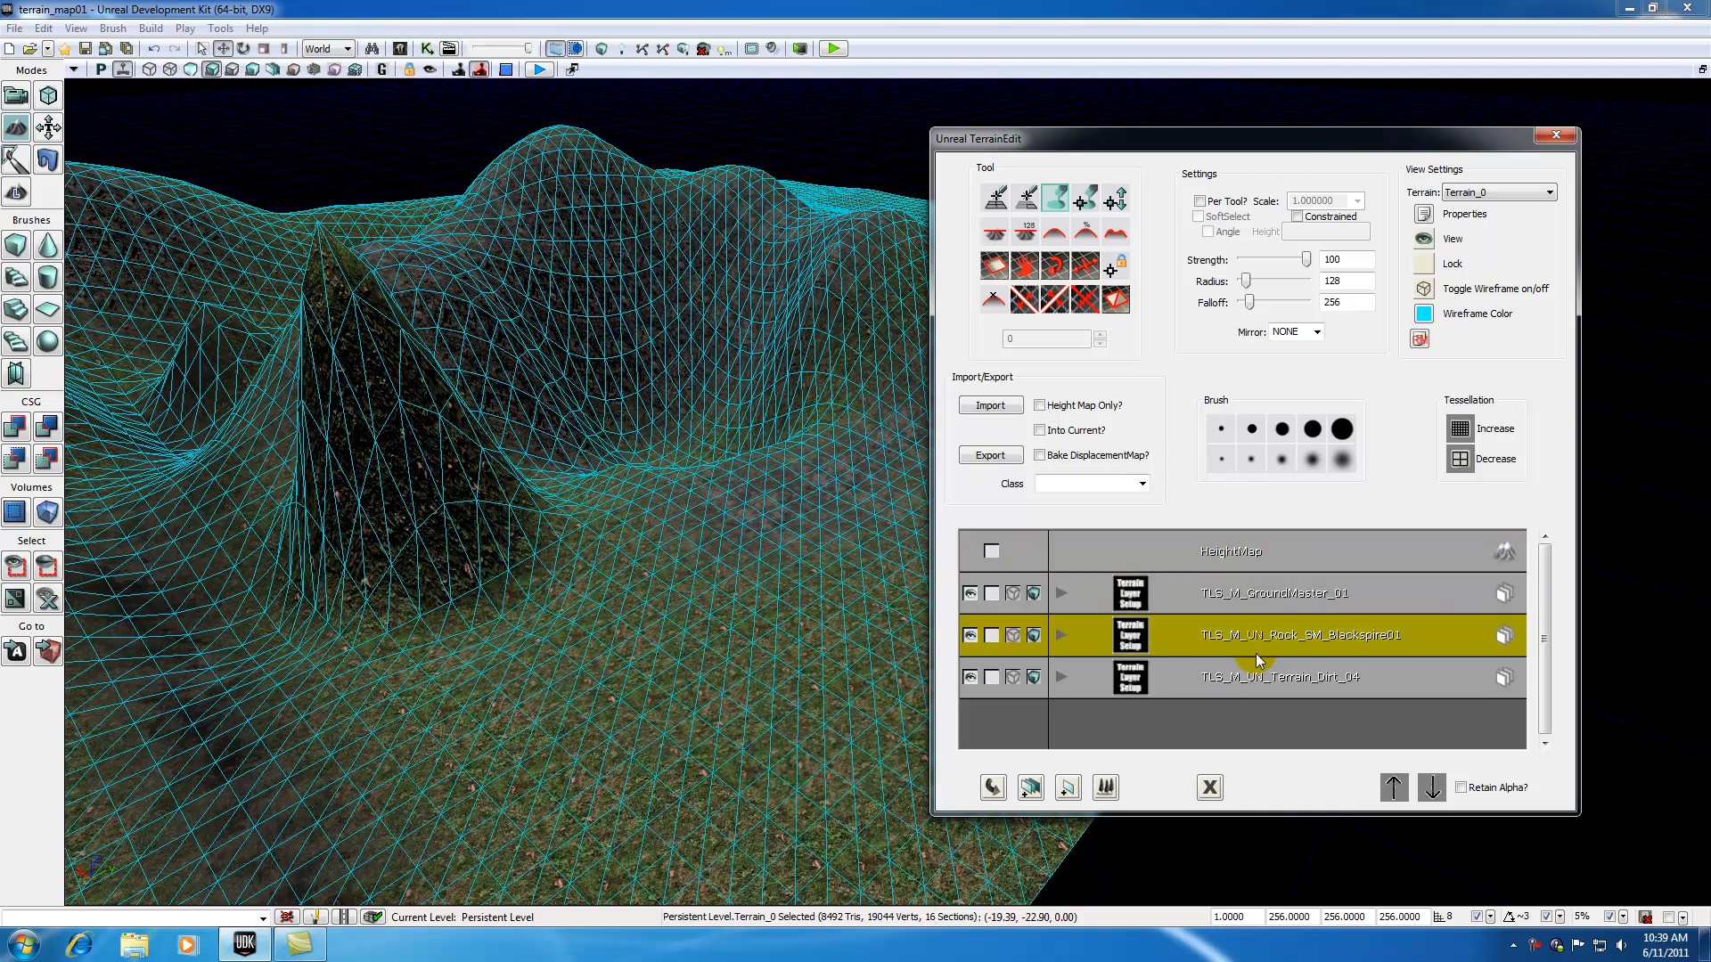
click(1230, 551)
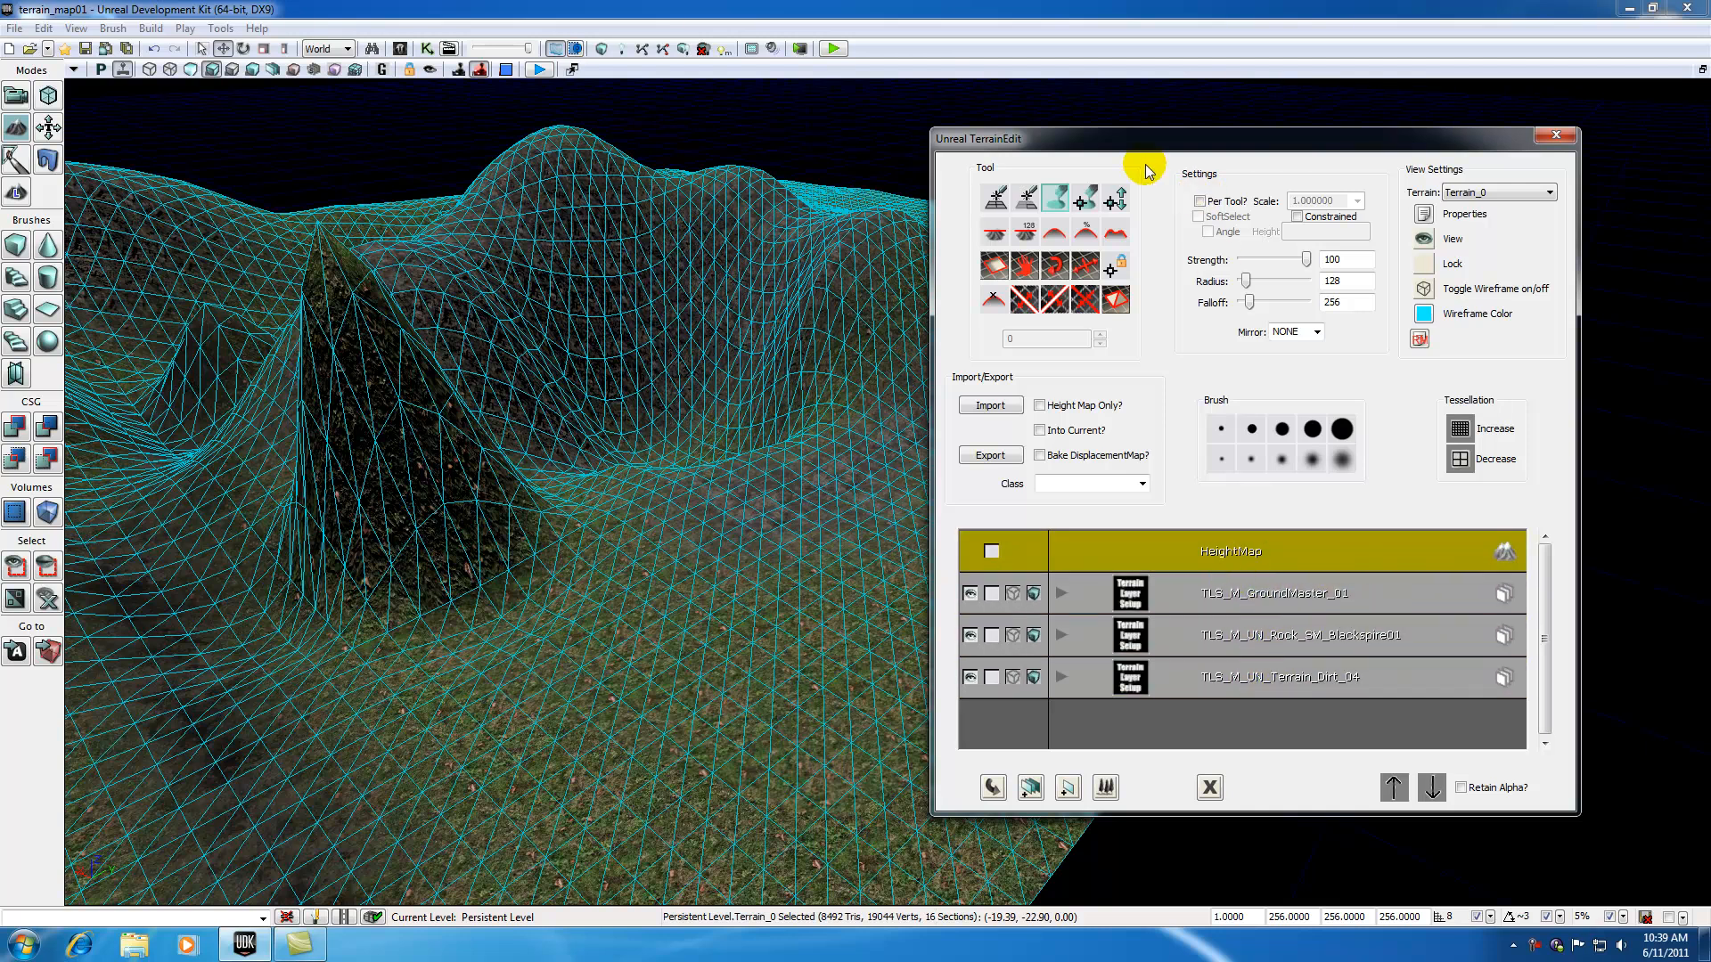
mouse_move(1136, 148)
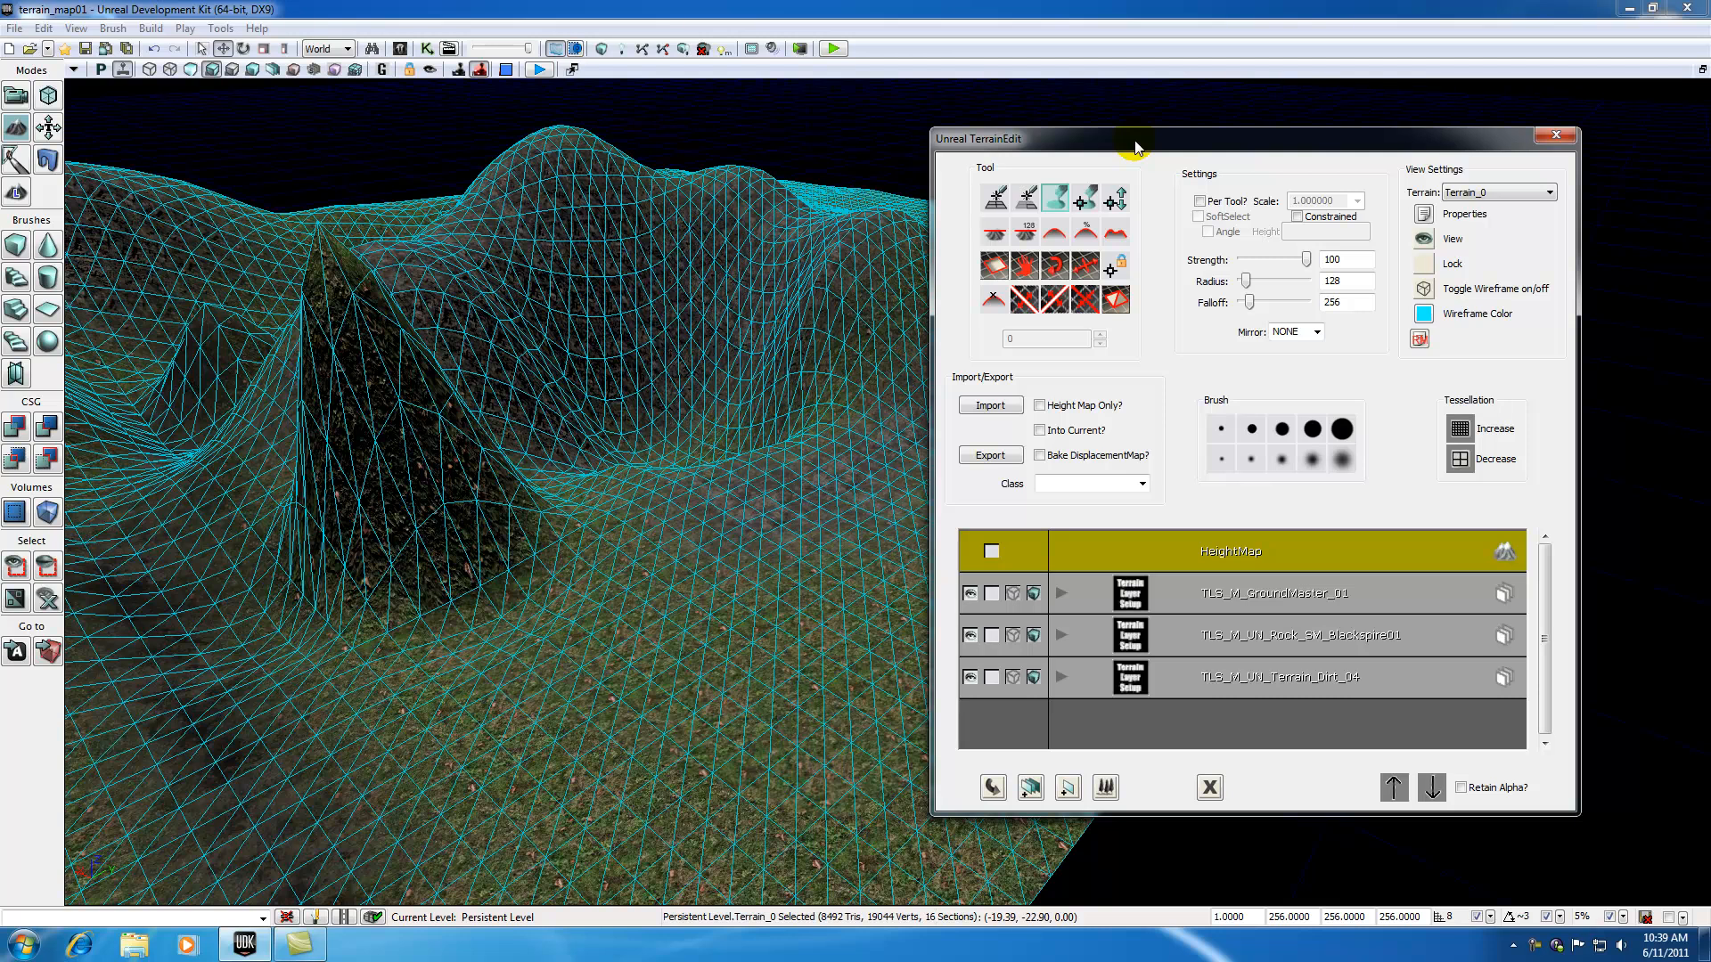
mouse_move(1027, 180)
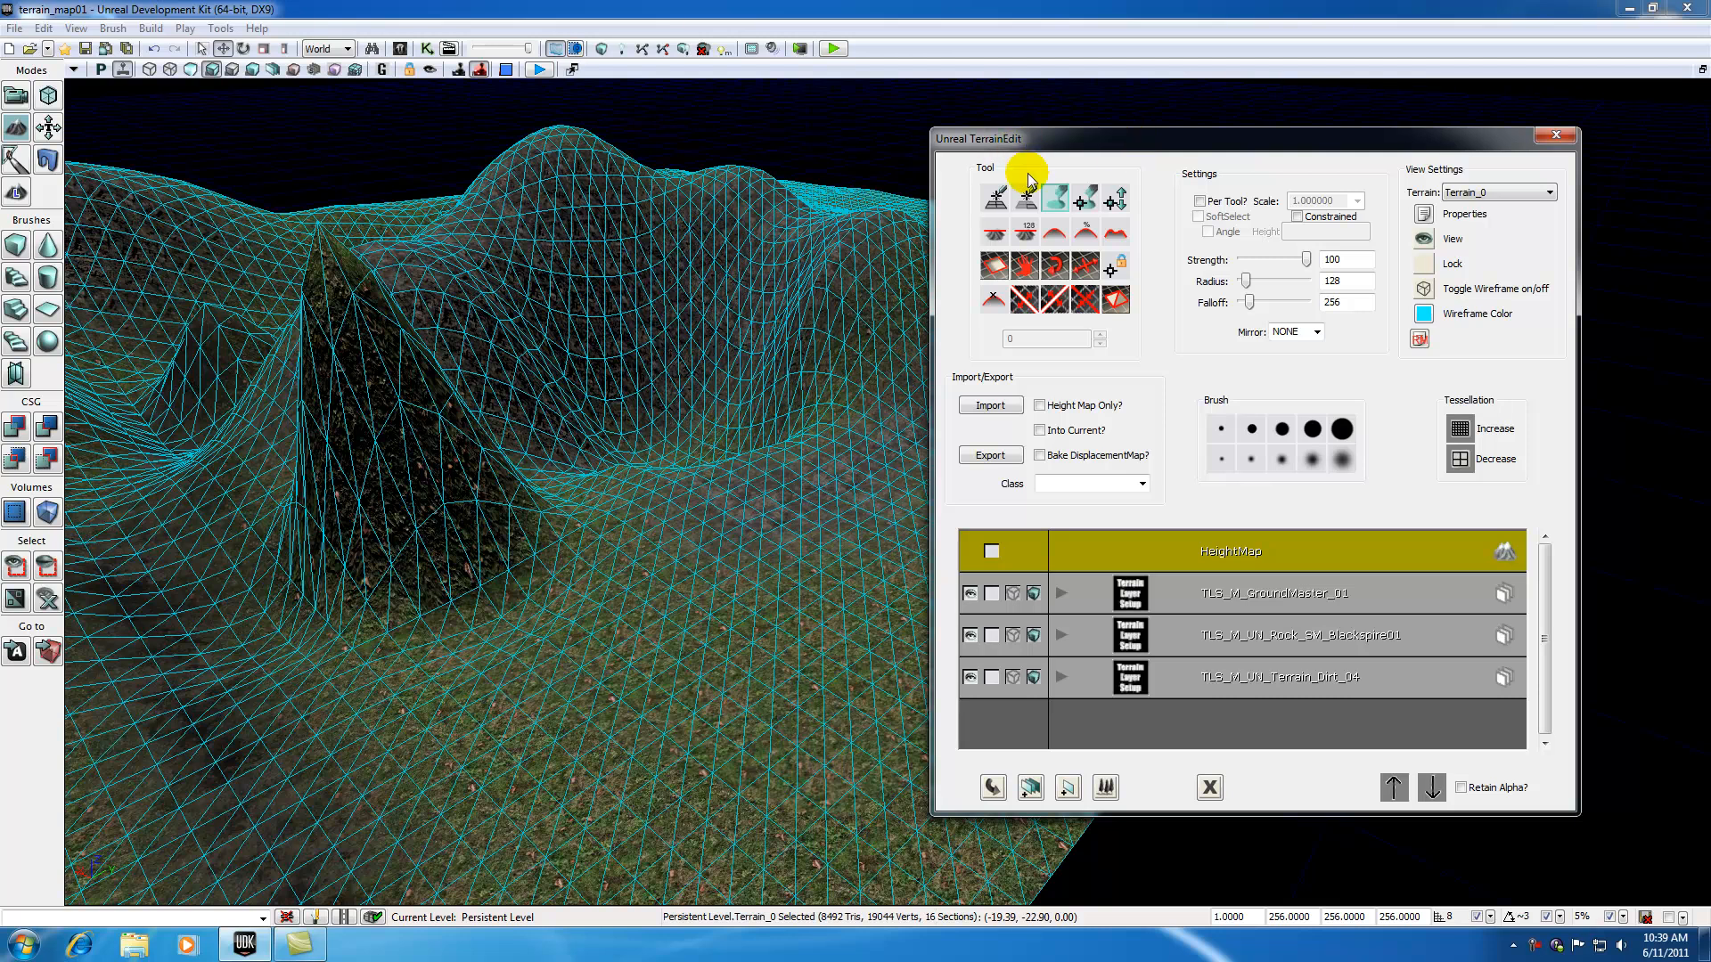
mouse_move(1179, 432)
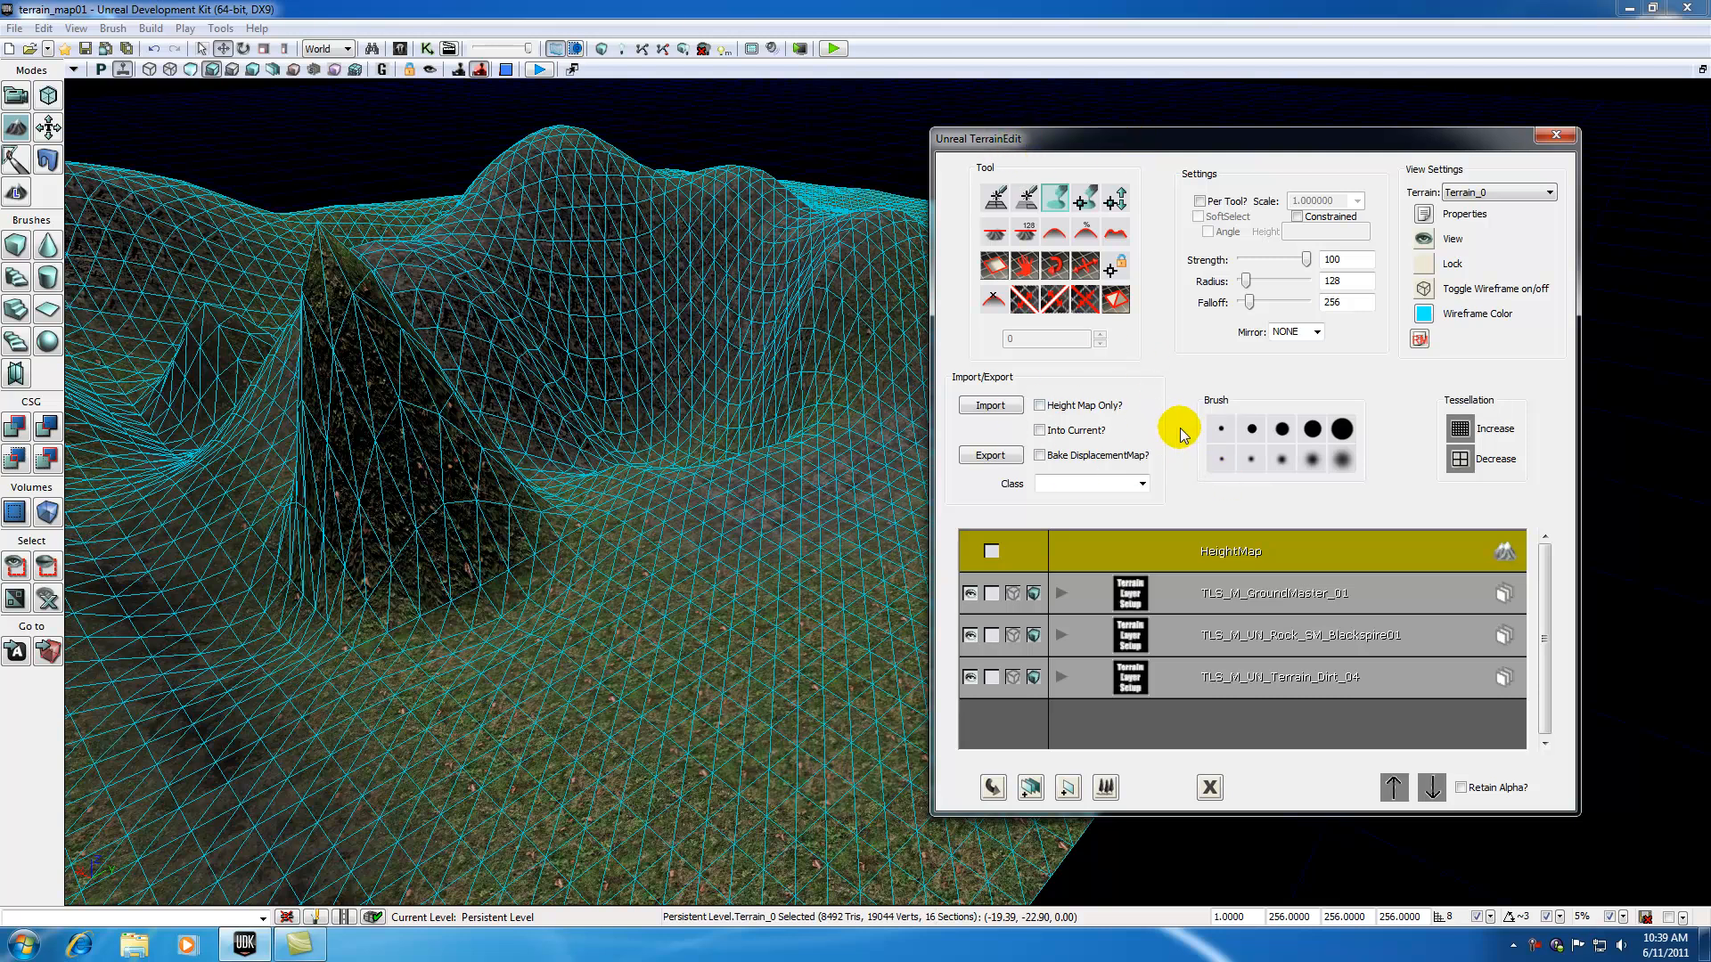
mouse_move(1184, 451)
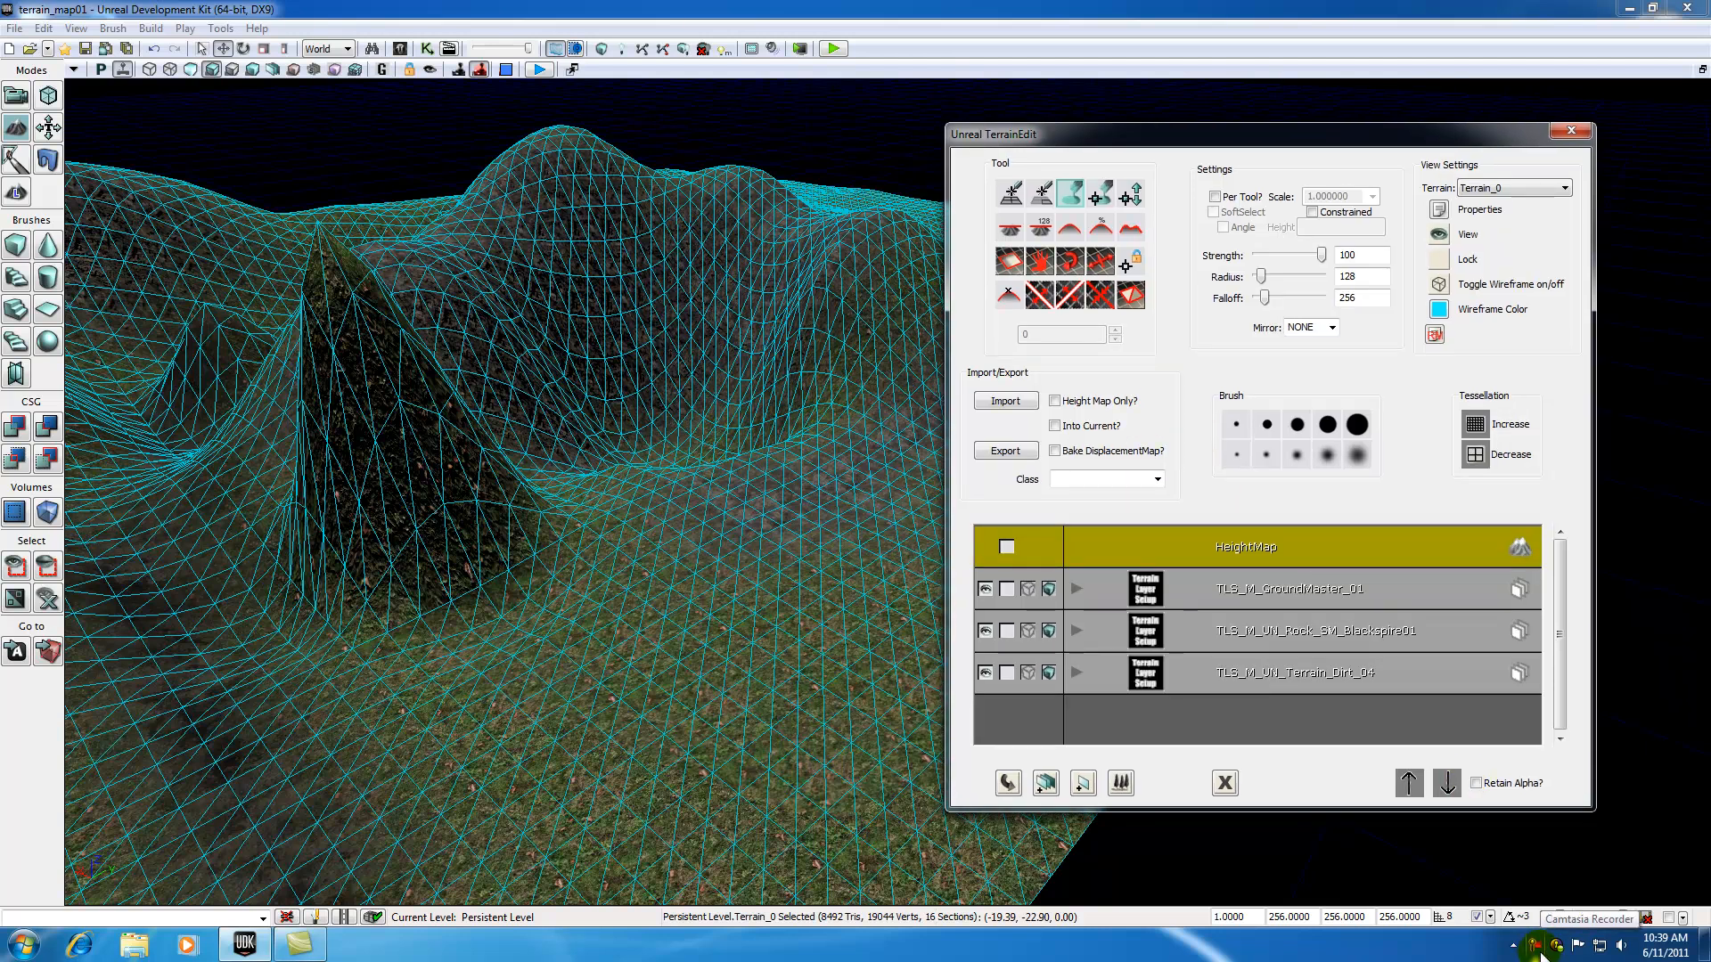
click(1647, 918)
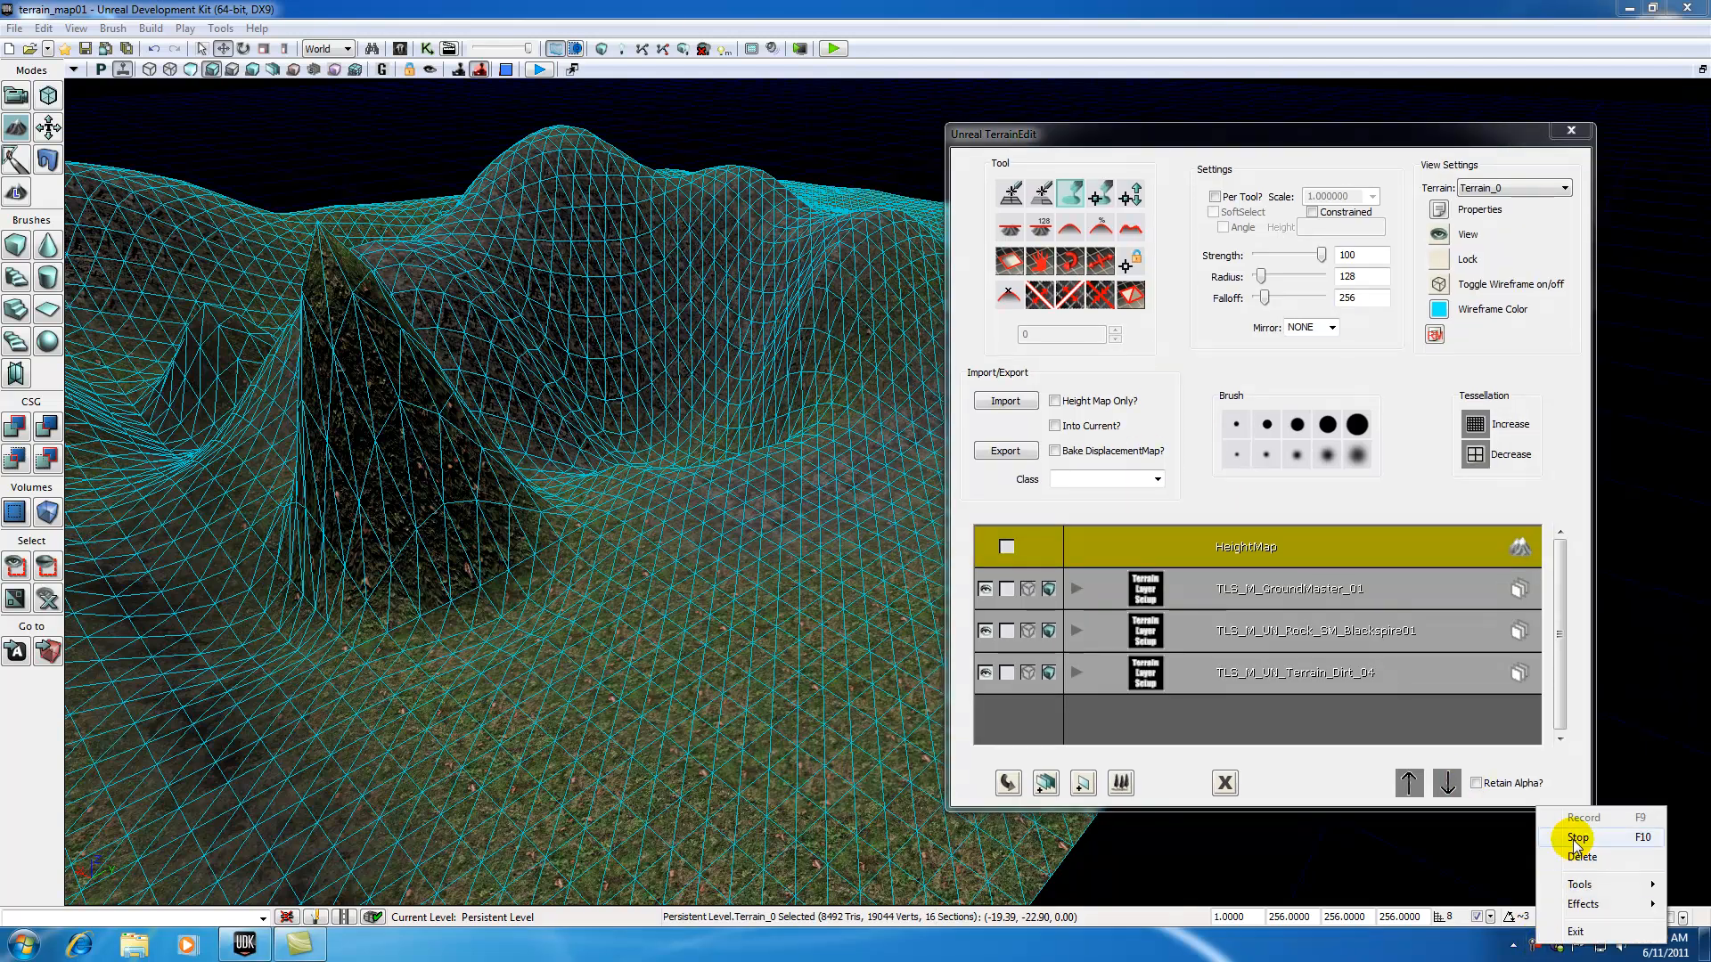